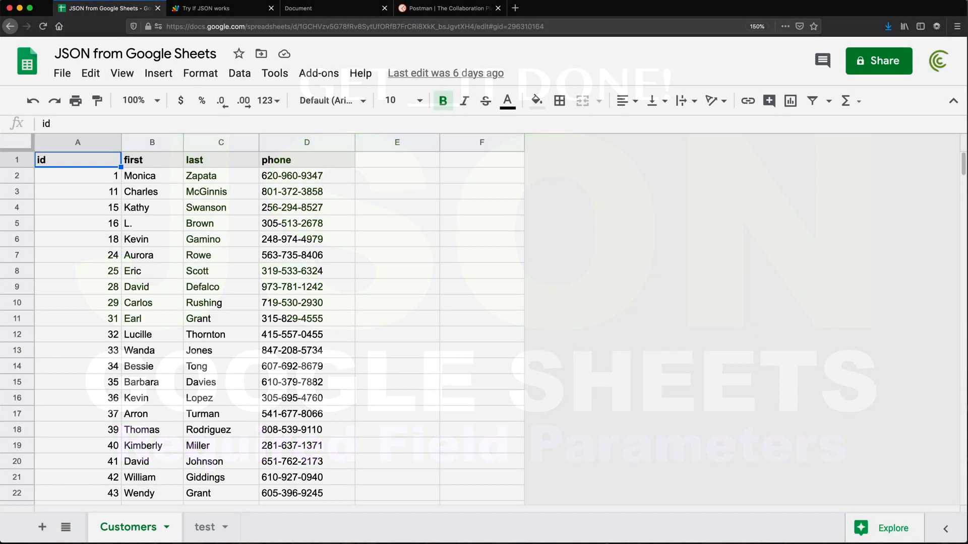
{"action": "mouse_move", "coordinate": [333, 8]}
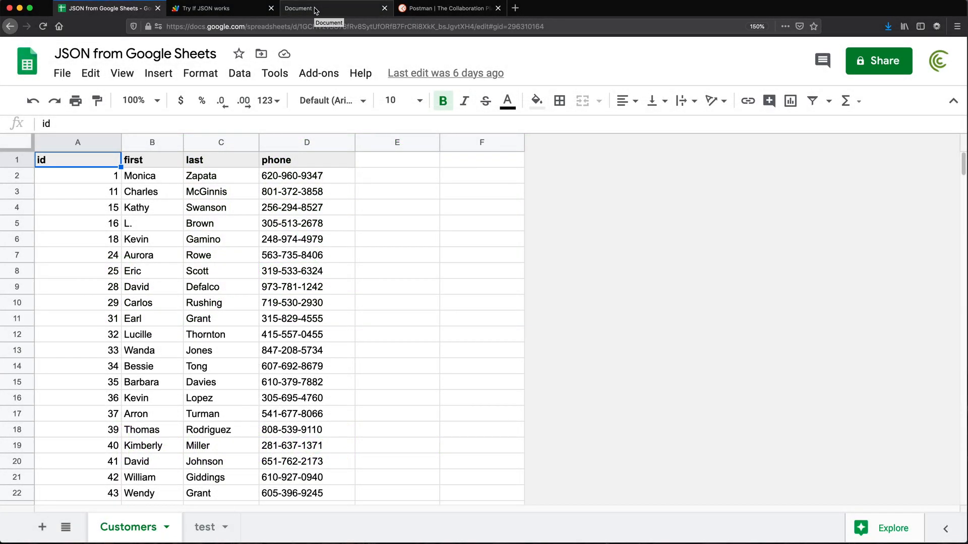
Switch from the Apps Script and sheet tabs to the Postman website and get the desktop app
{"action": "left_click", "coordinate": [213, 9]}
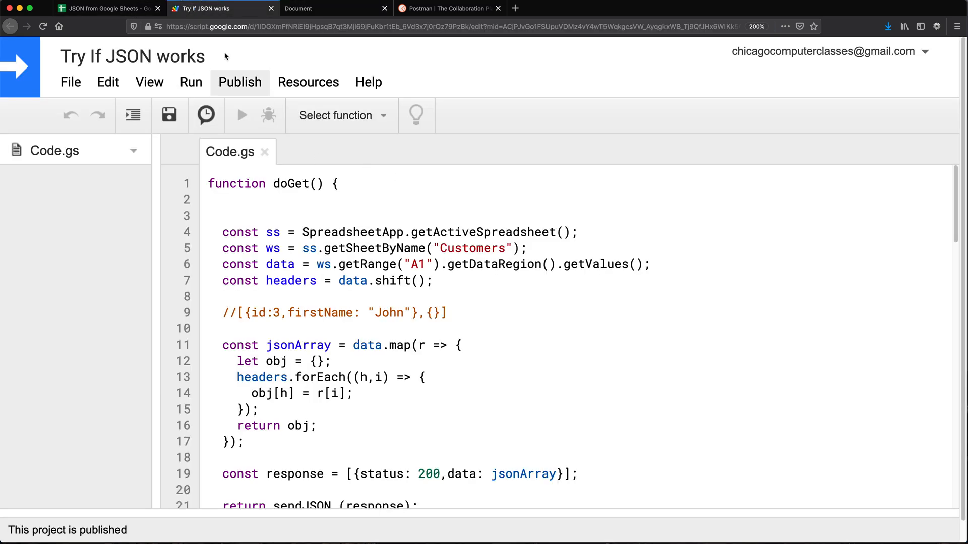
{"action": "left_click", "coordinate": [105, 8]}
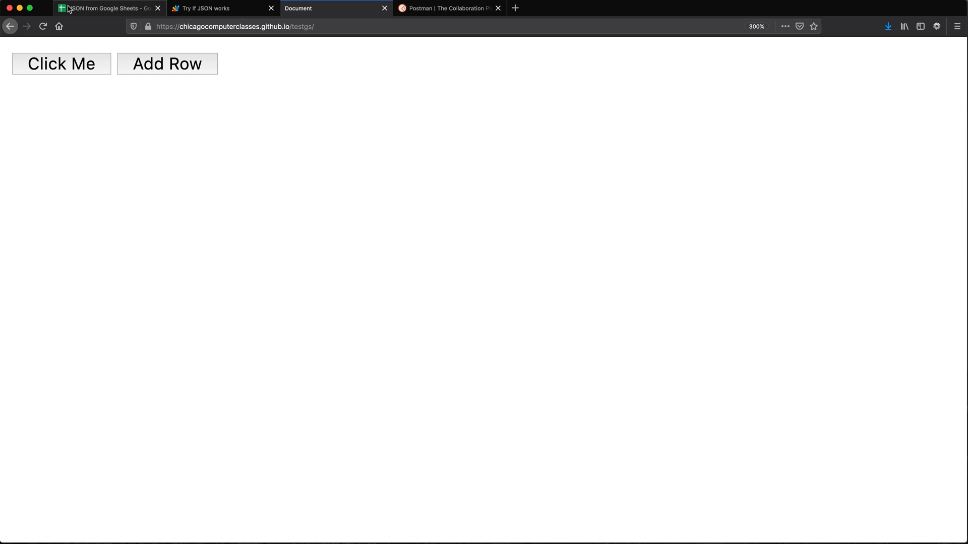
{"action": "left_click", "coordinate": [104, 8]}
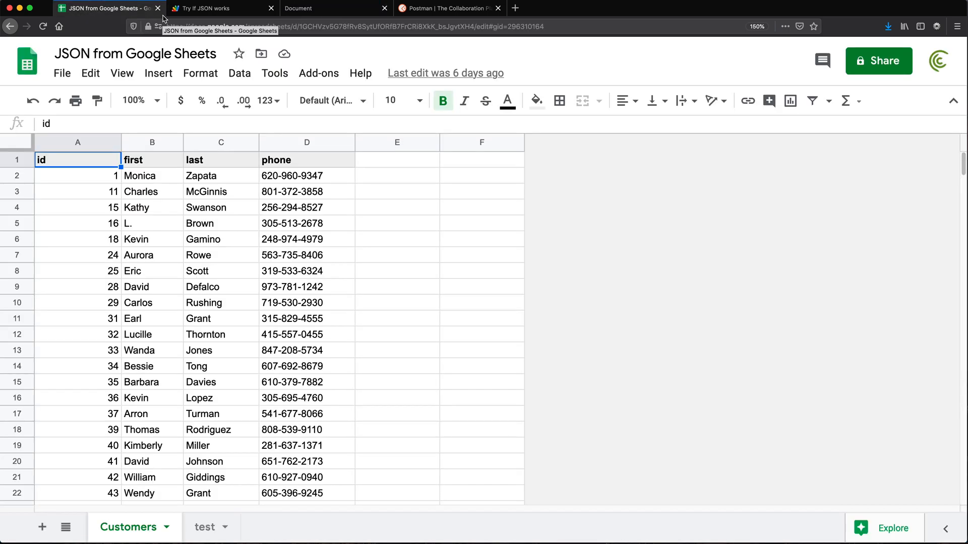
{"action": "mouse_move", "coordinate": [222, 8]}
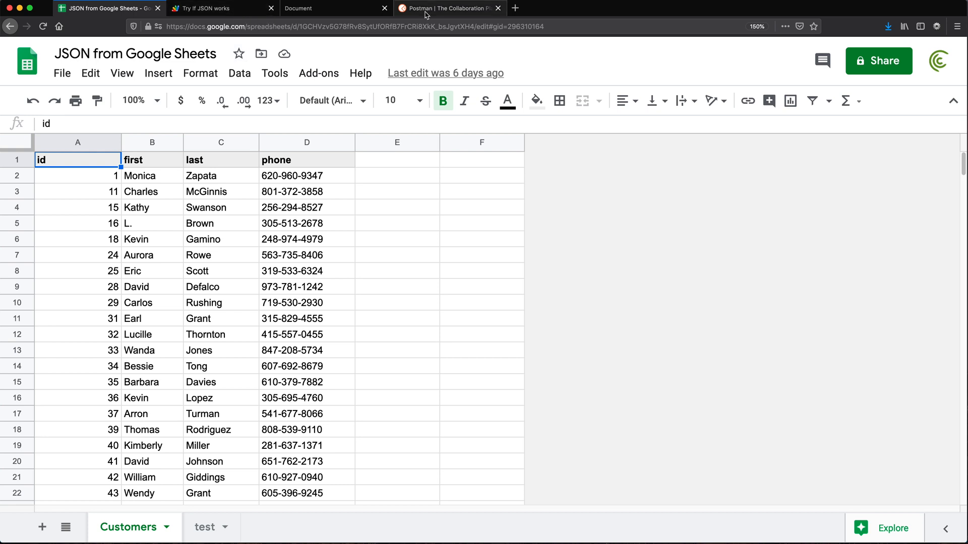
{"action": "left_click", "coordinate": [449, 8]}
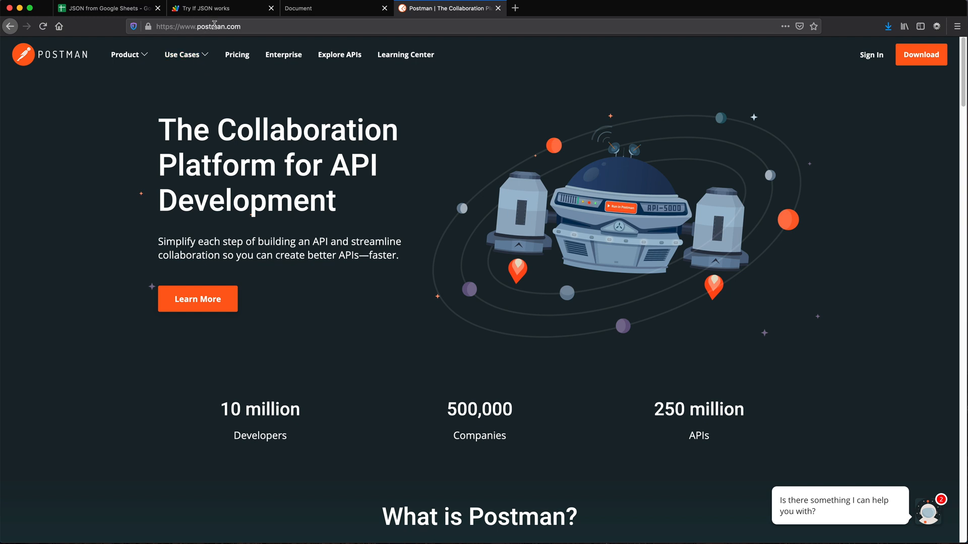
{"action": "mouse_move", "coordinate": [402, 118]}
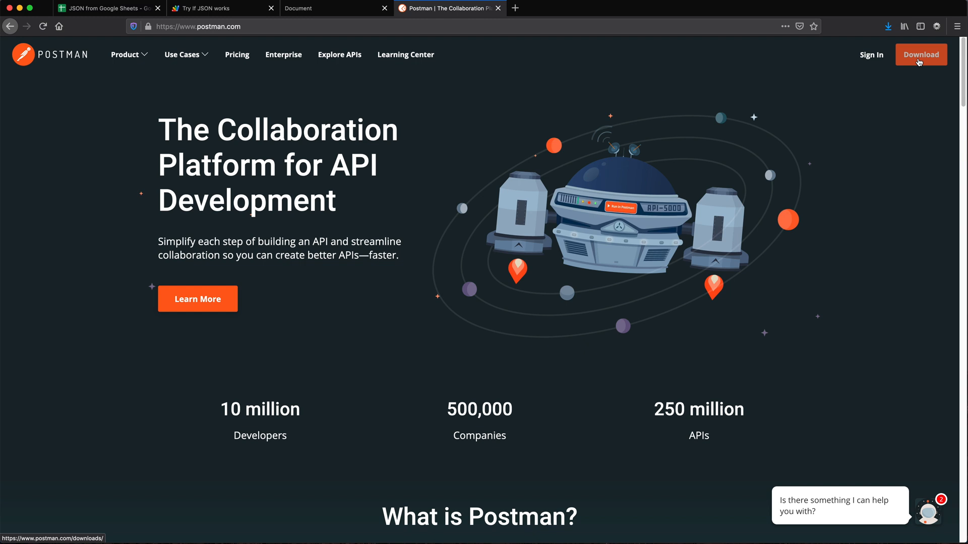
{"action": "left_click", "coordinate": [920, 55]}
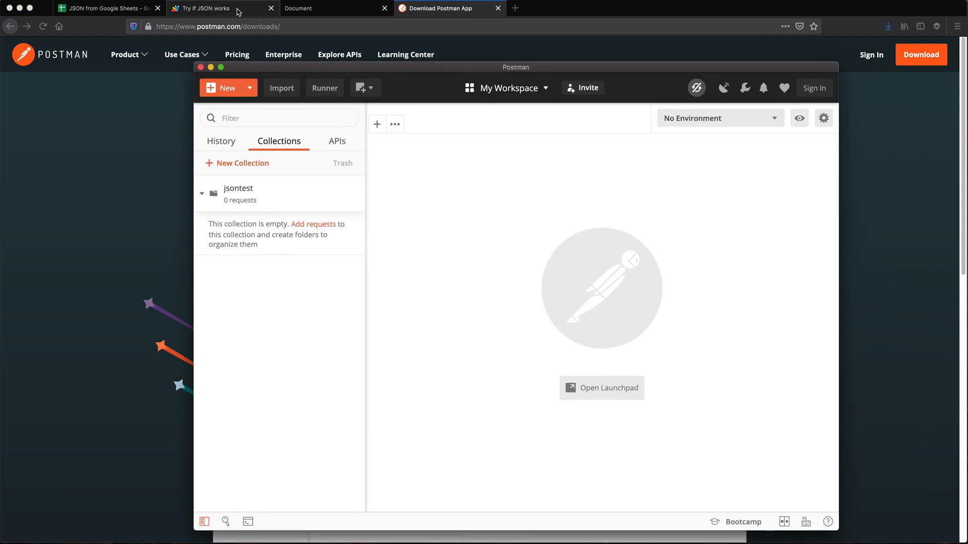
{"action": "mouse_move", "coordinate": [213, 8]}
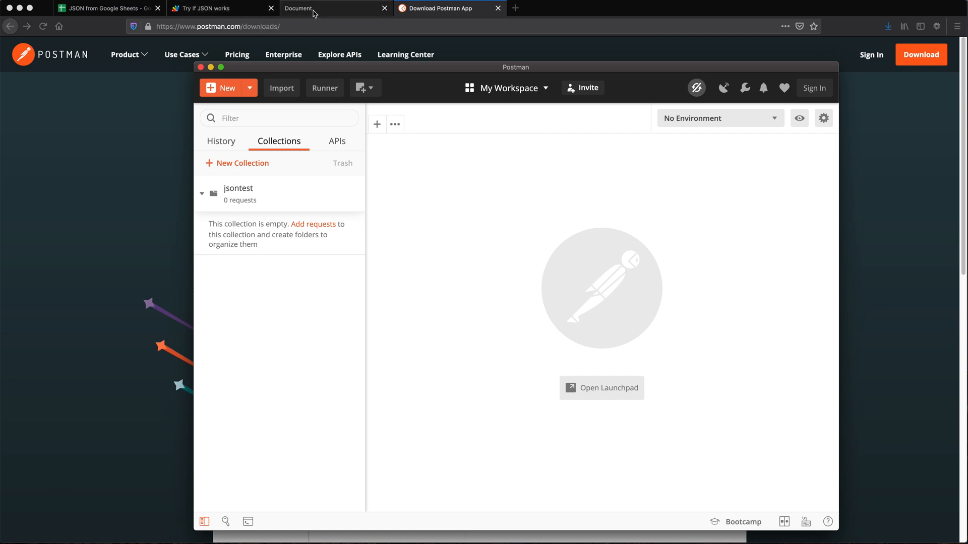
Create a GET request named testreq saved in the jsontest collection, ready for its URL
{"action": "left_click", "coordinate": [216, 8]}
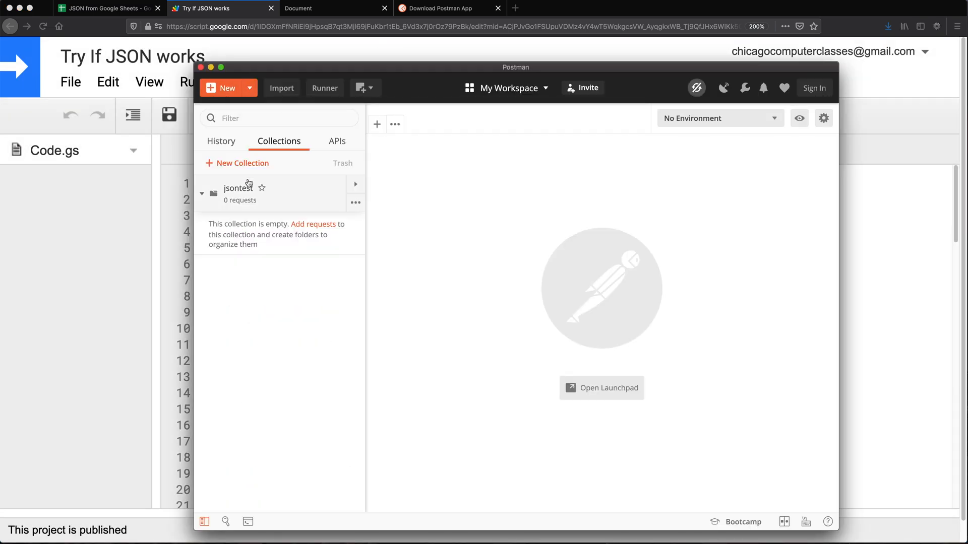
{"action": "mouse_move", "coordinate": [266, 105]}
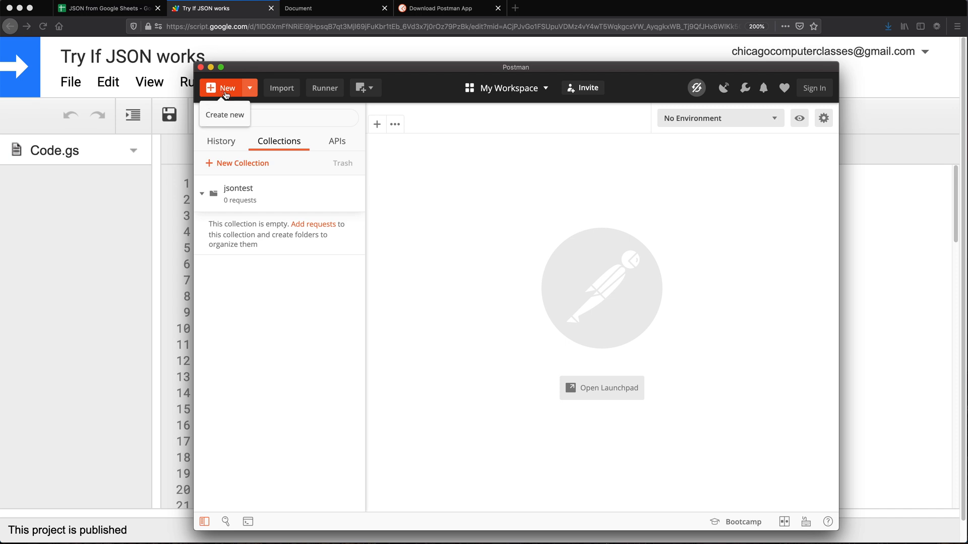
{"action": "left_click", "coordinate": [224, 115]}
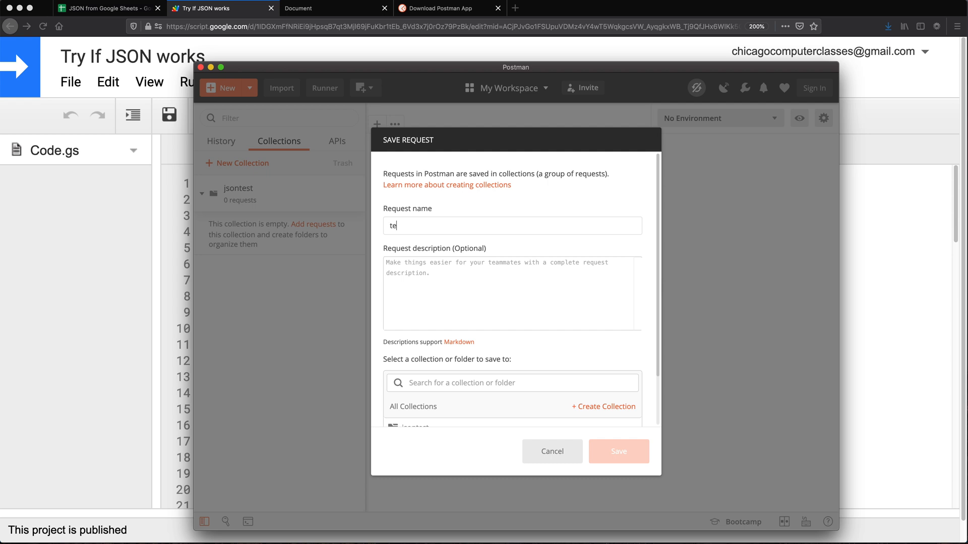
{"action": "left_click", "coordinate": [618, 451]}
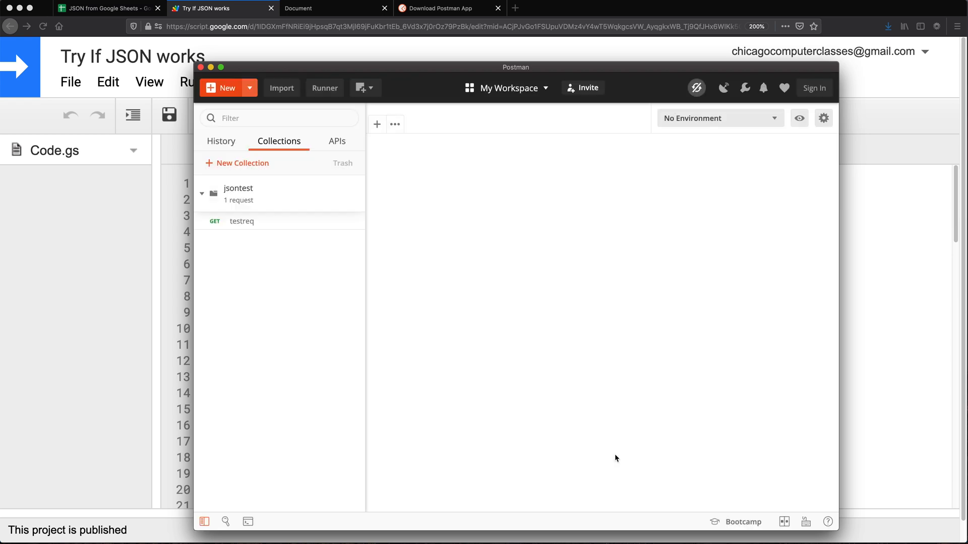
{"action": "left_click", "coordinate": [241, 221]}
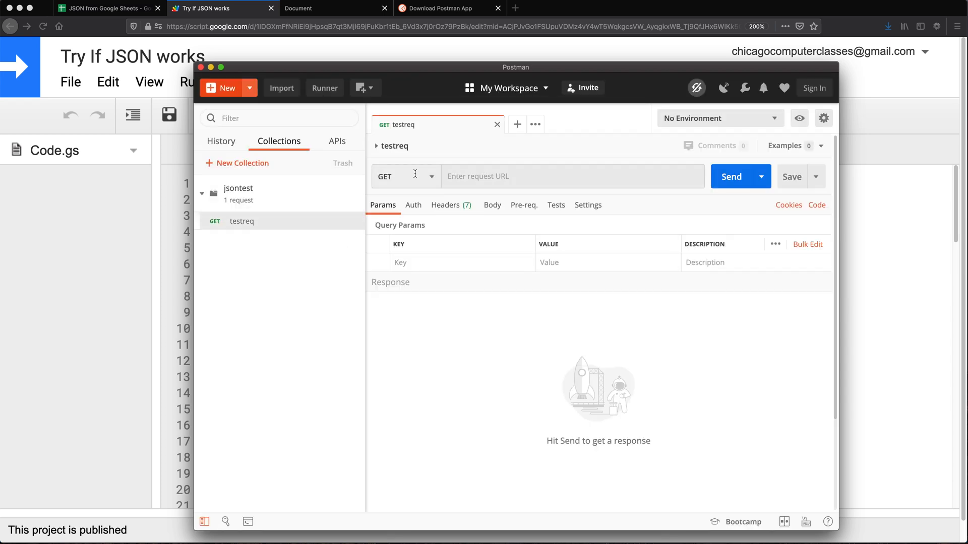
{"action": "left_click", "coordinate": [405, 176]}
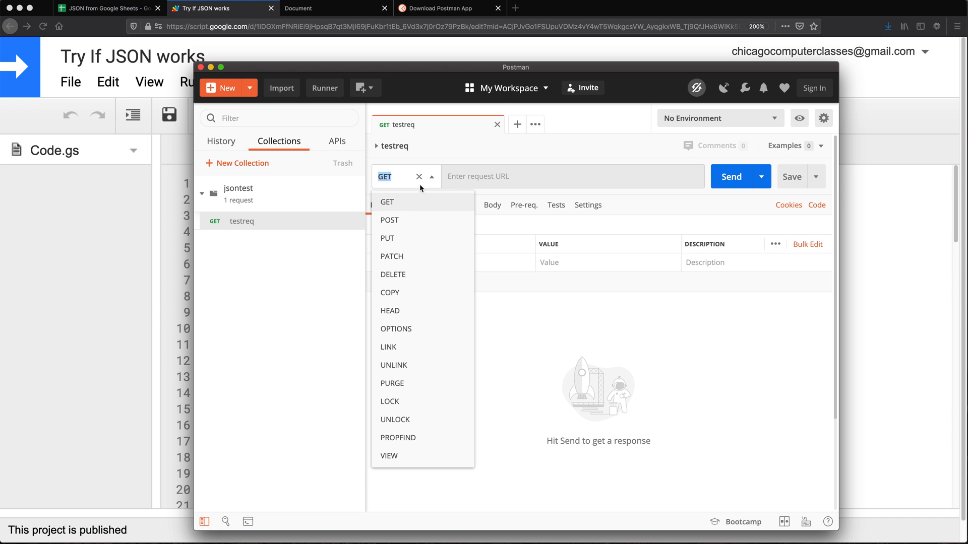
{"action": "mouse_move", "coordinate": [404, 205]}
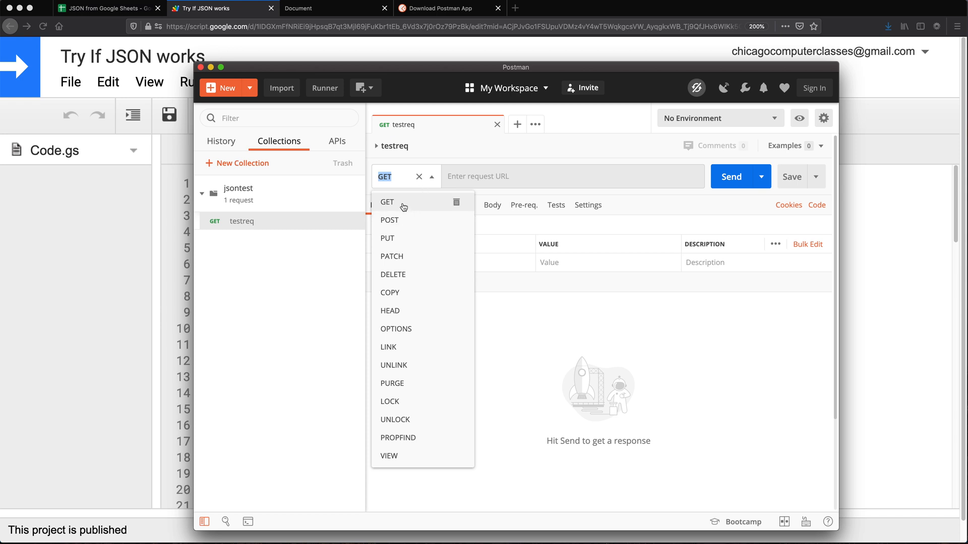
{"action": "left_click", "coordinate": [387, 202]}
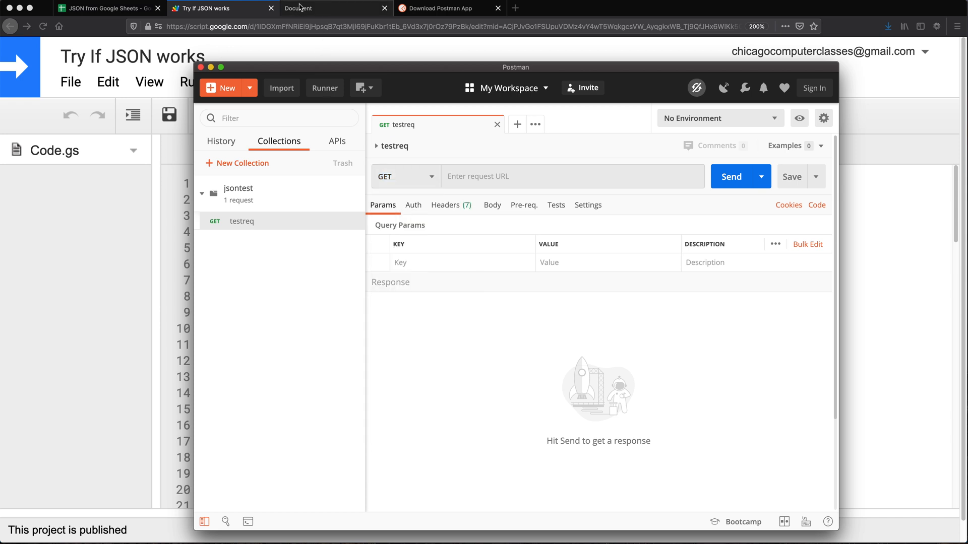
{"action": "left_click", "coordinate": [571, 176]}
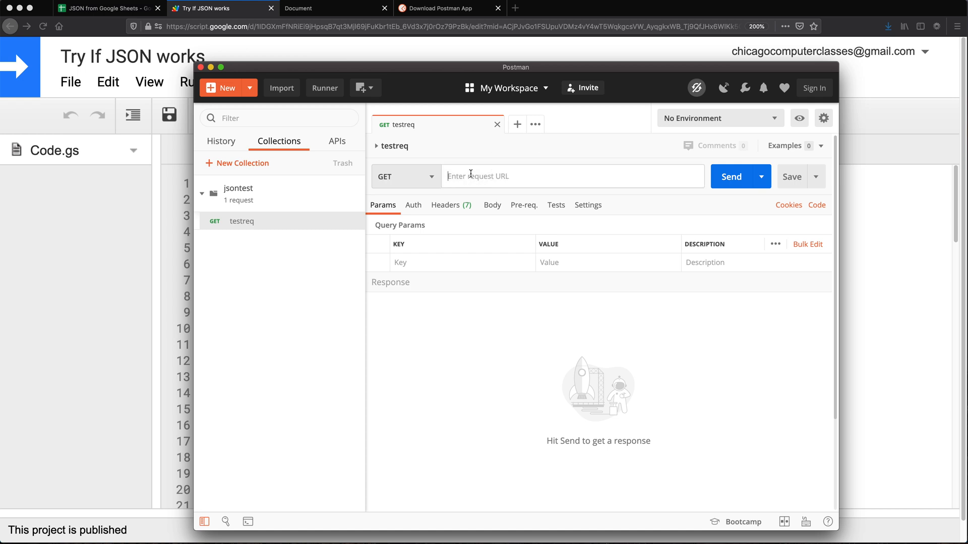
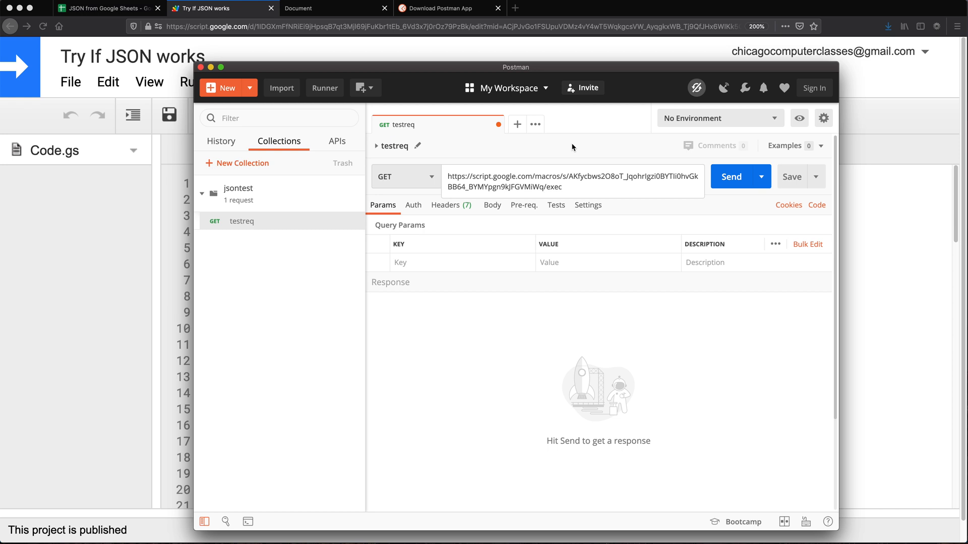
Send testreq to the Apps Script exec URL and inspect the 200 OK JSON customer list
{"action": "mouse_move", "coordinate": [731, 176]}
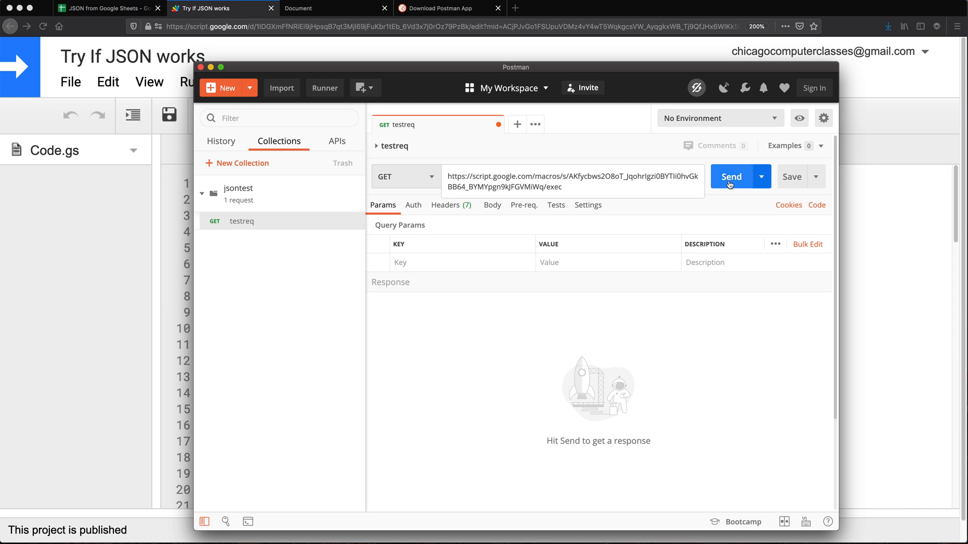
{"action": "left_click", "coordinate": [731, 177]}
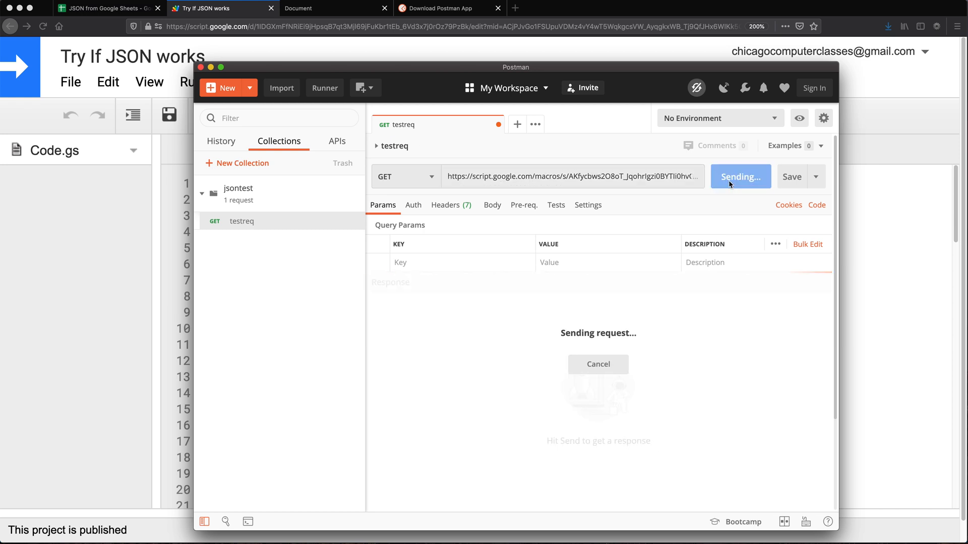
{"action": "left_click", "coordinate": [731, 177]}
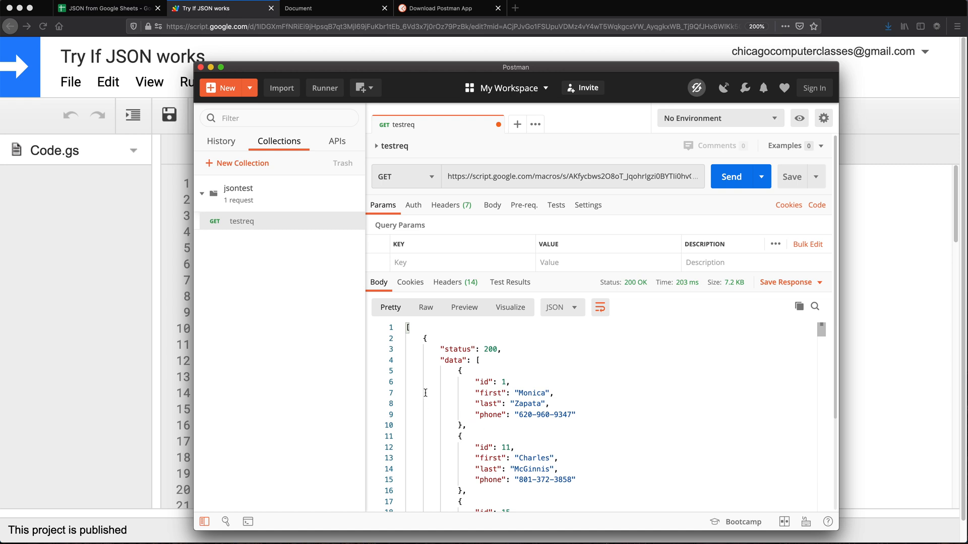
{"action": "scroll", "scroll_direction": "down", "scroll_amount": 3}
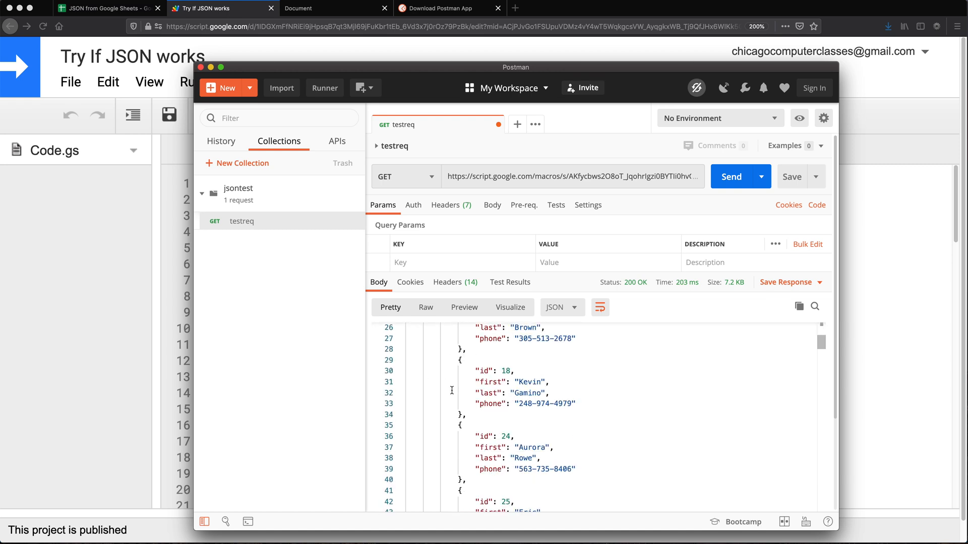
{"action": "scroll", "scroll_direction": "up", "scroll_amount": 3}
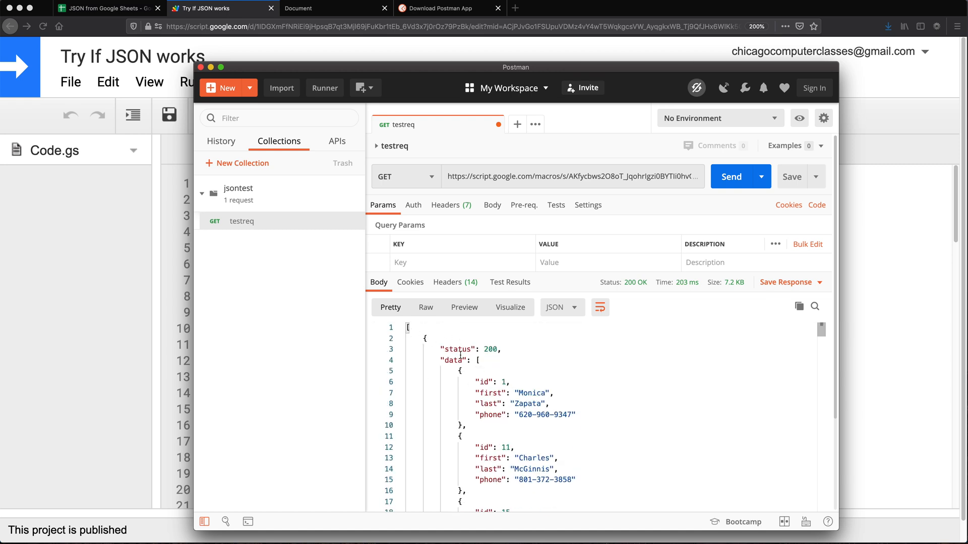
{"action": "double_click", "coordinate": [456, 349]}
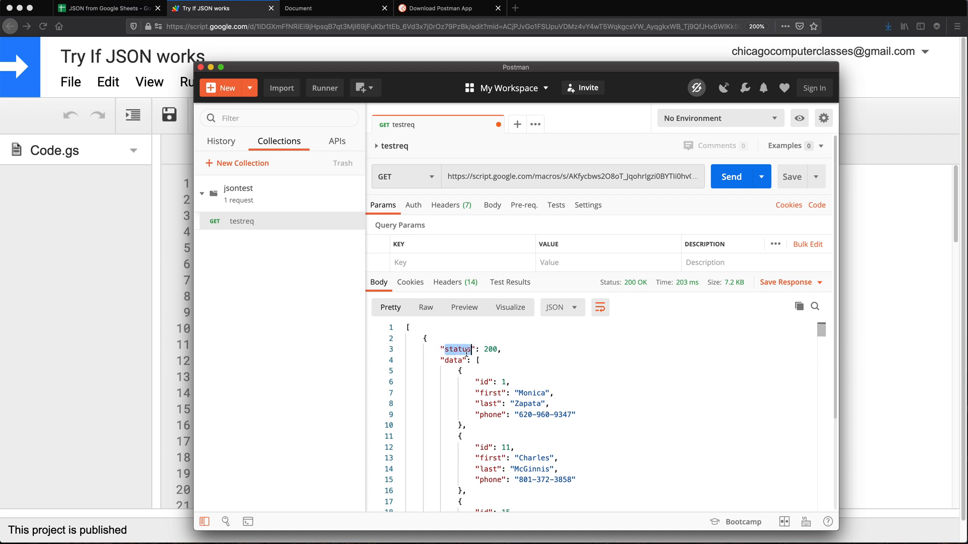
{"action": "scroll", "scroll_direction": "down", "scroll_amount": 3}
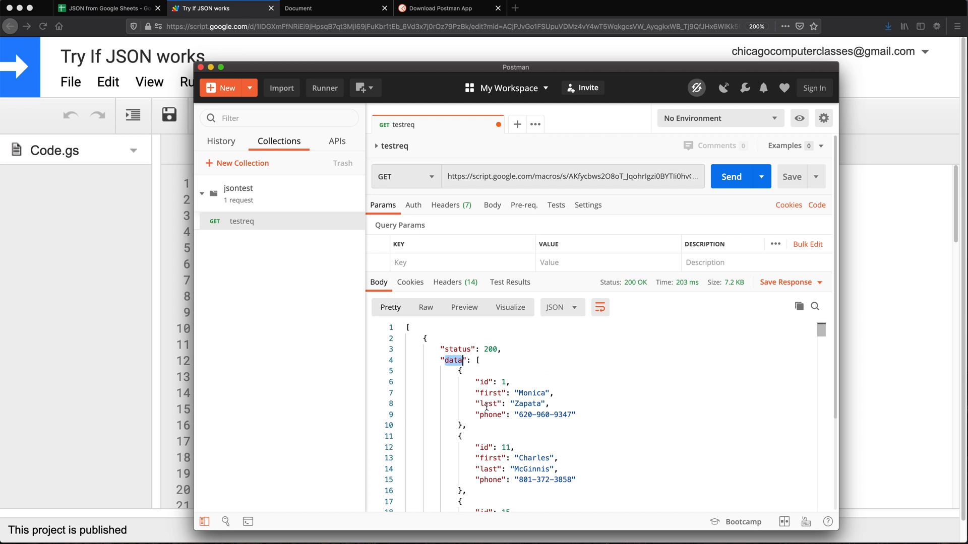
{"action": "mouse_move", "coordinate": [476, 394]}
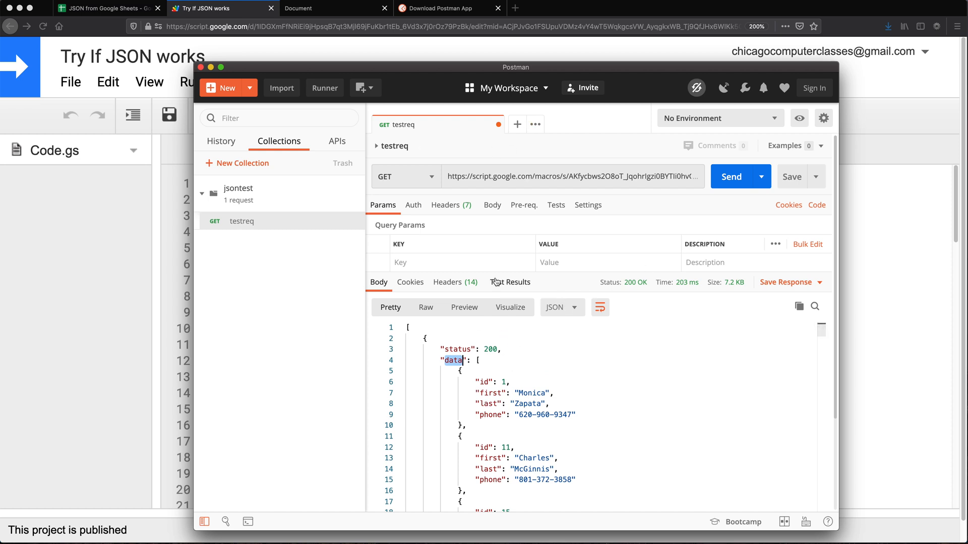
{"action": "mouse_move", "coordinate": [104, 7]}
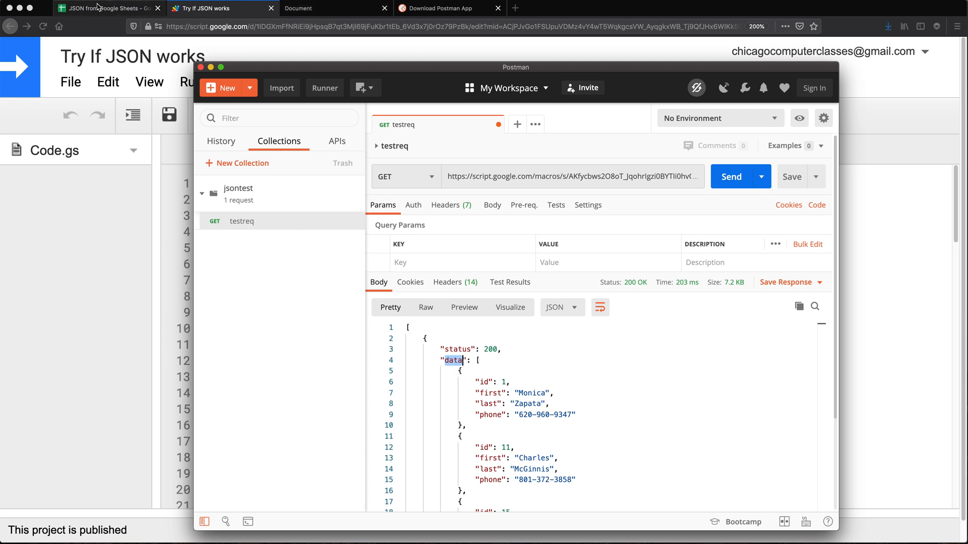
{"action": "mouse_move", "coordinate": [440, 230]}
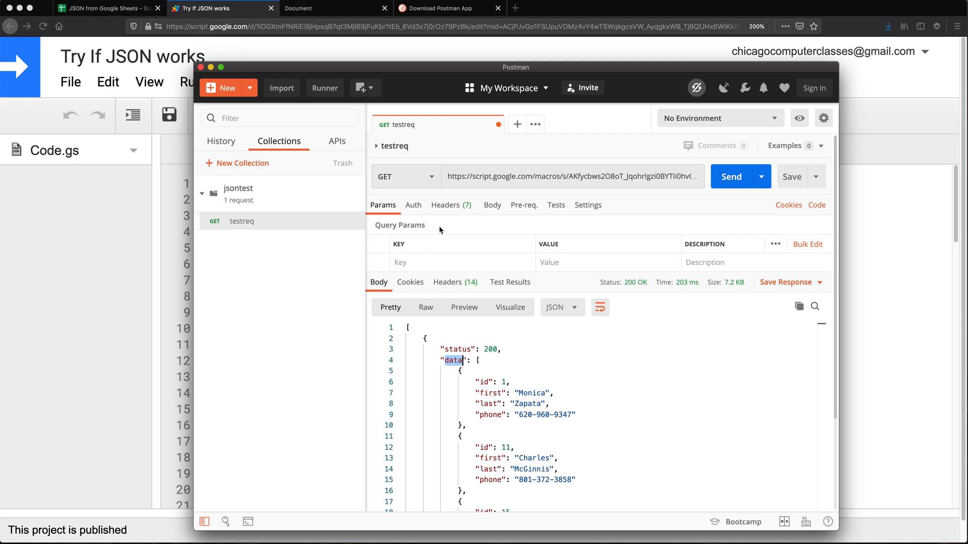
Start a new untitled request to the same web app exec URL, set to POST
{"action": "left_click", "coordinate": [517, 124]}
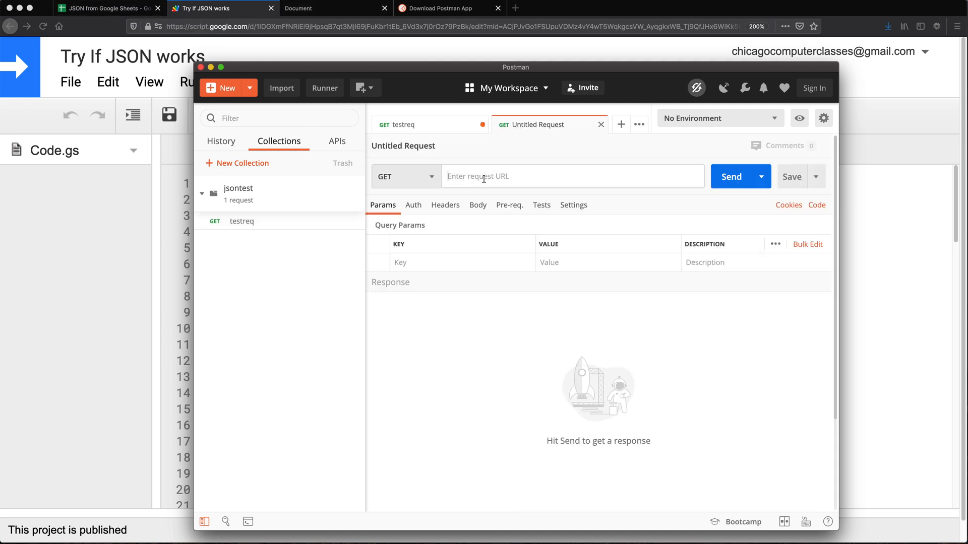
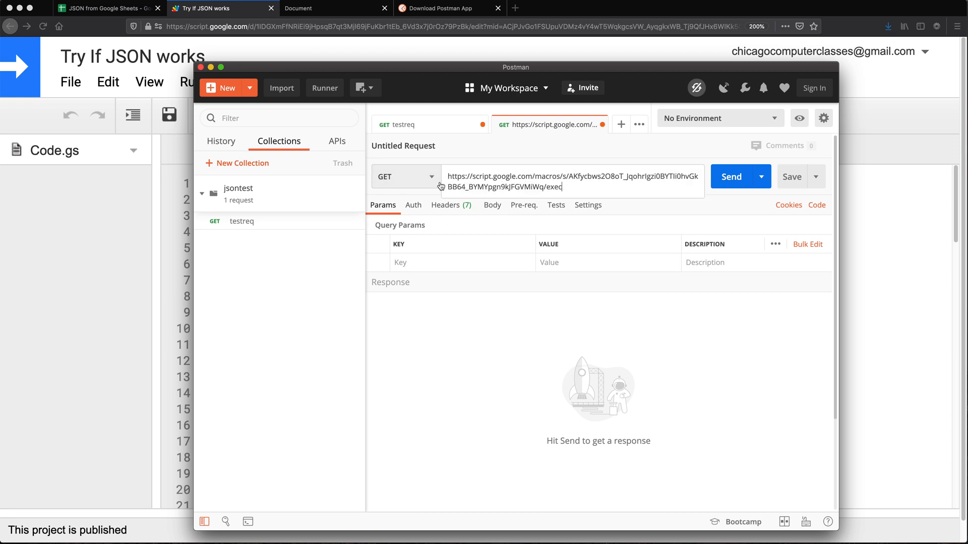
{"action": "left_click", "coordinate": [395, 176]}
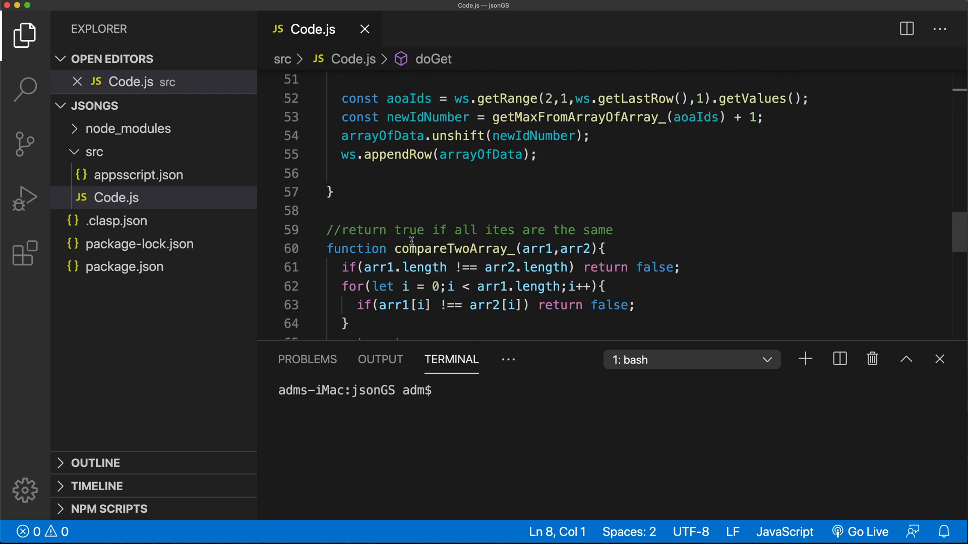
{"action": "scroll", "scroll_direction": "down", "scroll_amount": 3}
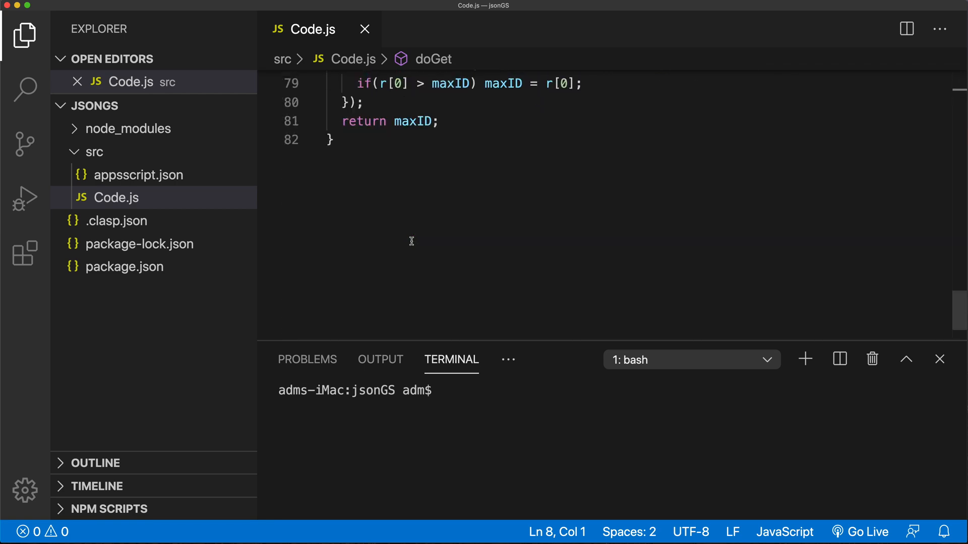
{"action": "scroll", "scroll_direction": "up", "scroll_amount": 3}
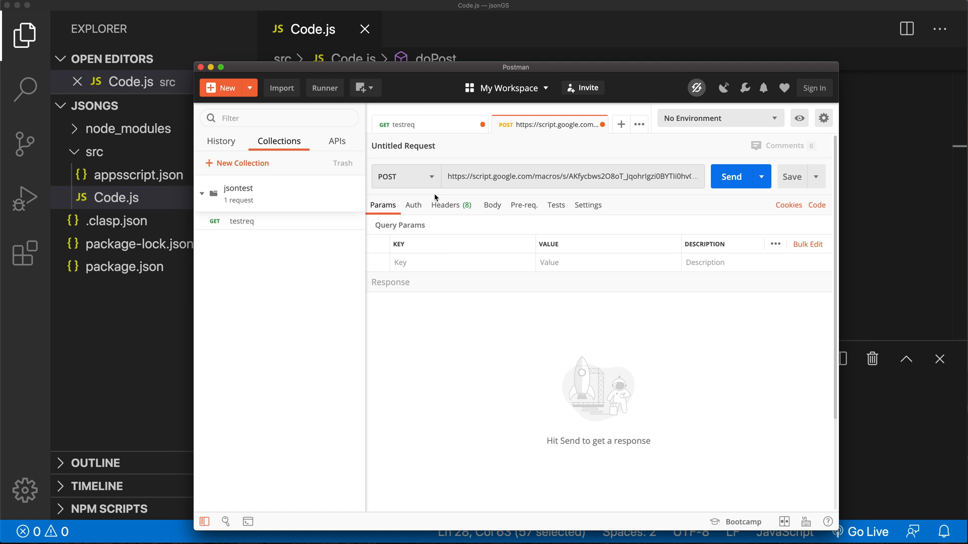
{"action": "left_click", "coordinate": [492, 204]}
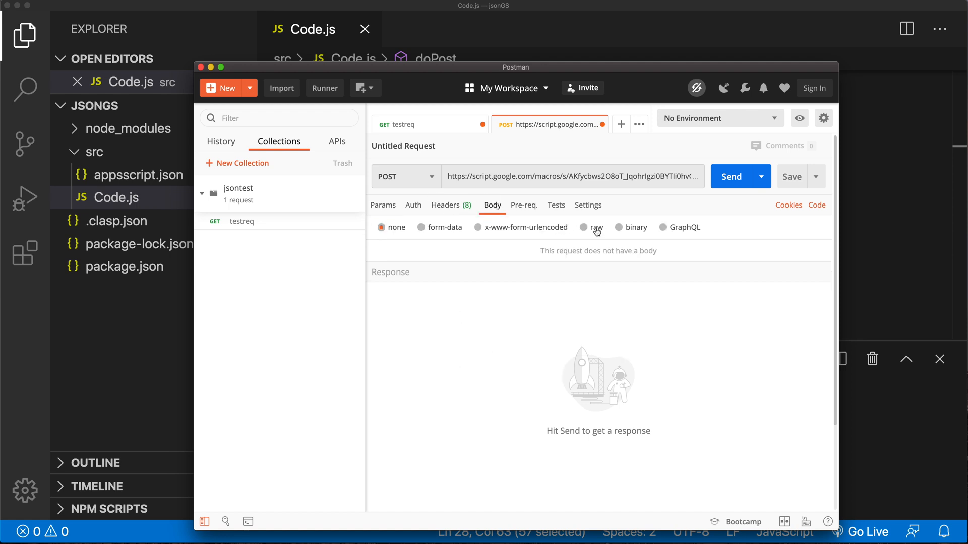
{"action": "left_click", "coordinate": [591, 228]}
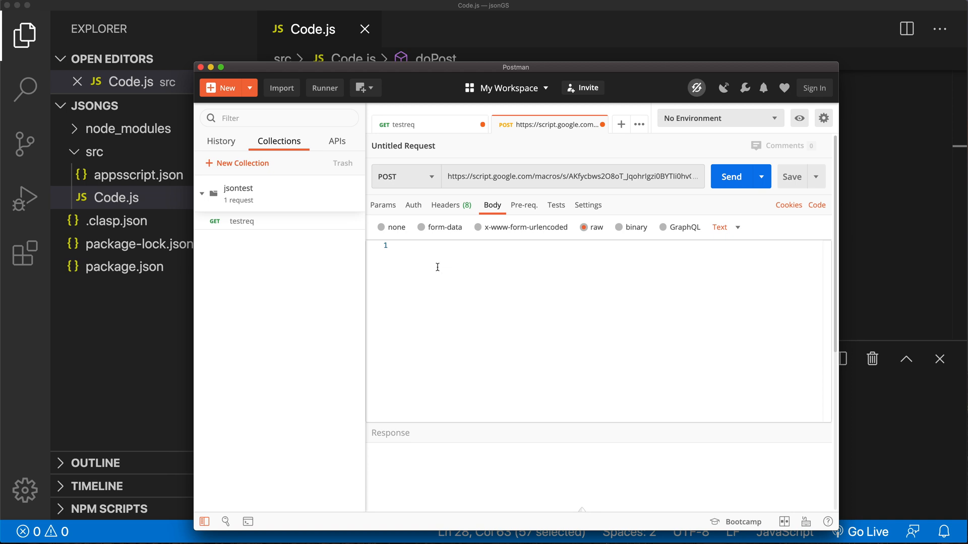
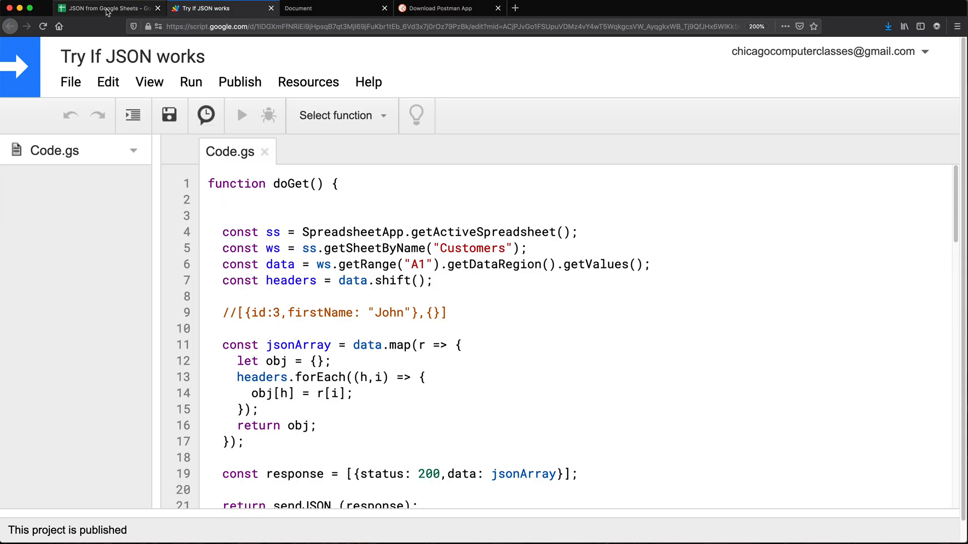
{"action": "left_click", "coordinate": [105, 8]}
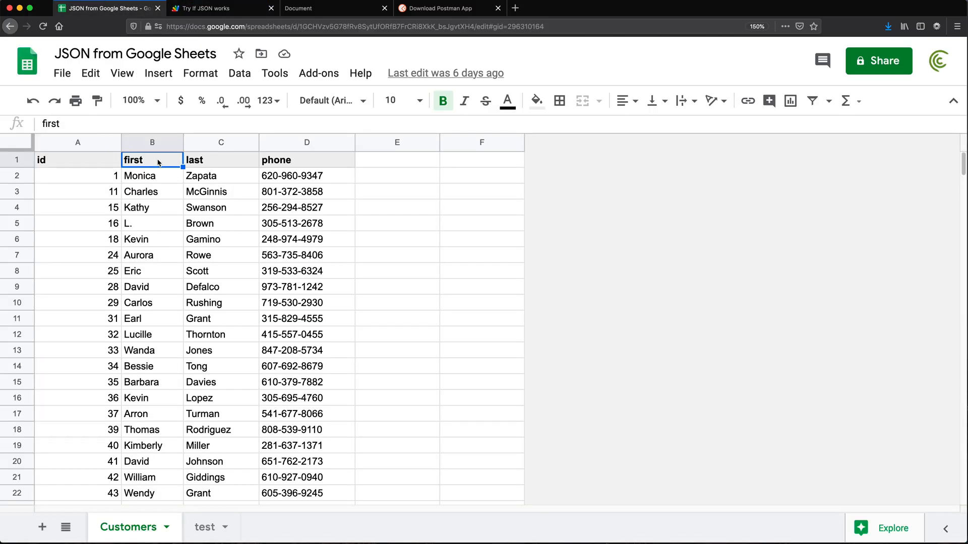
{"action": "left_click", "coordinate": [78, 159]}
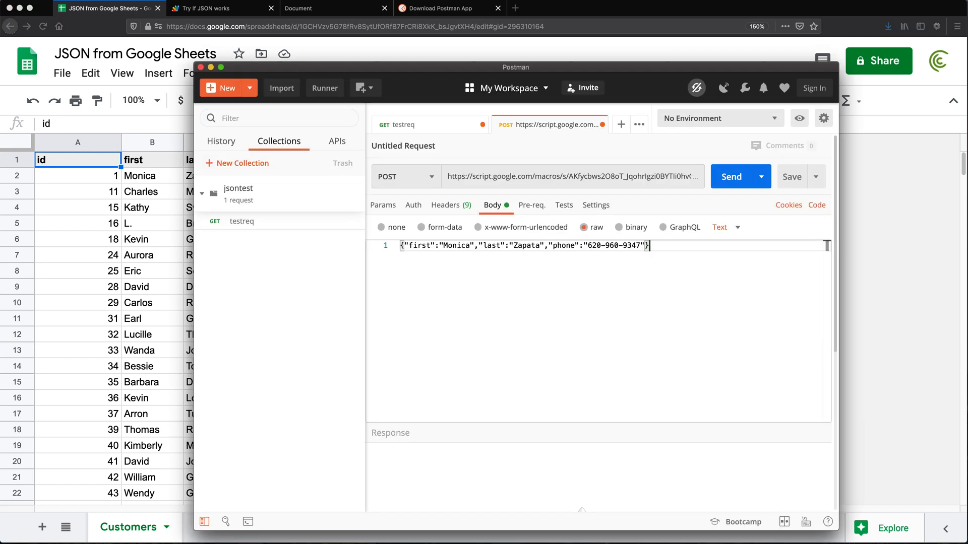
{"action": "double_click", "coordinate": [455, 245]}
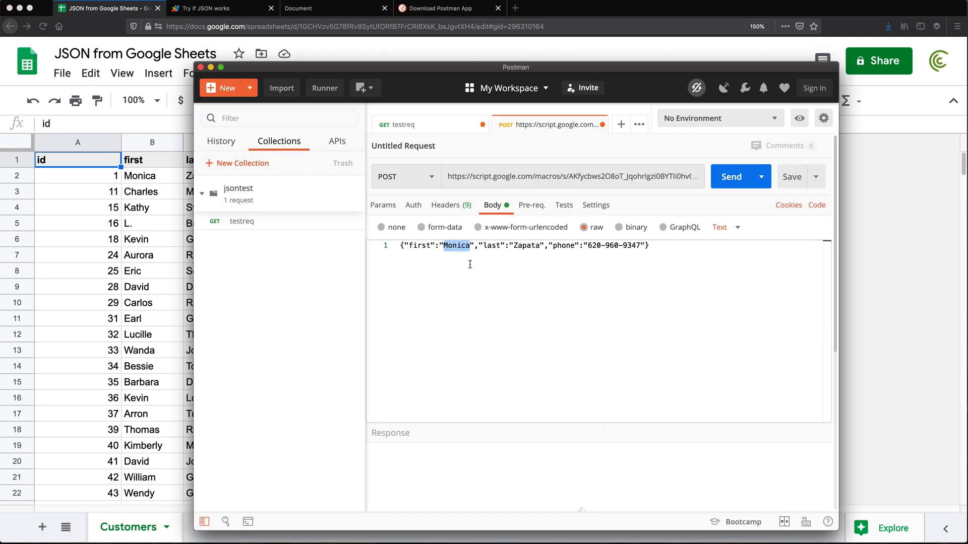
{"action": "type", "text": "oli"}
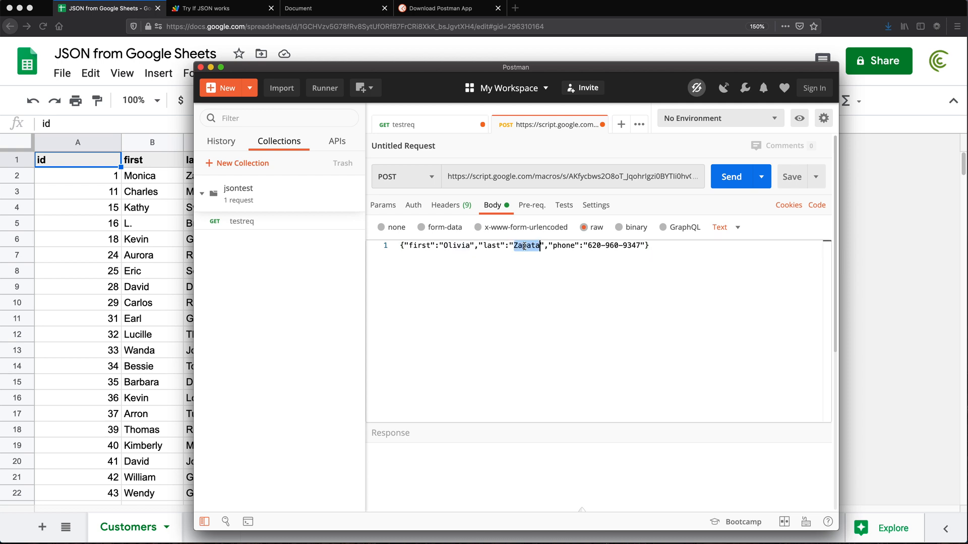
{"action": "type", "text": "Olive"}
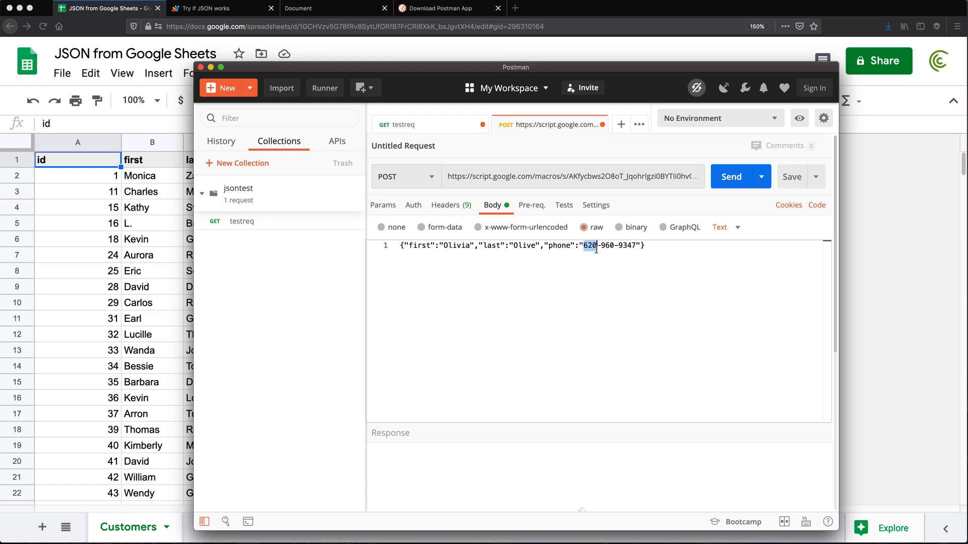
{"action": "type", "text": "999"}
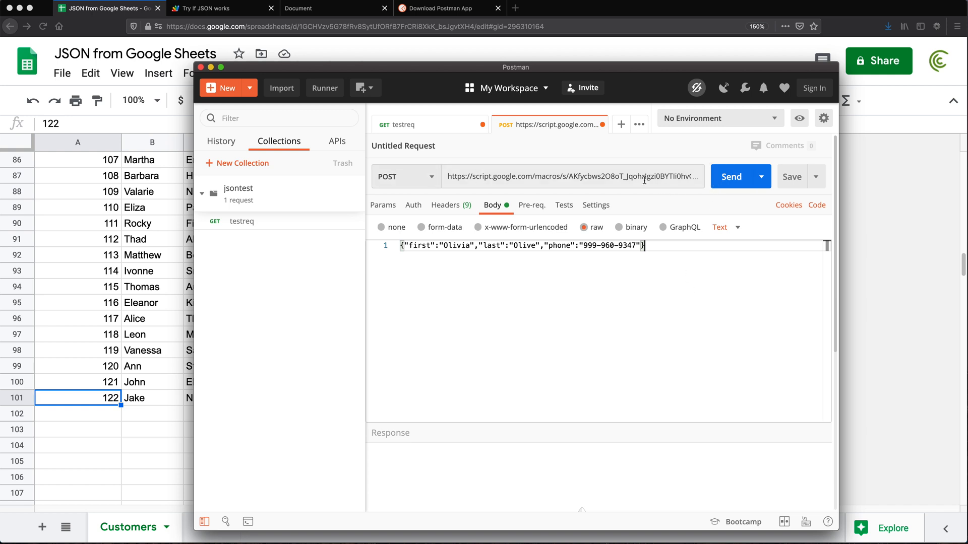
{"action": "mouse_move", "coordinate": [732, 177]}
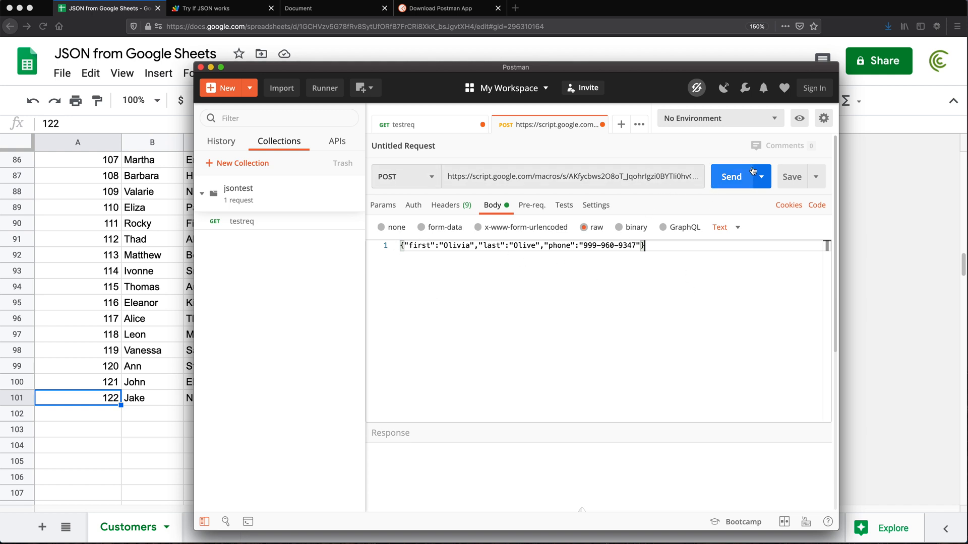
{"action": "left_click", "coordinate": [731, 177]}
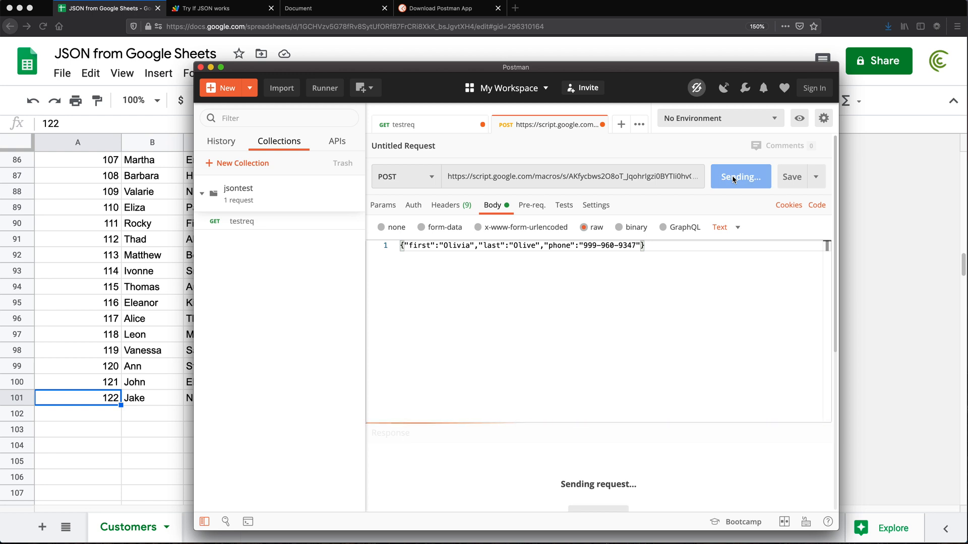
{"action": "left_click", "coordinate": [736, 177]}
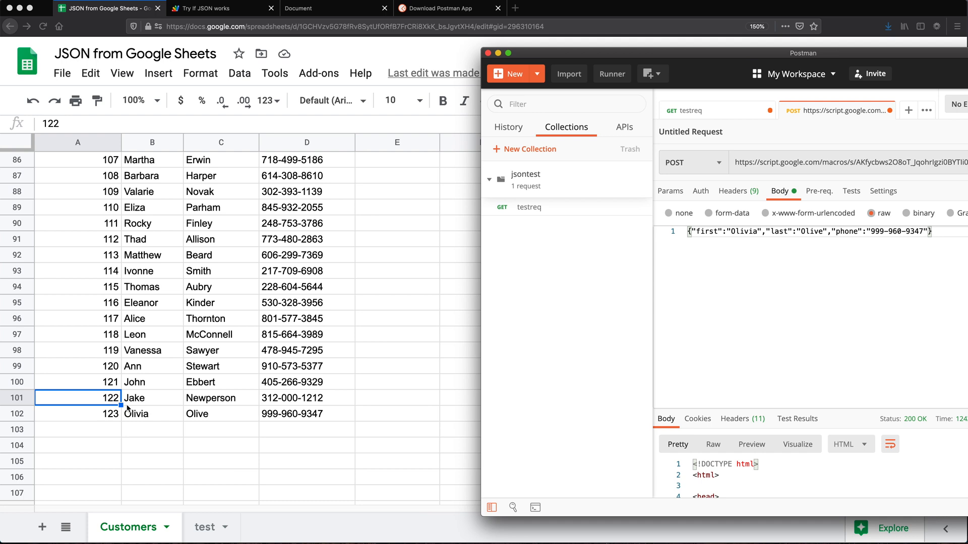
{"action": "mouse_move", "coordinate": [339, 419]}
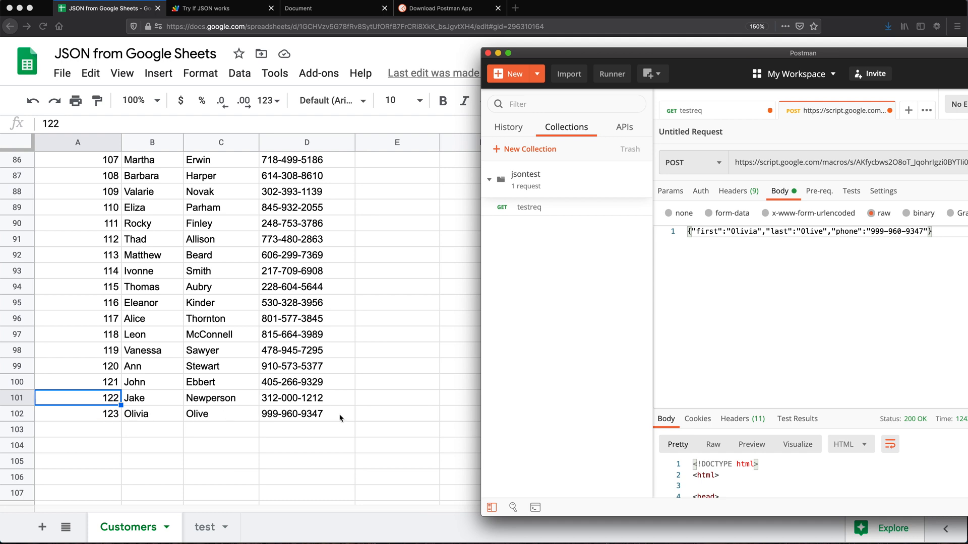
{"action": "mouse_move", "coordinate": [393, 45]}
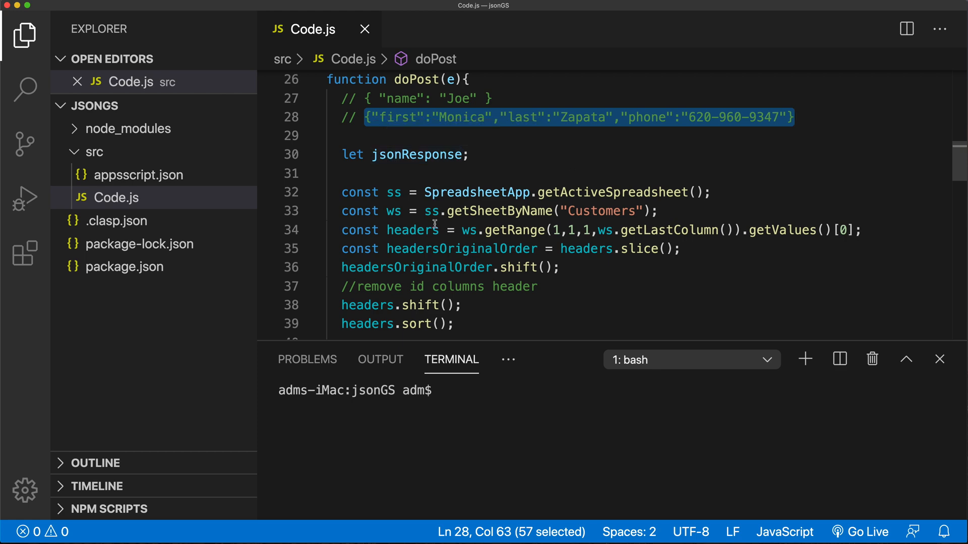
Add 'return arrayOfData;' after ws.appendRow(arrayOfData); in doPost and save Code.js
{"action": "scroll", "scroll_direction": "down", "scroll_amount": 3}
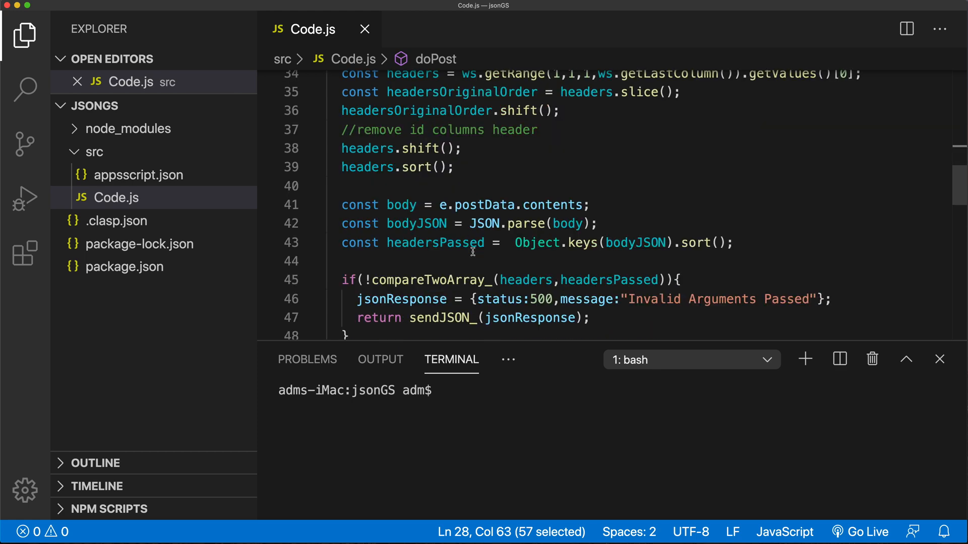
{"action": "scroll", "scroll_direction": "down", "scroll_amount": 3}
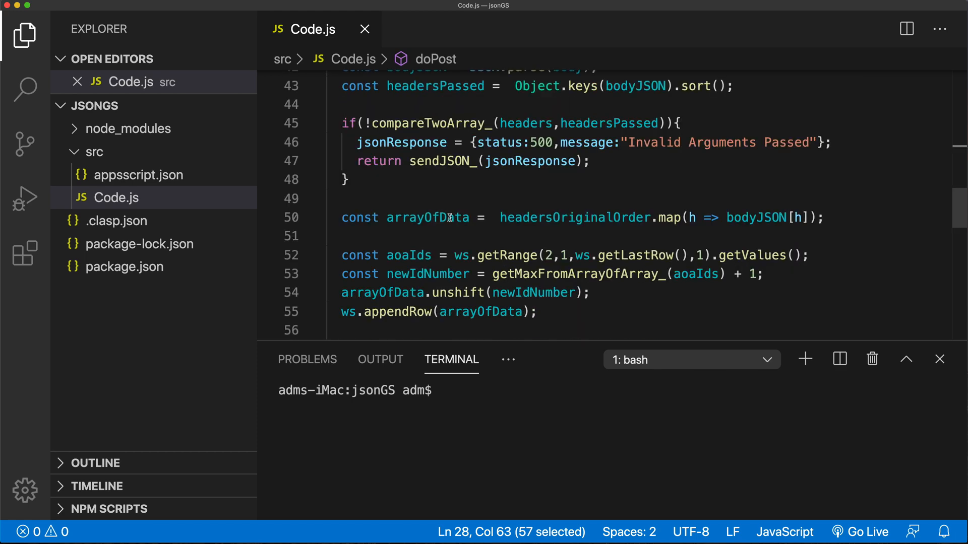
{"action": "scroll", "scroll_direction": "down", "scroll_amount": 3}
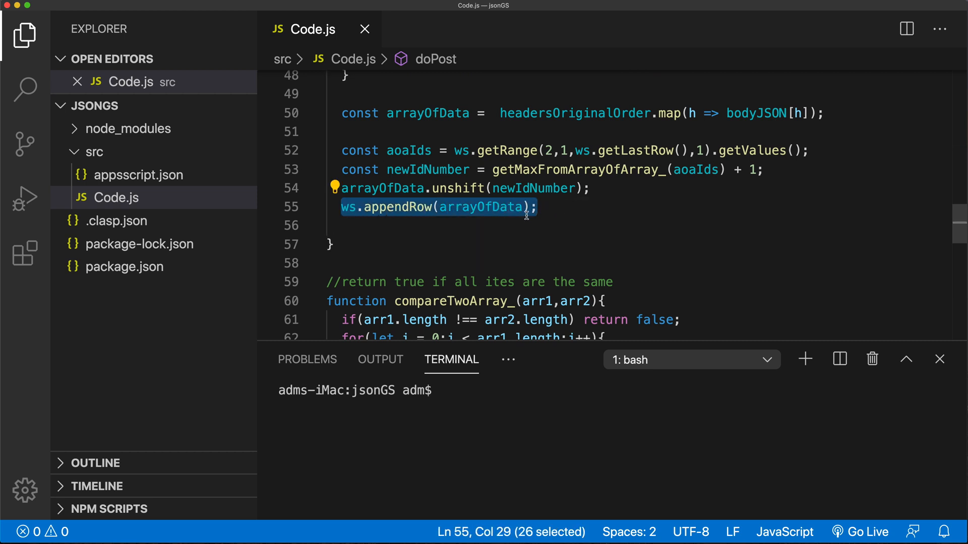
{"action": "mouse_move", "coordinate": [494, 227]}
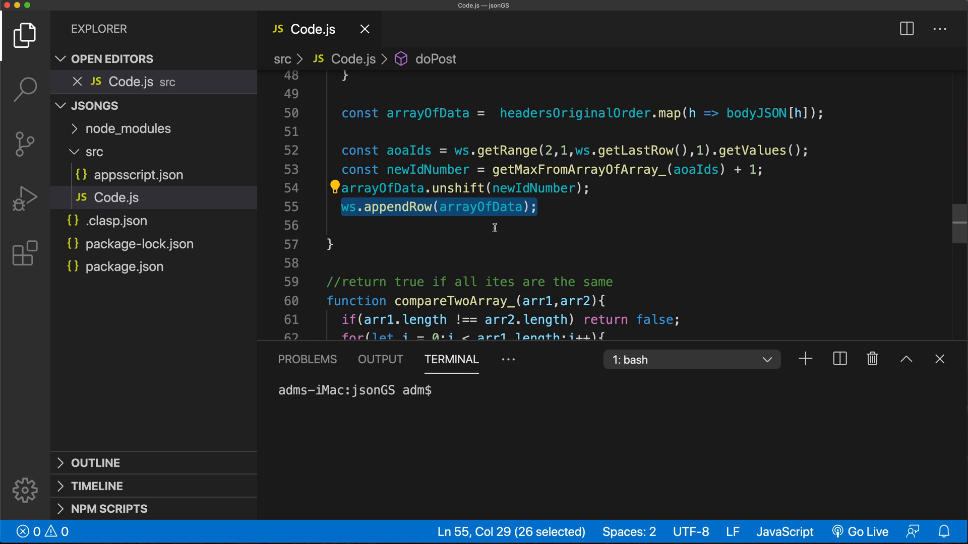
{"action": "left_click", "coordinate": [485, 225]}
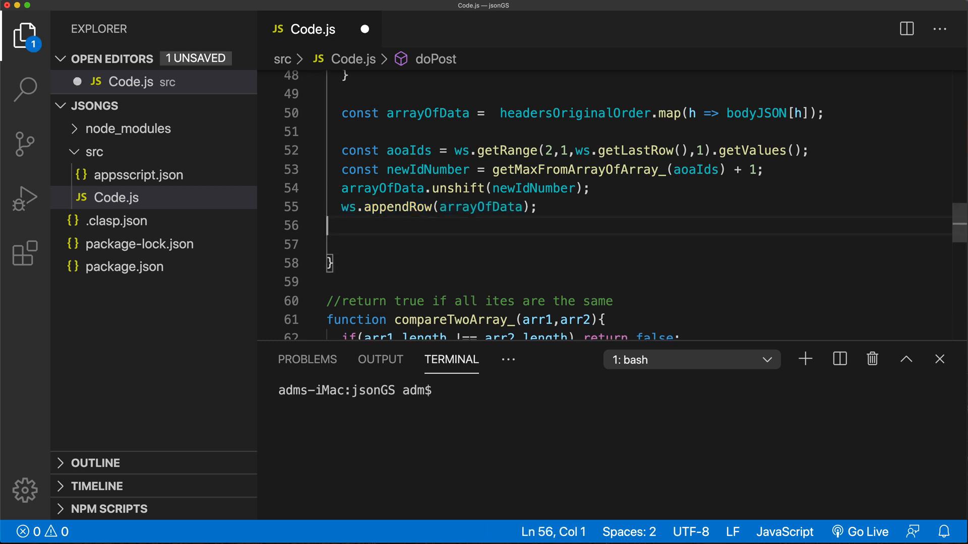
{"action": "double_click", "coordinate": [481, 207]}
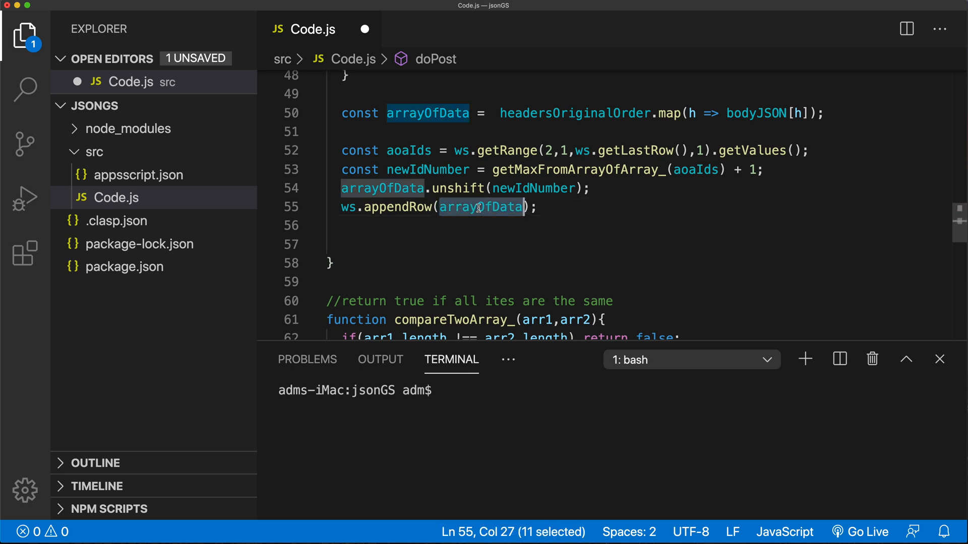
{"action": "left_click", "coordinate": [407, 225]}
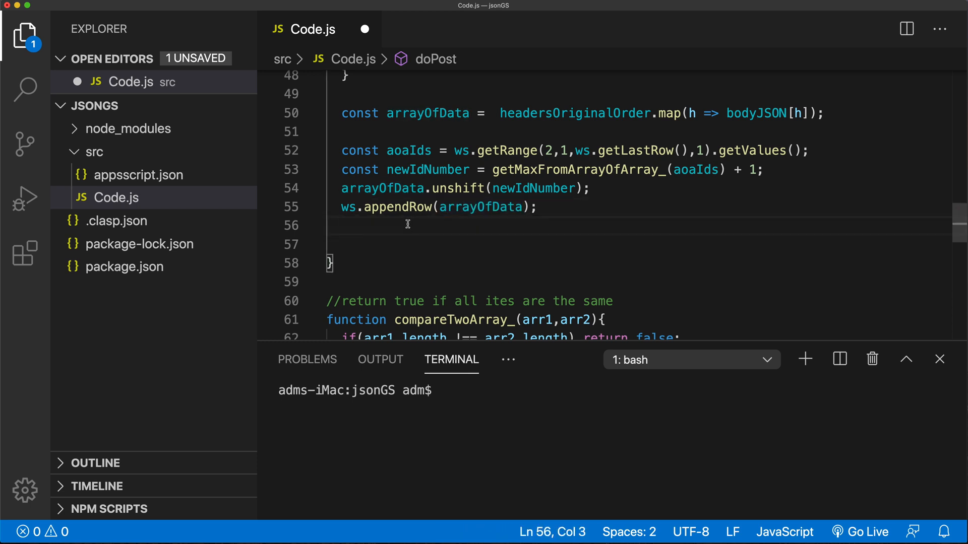
{"action": "type", "text": "return"}
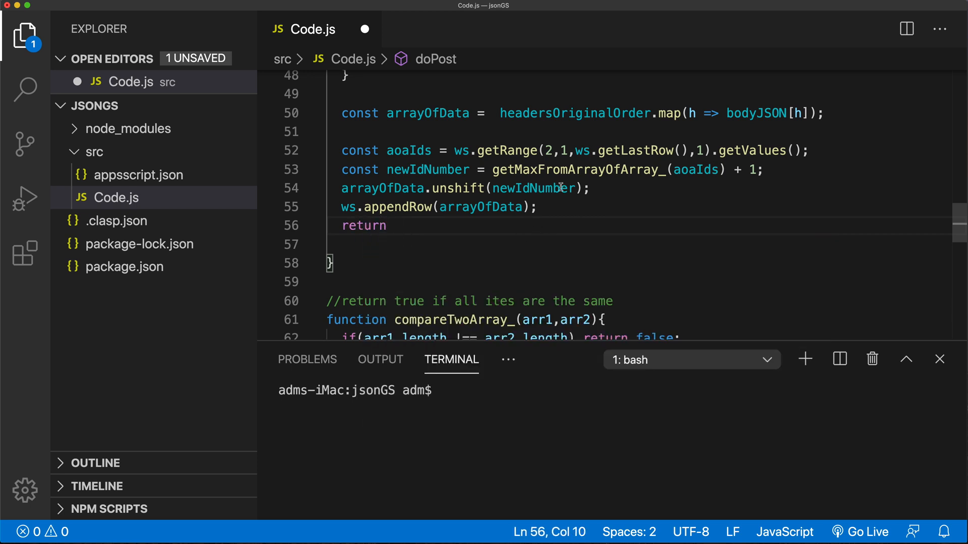
{"action": "mouse_move", "coordinate": [503, 207]}
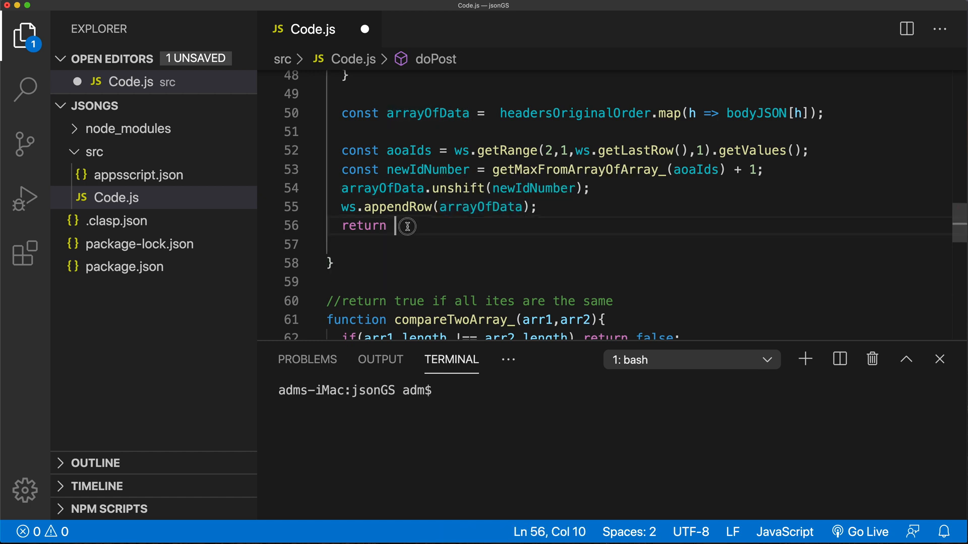
{"action": "type", "text": "arrayOfData;"}
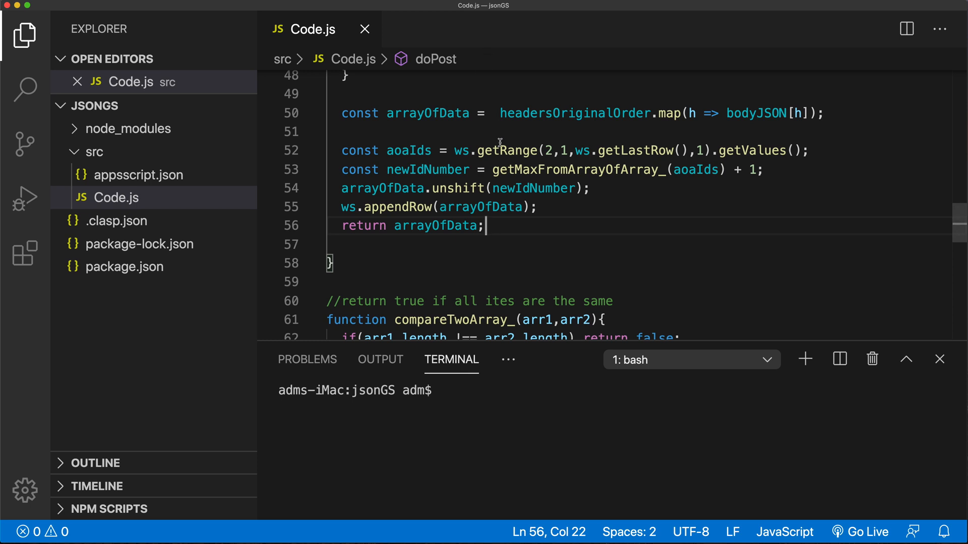
{"action": "mouse_move", "coordinate": [500, 142]}
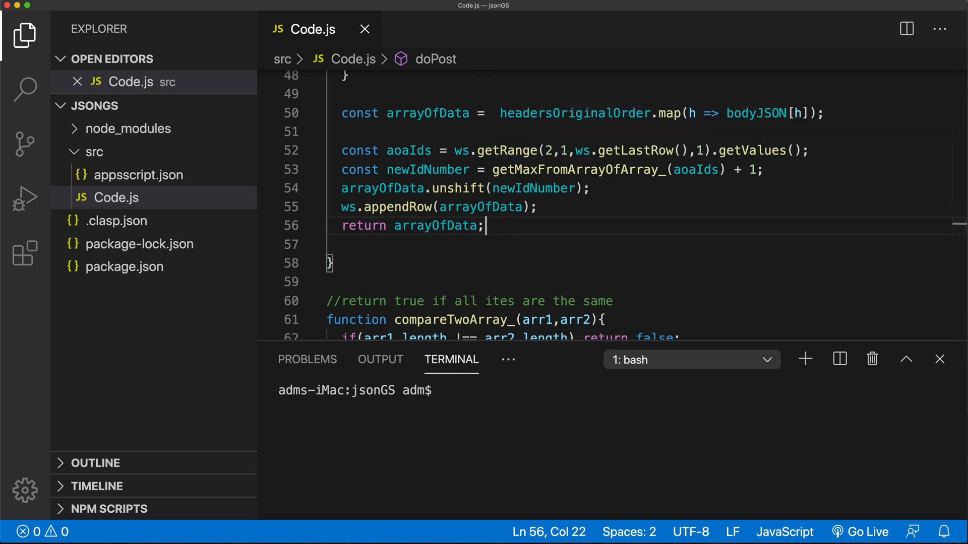
{"action": "mouse_move", "coordinate": [577, 170]}
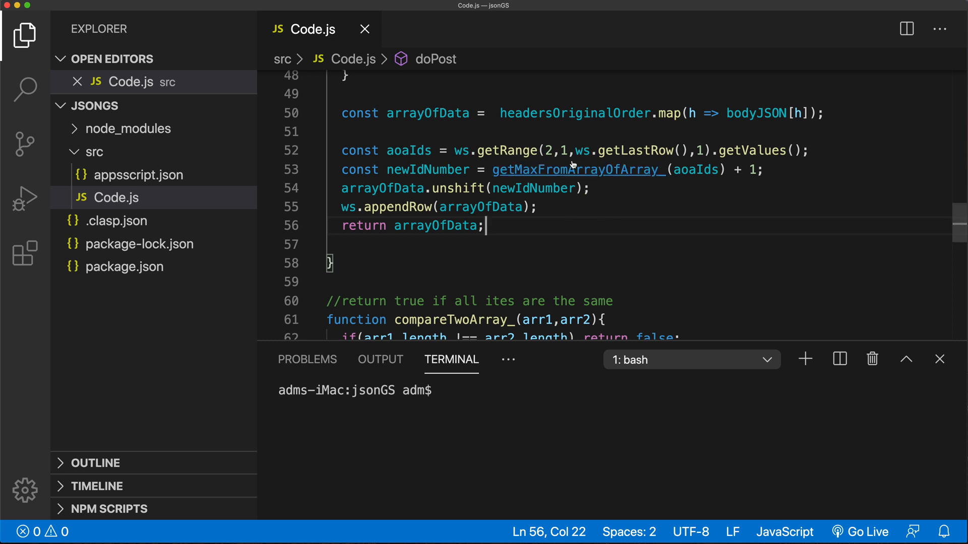
{"action": "scroll", "scroll_direction": "up", "scroll_amount": 3}
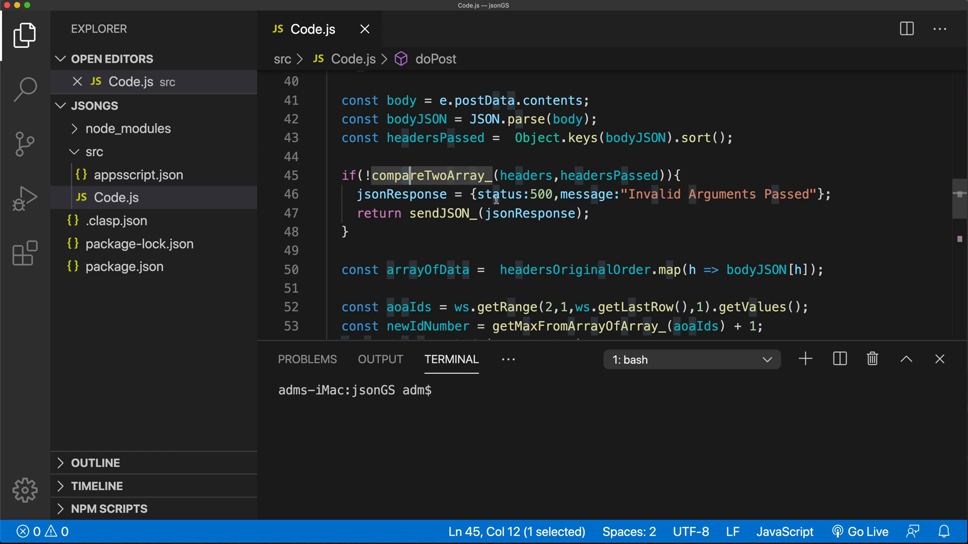
{"action": "scroll", "scroll_direction": "down", "scroll_amount": 3}
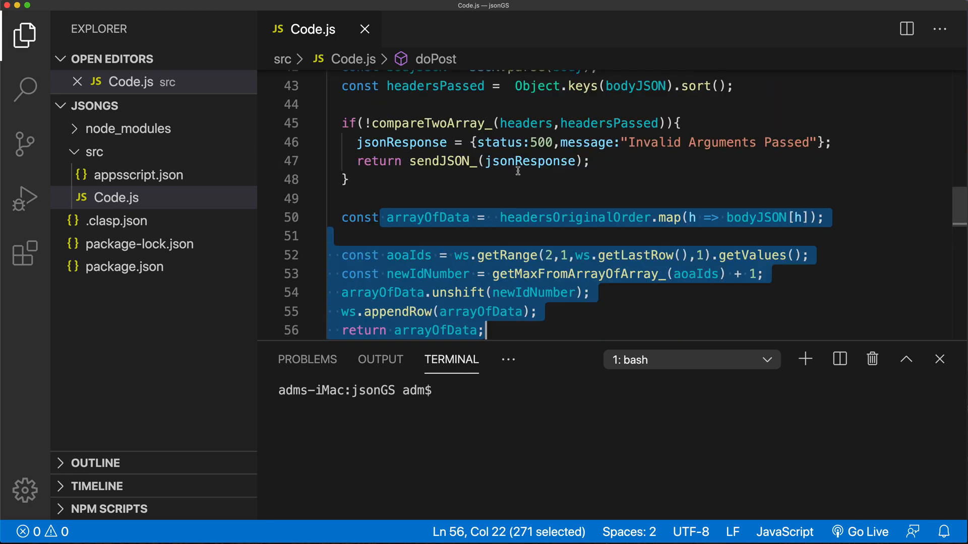
{"action": "scroll", "scroll_direction": "up", "scroll_amount": 3}
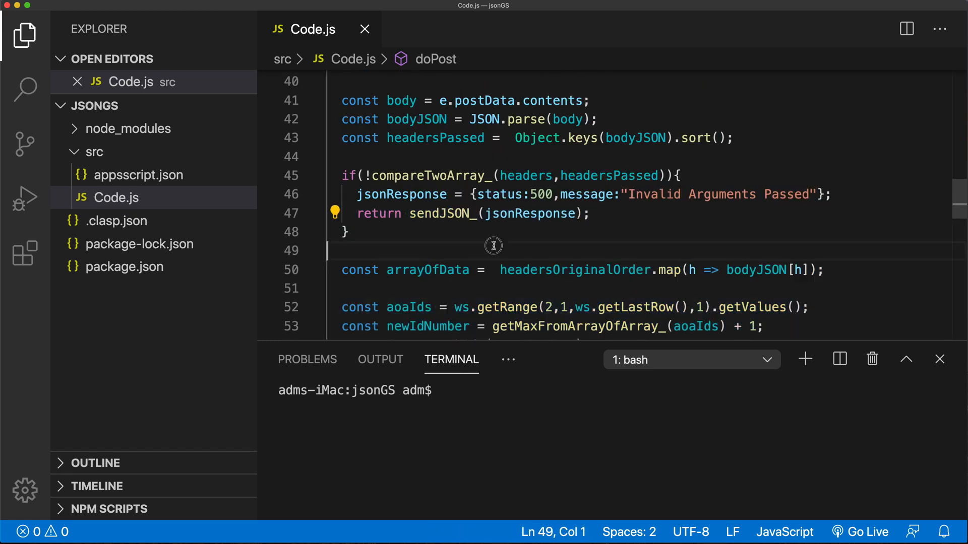
{"action": "scroll", "scroll_direction": "down", "scroll_amount": 3}
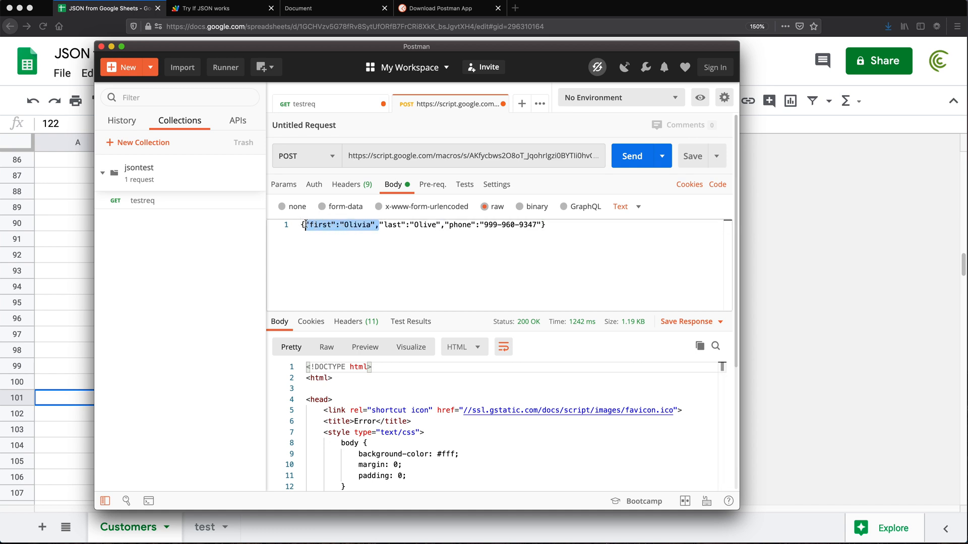
Remove the first field from the body and send, getting 500 Invalid Arguments Passed
{"action": "key", "text": "Backspace"}
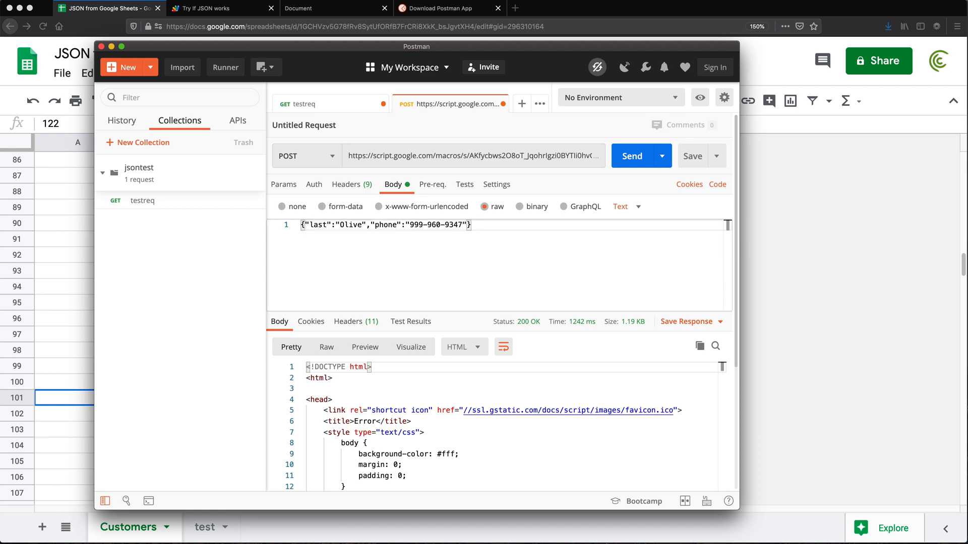
{"action": "double_click", "coordinate": [318, 225]}
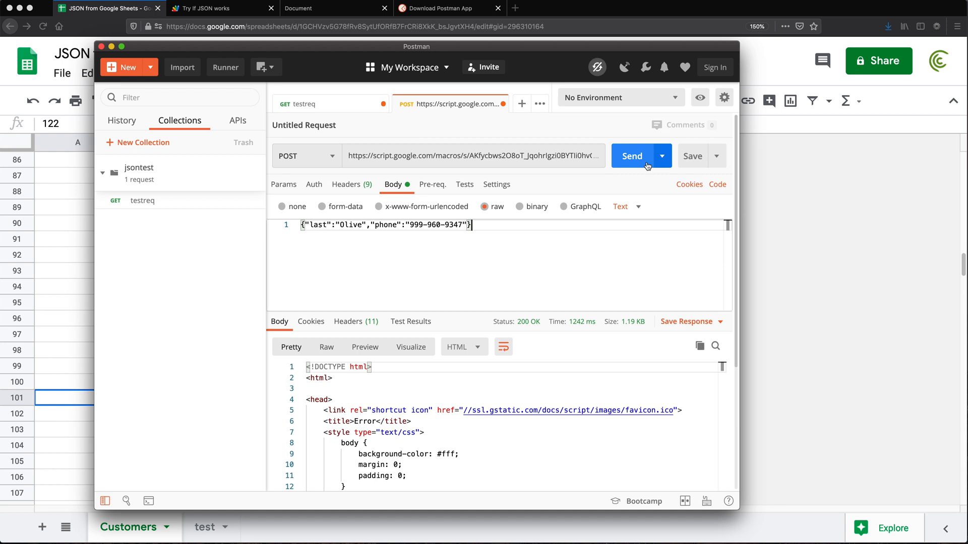
{"action": "left_click", "coordinate": [632, 155]}
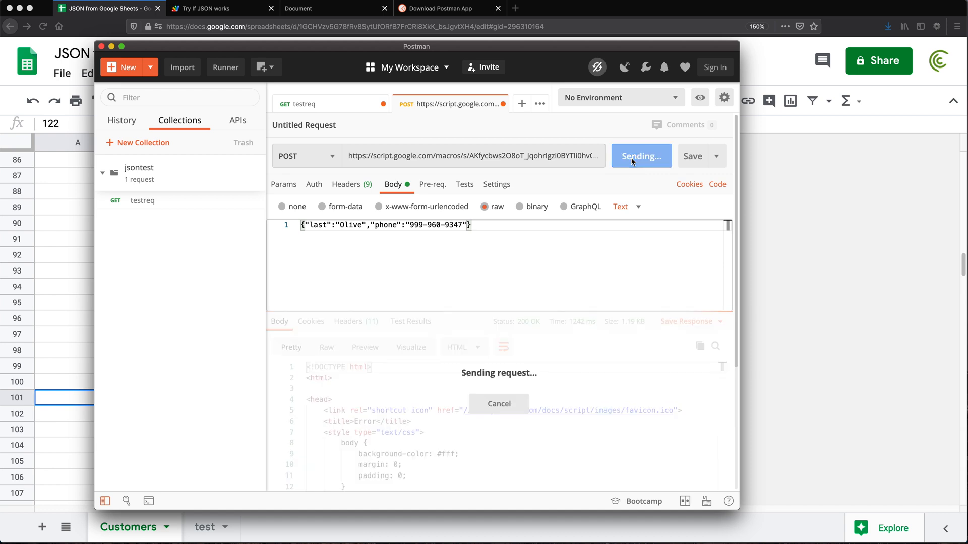
{"action": "left_click", "coordinate": [638, 155]}
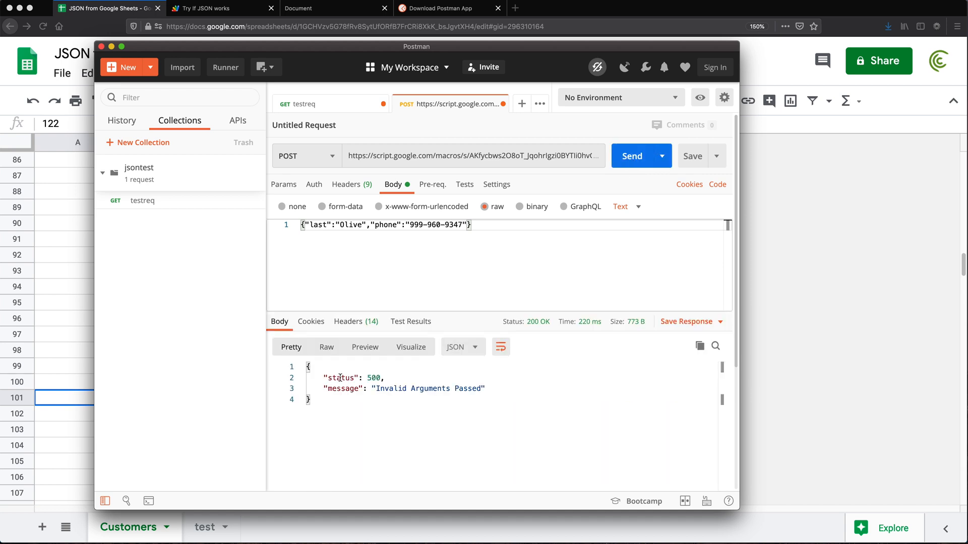
{"action": "double_click", "coordinate": [373, 377]}
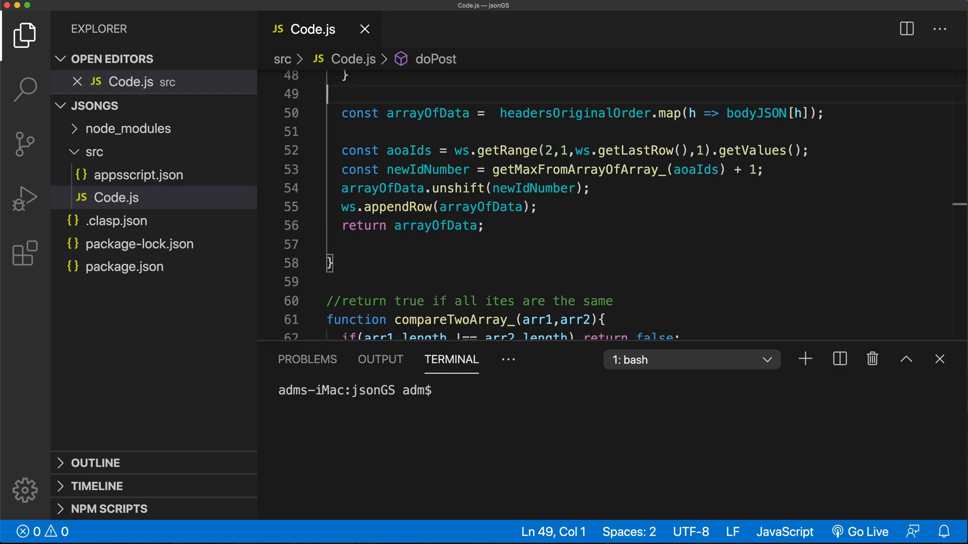
Scroll Code.js up to the compareTwoArray_ check and its status 500 response
{"action": "scroll", "scroll_direction": "up", "scroll_amount": 3}
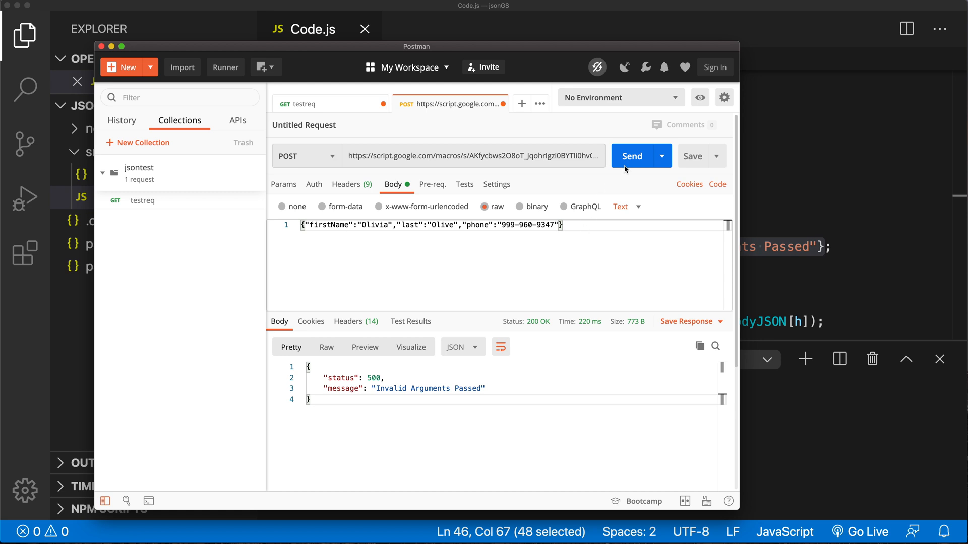
Send with firstName, then with an extra city field, then with first, last, phone only, adding row 124
{"action": "left_click", "coordinate": [631, 156]}
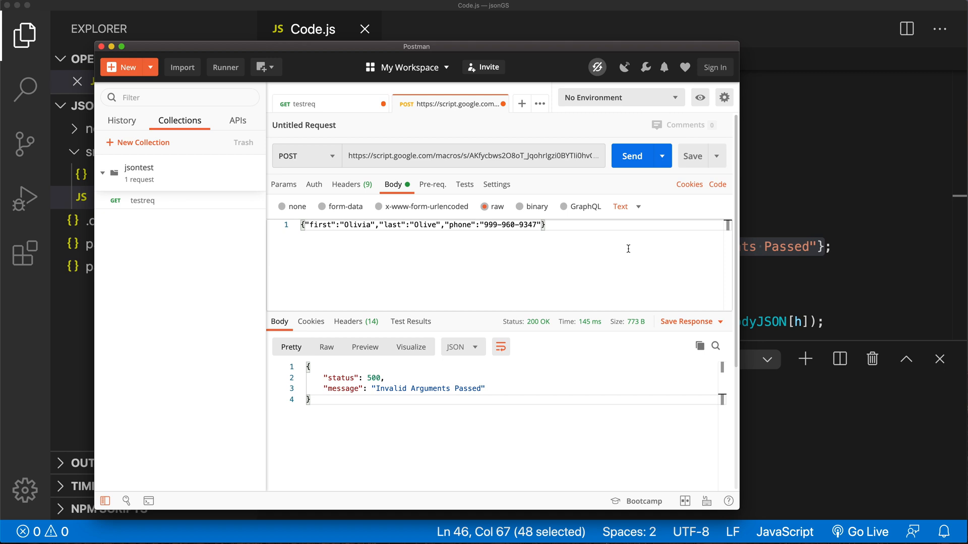
{"action": "type", "text": ",\"\""}
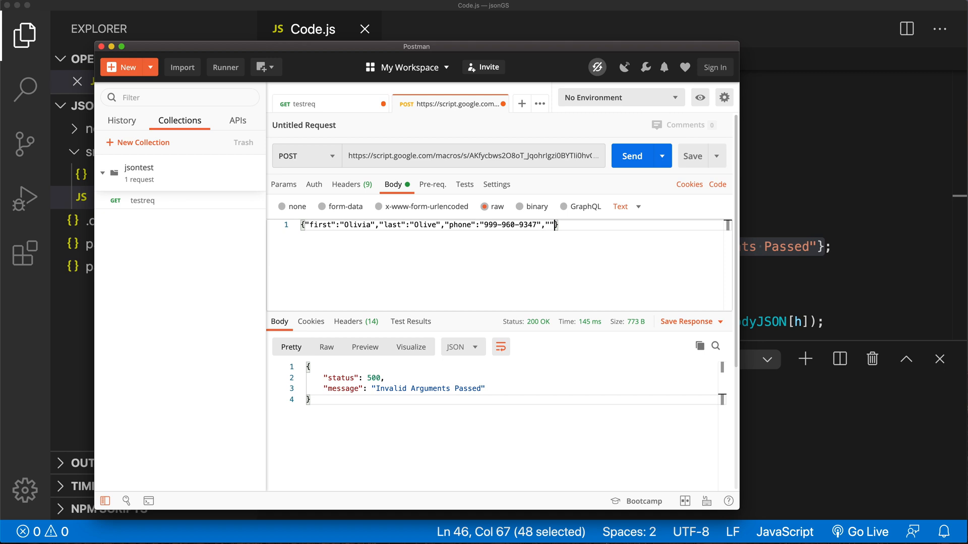
{"action": "type", "text": "city\":\"Chicago"}
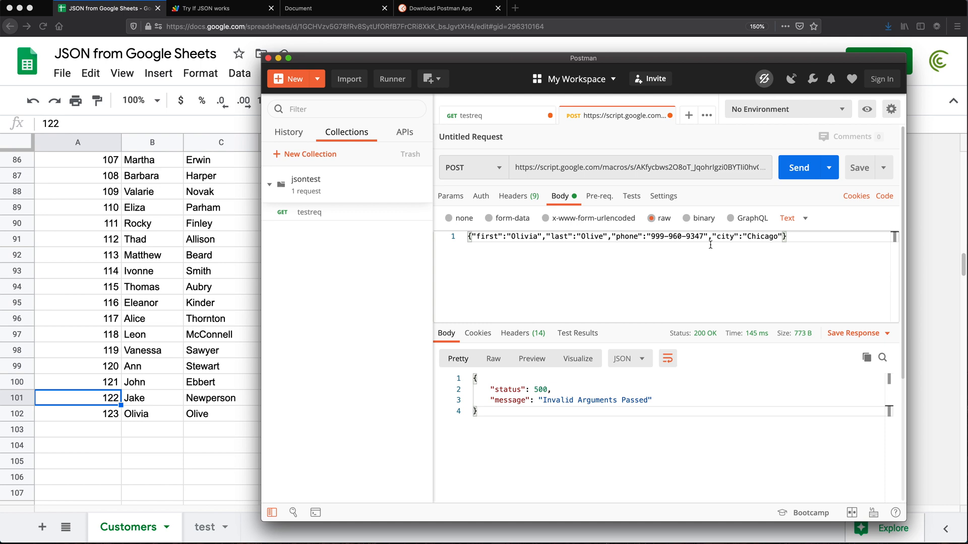
{"action": "mouse_move", "coordinate": [800, 168]}
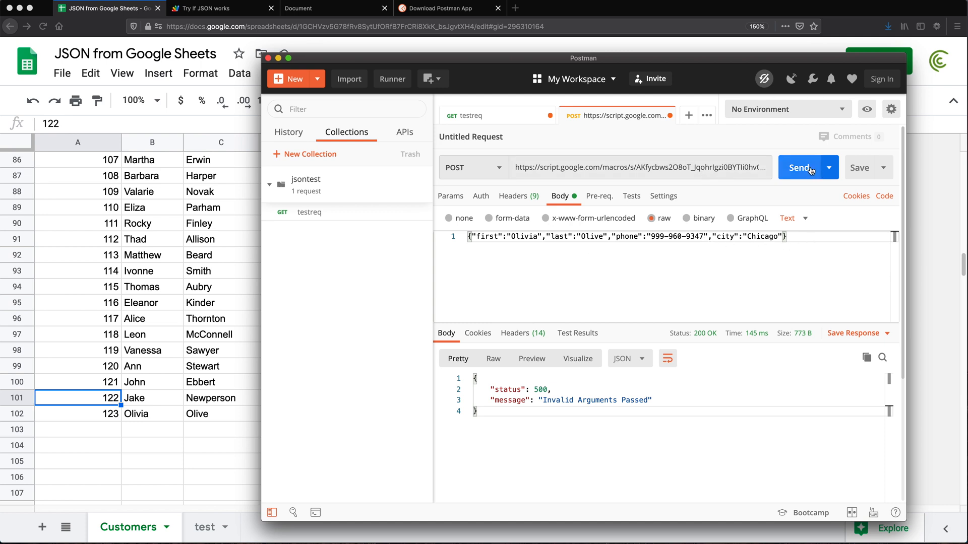
{"action": "left_click", "coordinate": [800, 167]}
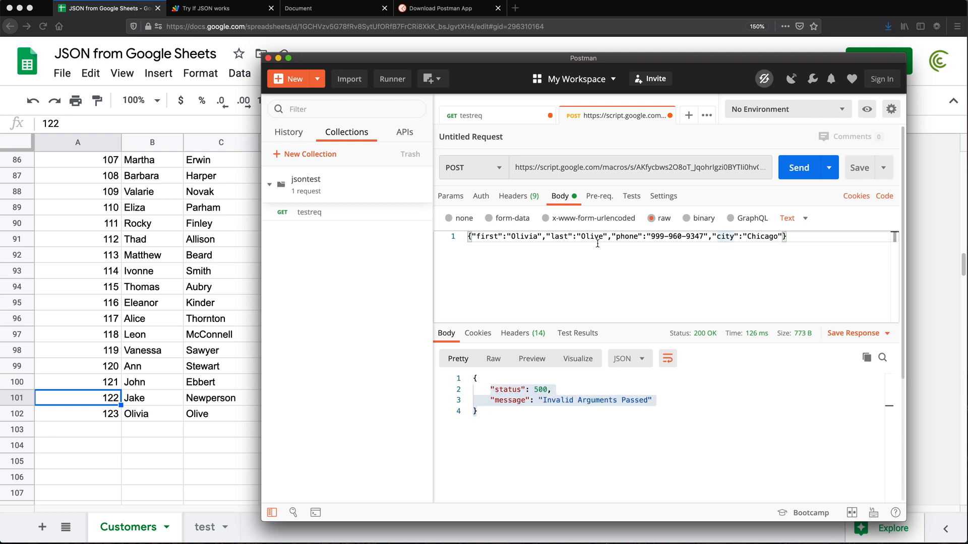
{"action": "mouse_move", "coordinate": [761, 236]}
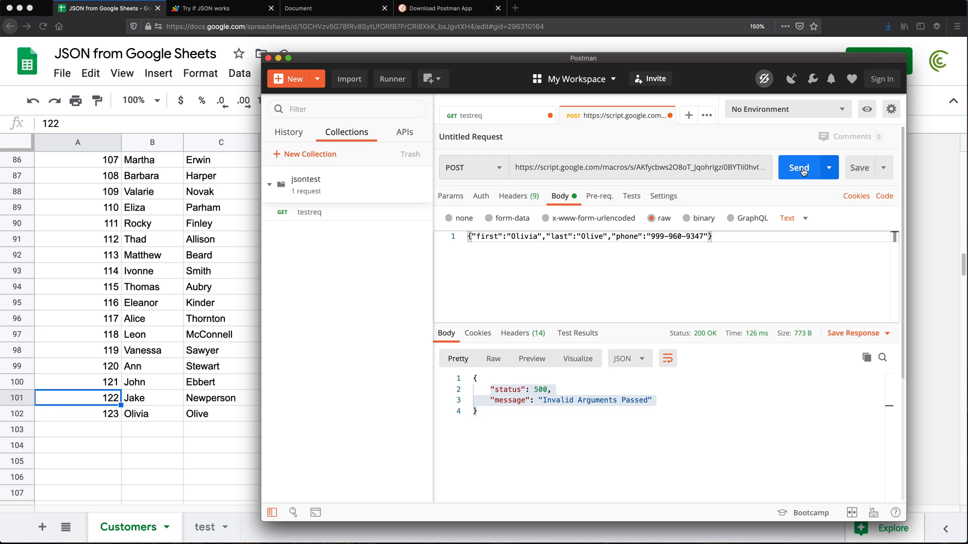
{"action": "left_click", "coordinate": [798, 167]}
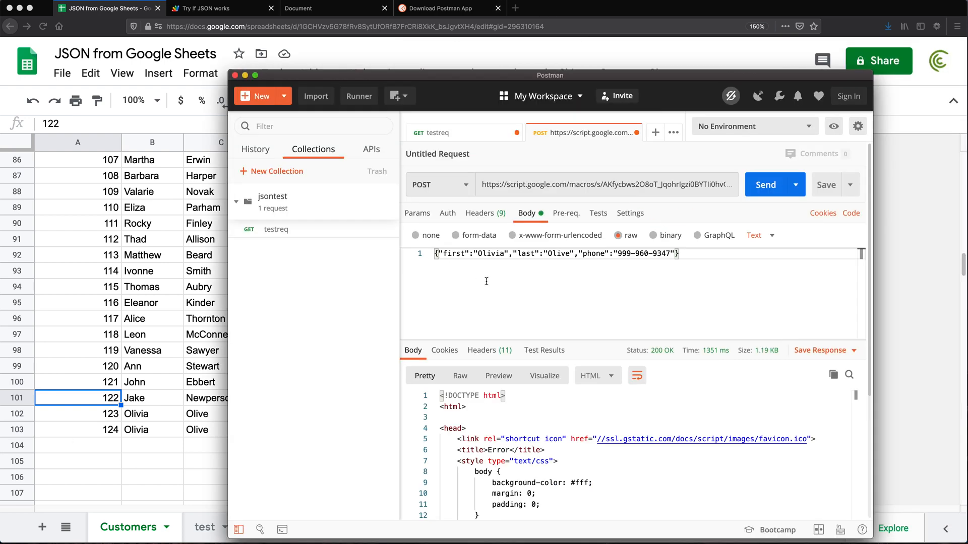
{"action": "mouse_move", "coordinate": [82, 366]}
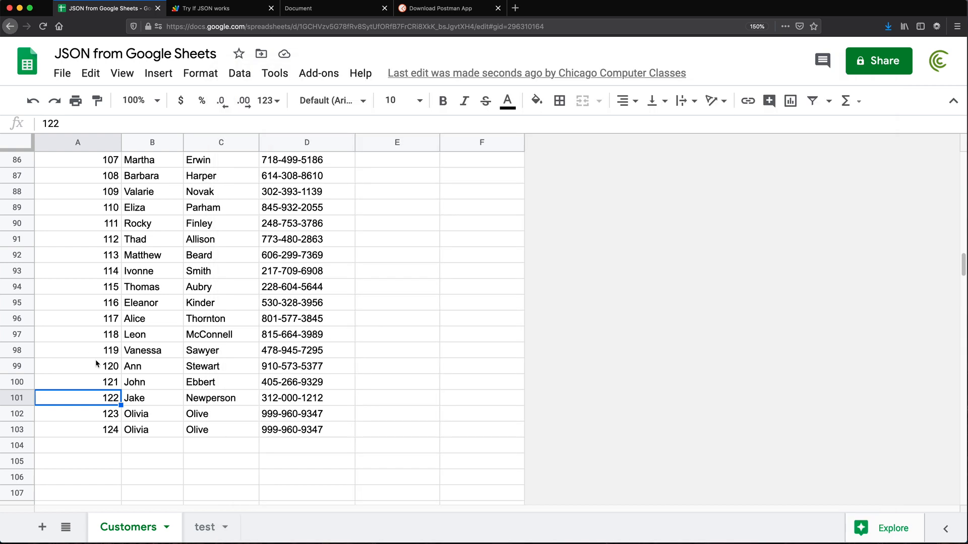
{"action": "left_click", "coordinate": [78, 366]}
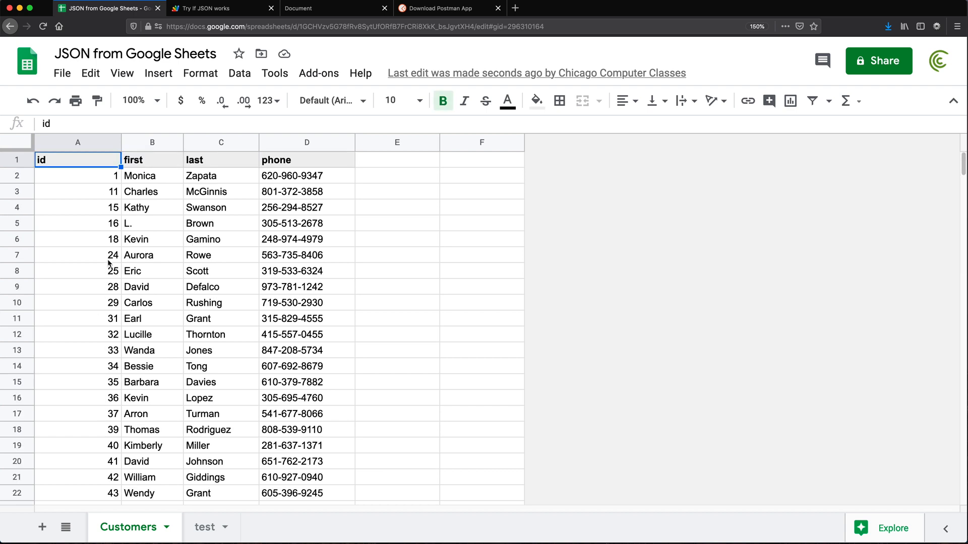
{"action": "mouse_move", "coordinate": [146, 166]}
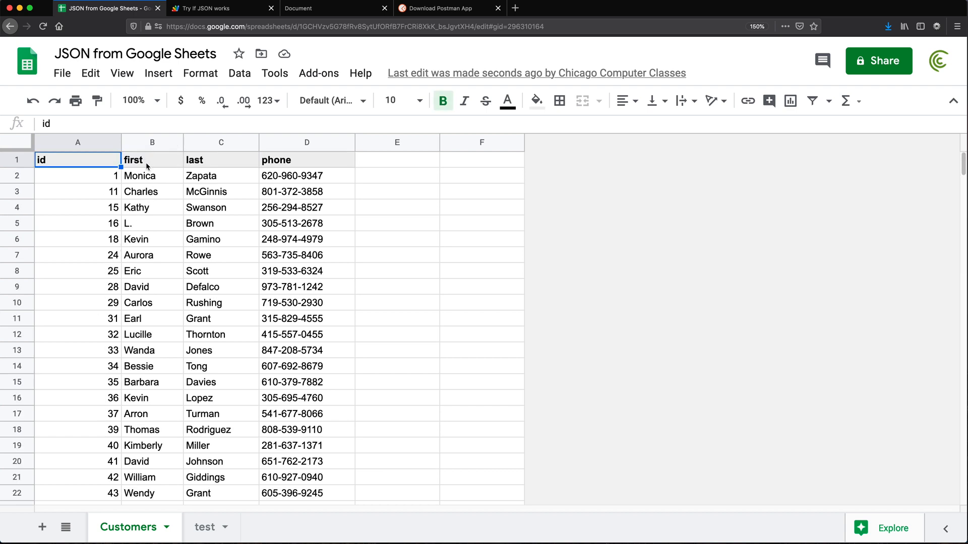
{"action": "mouse_move", "coordinate": [162, 166]}
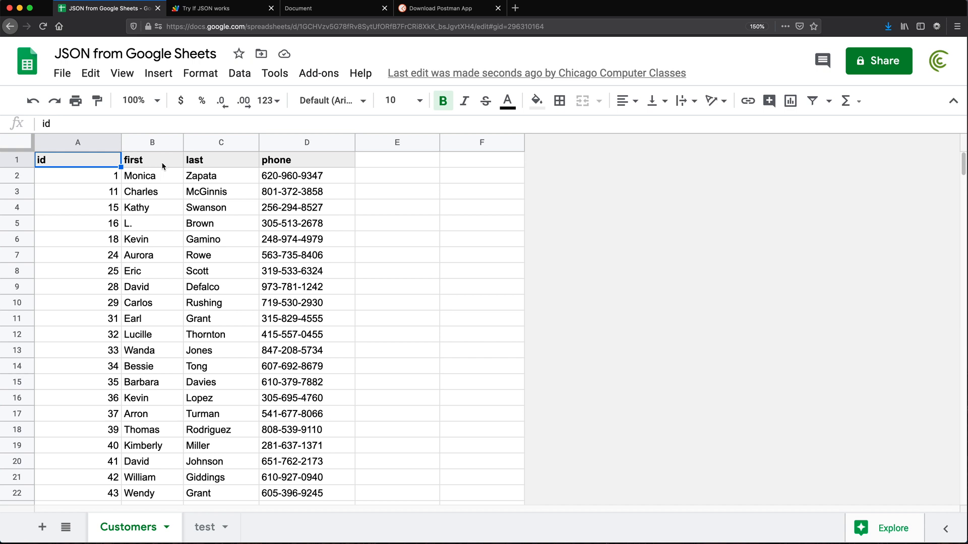
{"action": "left_click", "coordinate": [221, 160]}
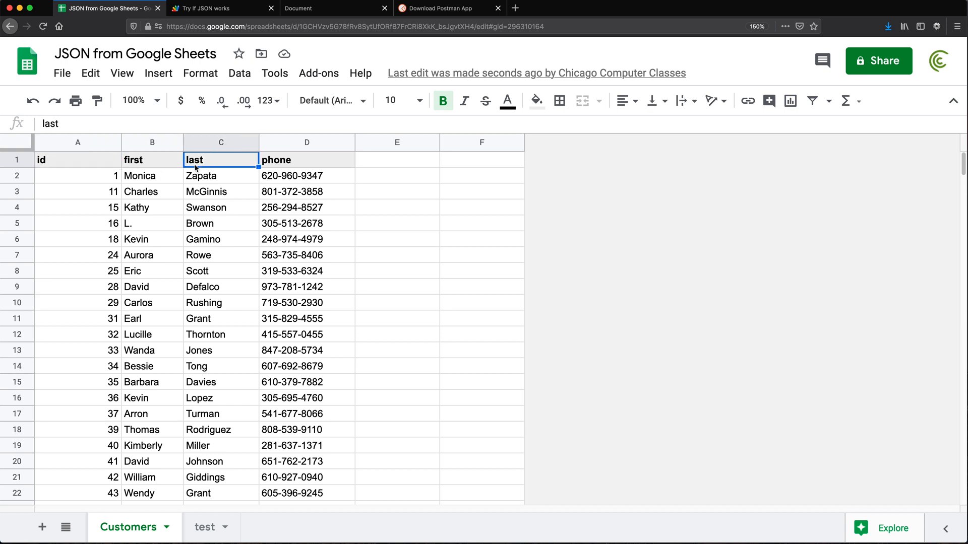
{"action": "mouse_move", "coordinate": [302, 162]}
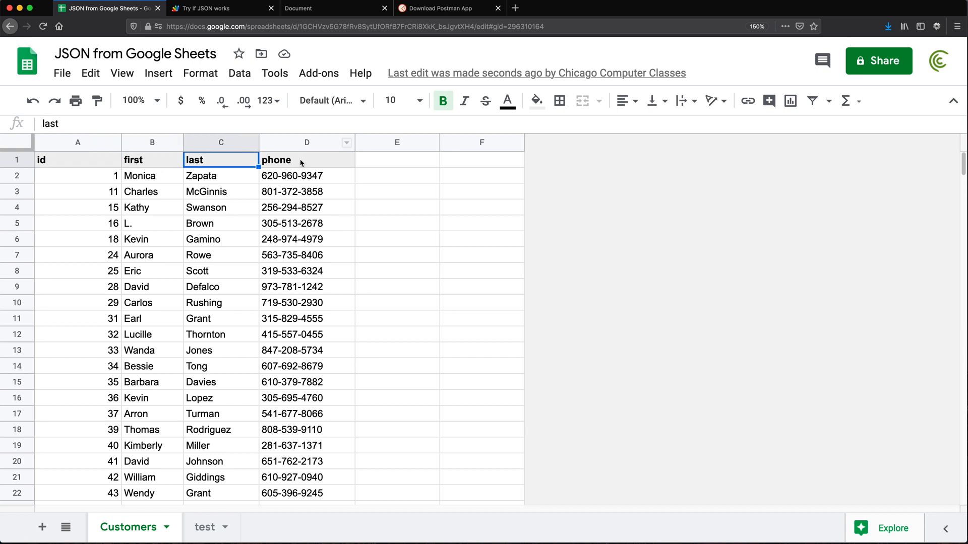
{"action": "left_click", "coordinate": [307, 160]}
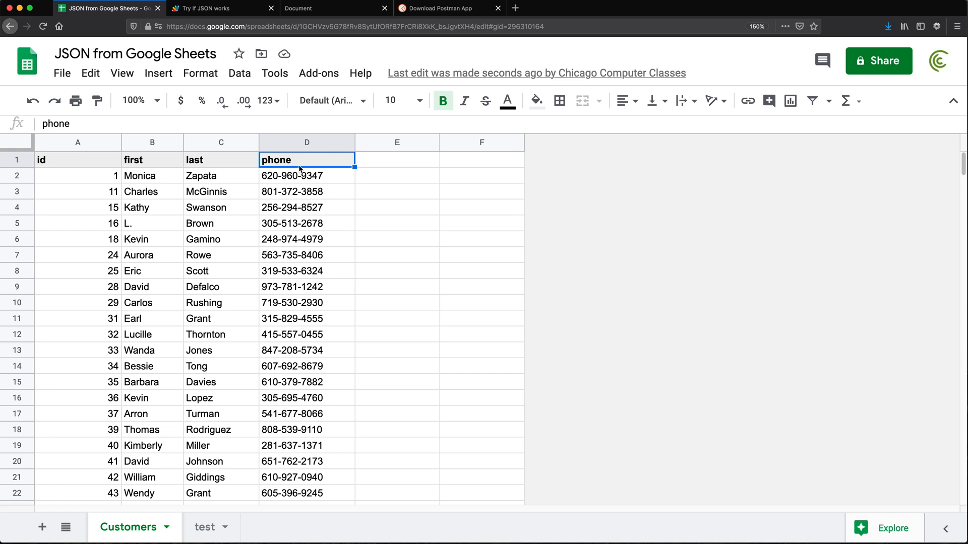
{"action": "left_click", "coordinate": [152, 159]}
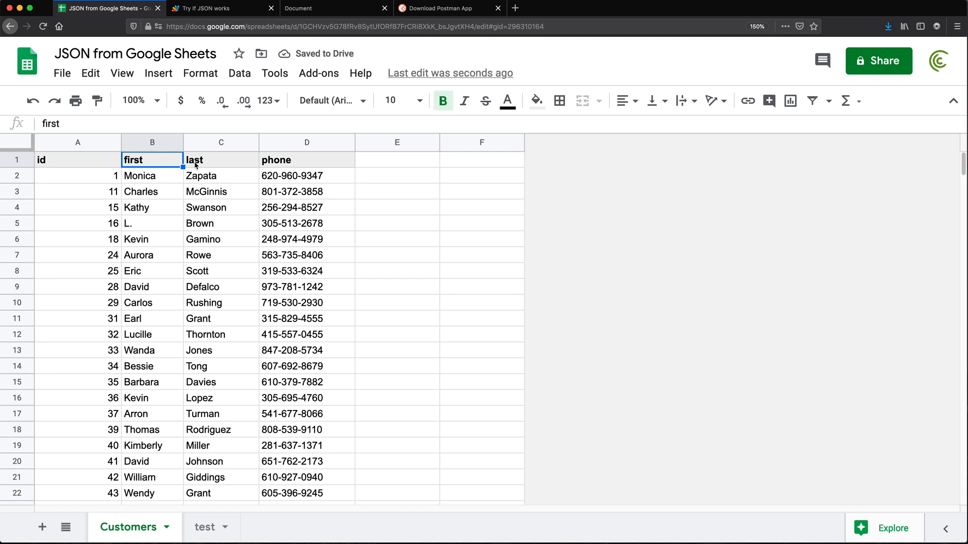
{"action": "left_click", "coordinate": [77, 159]}
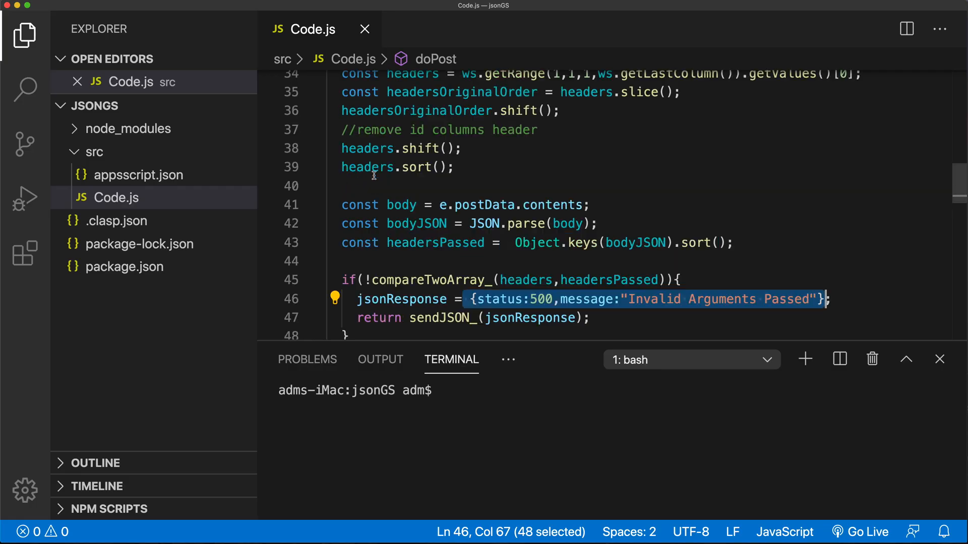
Insert const requiredColumns = ["first","last"]; above let jsonResponse in doPost
{"action": "scroll", "scroll_direction": "up", "scroll_amount": 3}
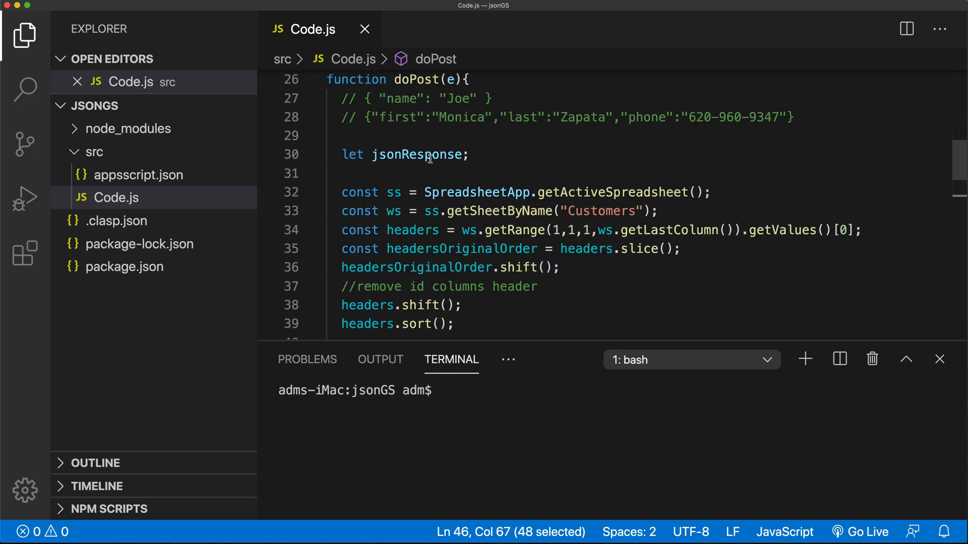
{"action": "mouse_move", "coordinate": [450, 154]}
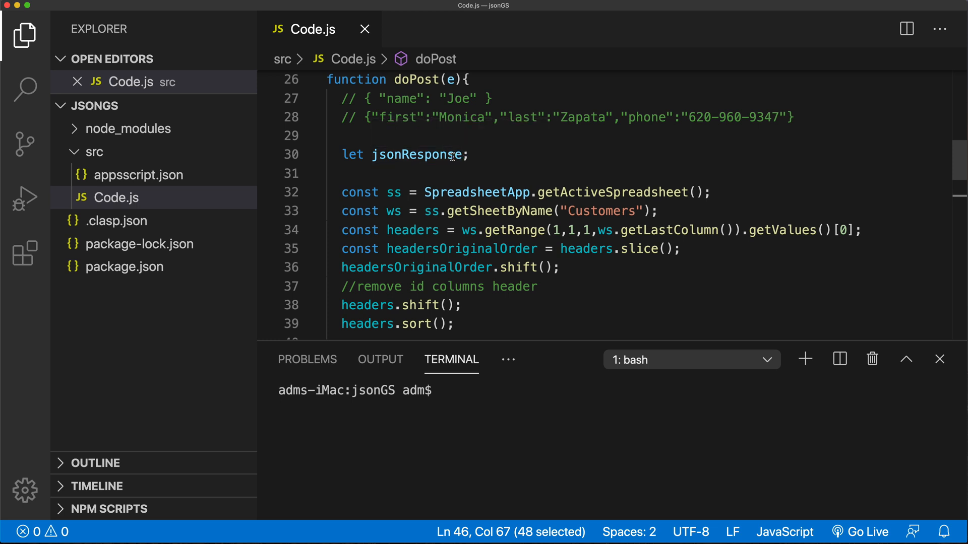
{"action": "mouse_move", "coordinate": [499, 187]}
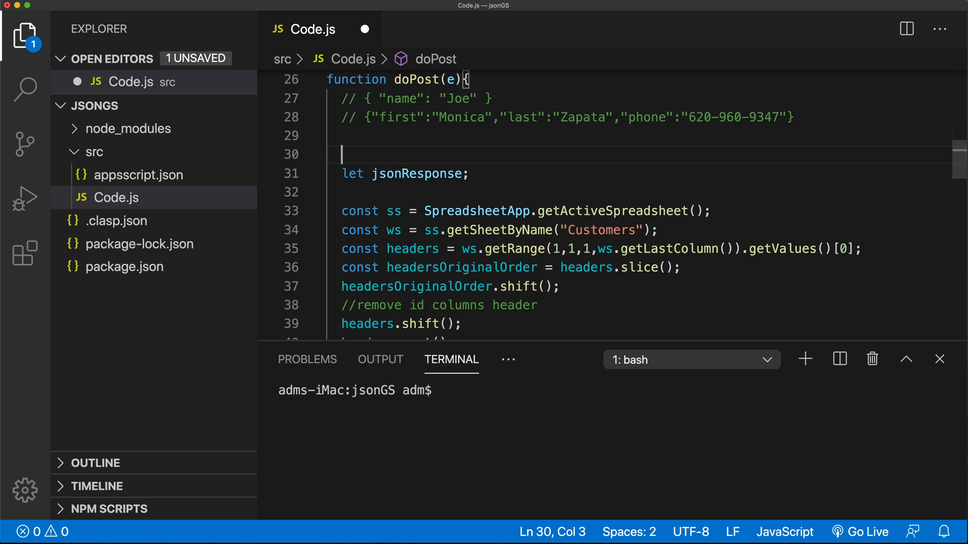
{"action": "type", "text": "const requiredC"}
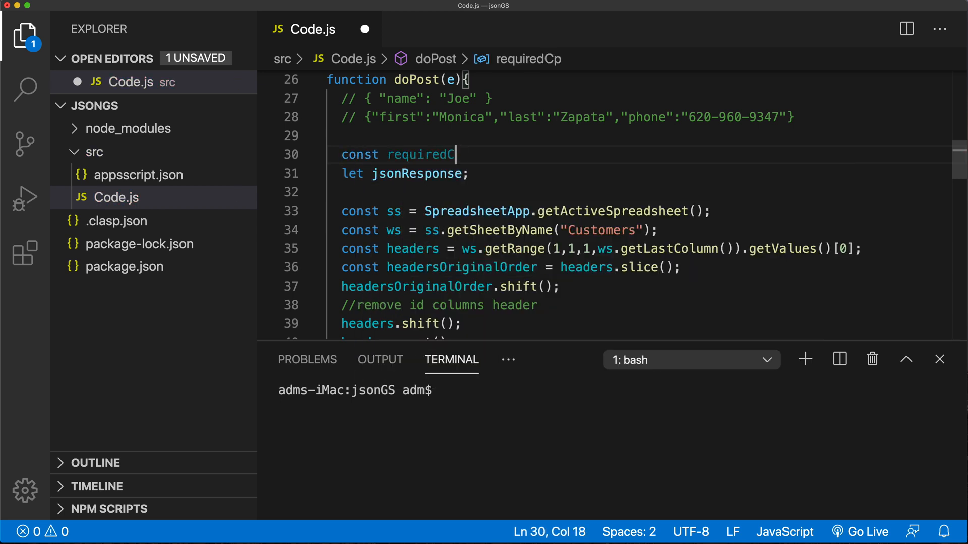
{"action": "type", "text": "olumns = [\"\"];"}
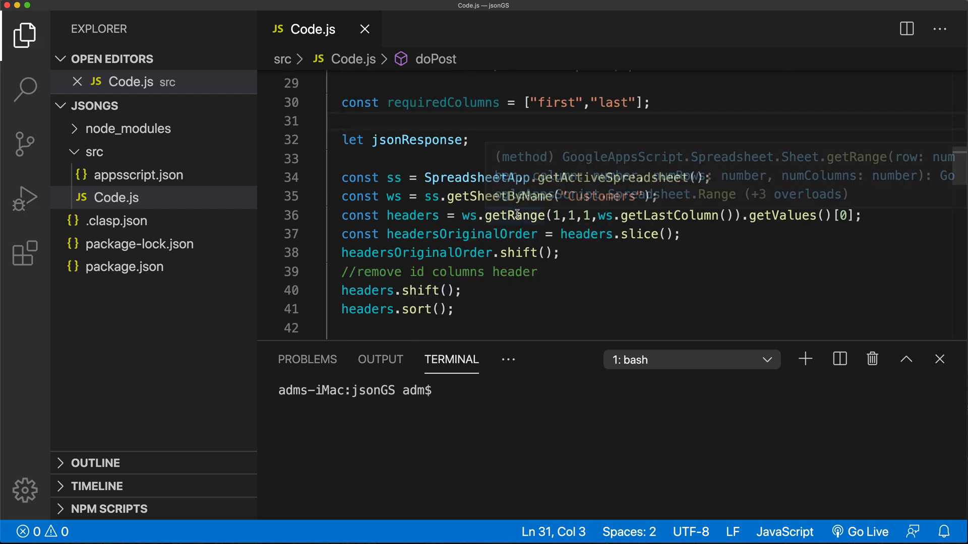
{"action": "scroll", "scroll_direction": "down", "scroll_amount": 3}
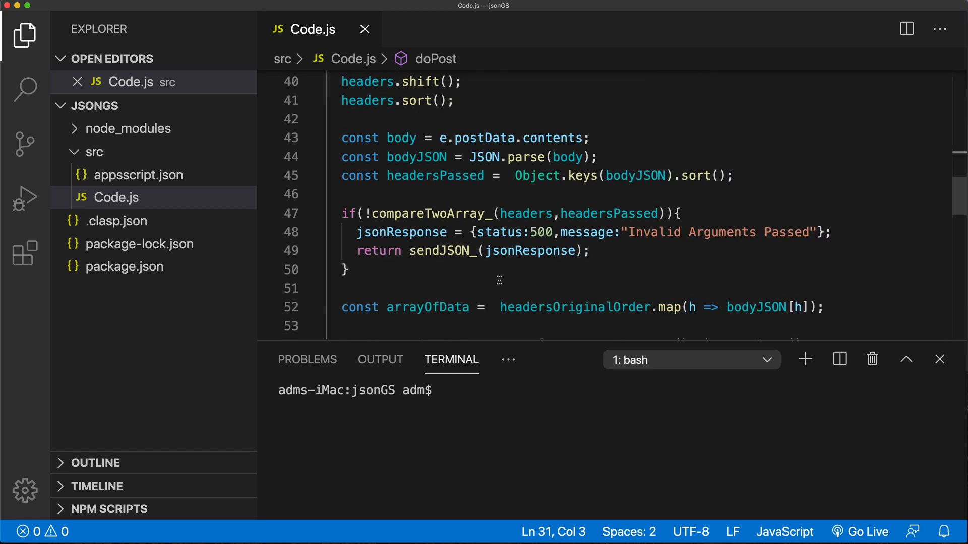
{"action": "double_click", "coordinate": [432, 214]}
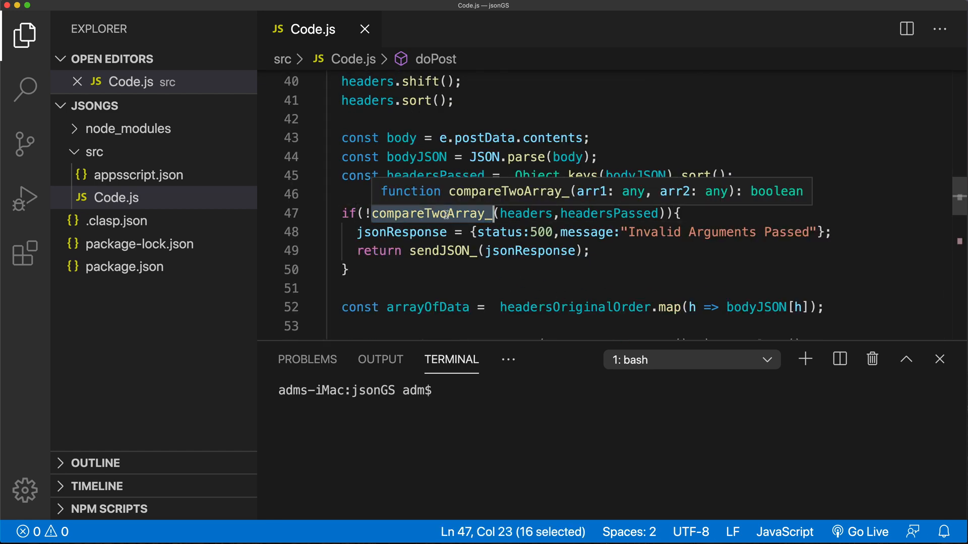
{"action": "mouse_move", "coordinate": [556, 228]}
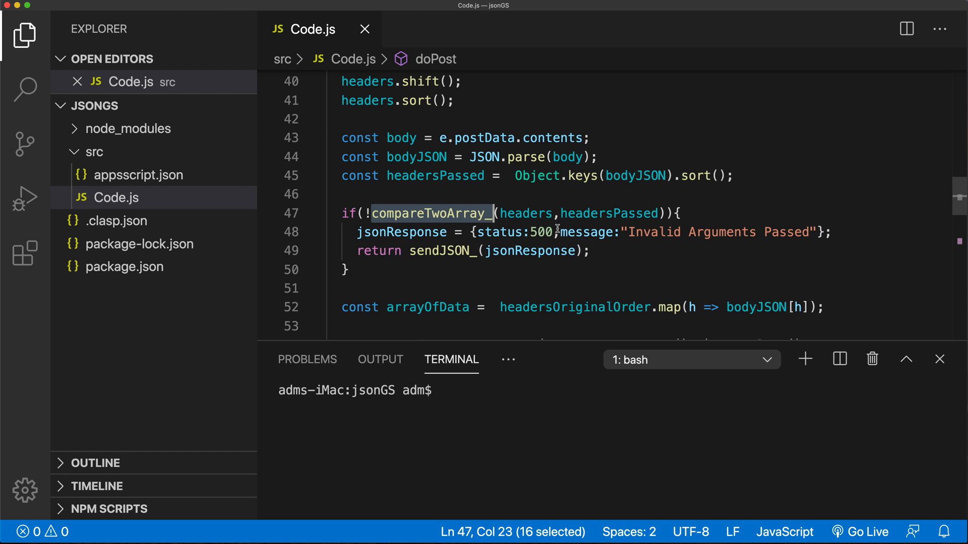
{"action": "mouse_move", "coordinate": [465, 118]}
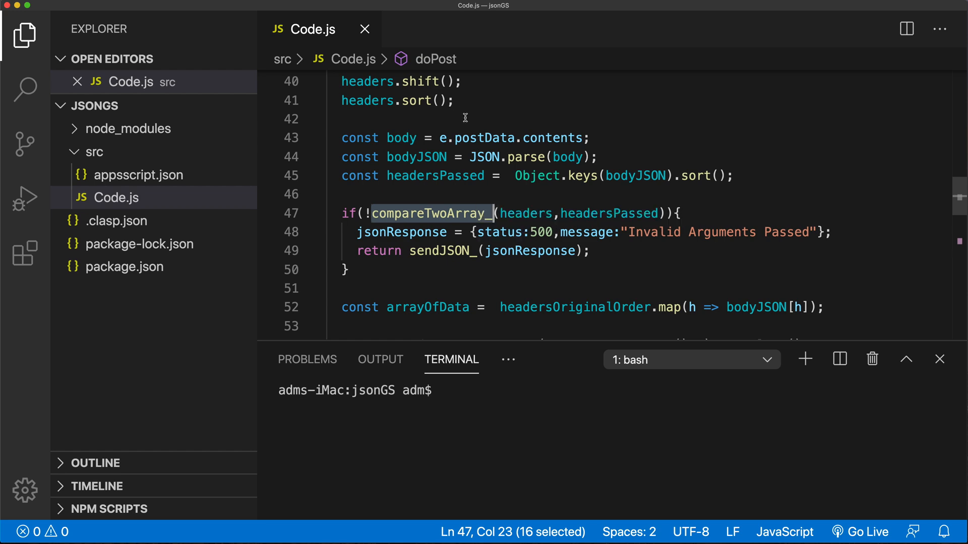
{"action": "scroll", "scroll_direction": "up", "scroll_amount": 3}
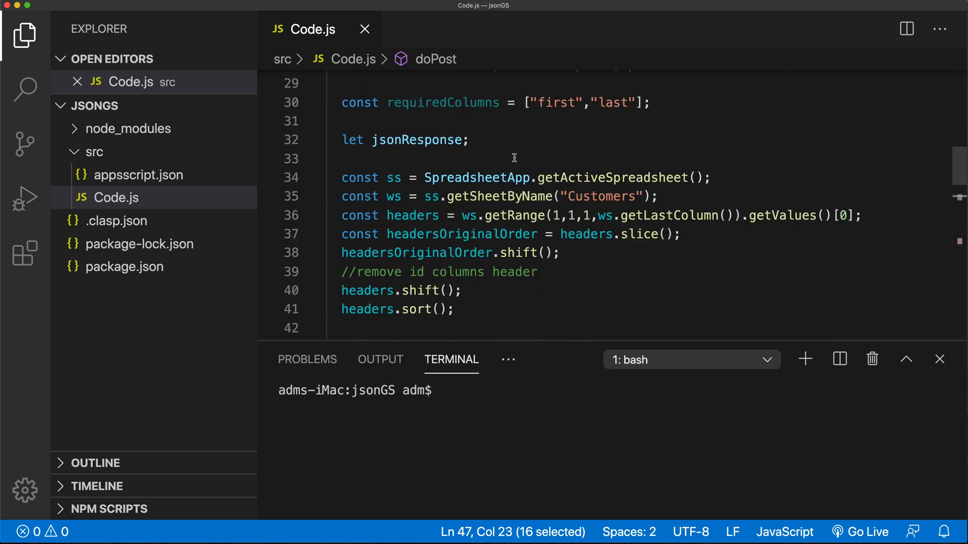
{"action": "scroll", "scroll_direction": "up", "scroll_amount": 3}
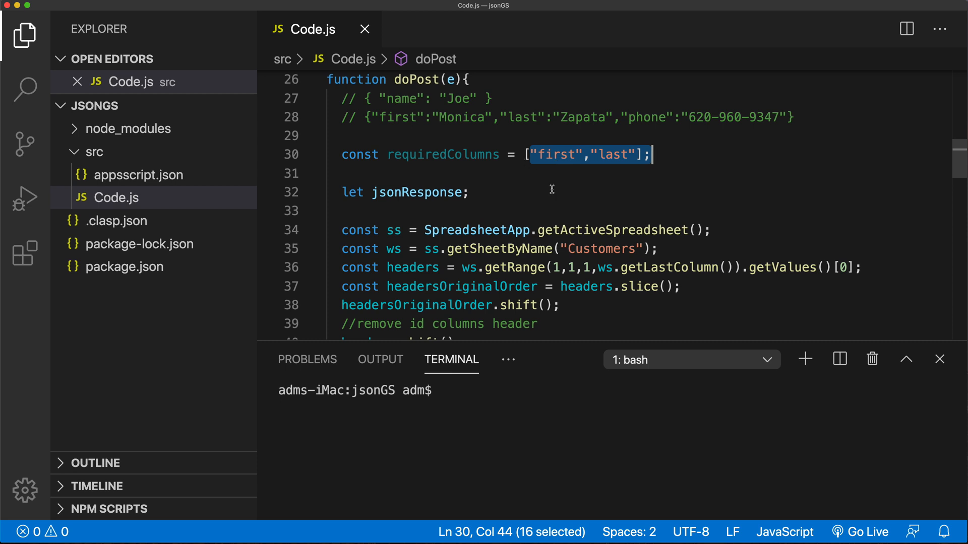
{"action": "double_click", "coordinate": [395, 117]}
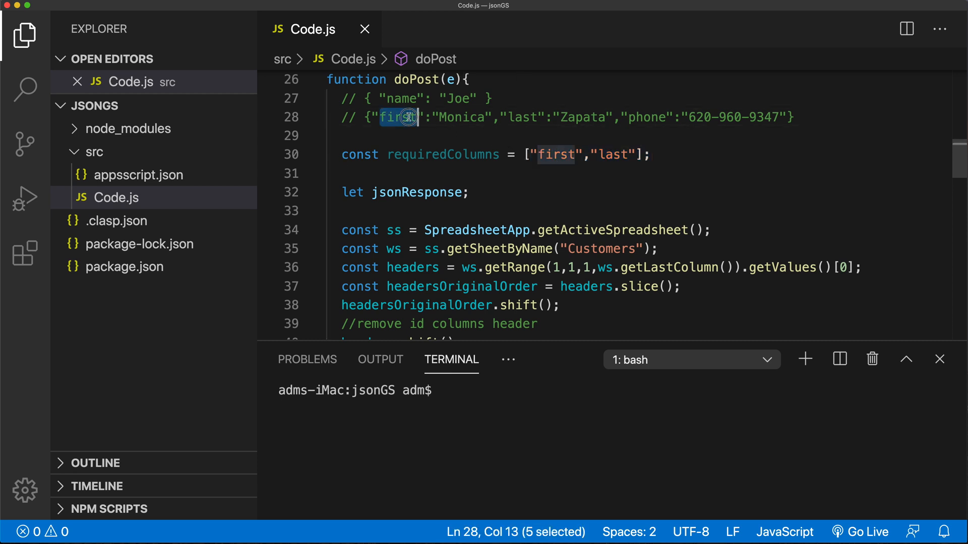
{"action": "double_click", "coordinate": [520, 118]}
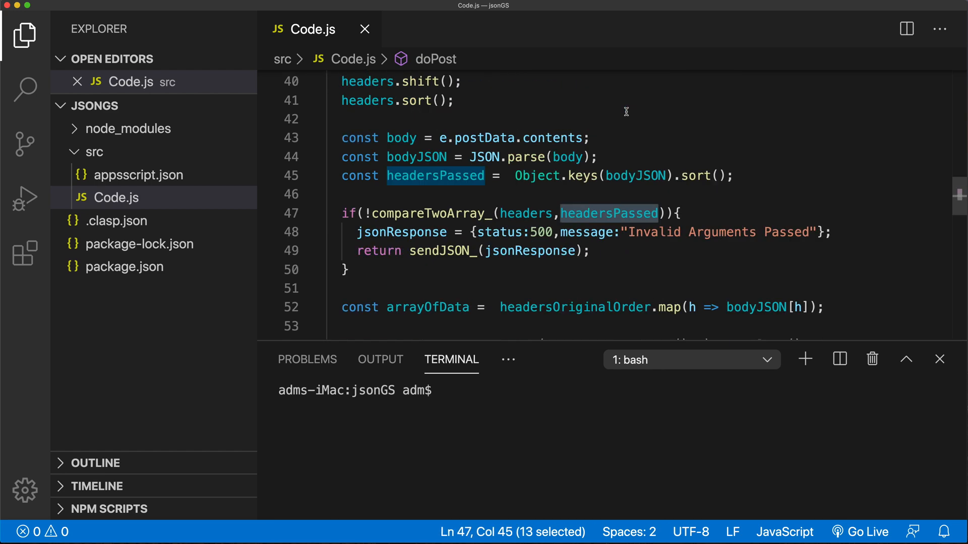
{"action": "mouse_move", "coordinate": [435, 176]}
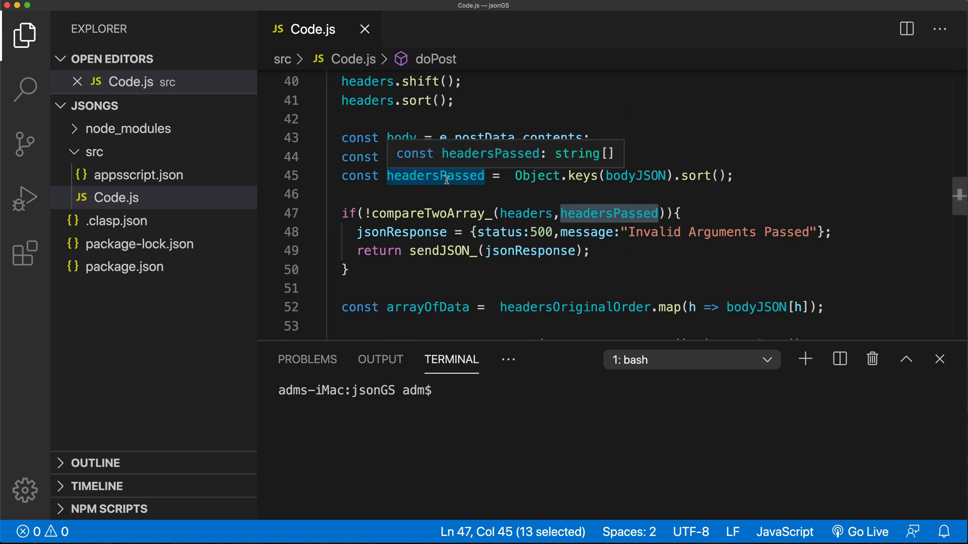
{"action": "left_click", "coordinate": [434, 175]}
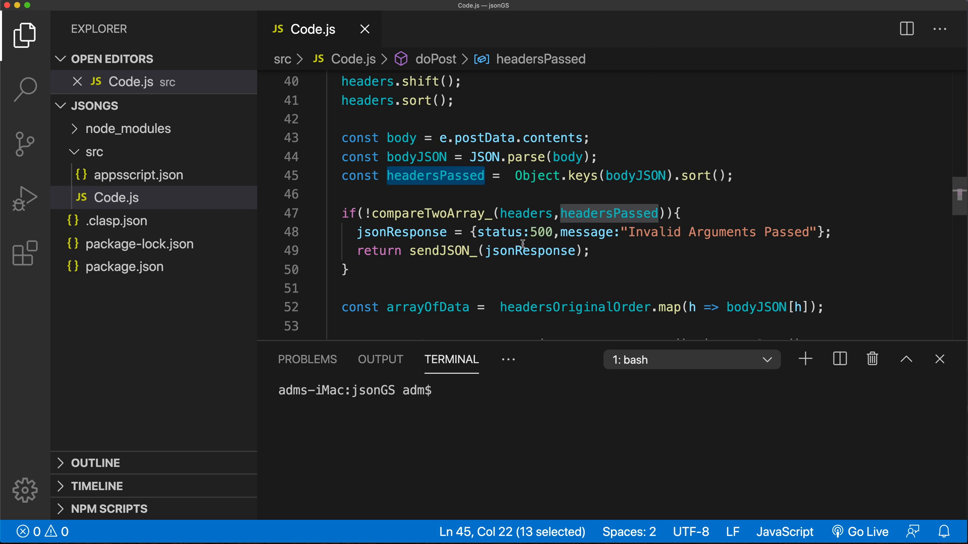
{"action": "mouse_move", "coordinate": [530, 217]}
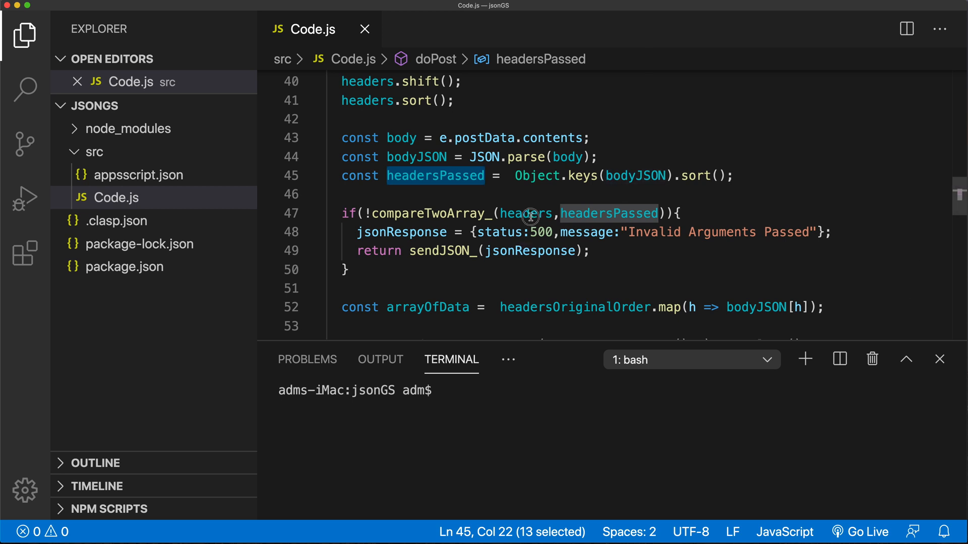
{"action": "double_click", "coordinate": [525, 213]}
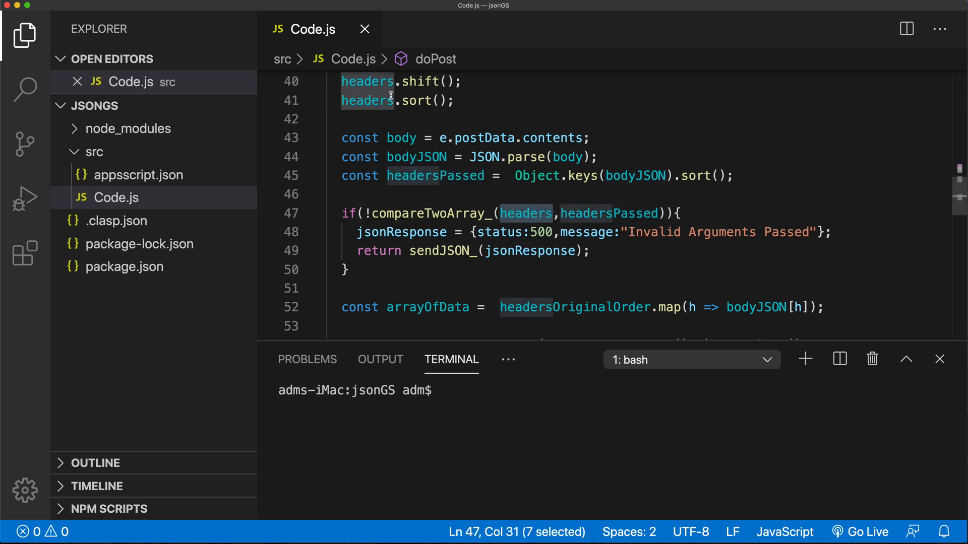
{"action": "scroll", "scroll_direction": "up", "scroll_amount": 3}
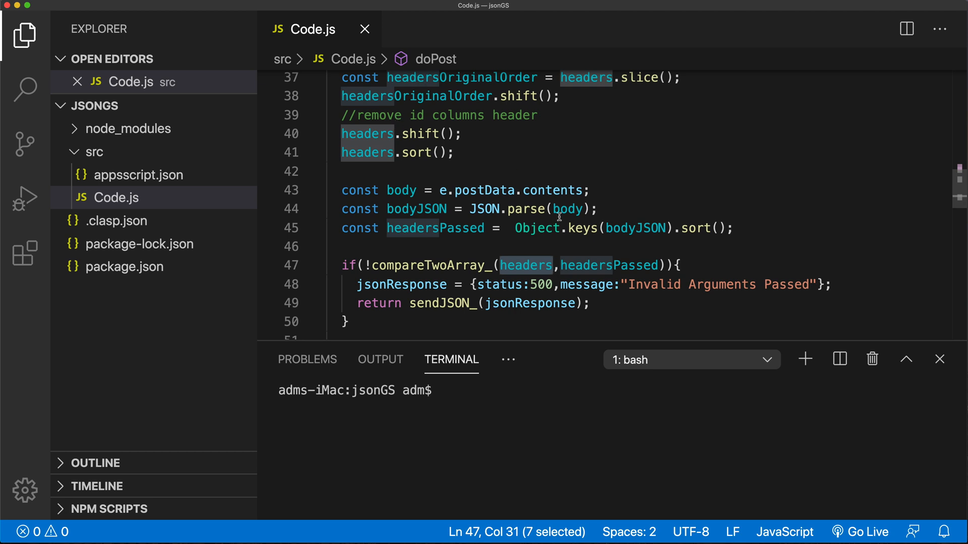
{"action": "scroll", "scroll_direction": "down", "scroll_amount": 3}
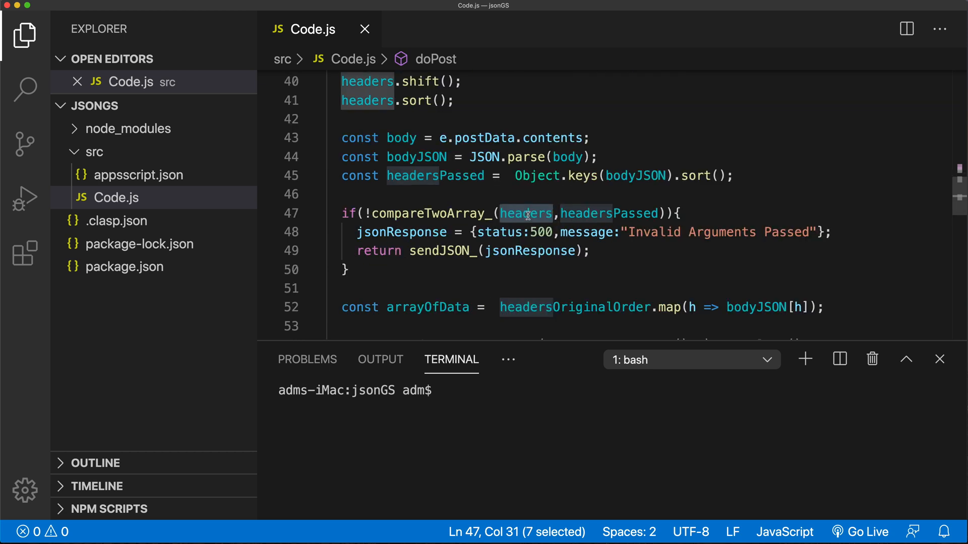
{"action": "double_click", "coordinate": [608, 213]}
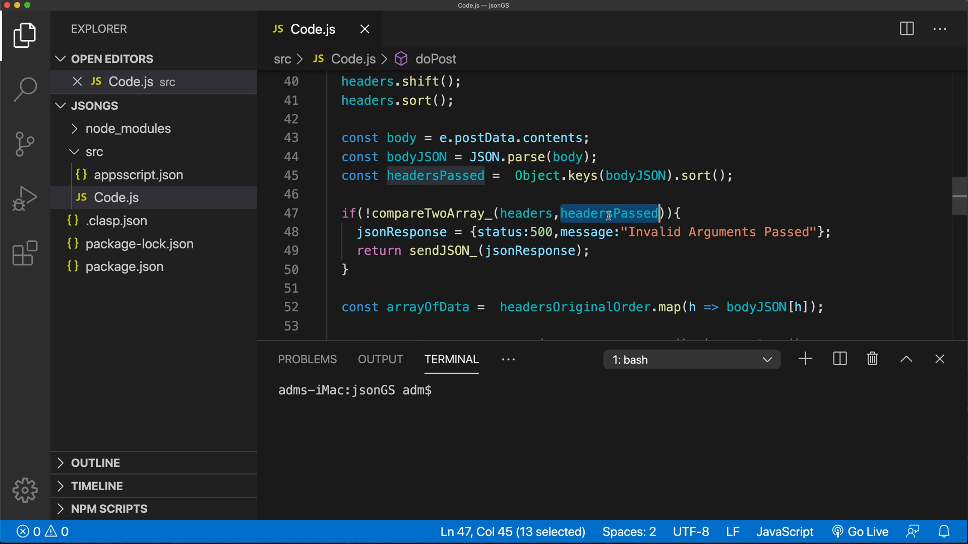
{"action": "mouse_move", "coordinate": [444, 212]}
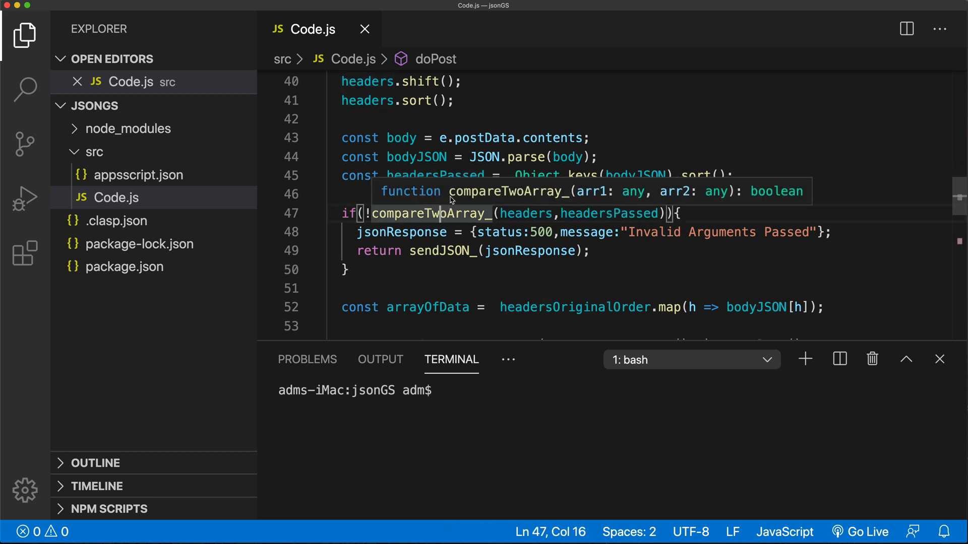
{"action": "mouse_move", "coordinate": [610, 214]}
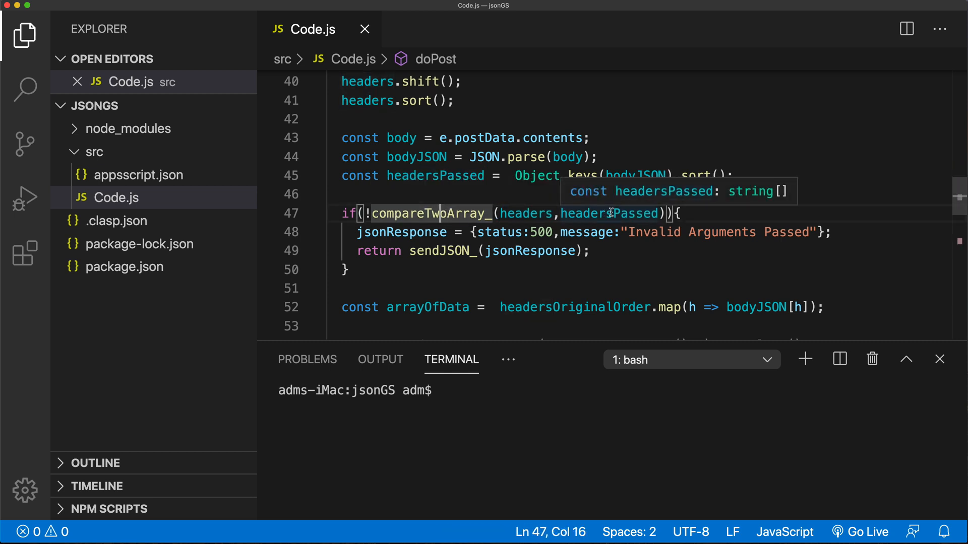
{"action": "double_click", "coordinate": [608, 214]}
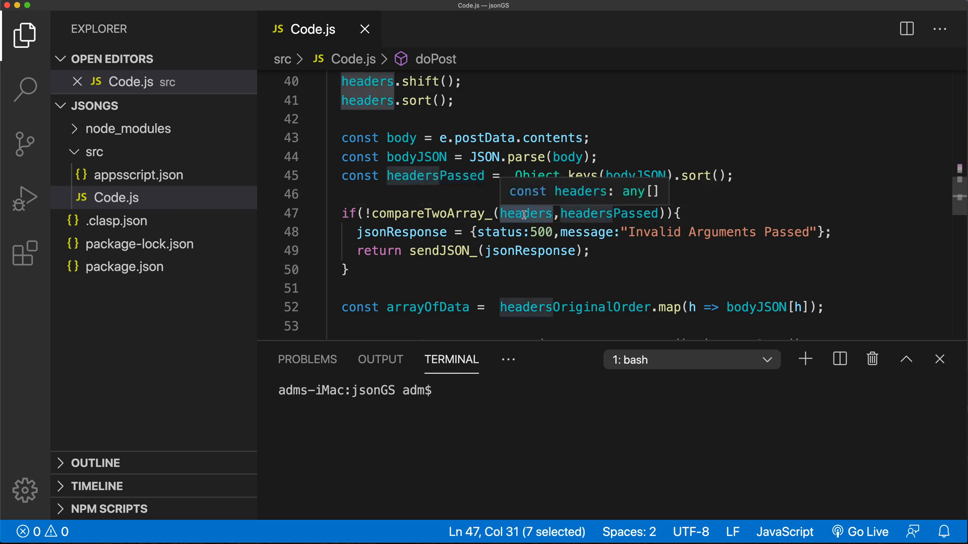
{"action": "mouse_move", "coordinate": [417, 222]}
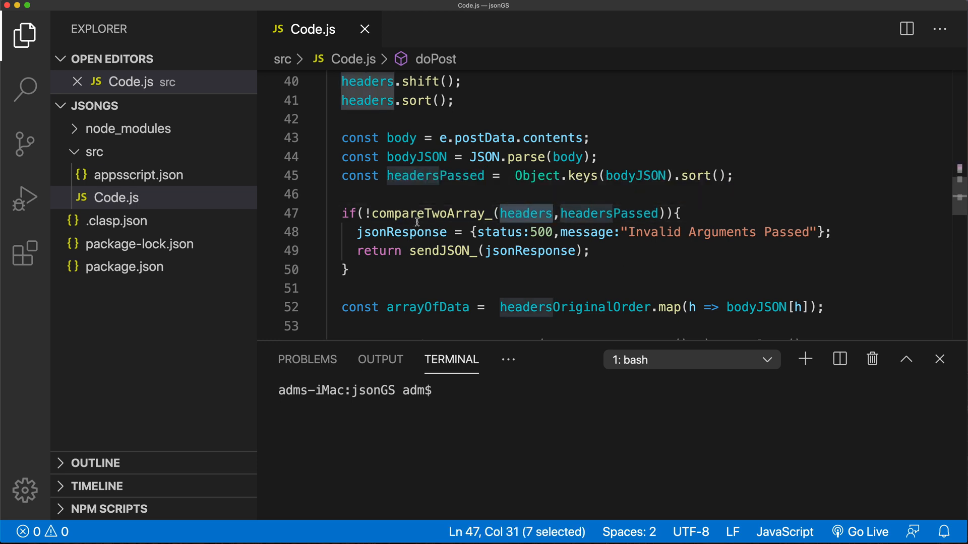
{"action": "scroll", "scroll_direction": "down", "scroll_amount": 3}
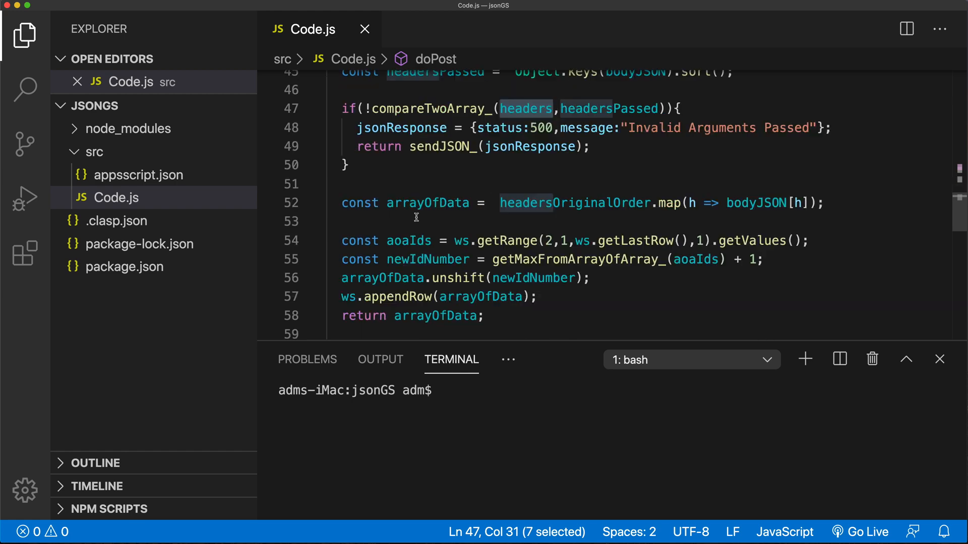
{"action": "scroll", "scroll_direction": "down", "scroll_amount": 3}
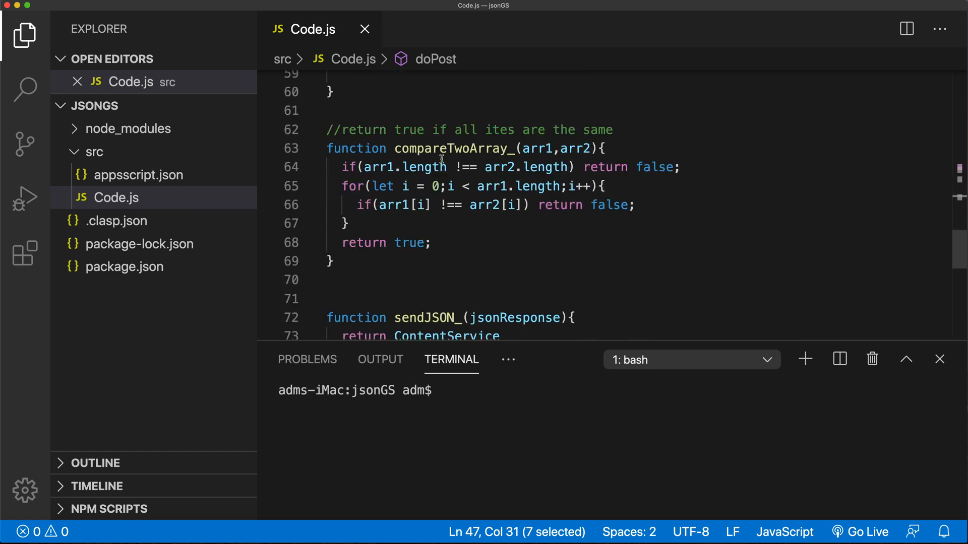
Clear compareTwoArray_'s body and set its parameters to arrAllColumns, arrColumnsPassed, arrRequiredColumns
{"action": "double_click", "coordinate": [451, 148]}
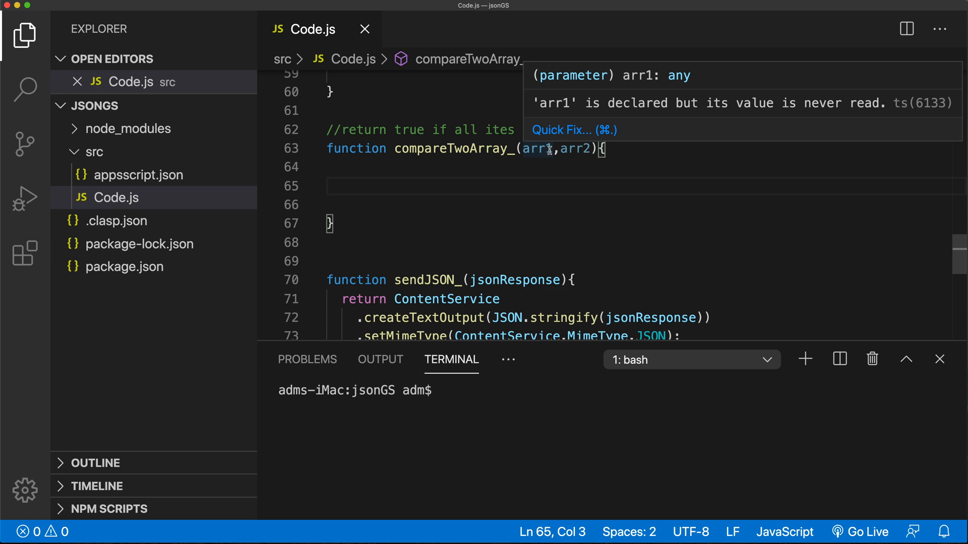
{"action": "double_click", "coordinate": [538, 148]}
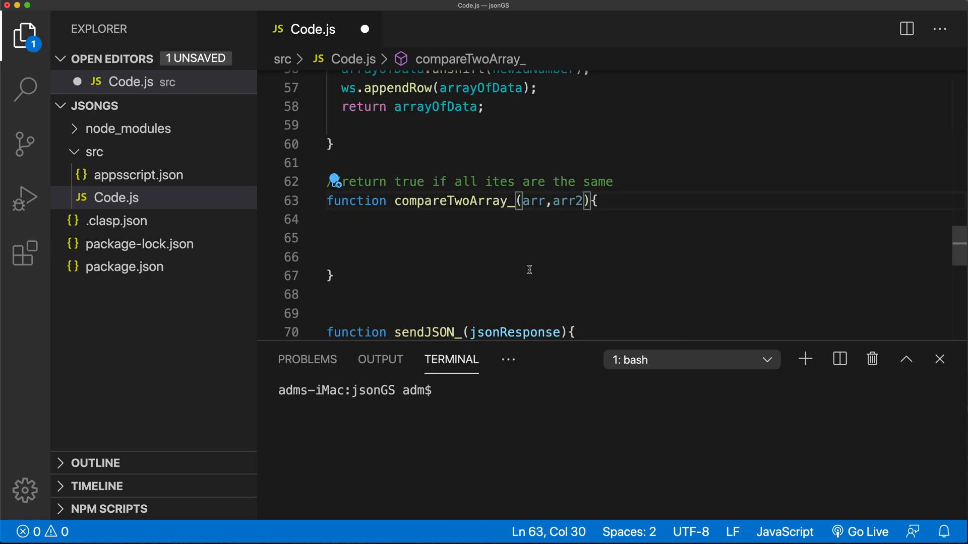
{"action": "type", "text": "arrAllColumns,arrColumnsPassed"}
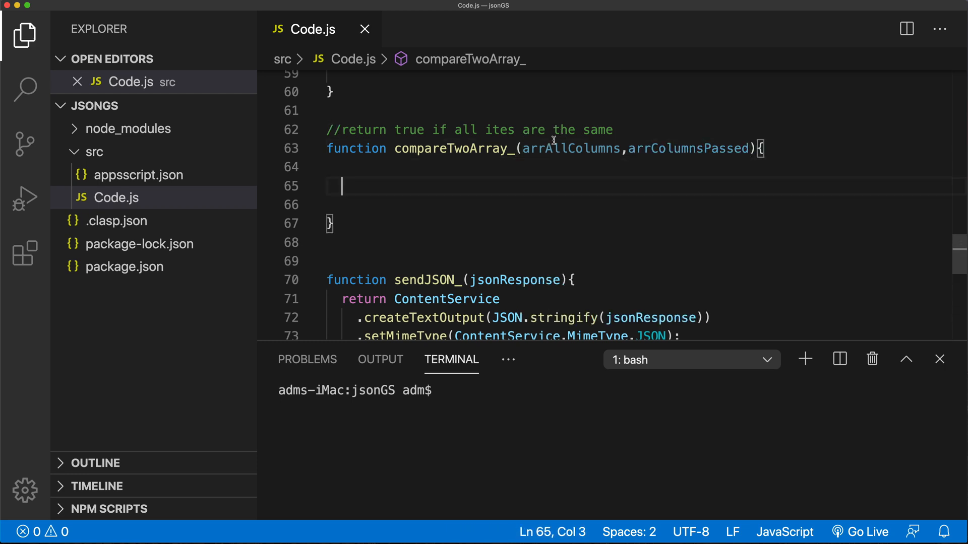
{"action": "mouse_move", "coordinate": [573, 149]}
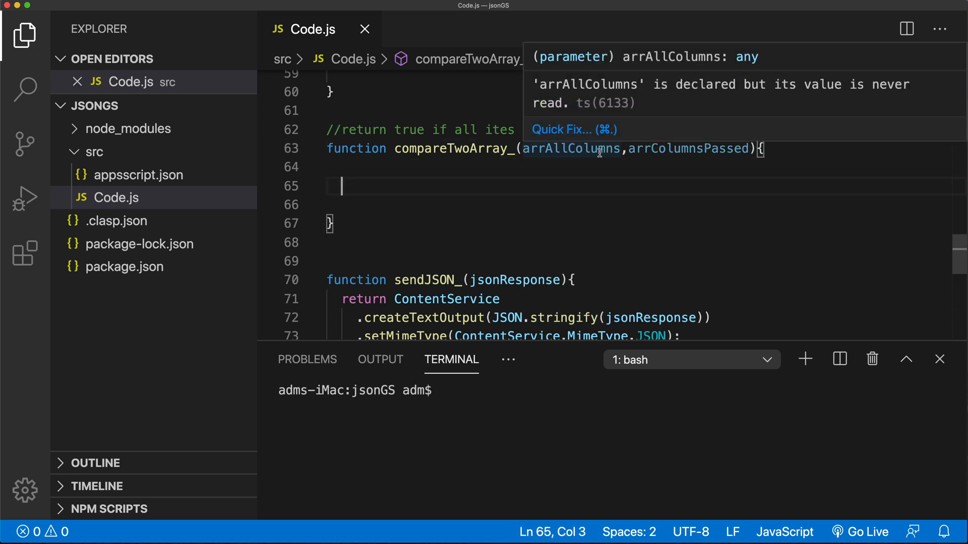
{"action": "mouse_move", "coordinate": [631, 156]}
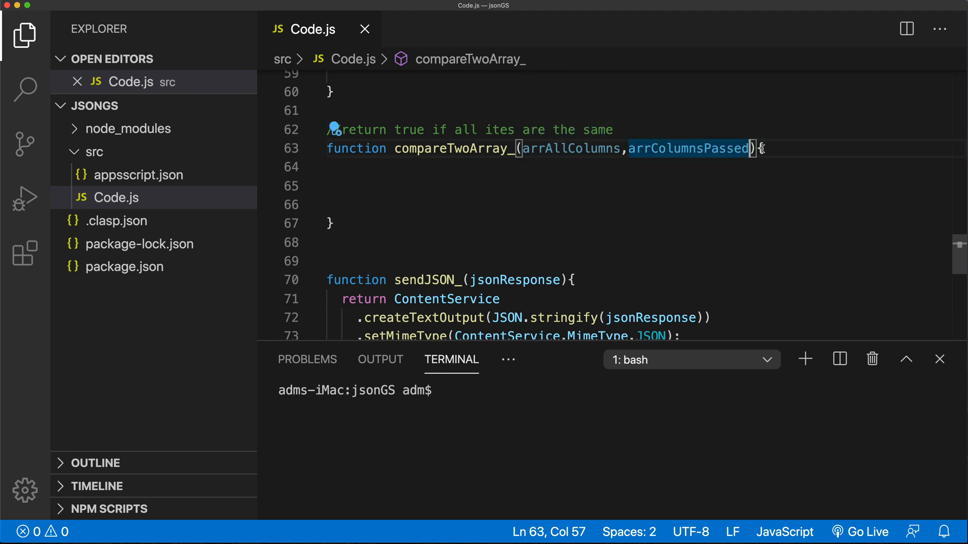
{"action": "type", "text": ","}
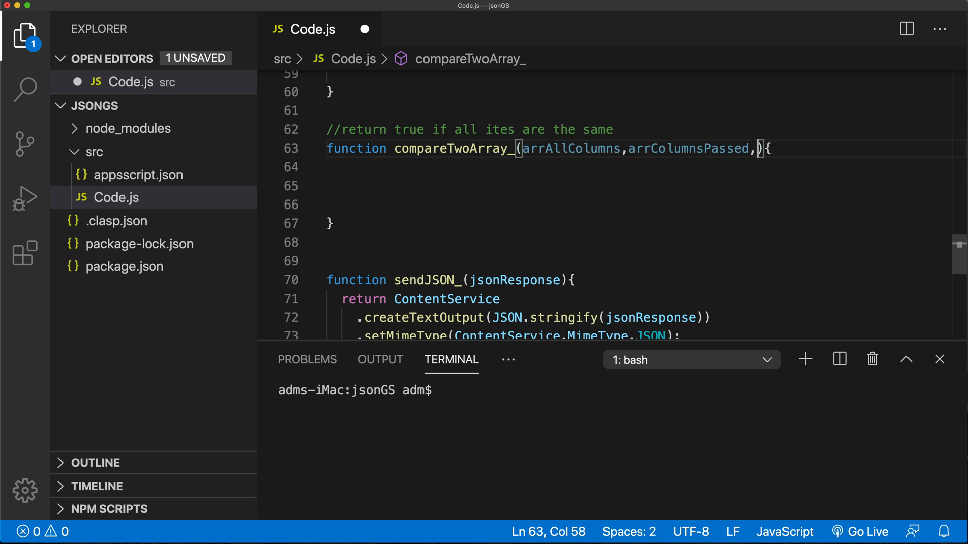
{"action": "type", "text": "requiredColumns"}
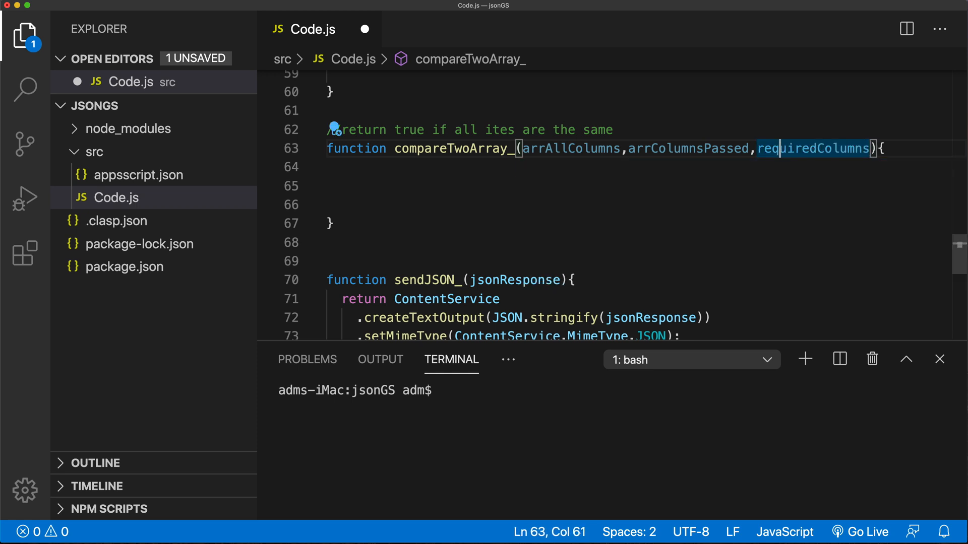
{"action": "type", "text": "arrRequiredColumns"}
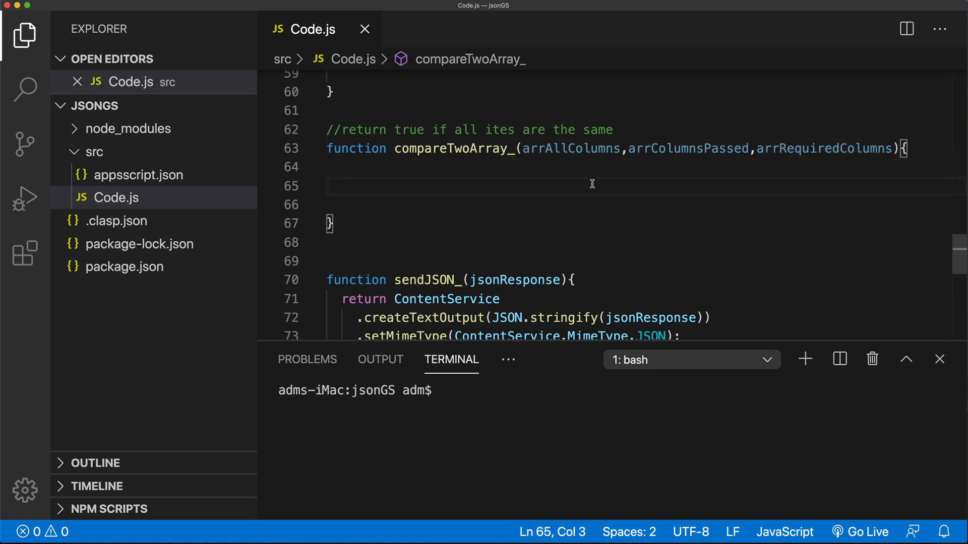
{"action": "mouse_move", "coordinate": [687, 148]}
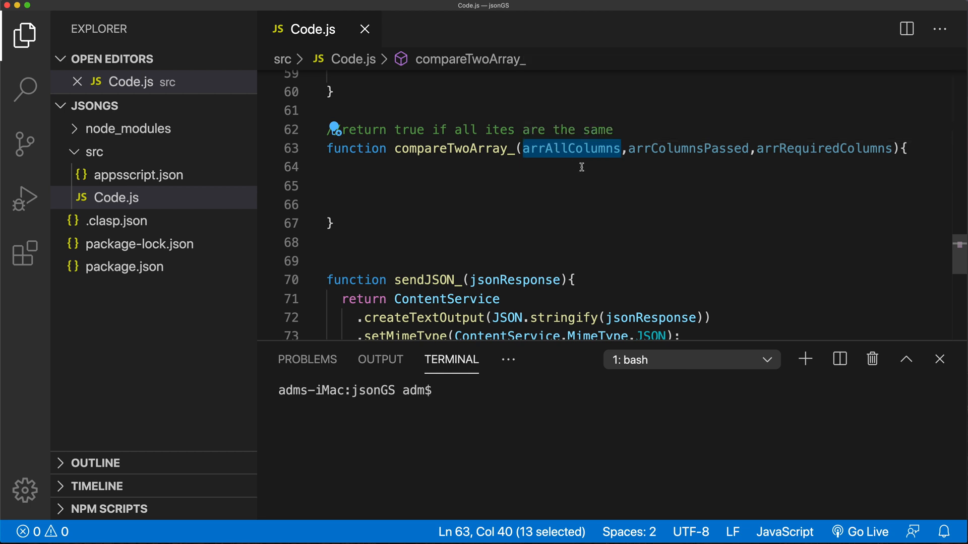
{"action": "mouse_move", "coordinate": [710, 269]}
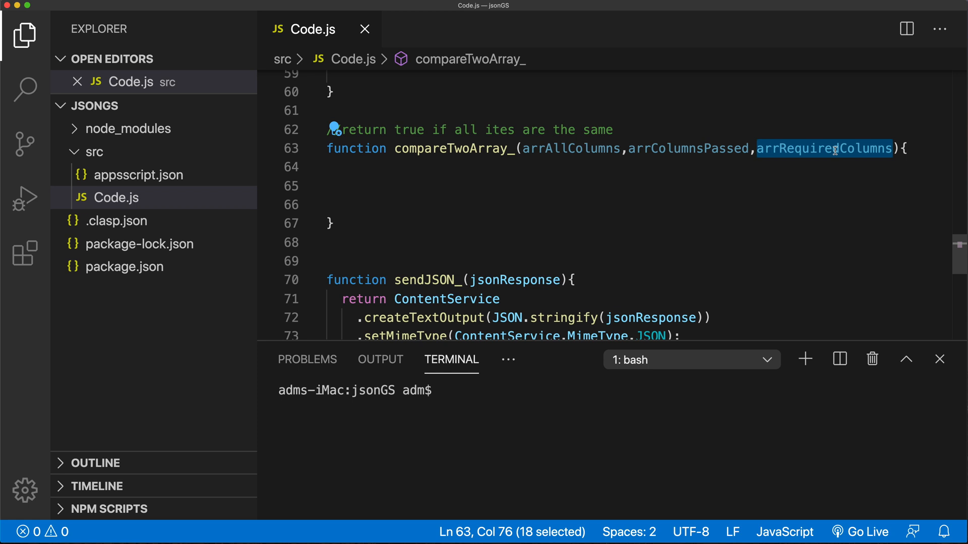
{"action": "mouse_move", "coordinate": [638, 162]}
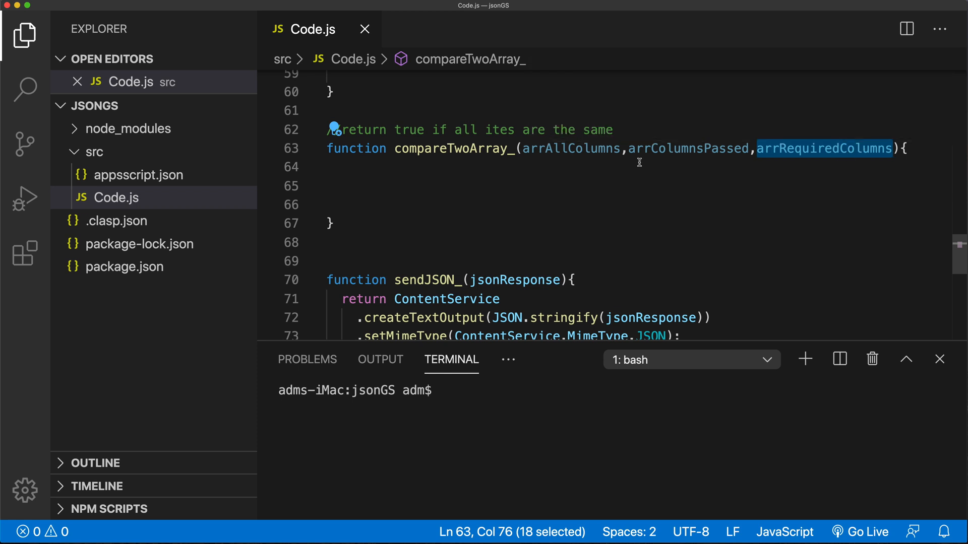
Check the arrColumnsPassed parameter and put the cursor in the empty function body
{"action": "double_click", "coordinate": [688, 149]}
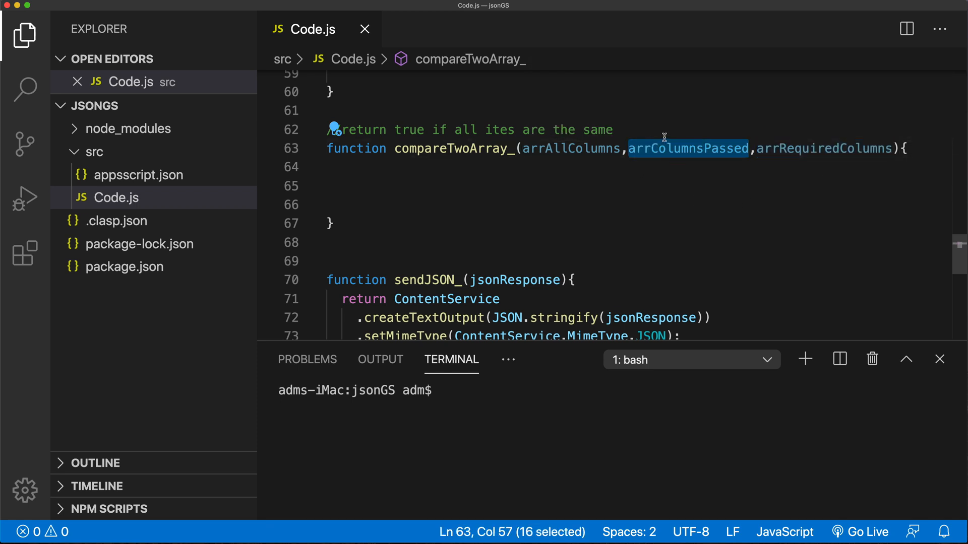
{"action": "left_click", "coordinate": [408, 186]}
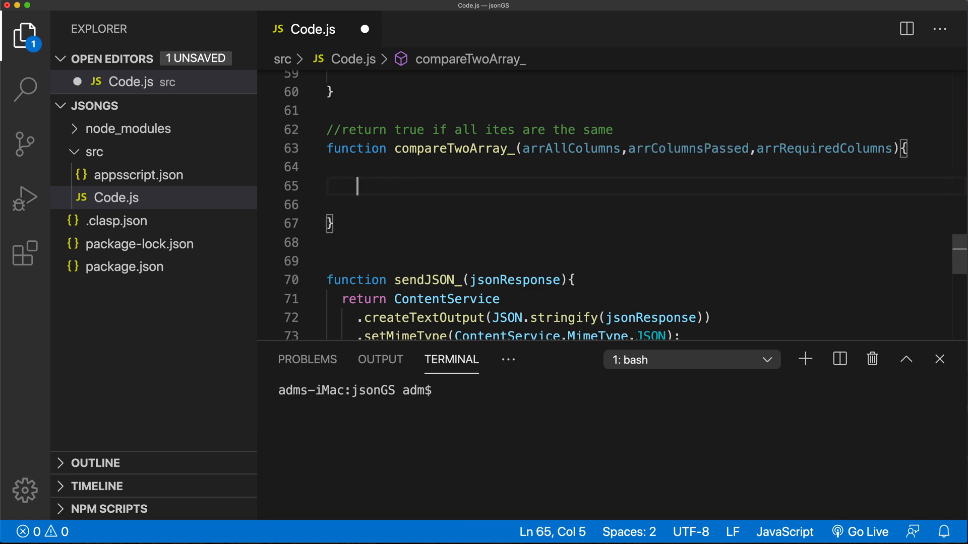
{"action": "mouse_move", "coordinate": [388, 182]}
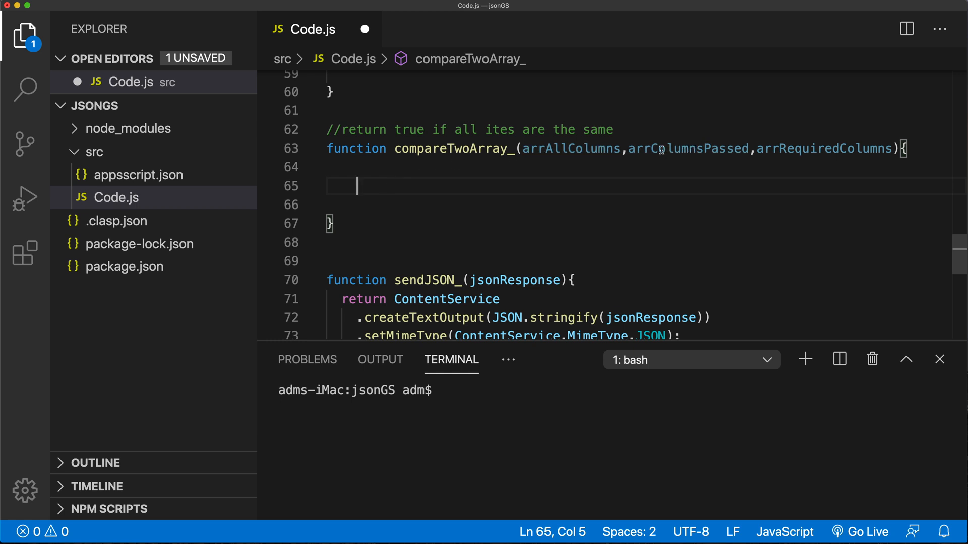
{"action": "mouse_move", "coordinate": [570, 159]}
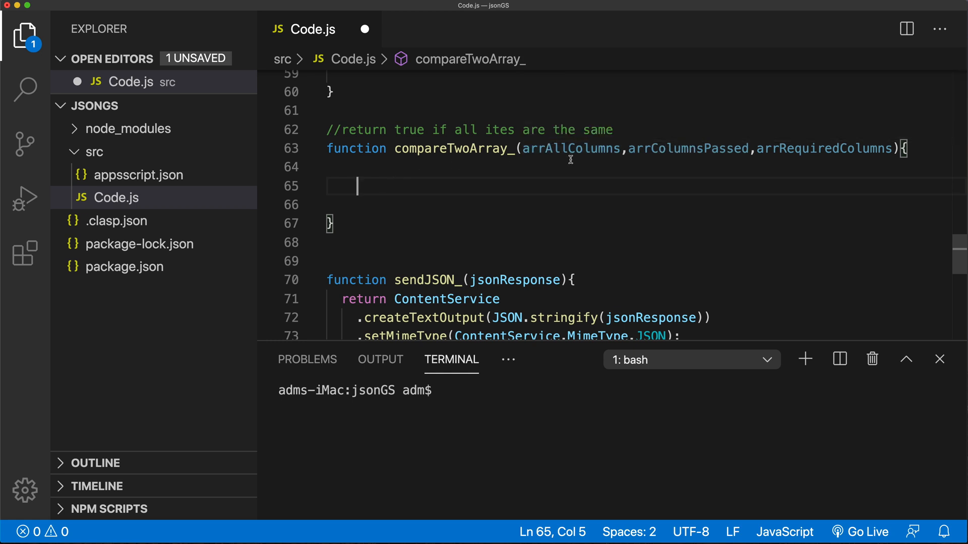
{"action": "mouse_move", "coordinate": [607, 199]}
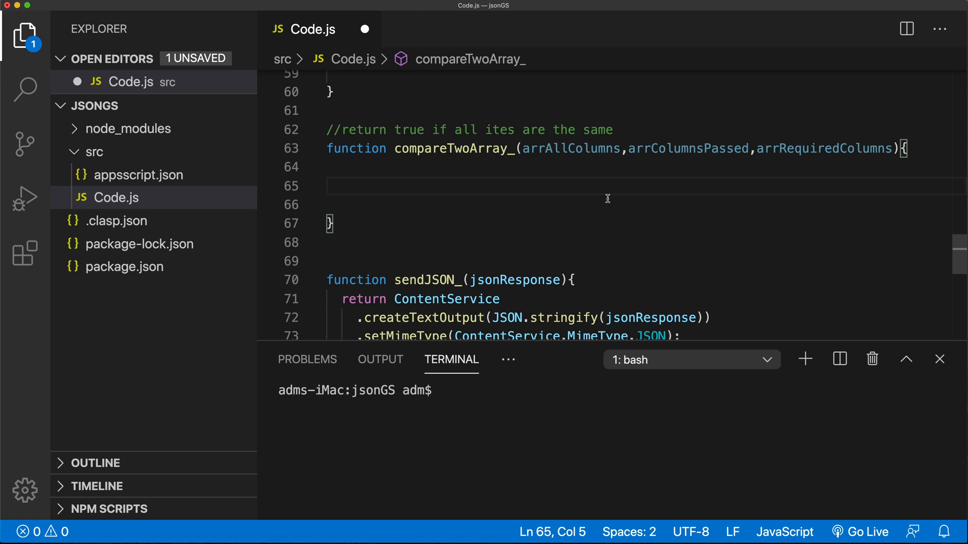
{"action": "mouse_move", "coordinate": [823, 148]}
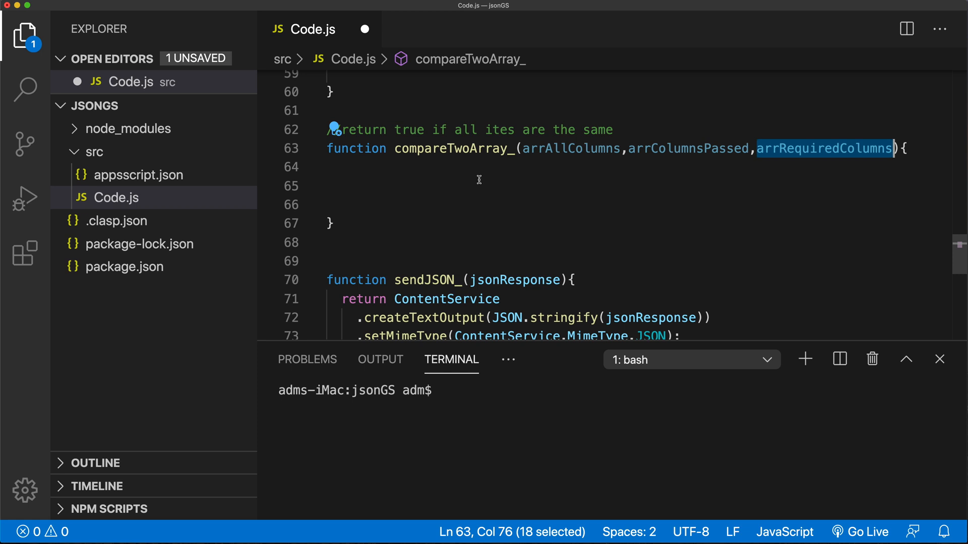
Write arrRequiredColumns.every(item => arrColumnsPassed.includes(item)); inside compareTwoArray_
{"action": "type", "text": "arrRequiredColumns.e"}
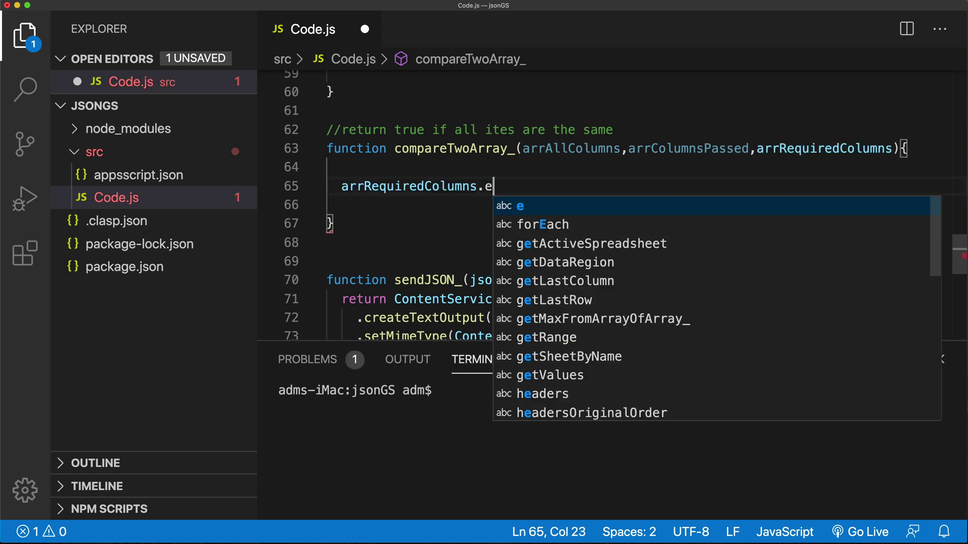
{"action": "type", "text": "very"}
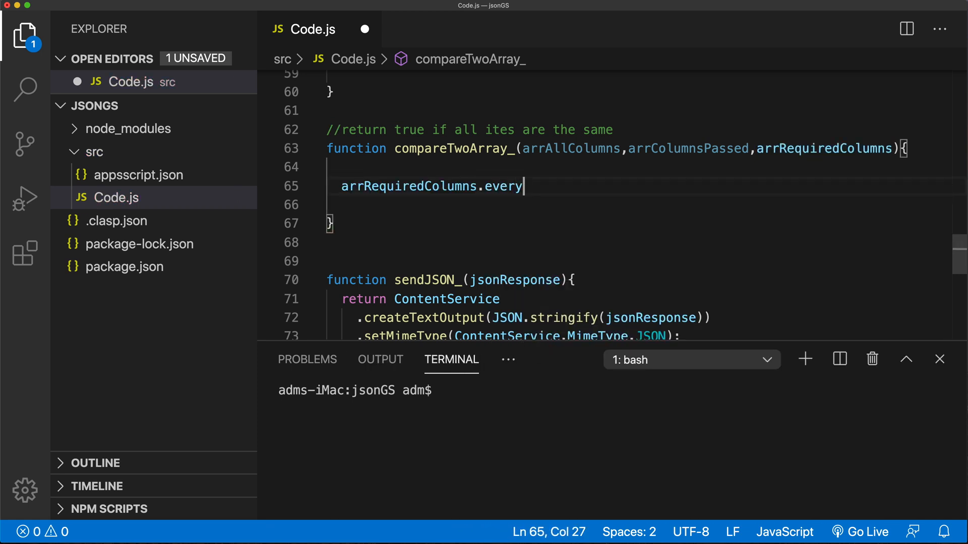
{"action": "type", "text": "();"}
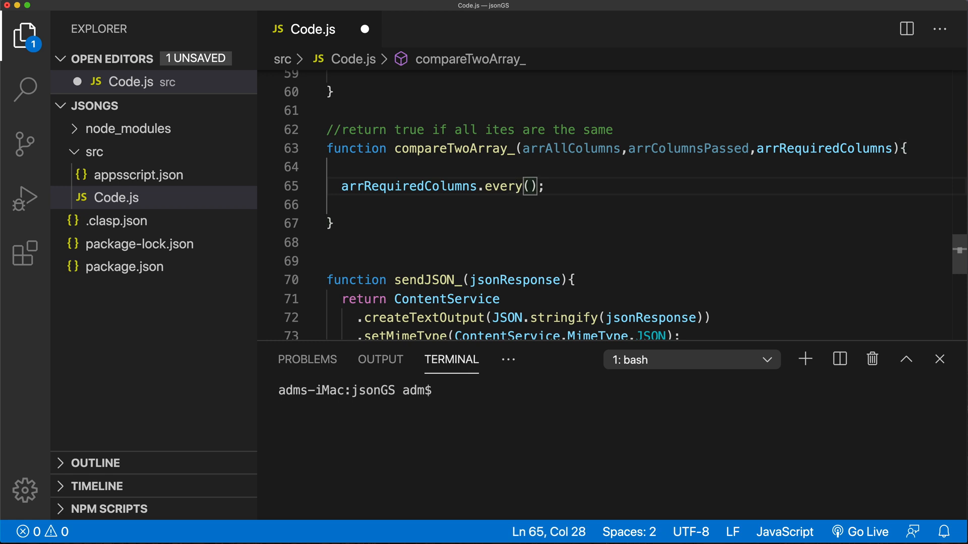
{"action": "type", "text": "item =>"}
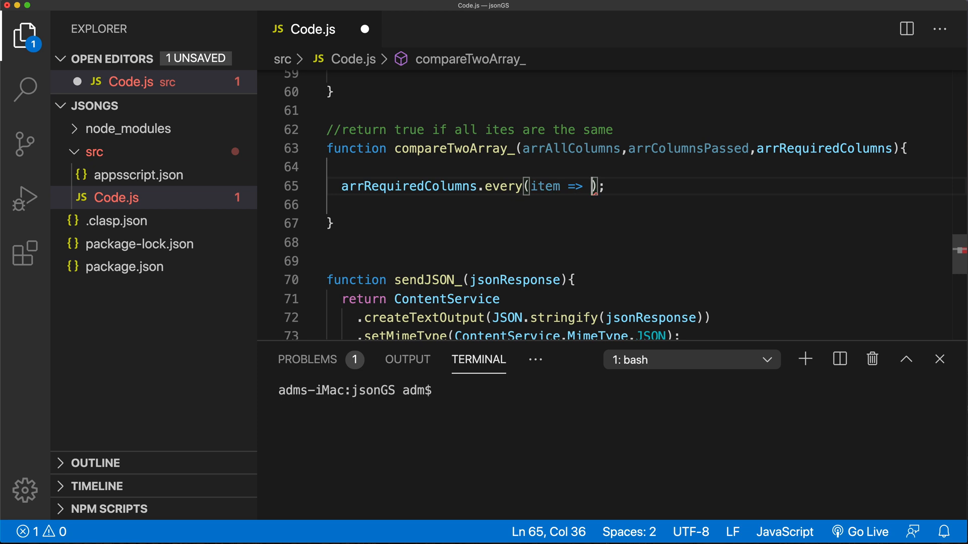
{"action": "mouse_move", "coordinate": [510, 165]}
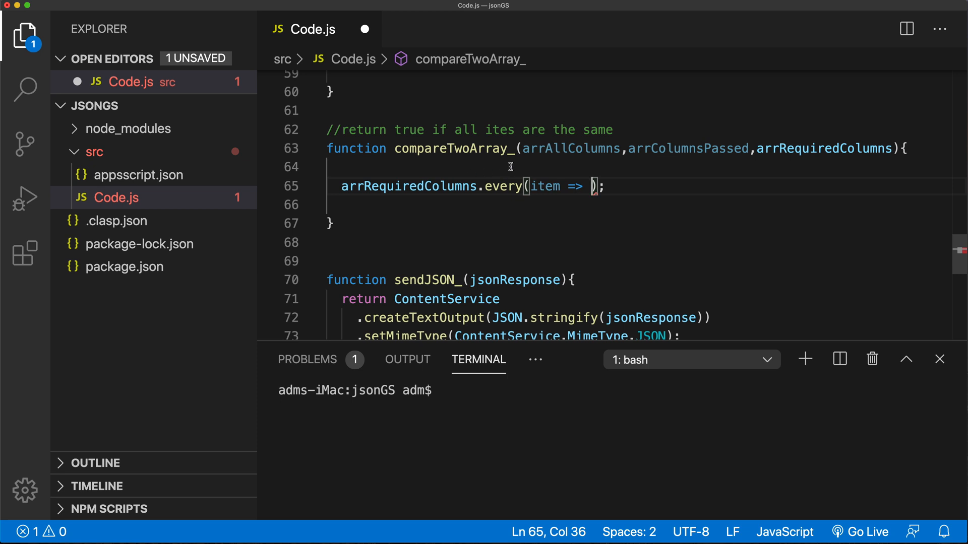
{"action": "double_click", "coordinate": [688, 149]}
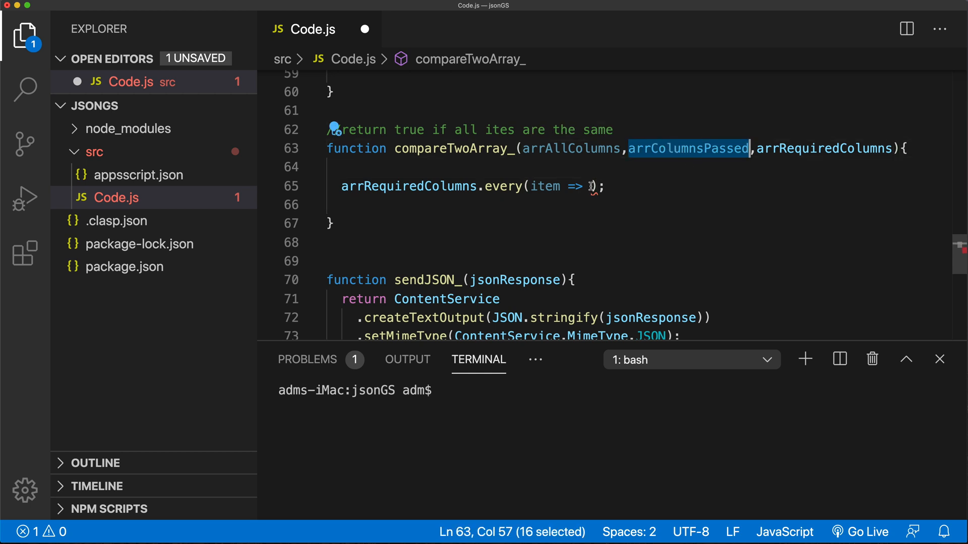
{"action": "type", "text": "arrColumnsPassed"}
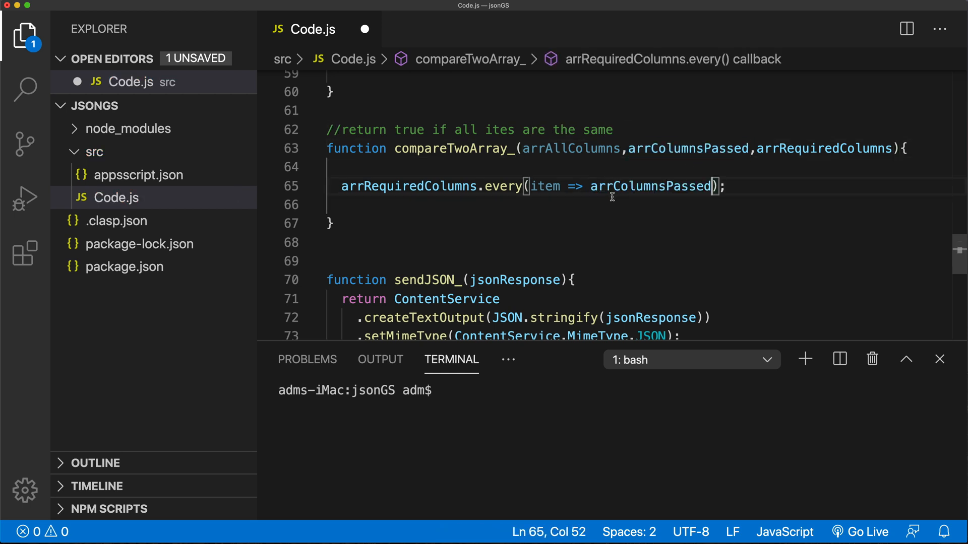
{"action": "type", "text": ".includes(item"}
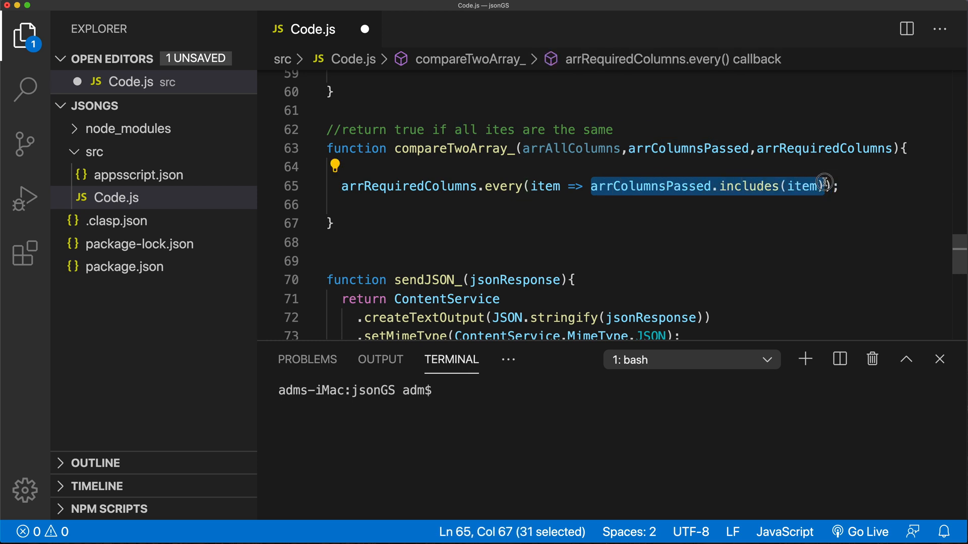
{"action": "left_click", "coordinate": [559, 187]}
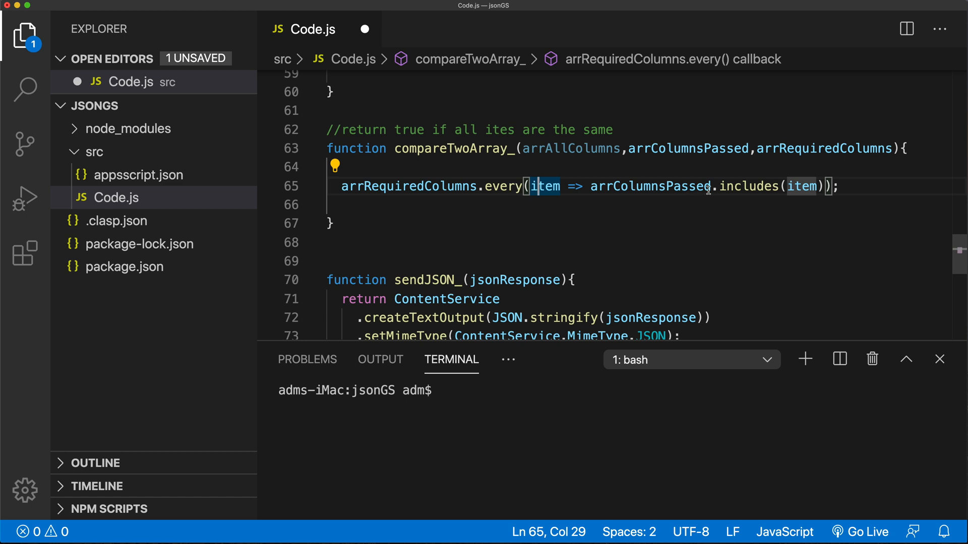
{"action": "left_click", "coordinate": [342, 186]}
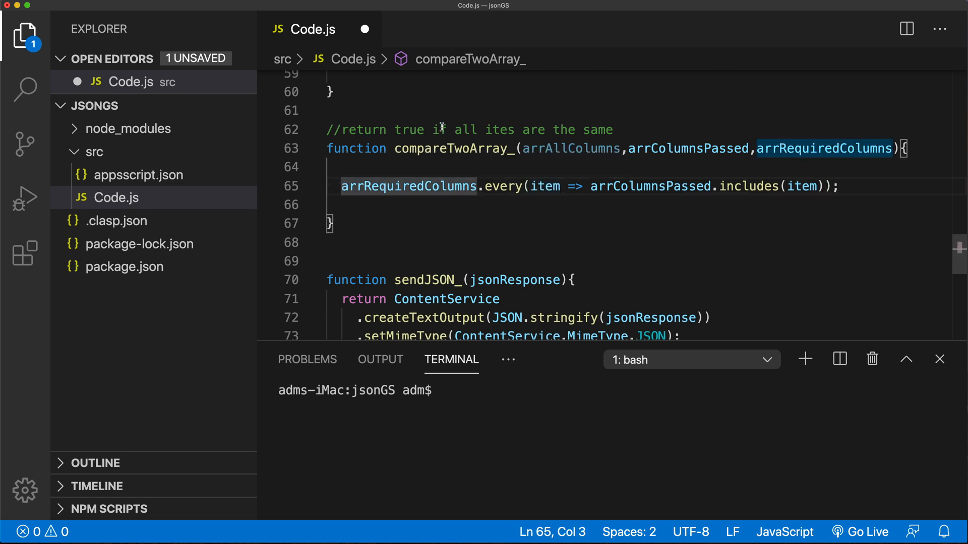
{"action": "mouse_move", "coordinate": [831, 135]}
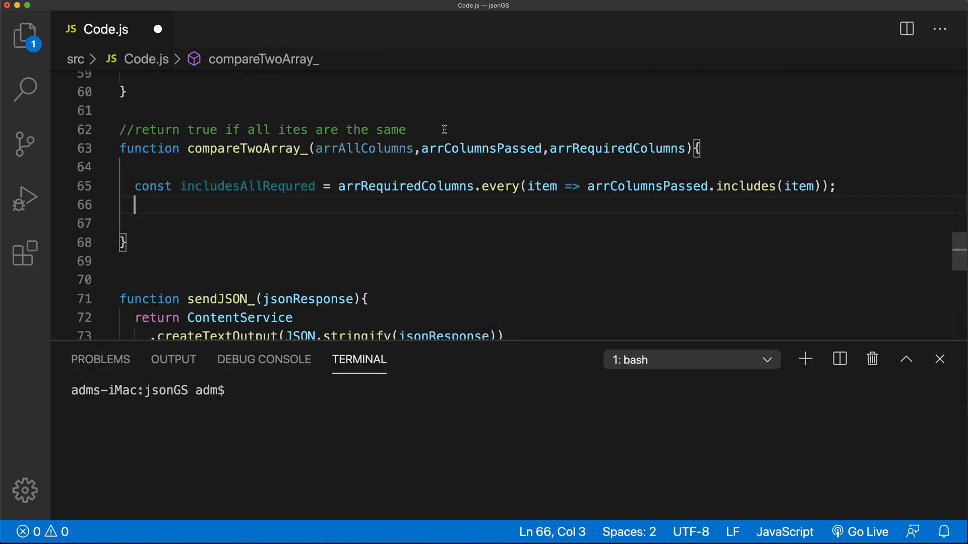
Store the check as includesAllRequred and add includedInAllColumns checking passed columns against arrAllColumns
{"action": "double_click", "coordinate": [616, 148]}
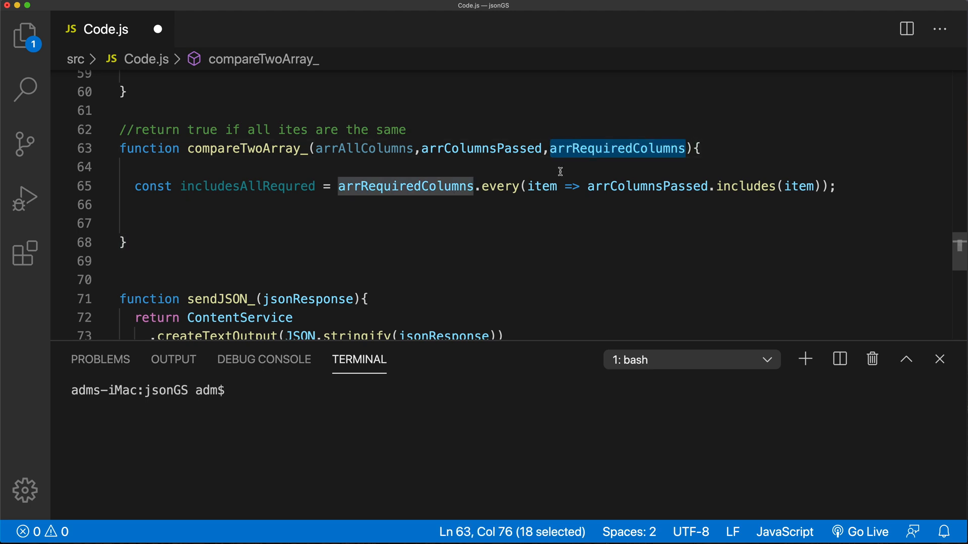
{"action": "mouse_move", "coordinate": [491, 146]}
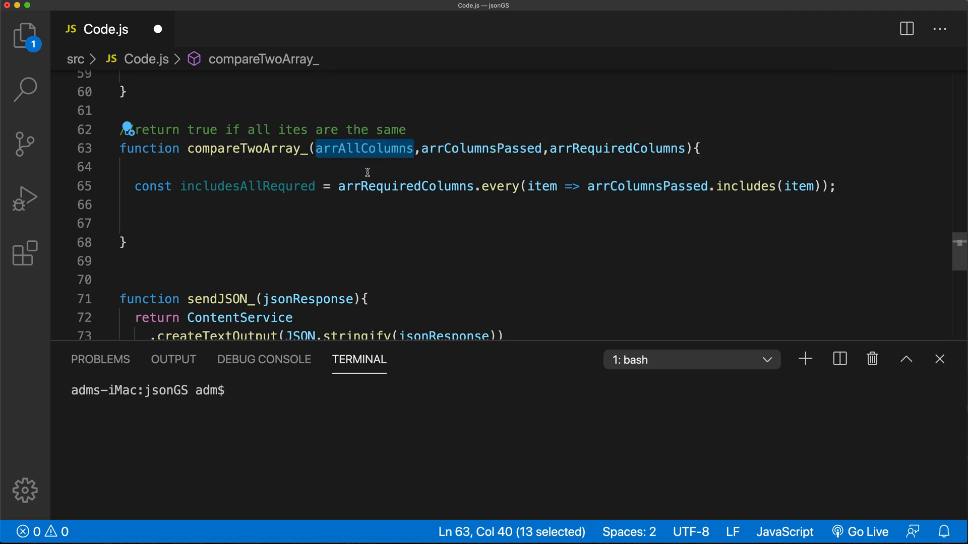
{"action": "left_click", "coordinate": [255, 204]}
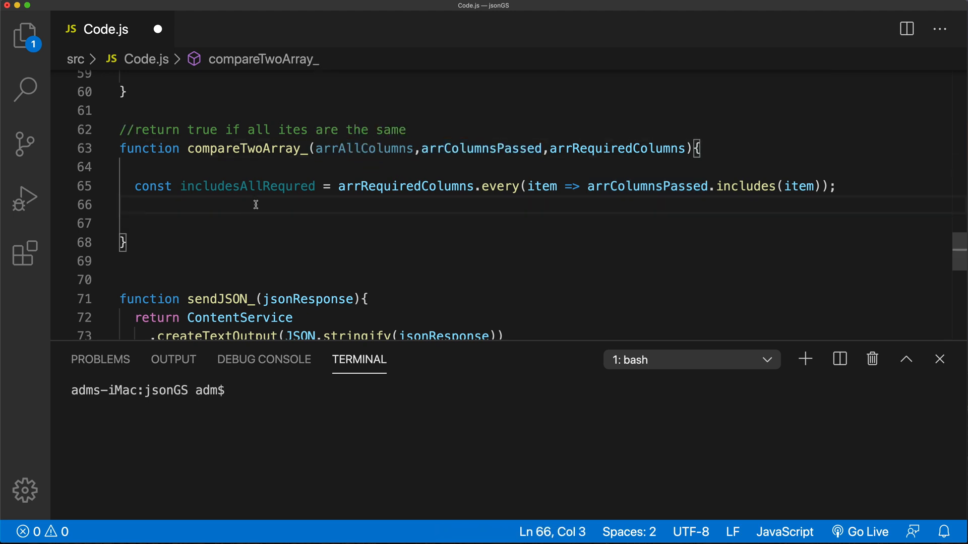
{"action": "mouse_move", "coordinate": [151, 207]}
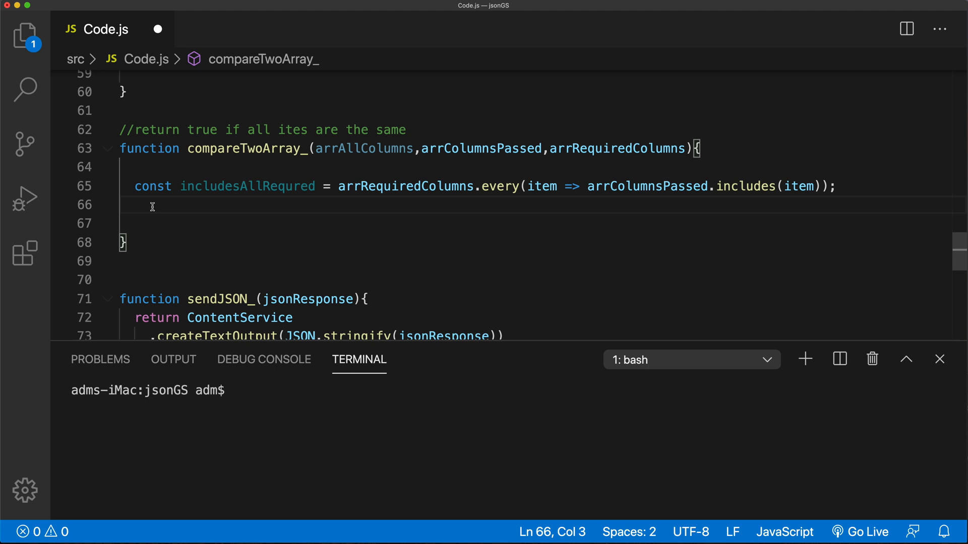
{"action": "left_click", "coordinate": [837, 186]}
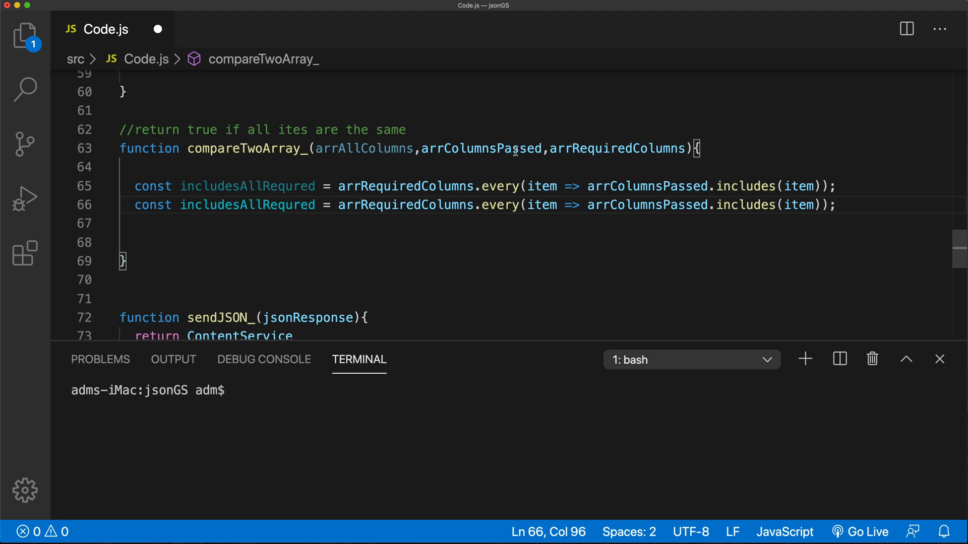
{"action": "left_click", "coordinate": [380, 206]}
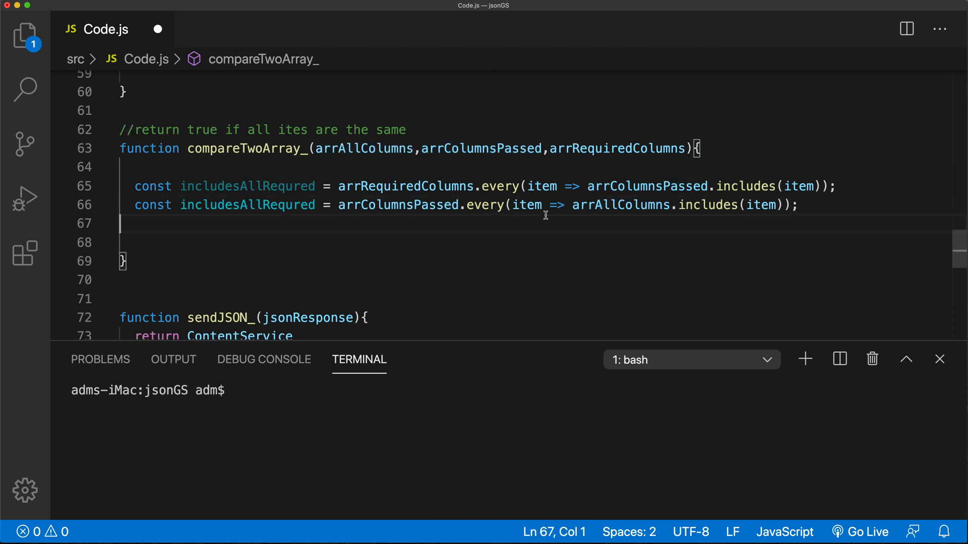
{"action": "type", "text": "includedIn"}
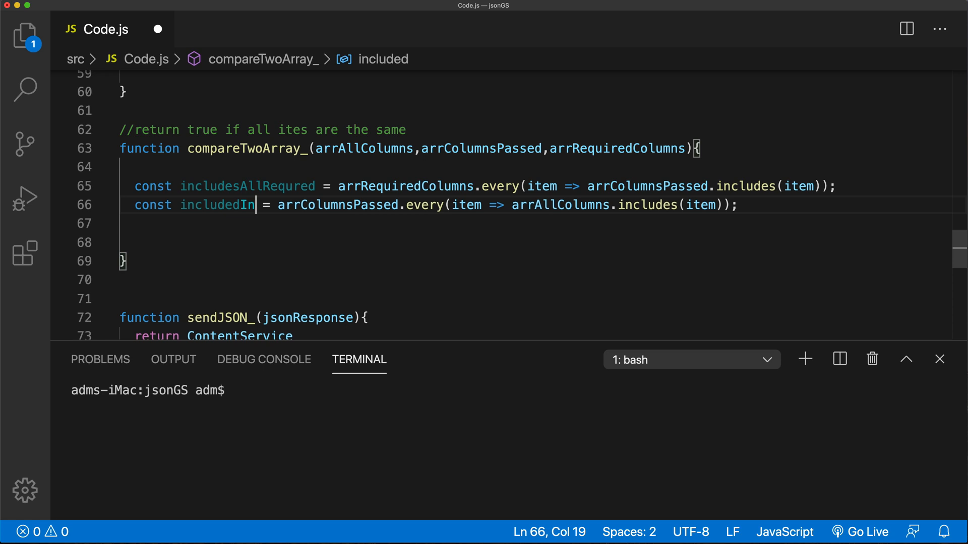
{"action": "type", "text": "AllColumns"}
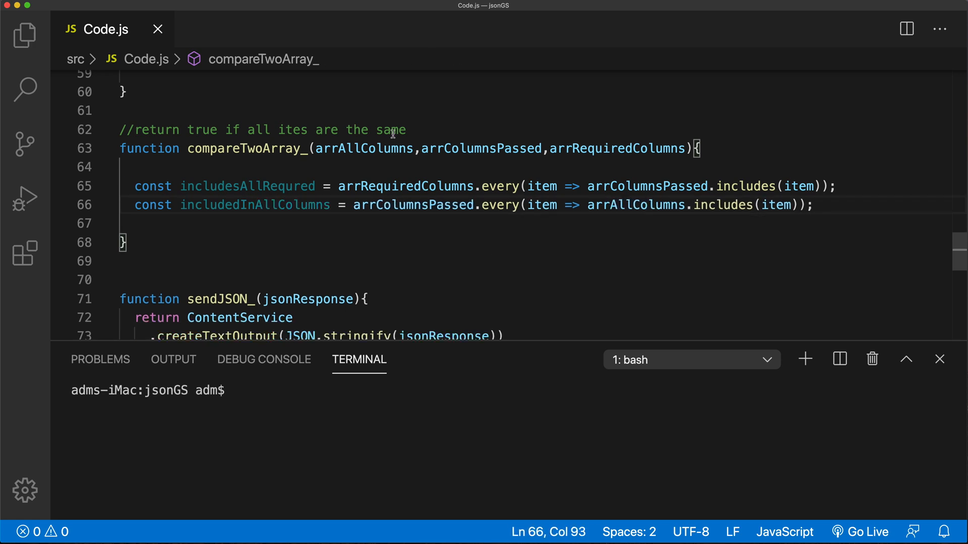
{"action": "mouse_move", "coordinate": [605, 159]}
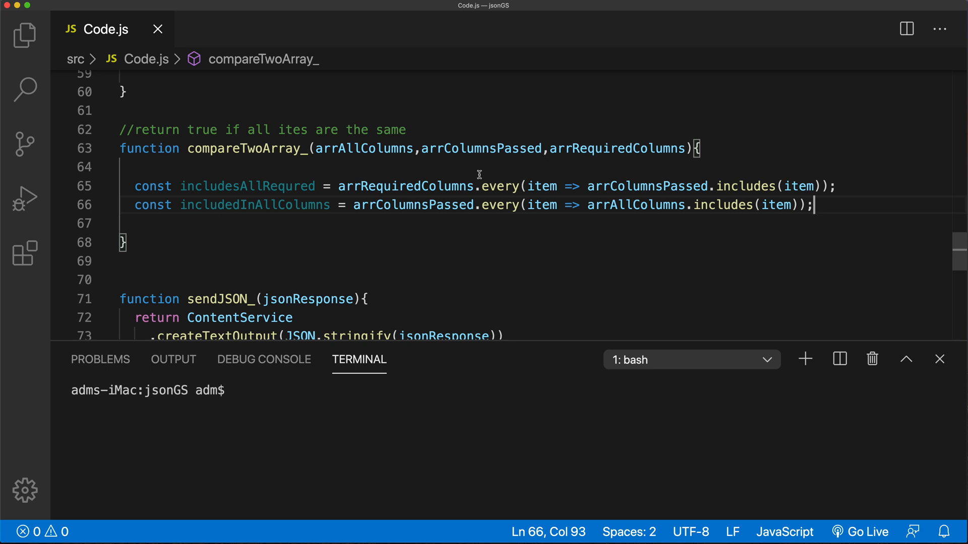
{"action": "mouse_move", "coordinate": [455, 250]}
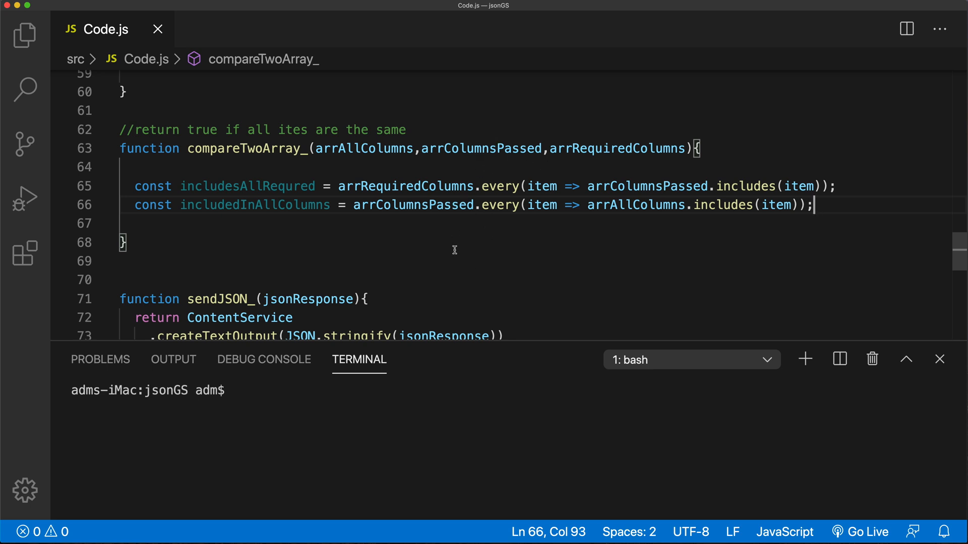
{"action": "mouse_move", "coordinate": [531, 178]}
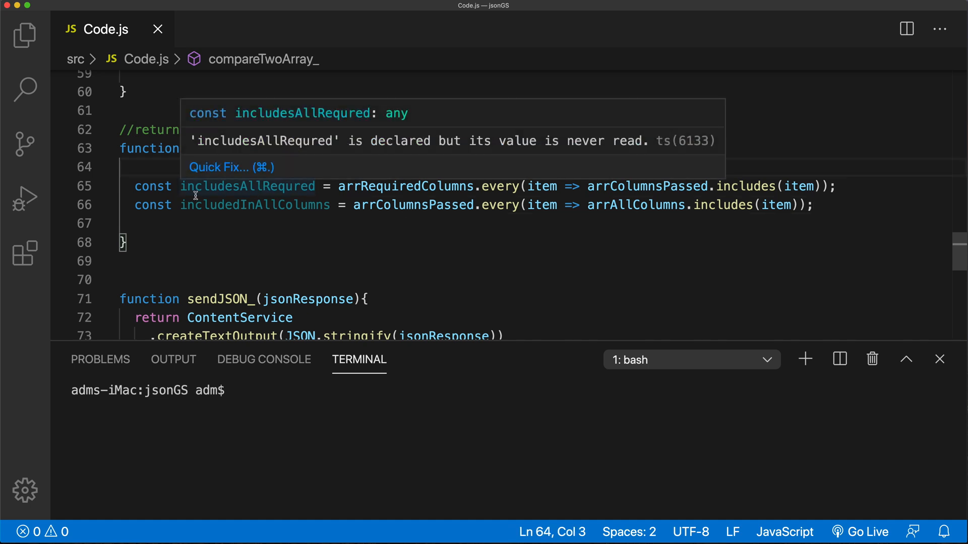
Return false via if (!check) statements when either every() check fails, otherwise return true
{"action": "left_click", "coordinate": [259, 187]}
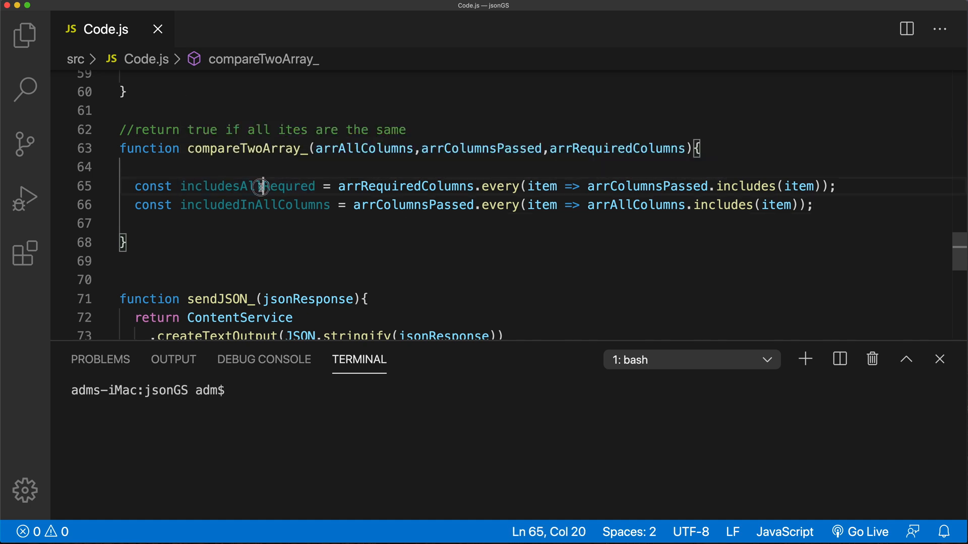
{"action": "double_click", "coordinate": [246, 186]}
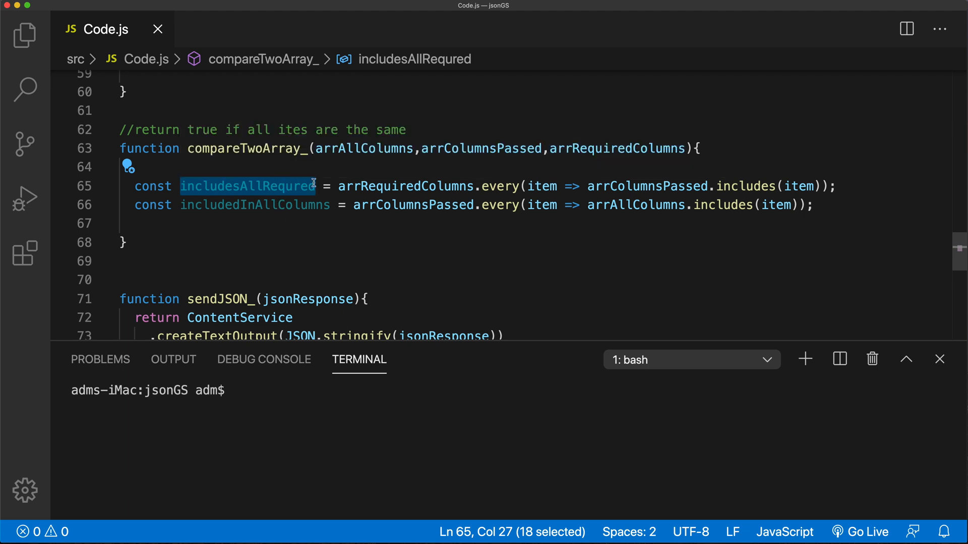
{"action": "mouse_move", "coordinate": [346, 187]}
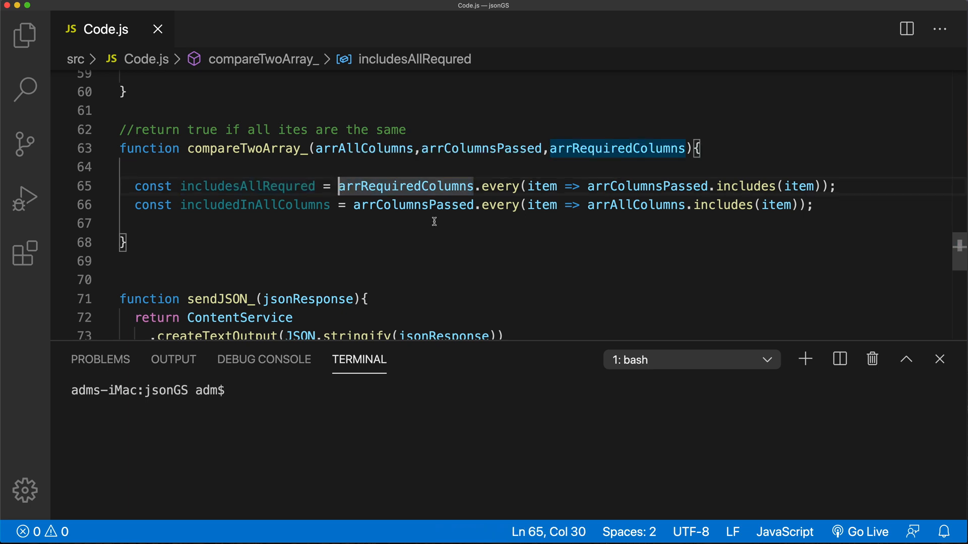
{"action": "mouse_move", "coordinate": [581, 262]}
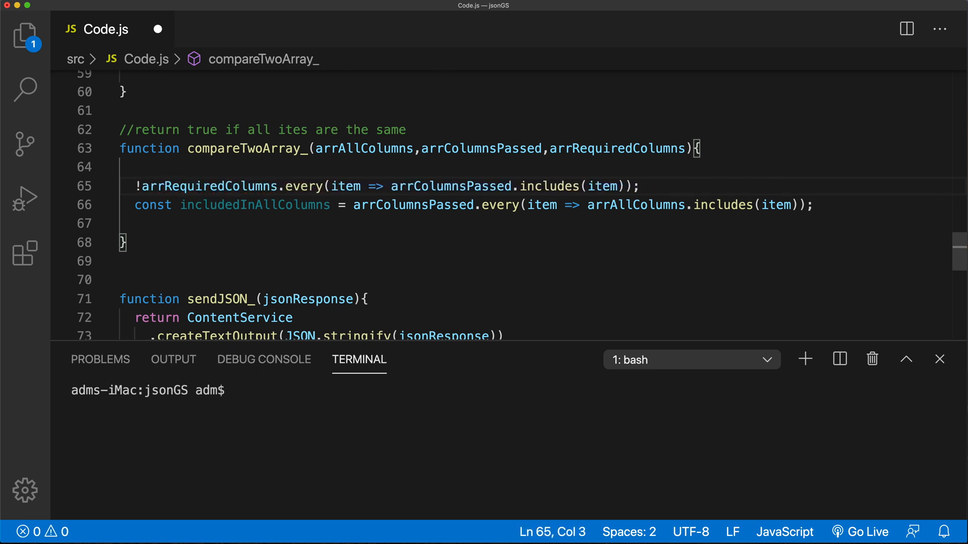
{"action": "type", "text": "if("}
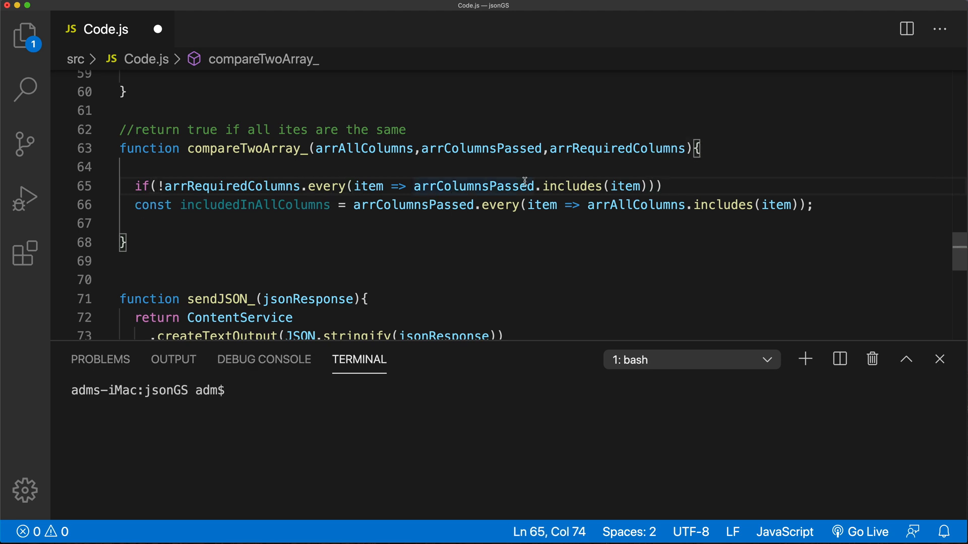
{"action": "type", "text": "return"}
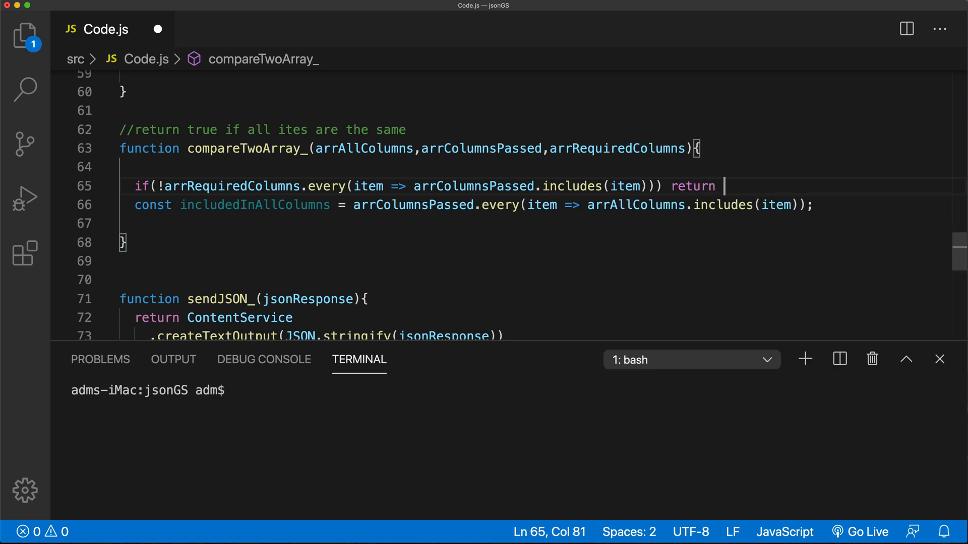
{"action": "type", "text": "false;"}
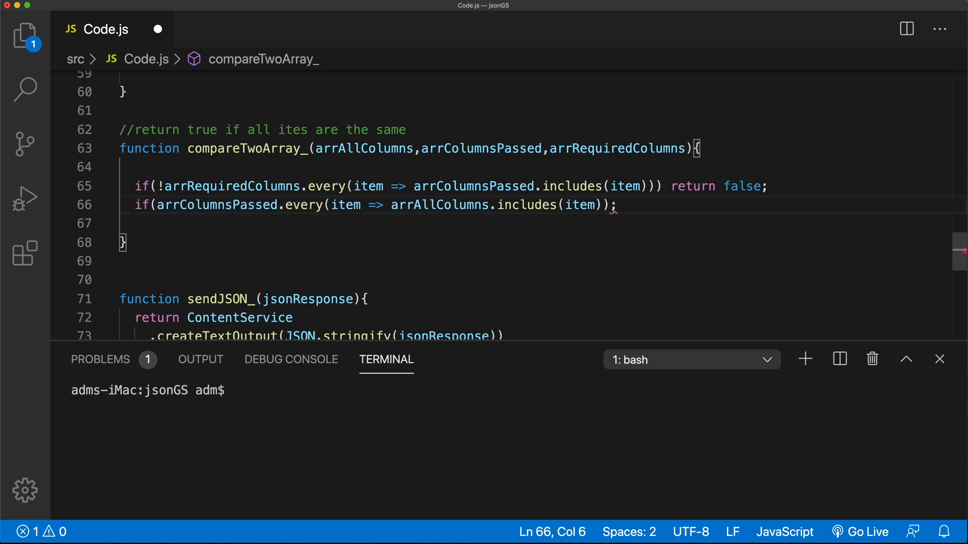
{"action": "type", "text": "!"}
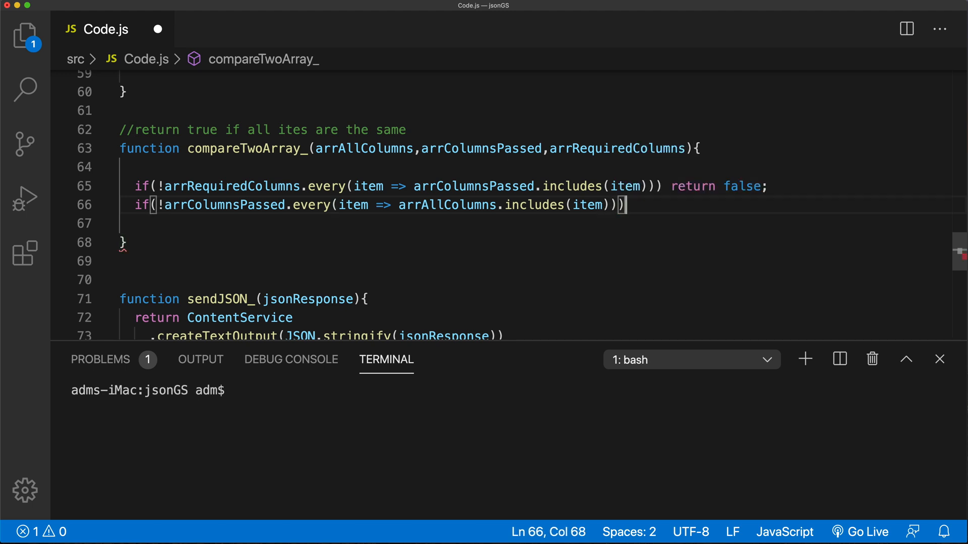
{"action": "type", "text": "return false;"}
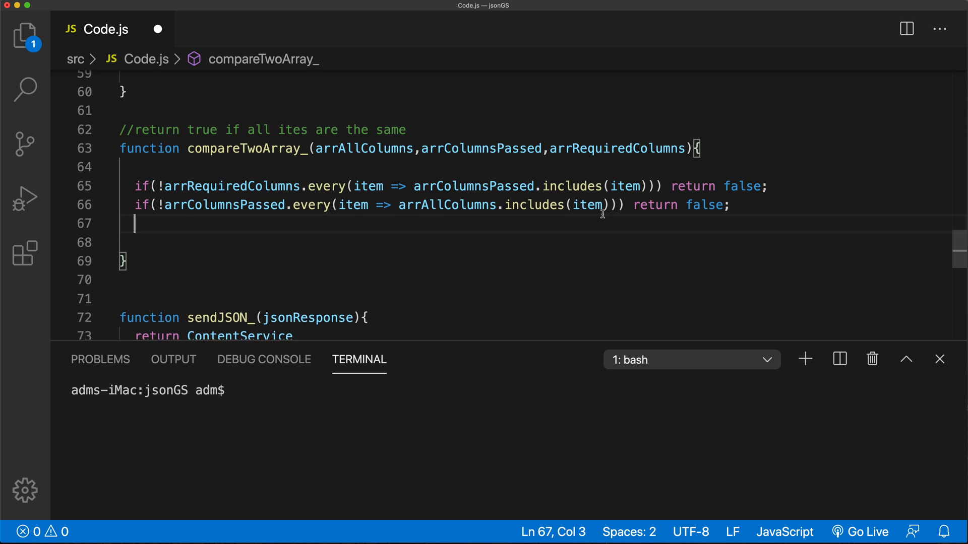
{"action": "double_click", "coordinate": [691, 205]}
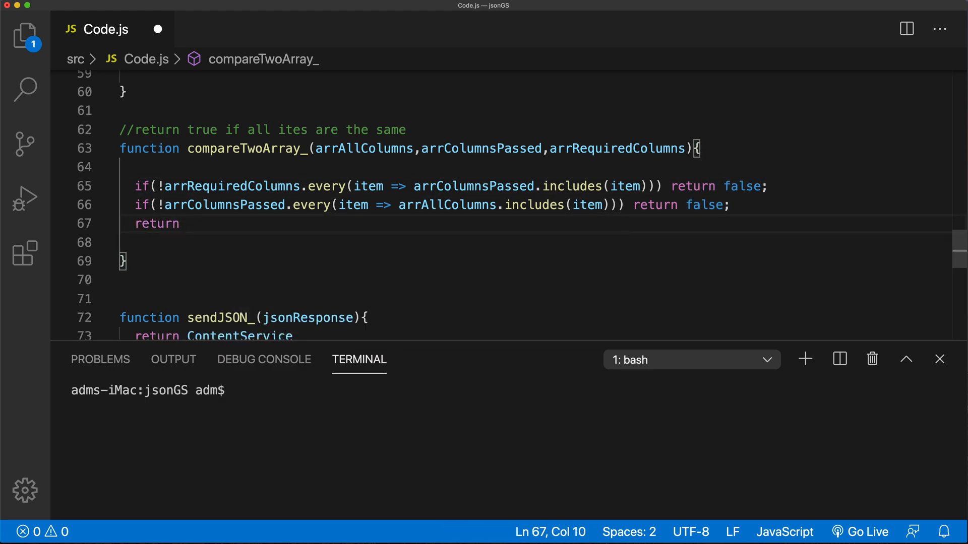
{"action": "type", "text": "true;"}
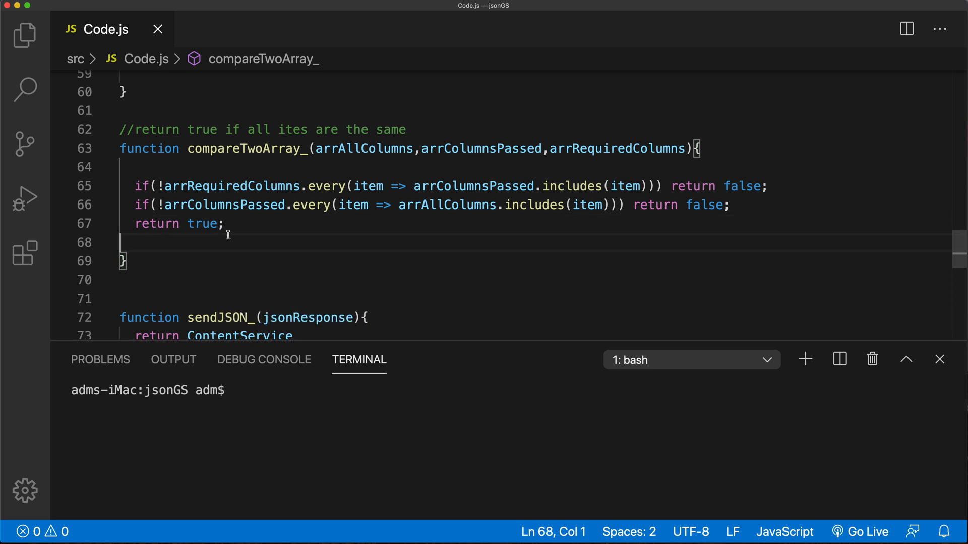
{"action": "mouse_move", "coordinate": [246, 148]}
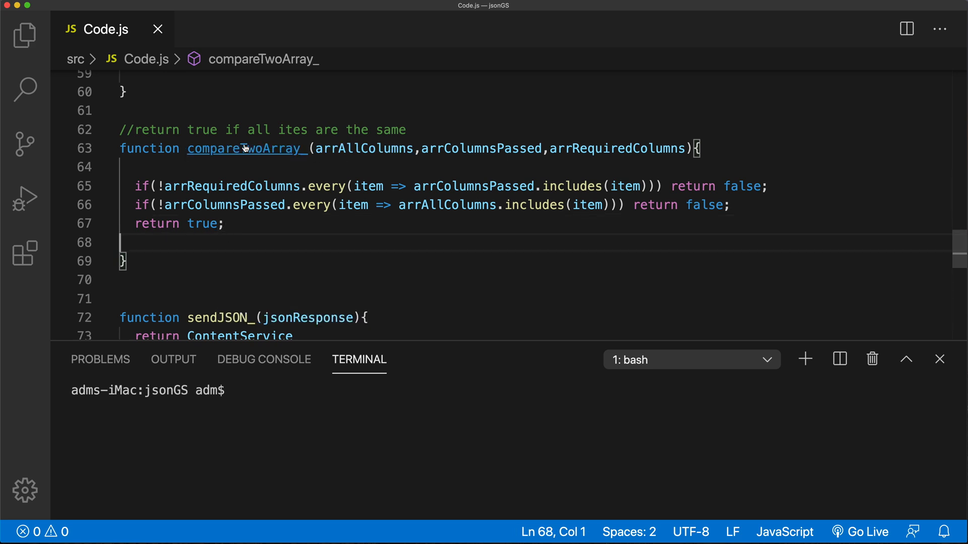
Rename the compareTwoArray_ function to checkColumnsPassed_
{"action": "double_click", "coordinate": [480, 148]}
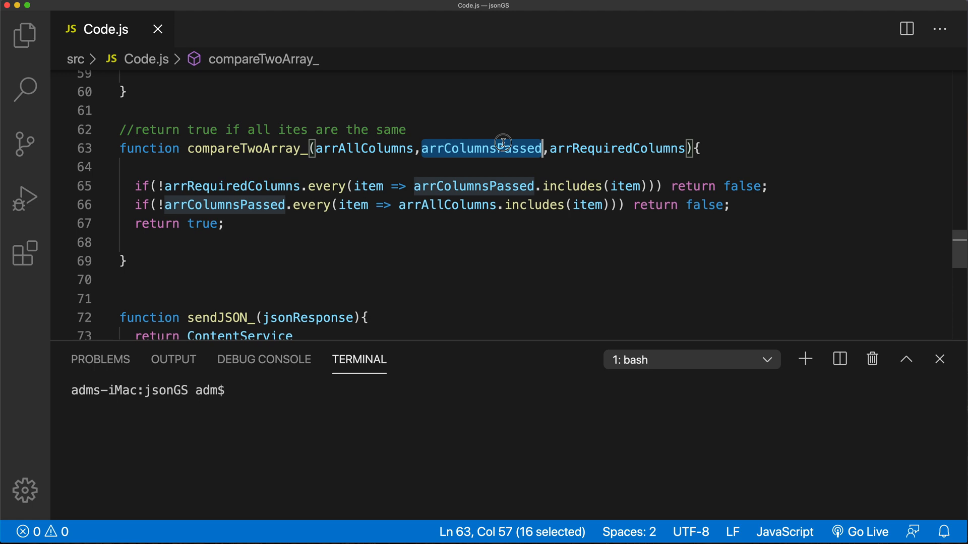
{"action": "left_click", "coordinate": [237, 148]}
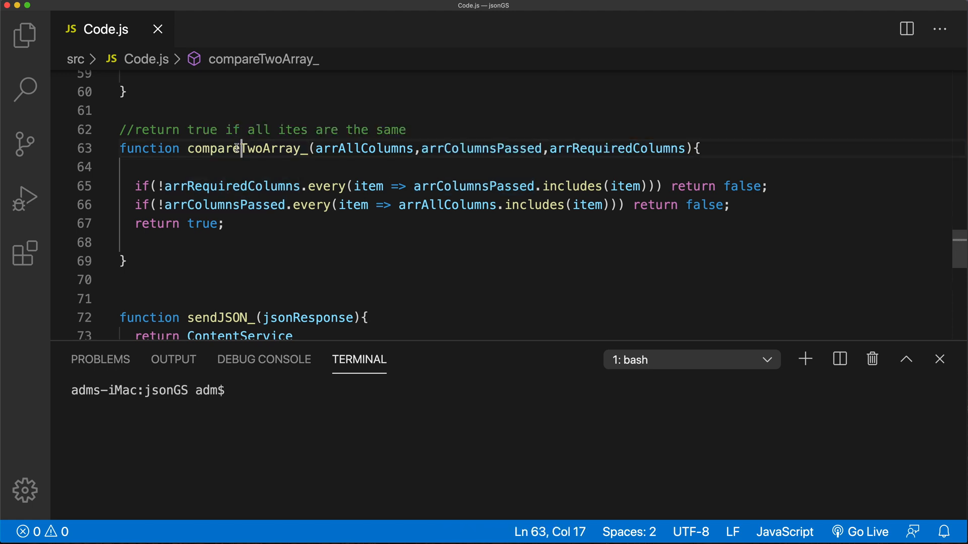
{"action": "key", "text": "Backspace"}
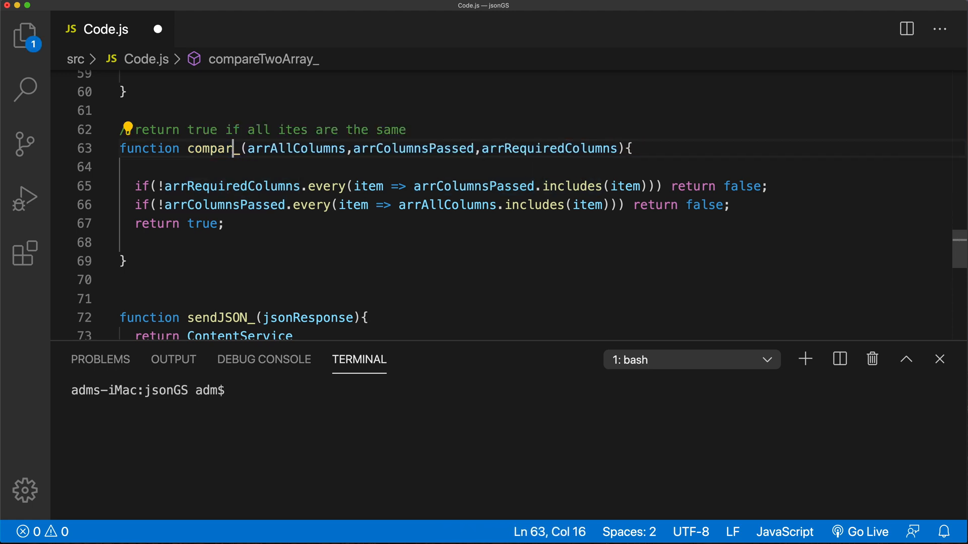
{"action": "type", "text": "checkColumnsPassed"}
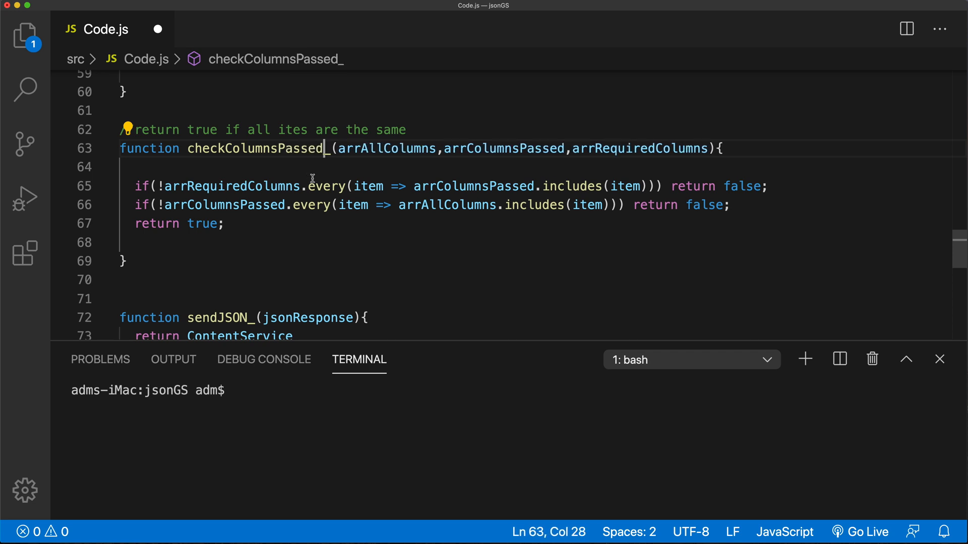
{"action": "double_click", "coordinate": [262, 148]}
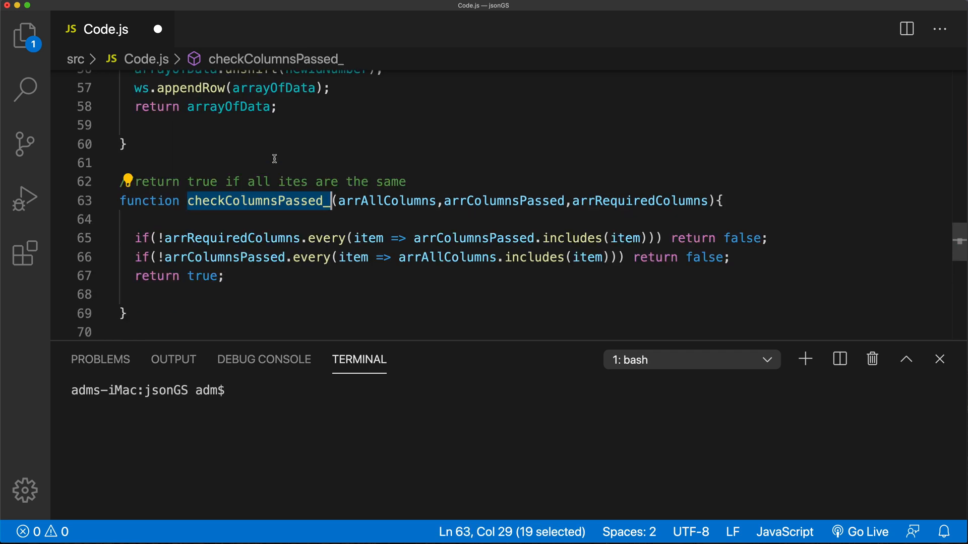
Update doPost to call checkColumnsPassed_ with headers, headersPassed and requiredColumns
{"action": "scroll", "scroll_direction": "up", "scroll_amount": 3}
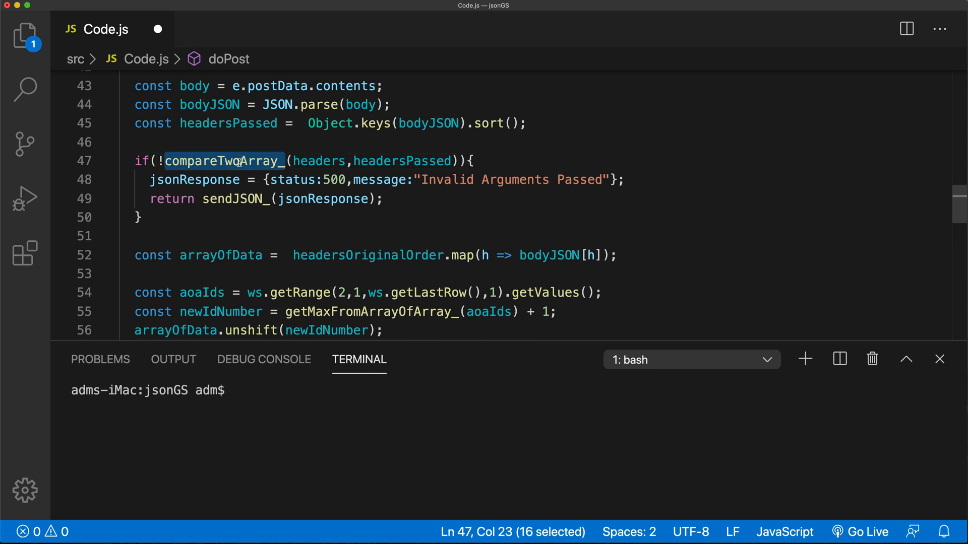
{"action": "type", "text": "checkColumnsPassed_"}
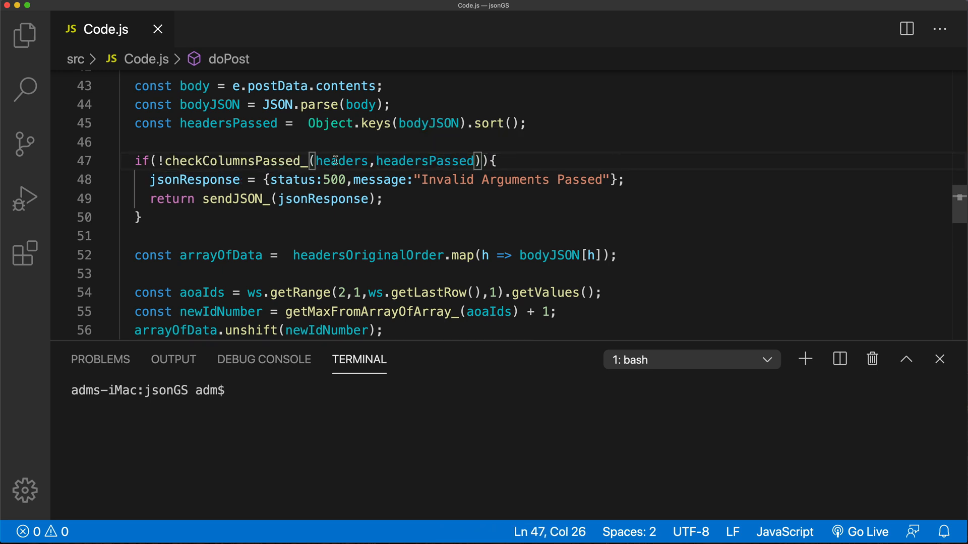
{"action": "scroll", "scroll_direction": "down", "scroll_amount": 3}
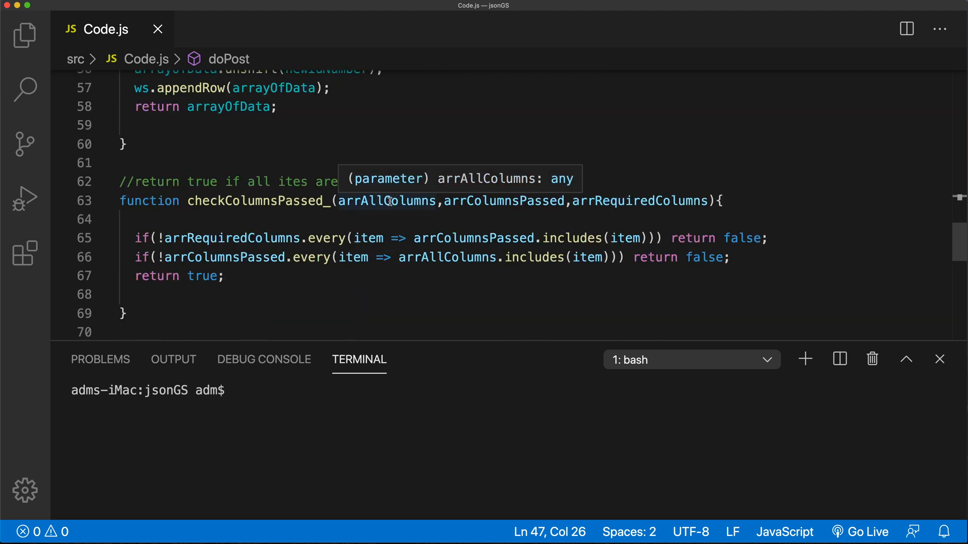
{"action": "double_click", "coordinate": [385, 201]}
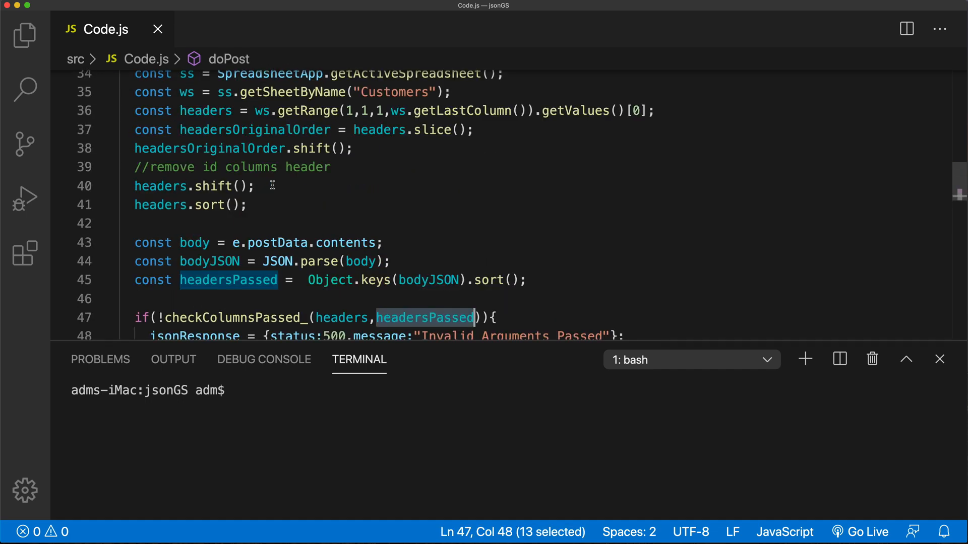
{"action": "scroll", "scroll_direction": "up", "scroll_amount": 3}
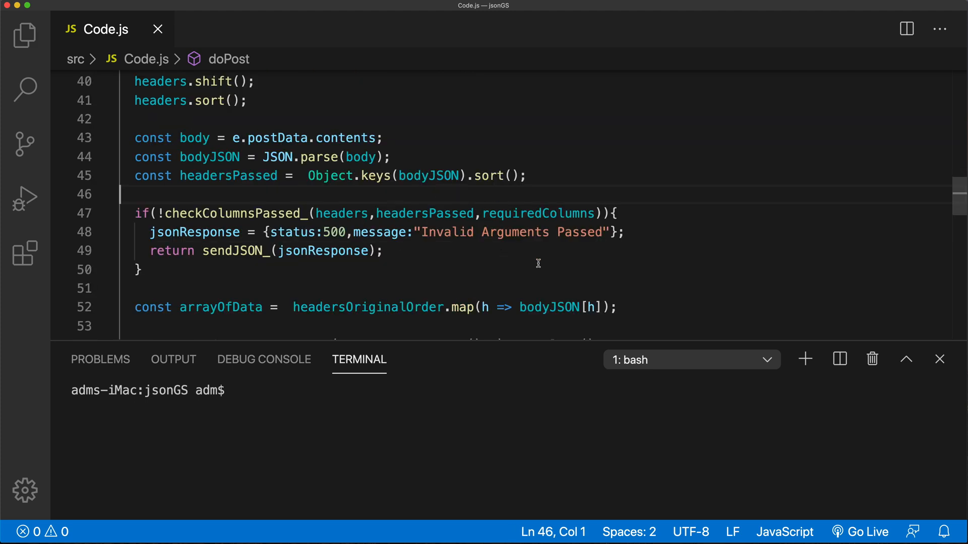
{"action": "mouse_move", "coordinate": [433, 261]}
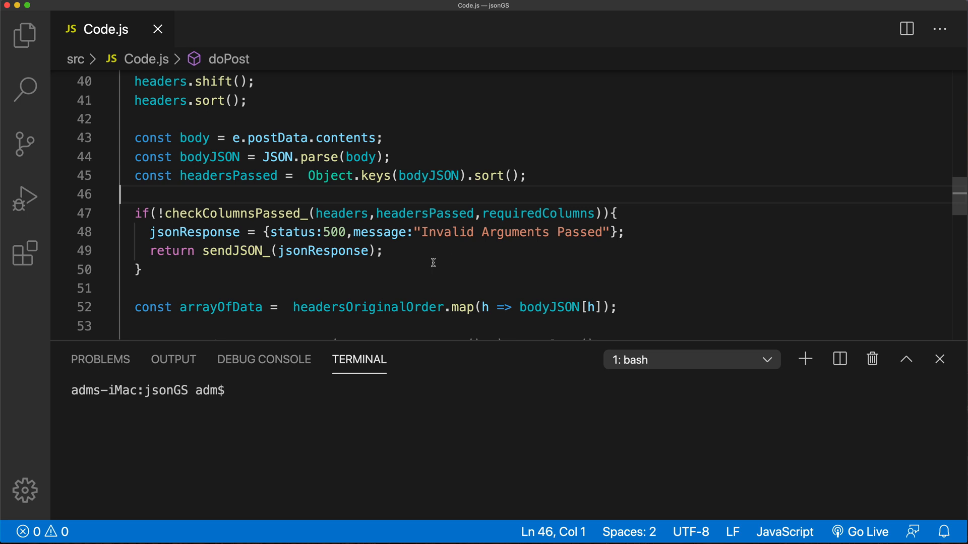
Review doPost's return arrayOfData statement and the bodyJSON mapping line
{"action": "scroll", "scroll_direction": "down", "scroll_amount": 3}
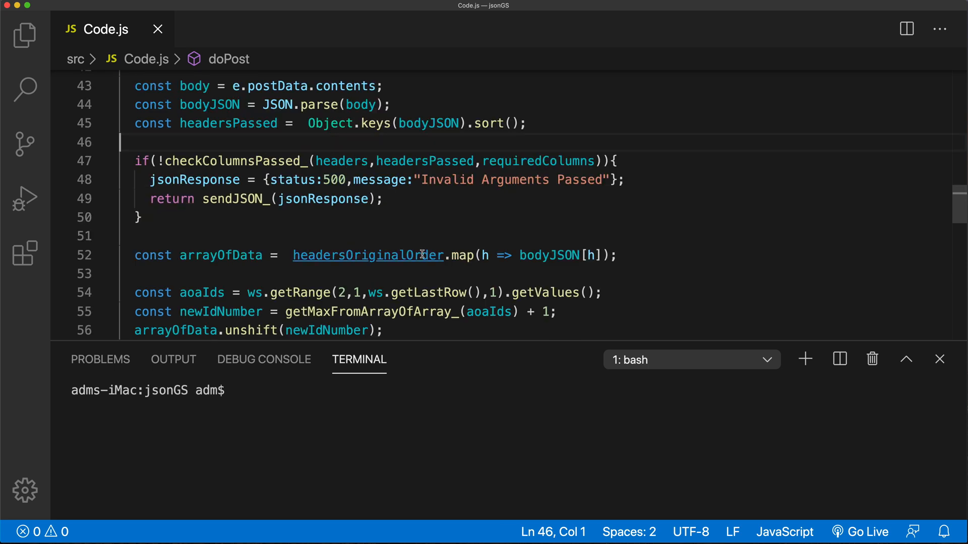
{"action": "scroll", "scroll_direction": "down", "scroll_amount": 3}
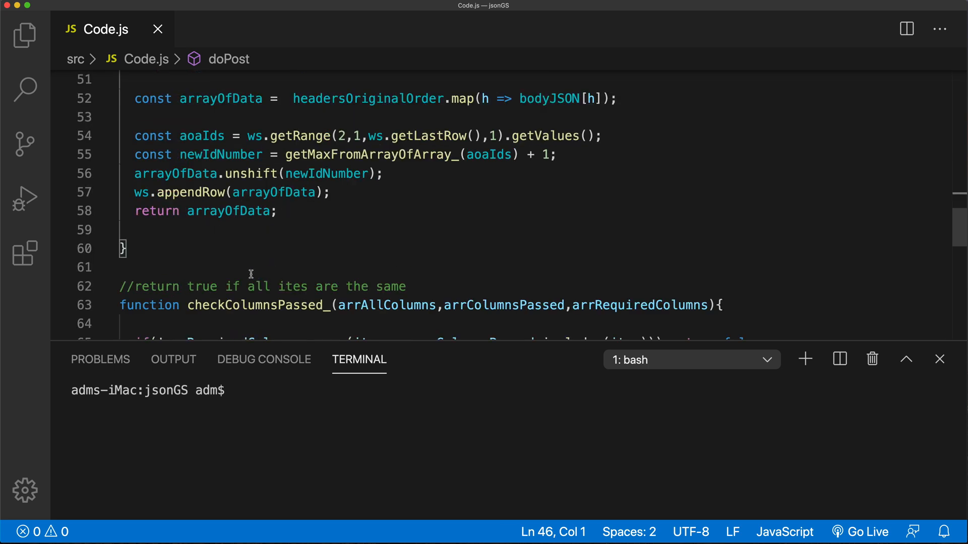
{"action": "scroll", "scroll_direction": "up", "scroll_amount": 3}
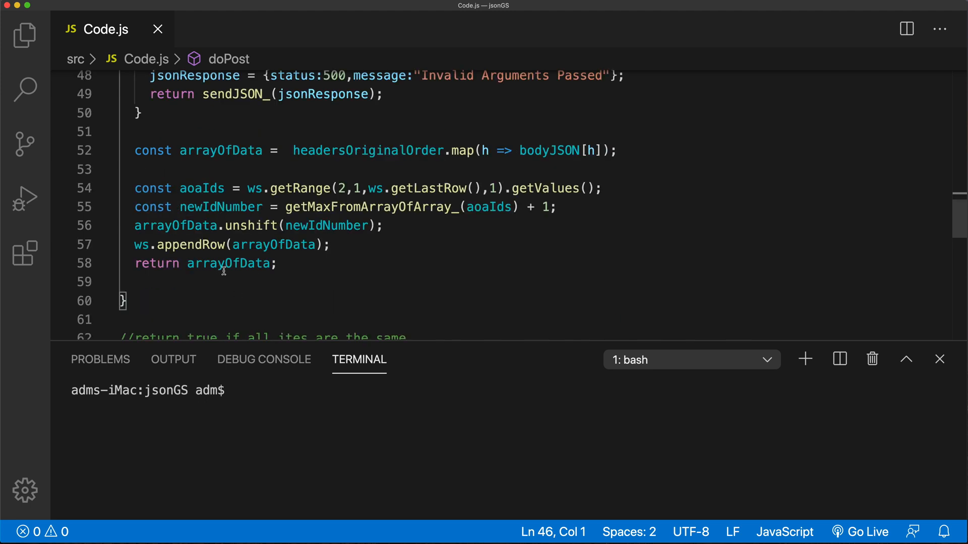
{"action": "double_click", "coordinate": [228, 264]}
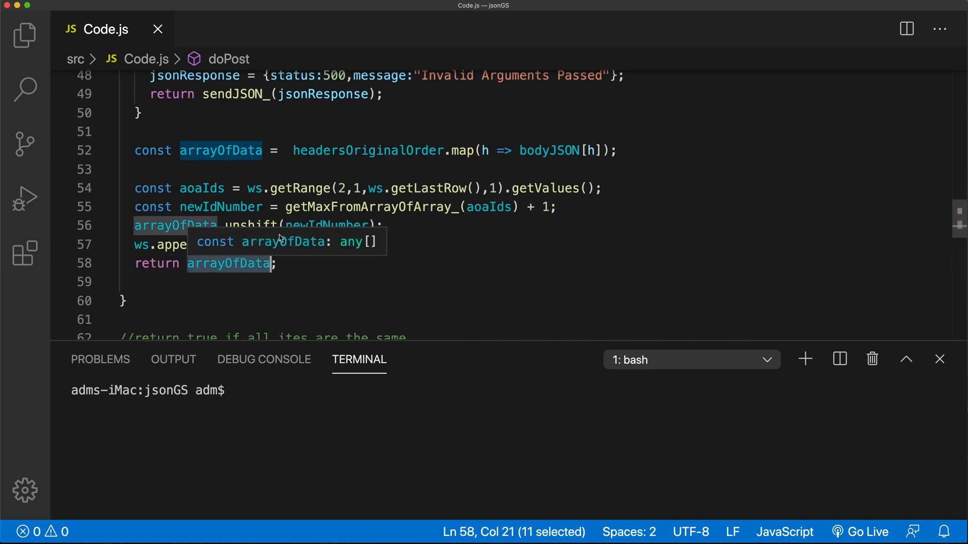
{"action": "scroll", "scroll_direction": "up", "scroll_amount": 3}
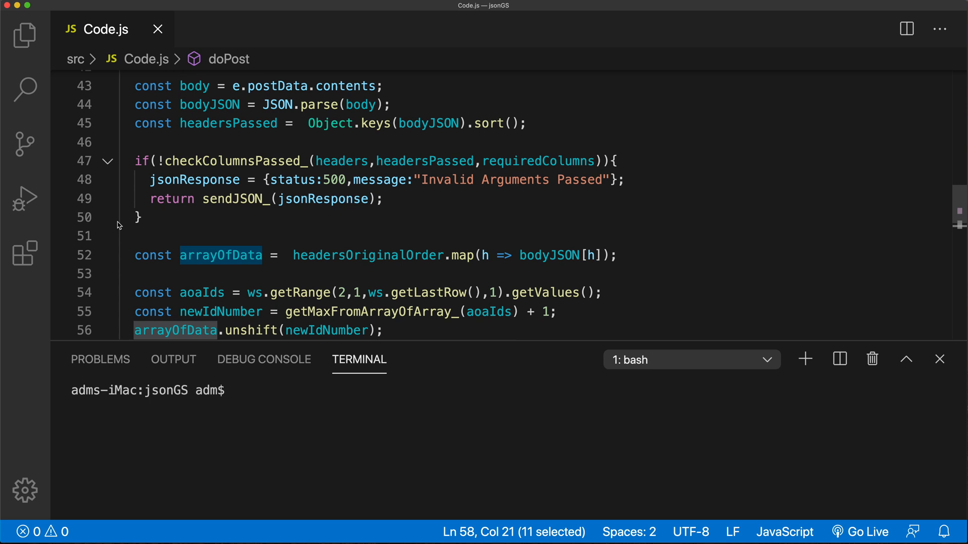
{"action": "scroll", "scroll_direction": "down", "scroll_amount": 3}
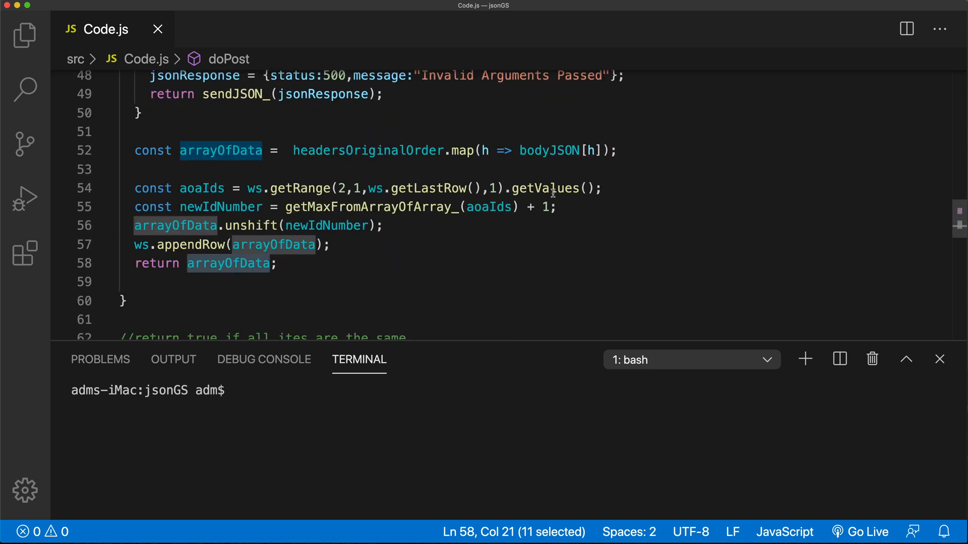
{"action": "double_click", "coordinate": [550, 151]}
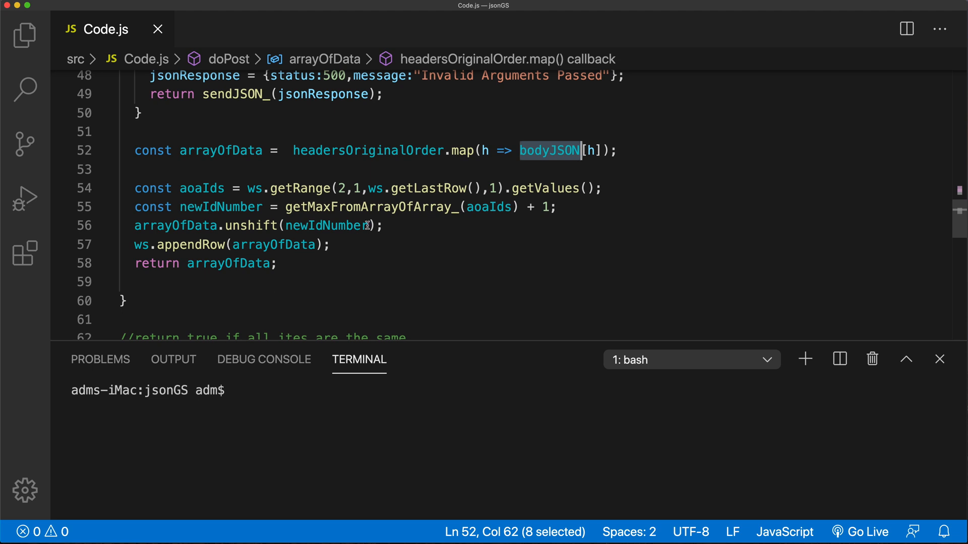
Add bodyJSON.id = newIdNumber after appendRow and return bodyJSON instead of arrayOfData
{"action": "left_click", "coordinate": [341, 244]}
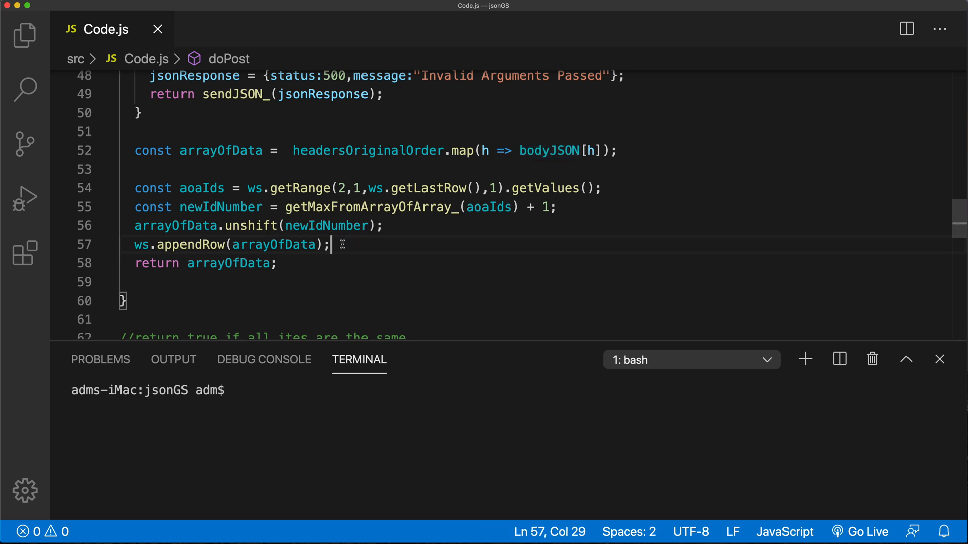
{"action": "type", "text": "bodyJSON"}
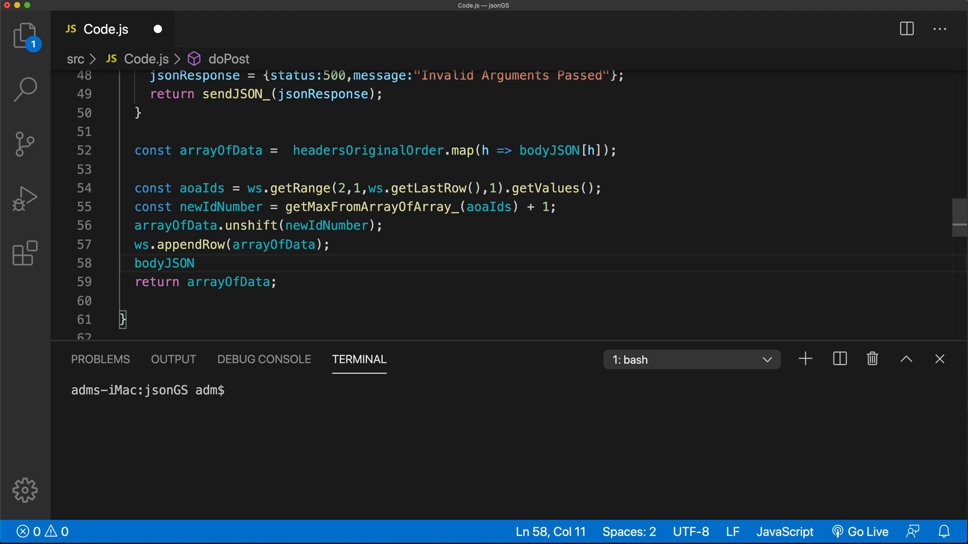
{"action": "mouse_move", "coordinate": [338, 225]}
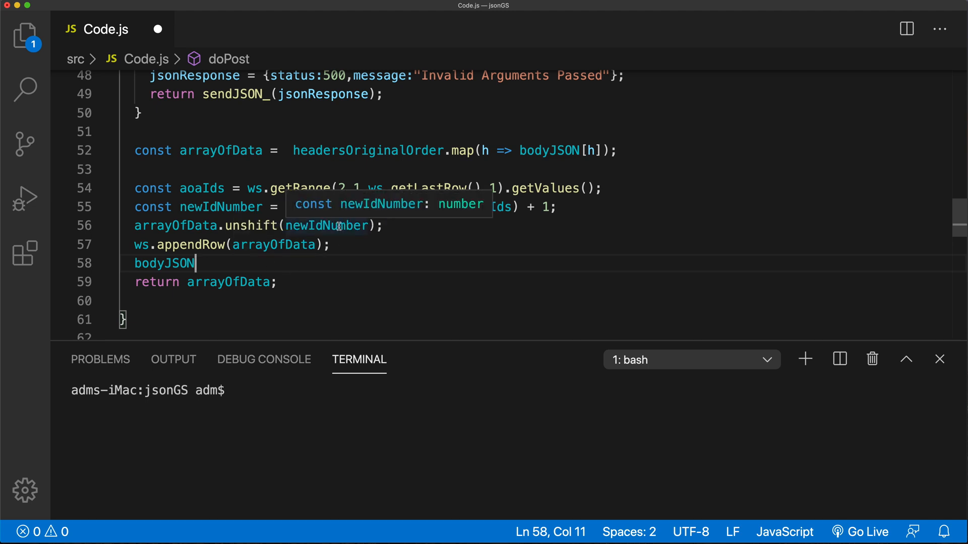
{"action": "double_click", "coordinate": [327, 225]}
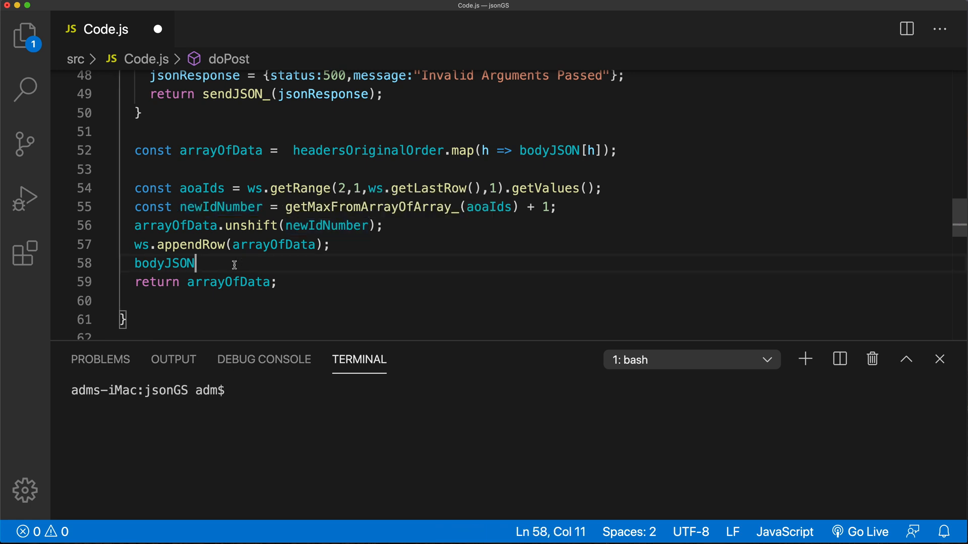
{"action": "type", "text": "."}
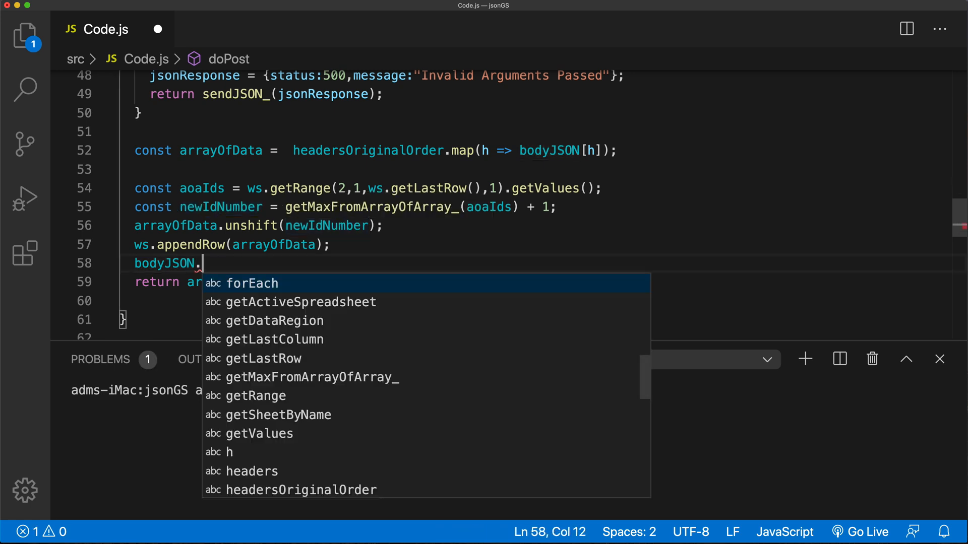
{"action": "type", "text": "id ="}
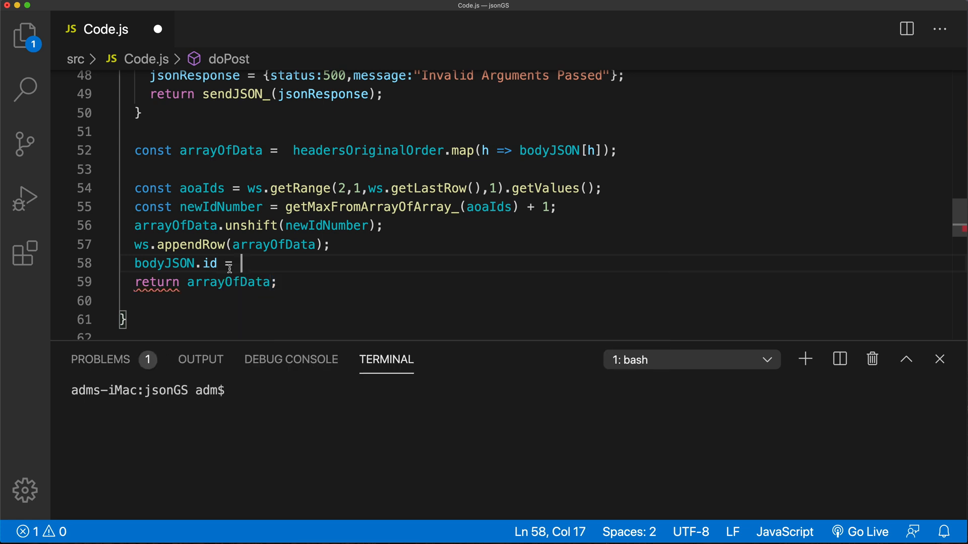
{"action": "double_click", "coordinate": [326, 226]}
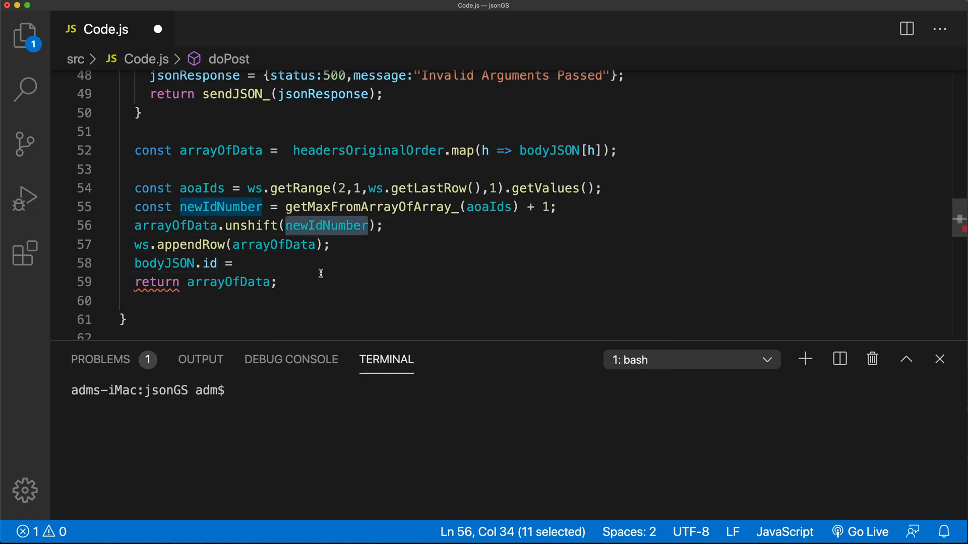
{"action": "type", "text": "newIdNumber"}
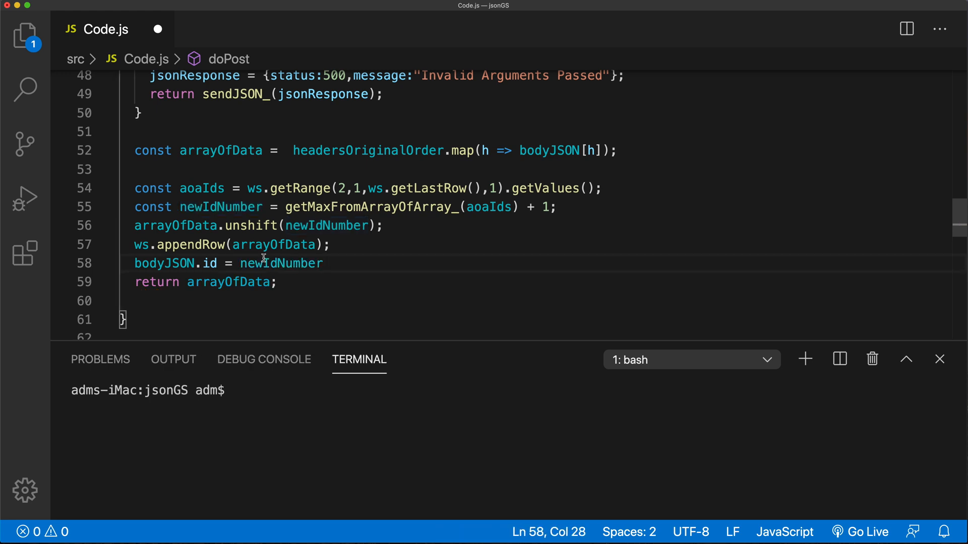
{"action": "double_click", "coordinate": [164, 263]}
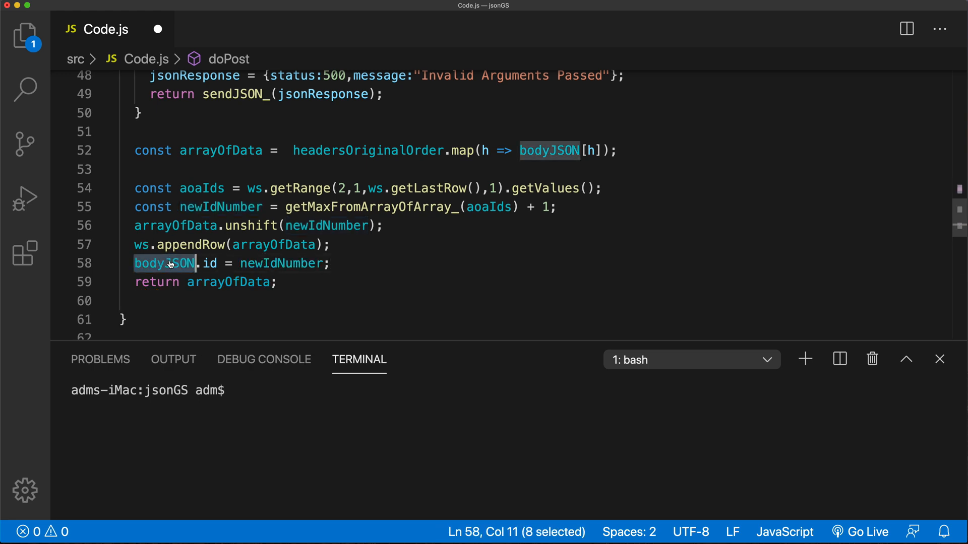
{"action": "type", "text": "bodyJSON"}
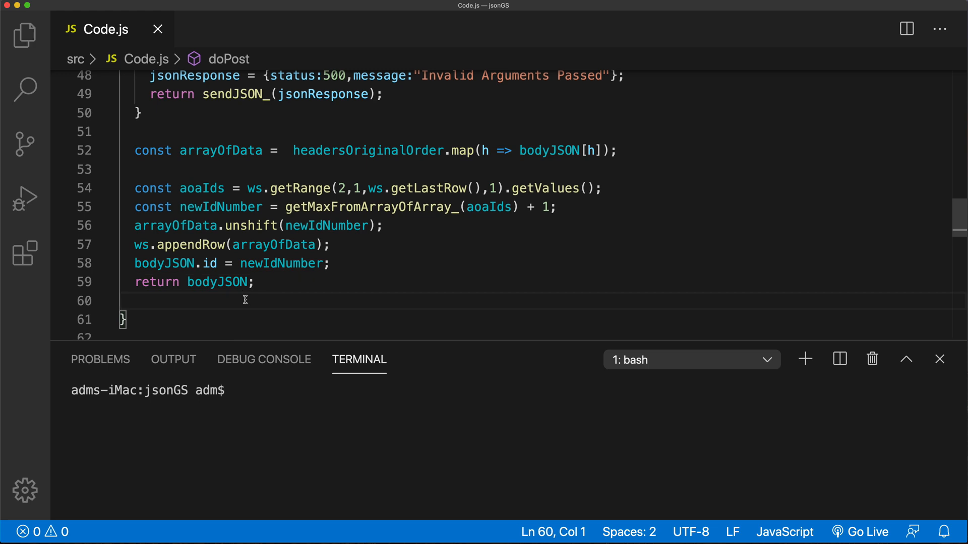
{"action": "mouse_move", "coordinate": [251, 303]}
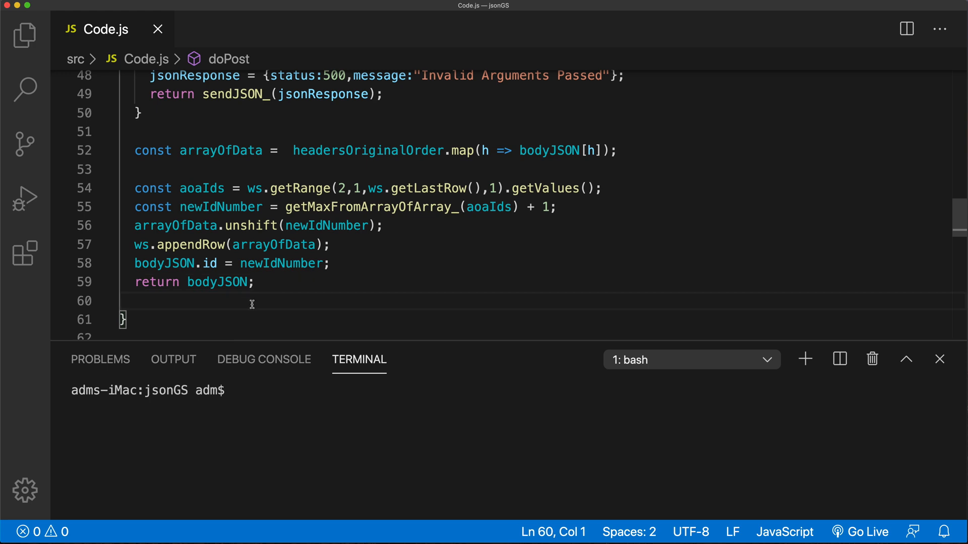
{"action": "mouse_move", "coordinate": [466, 258]}
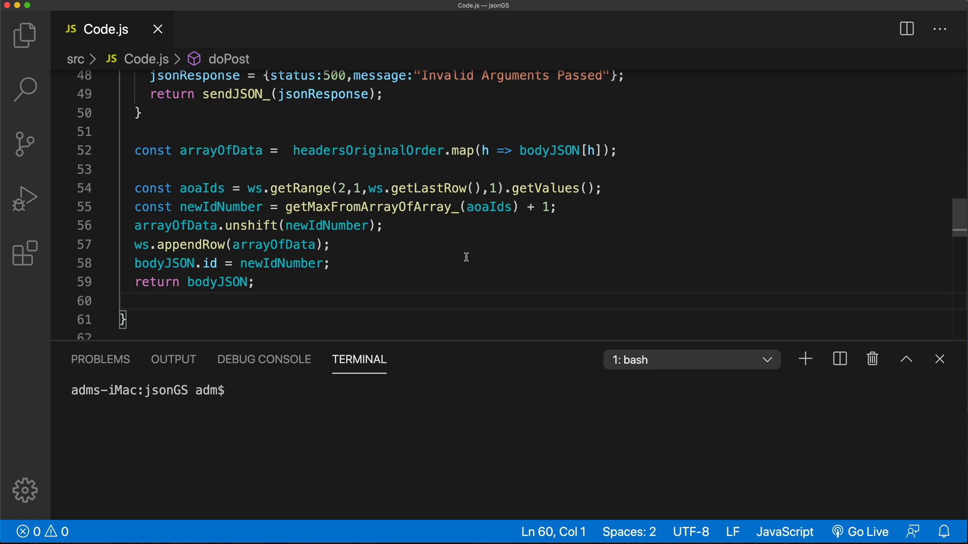
{"action": "mouse_move", "coordinate": [473, 253]}
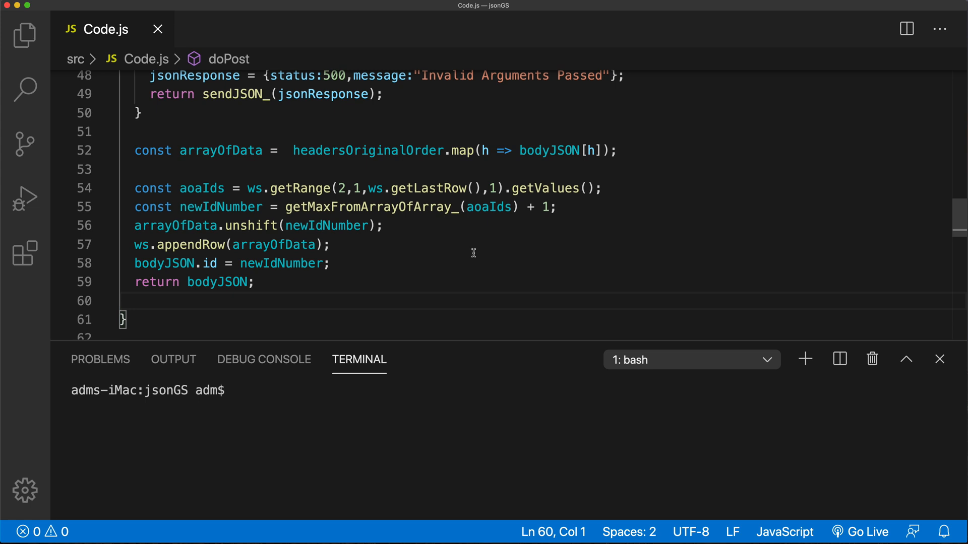
{"action": "mouse_move", "coordinate": [374, 245]}
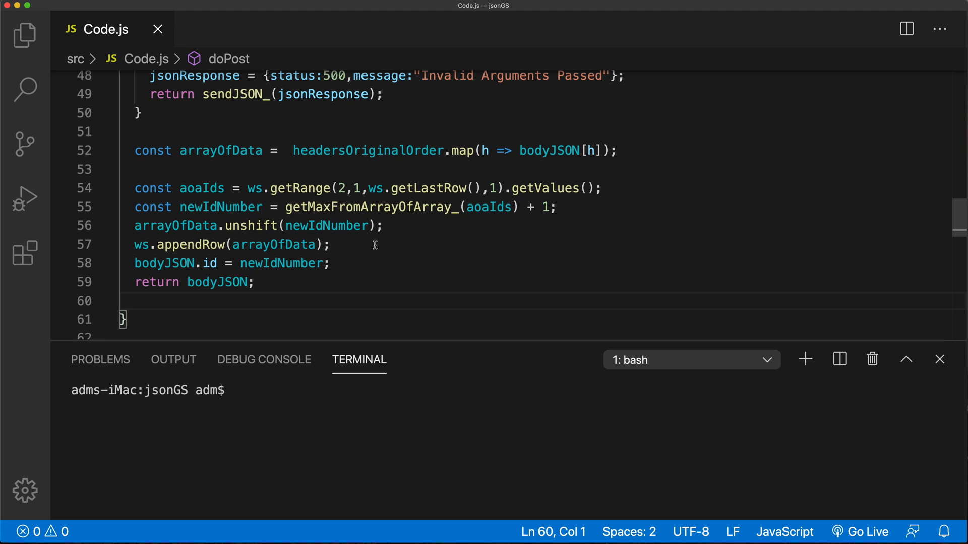
{"action": "mouse_move", "coordinate": [280, 406]}
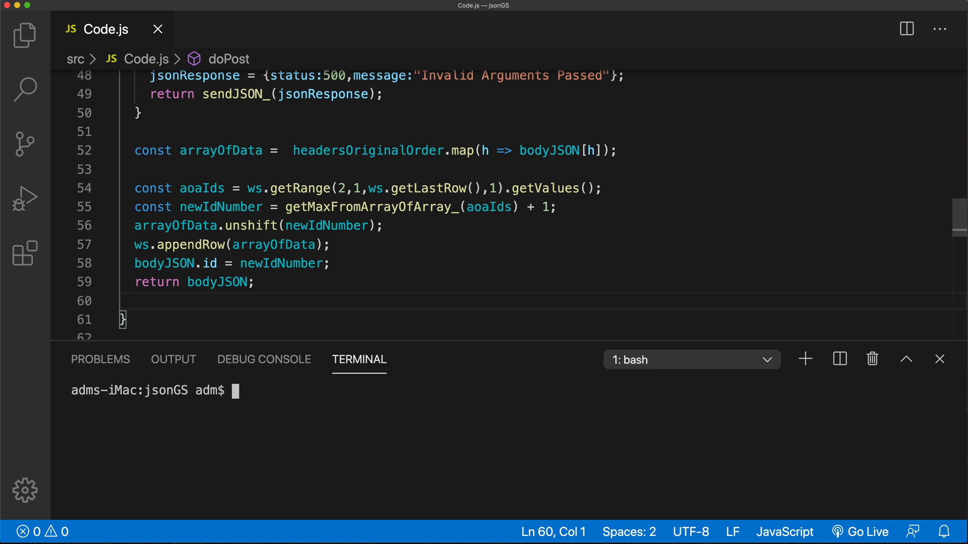
Run clasp push to upload the script, then resend the Olivia Olive POST in Postman
{"action": "type", "text": "clasp push"}
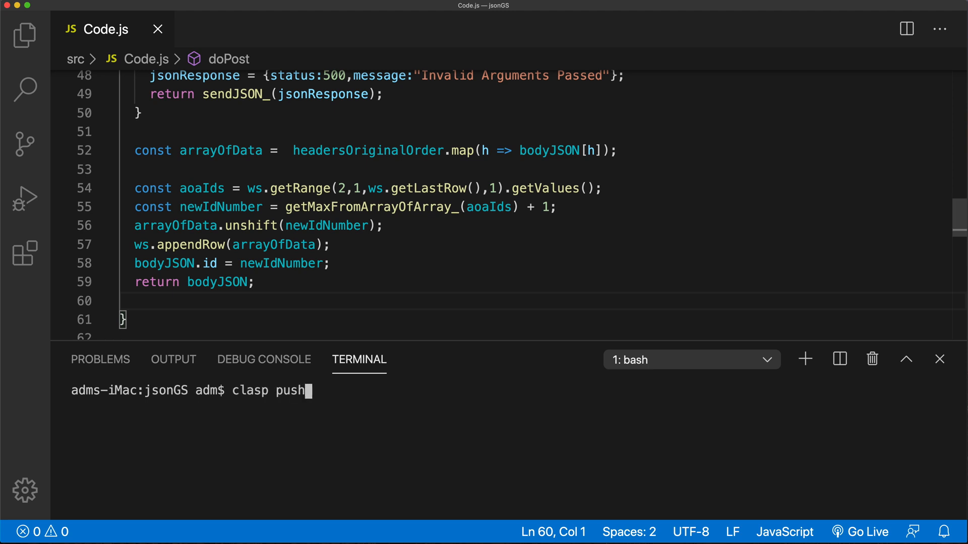
{"action": "key", "text": "Return"}
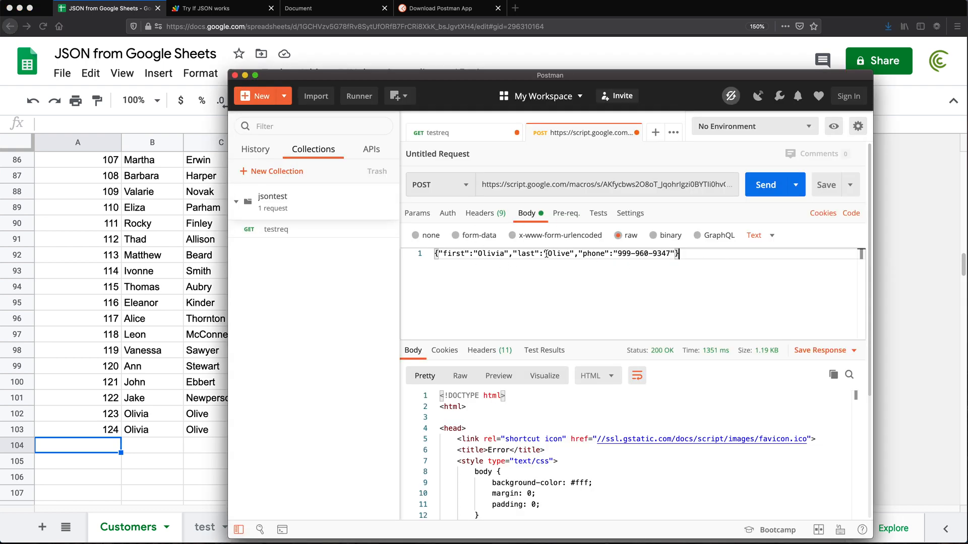
{"action": "mouse_move", "coordinate": [765, 184]}
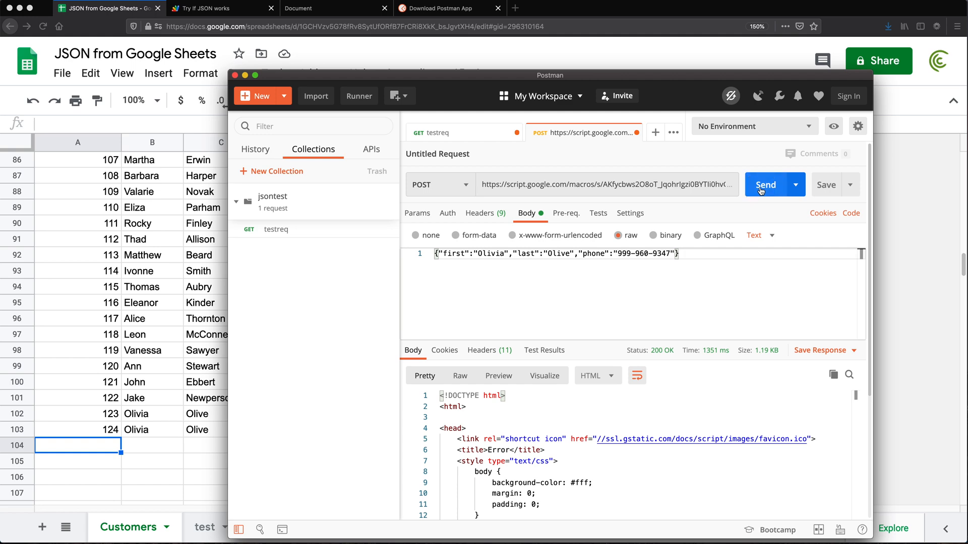
{"action": "left_click", "coordinate": [765, 185]}
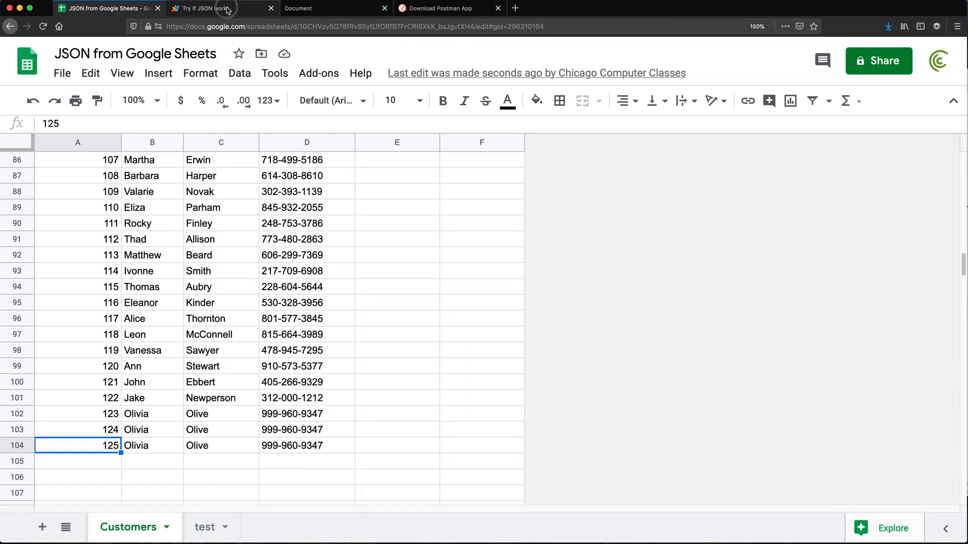
Deploy a new web app version described 'check required and return success json object'
{"action": "left_click", "coordinate": [209, 8]}
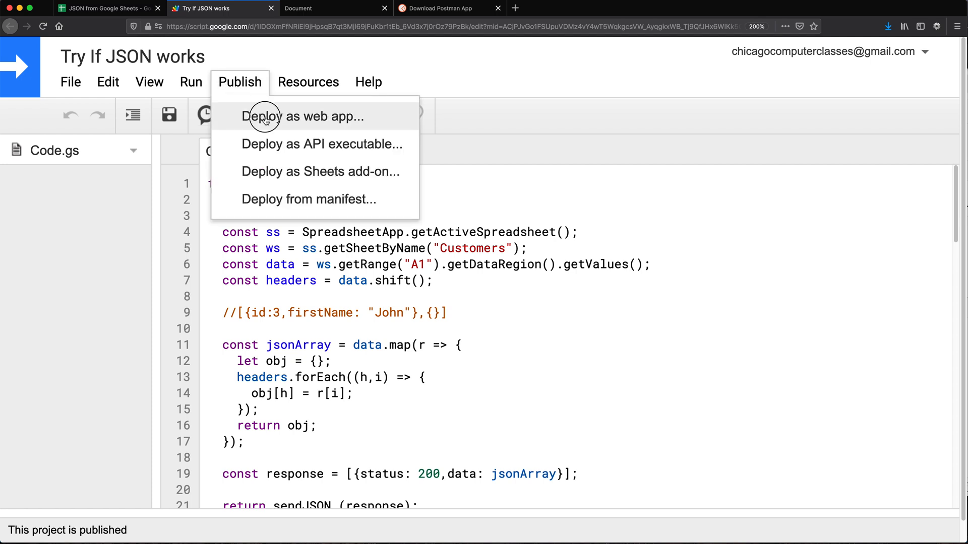
{"action": "left_click", "coordinate": [301, 116]}
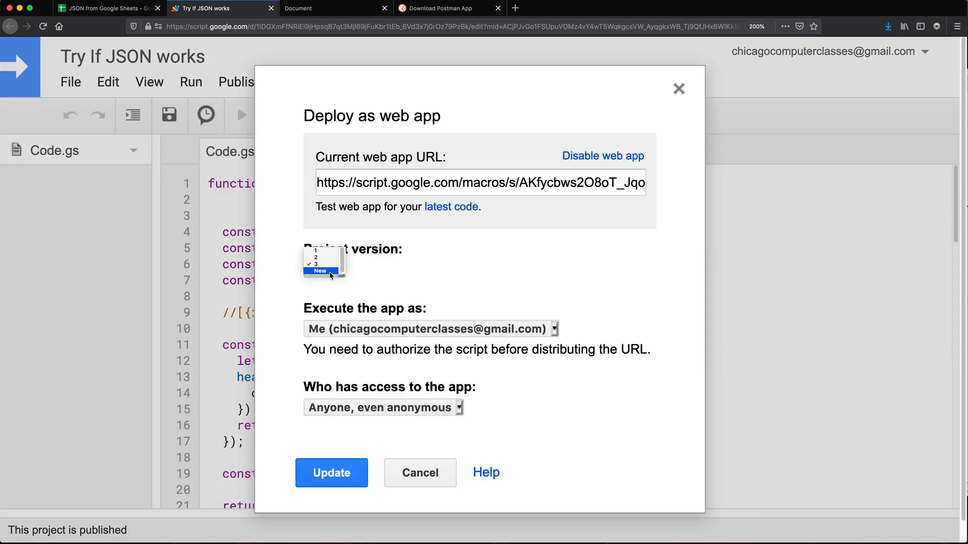
{"action": "left_click", "coordinate": [319, 271]}
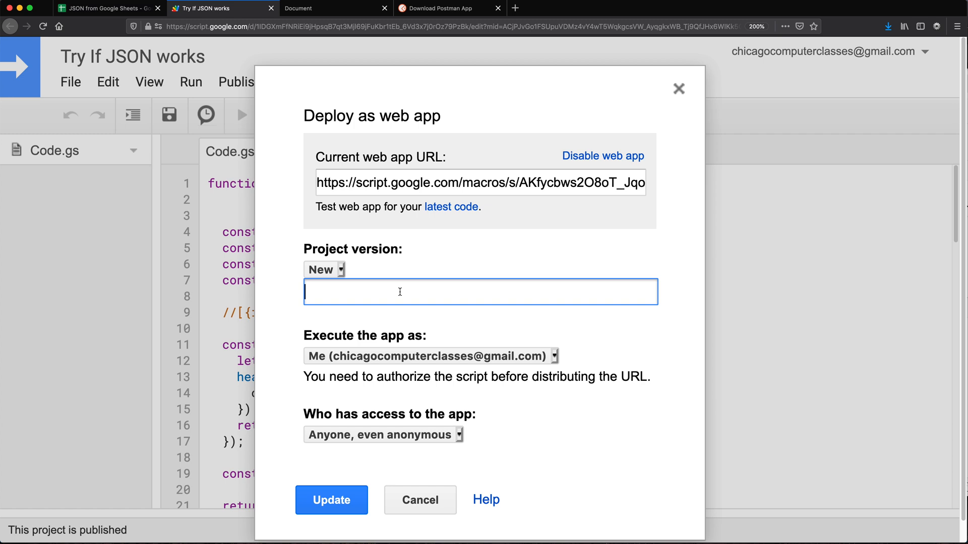
{"action": "type", "text": "check required and"}
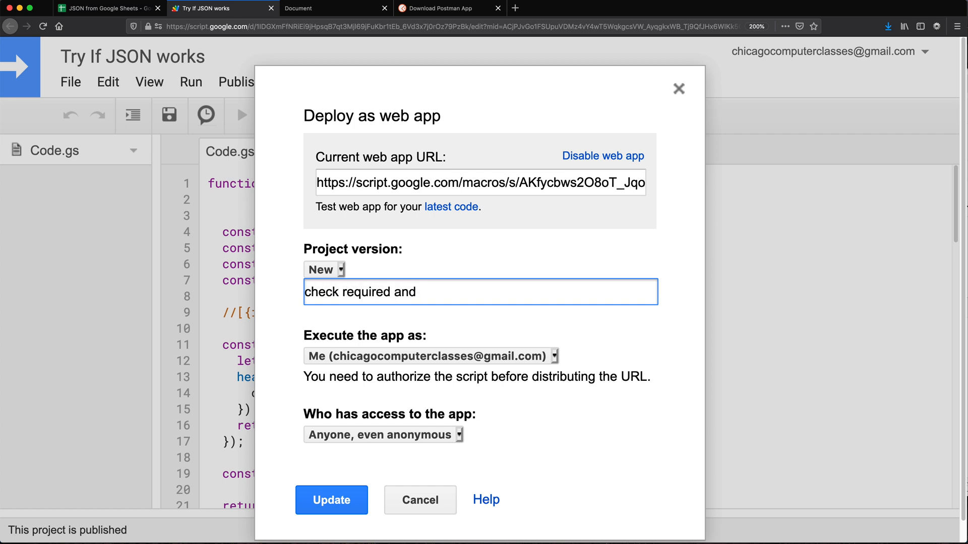
{"action": "type", "text": "return success json object"}
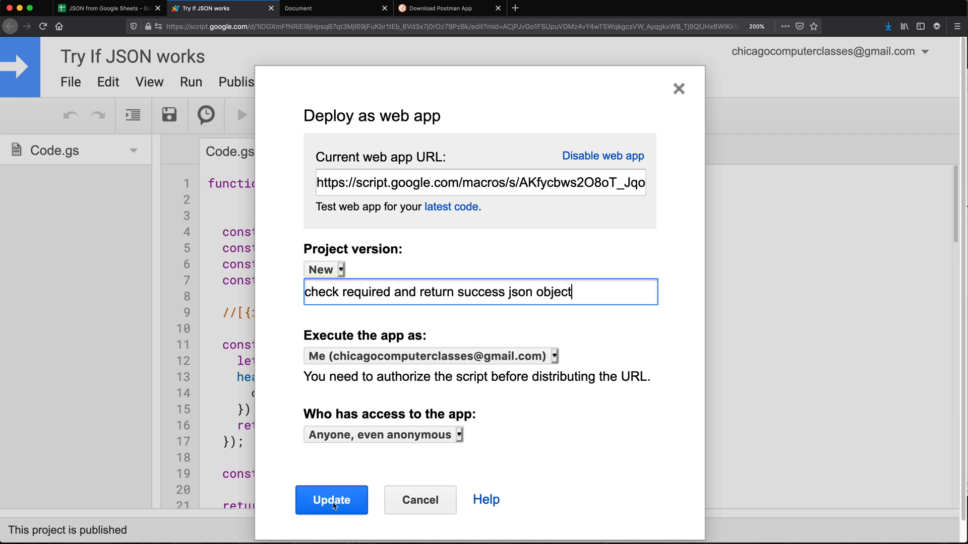
{"action": "left_click", "coordinate": [330, 500]}
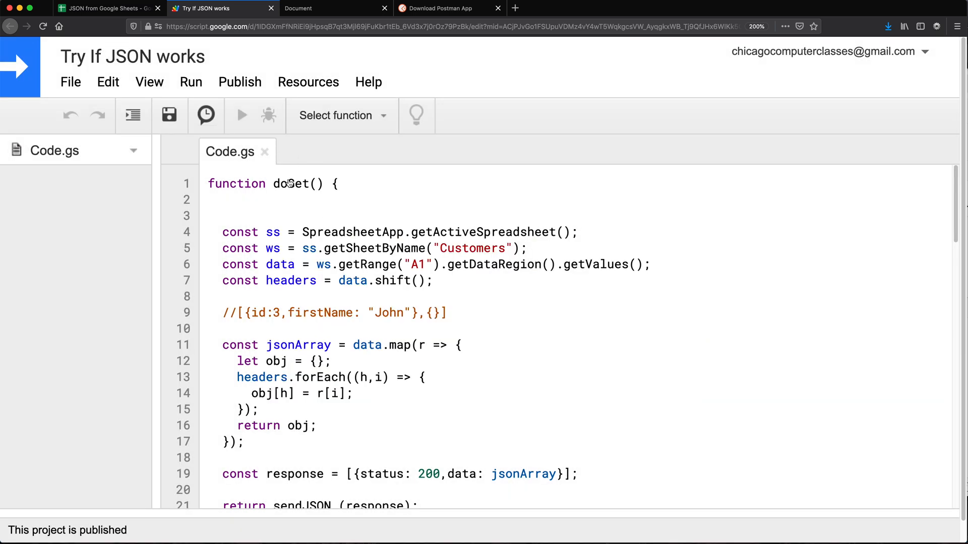
{"action": "left_click", "coordinate": [108, 8]}
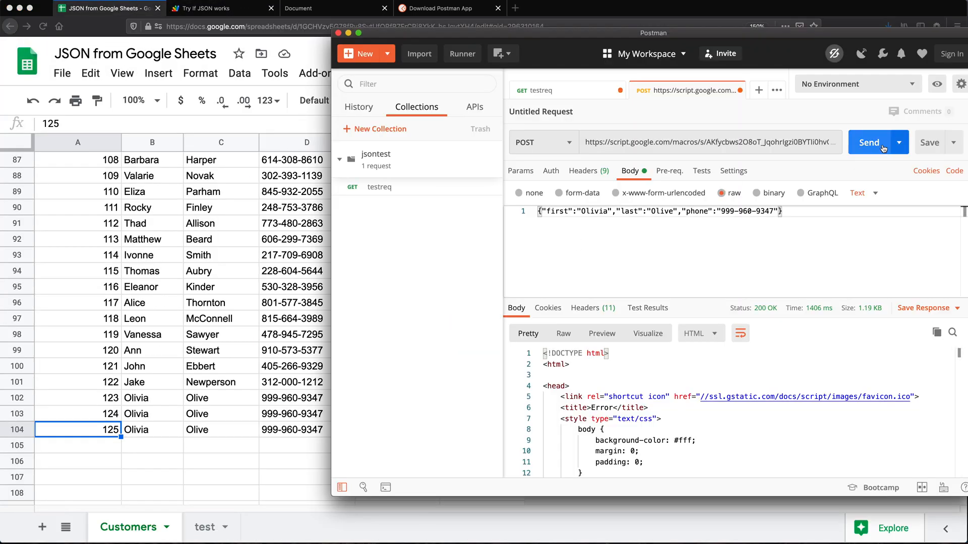
Resend the POST in Postman and scroll through the HTML error response
{"action": "left_click", "coordinate": [869, 143]}
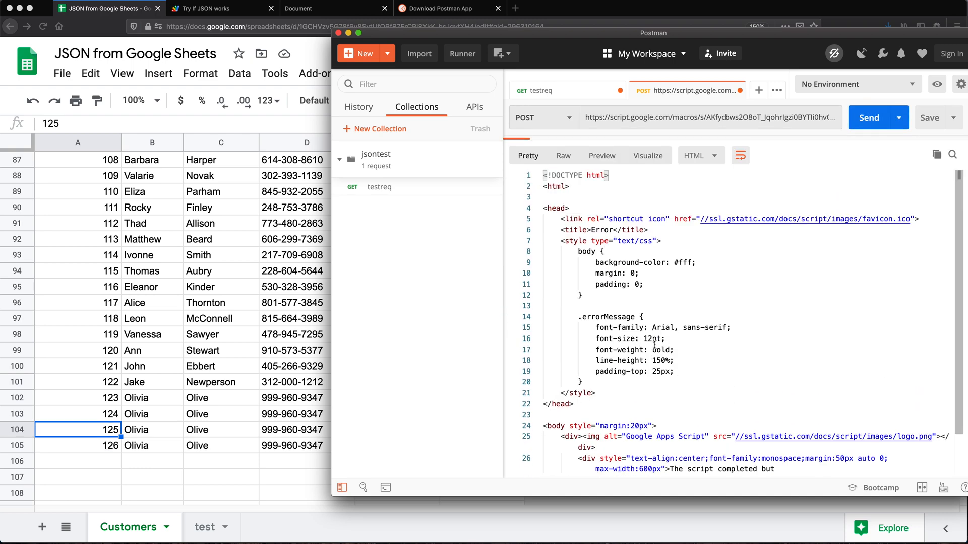
{"action": "scroll", "scroll_direction": "down", "scroll_amount": 3}
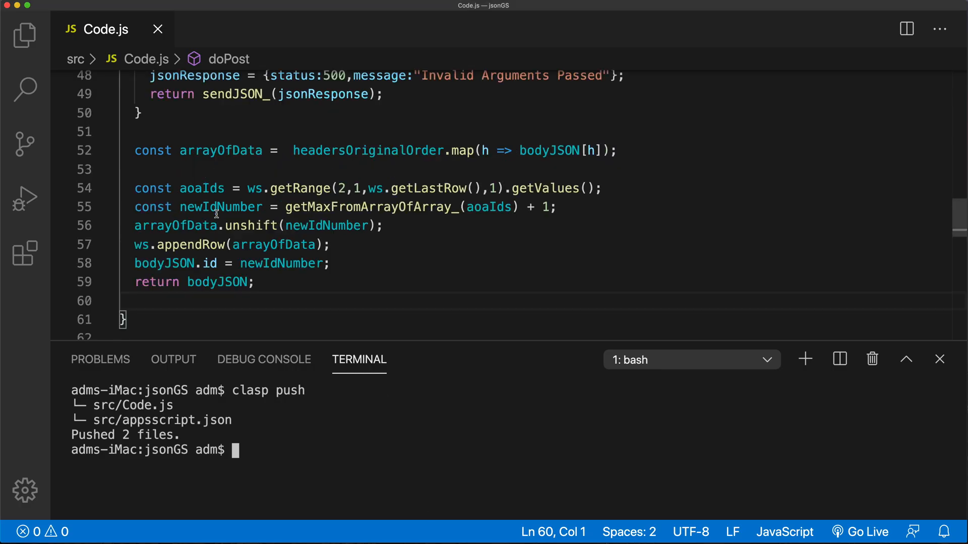
Change doPost's return line to return sendJSON_(bodyJSON)
{"action": "double_click", "coordinate": [216, 282]}
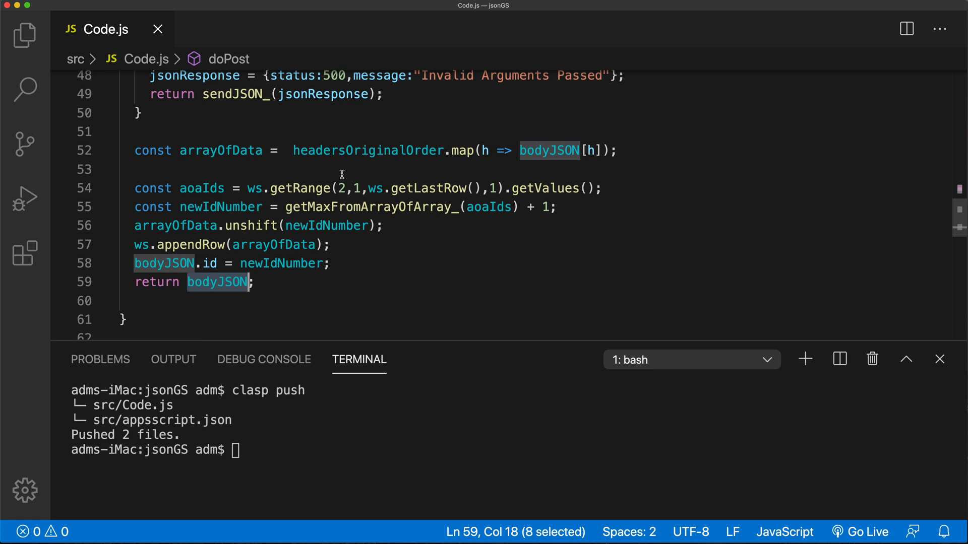
{"action": "mouse_move", "coordinate": [227, 206]}
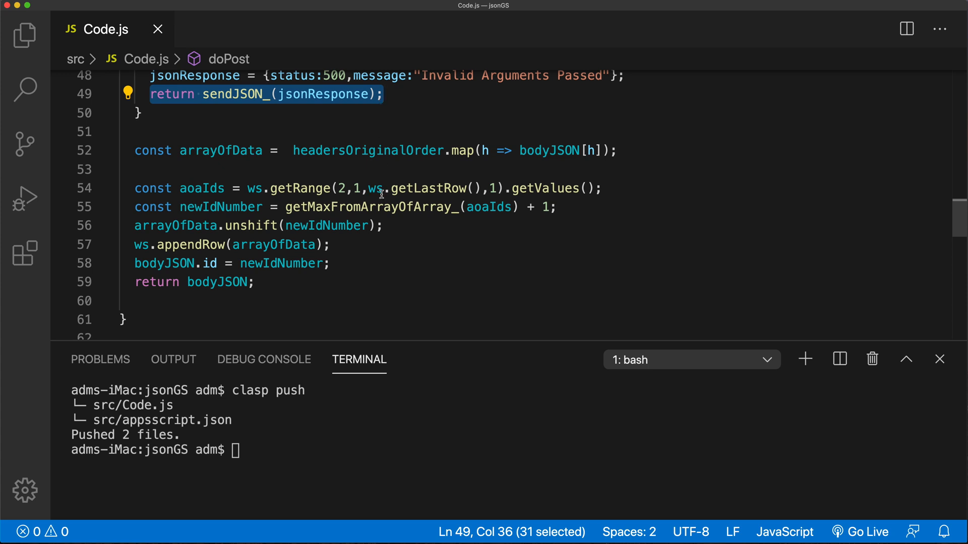
{"action": "type", "text": "return sendJSON_(jsonResponse);"}
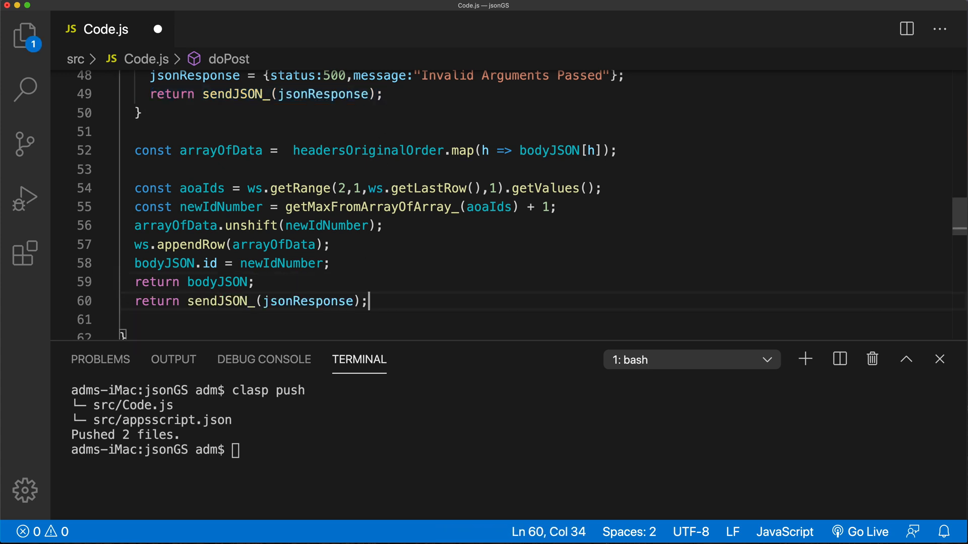
{"action": "double_click", "coordinate": [216, 283]}
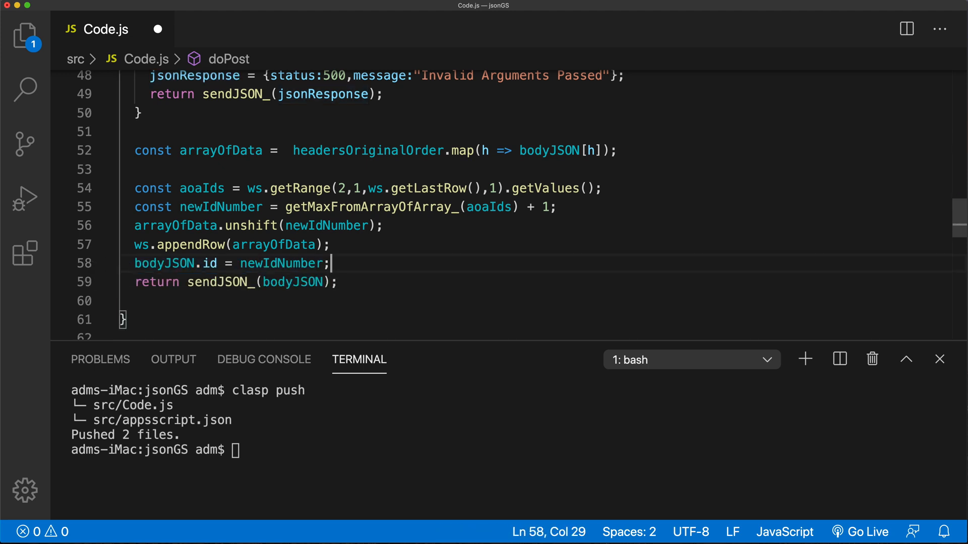
{"action": "left_click", "coordinate": [184, 301]}
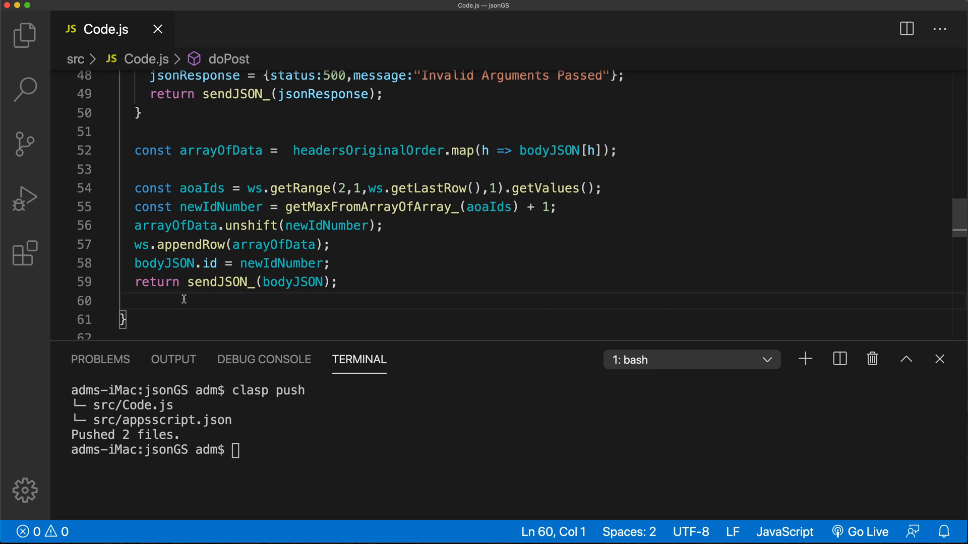
{"action": "mouse_move", "coordinate": [327, 358]}
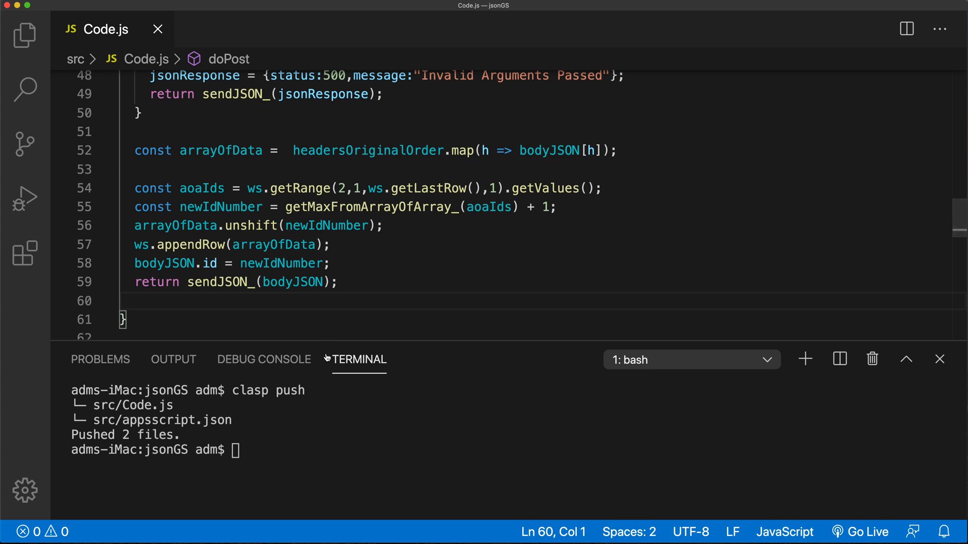
Push the updated script files to Apps Script with clasp push
{"action": "type", "text": "clasp push"}
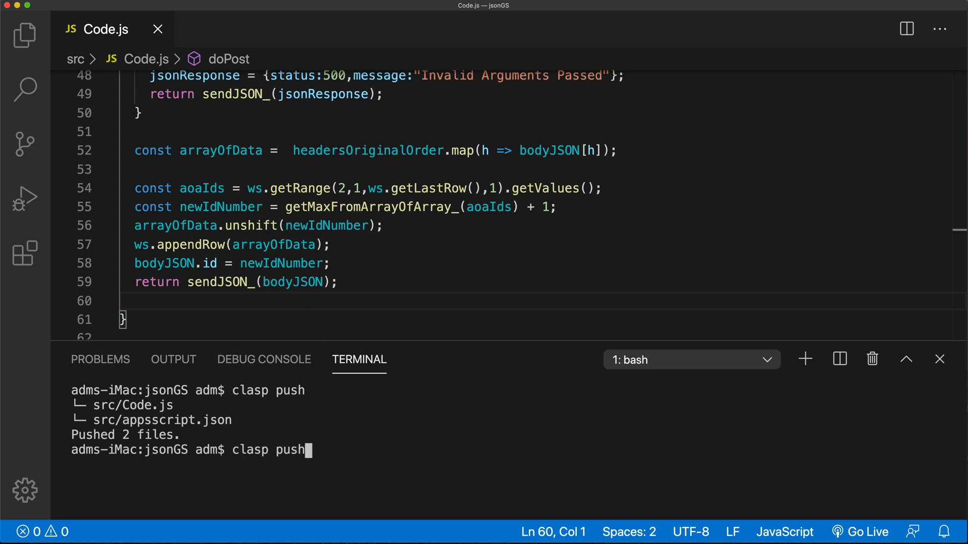
{"action": "key", "text": "Return"}
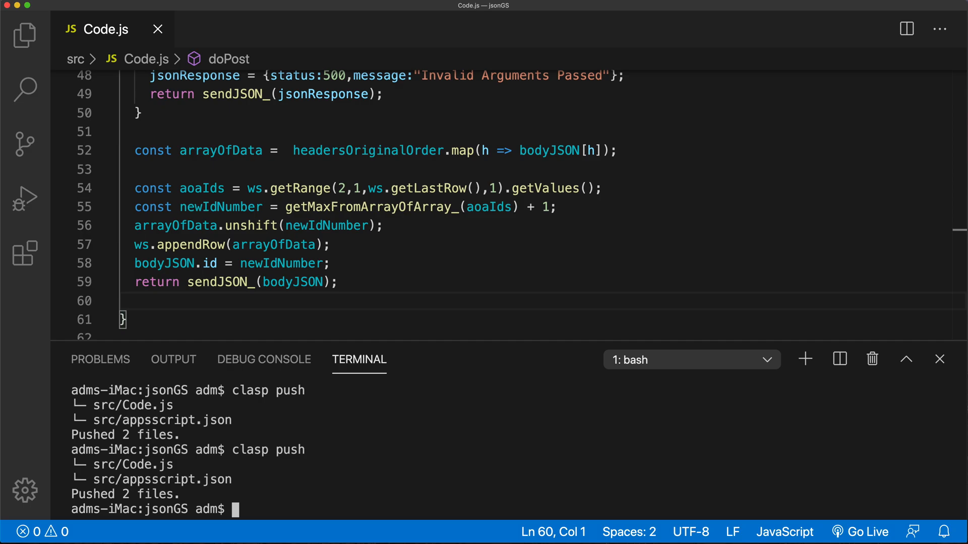
{"action": "left_click", "coordinate": [240, 82]}
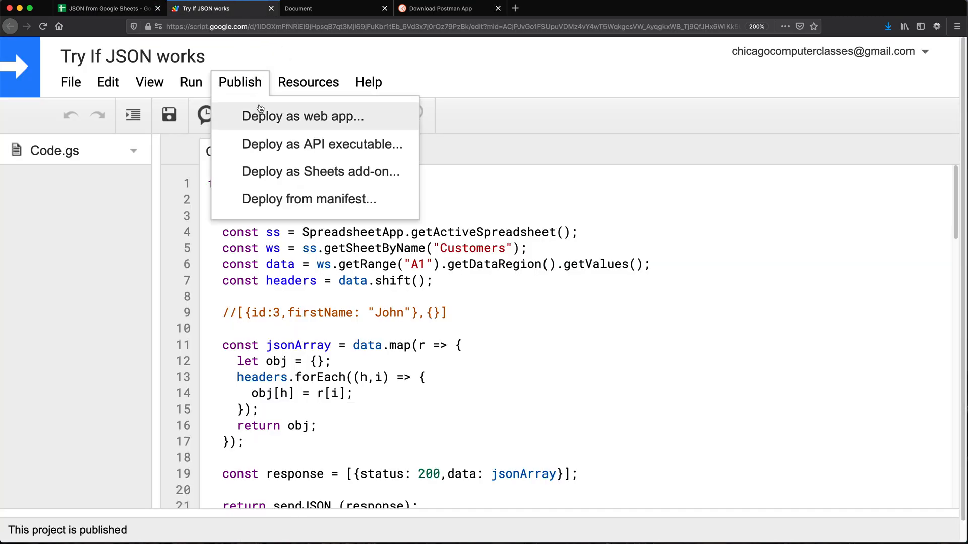
Deploy a new web app version with the description 'bug fixes'
{"action": "left_click", "coordinate": [303, 116]}
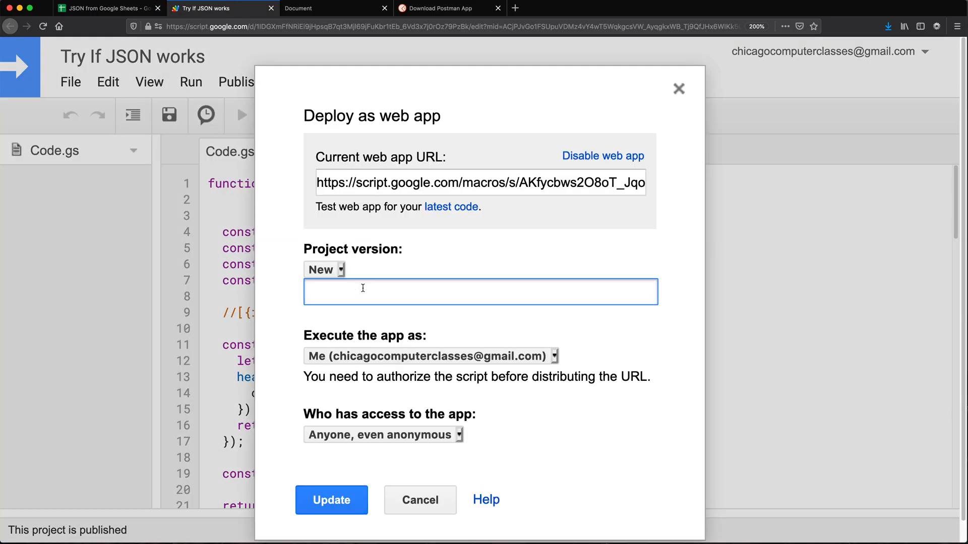
{"action": "type", "text": "bug fixes"}
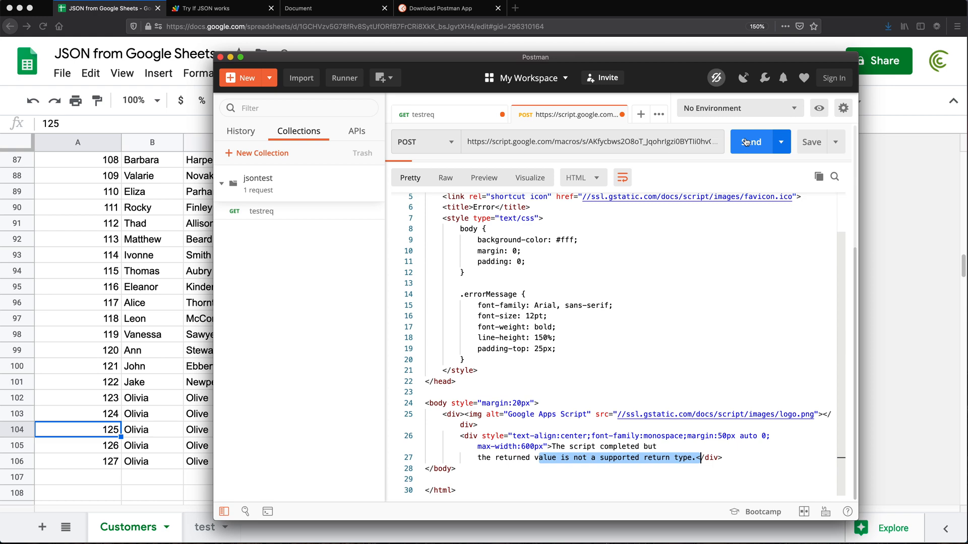
Resend the Olivia Olive POST and get back the JSON record with id 129
{"action": "left_click", "coordinate": [751, 141]}
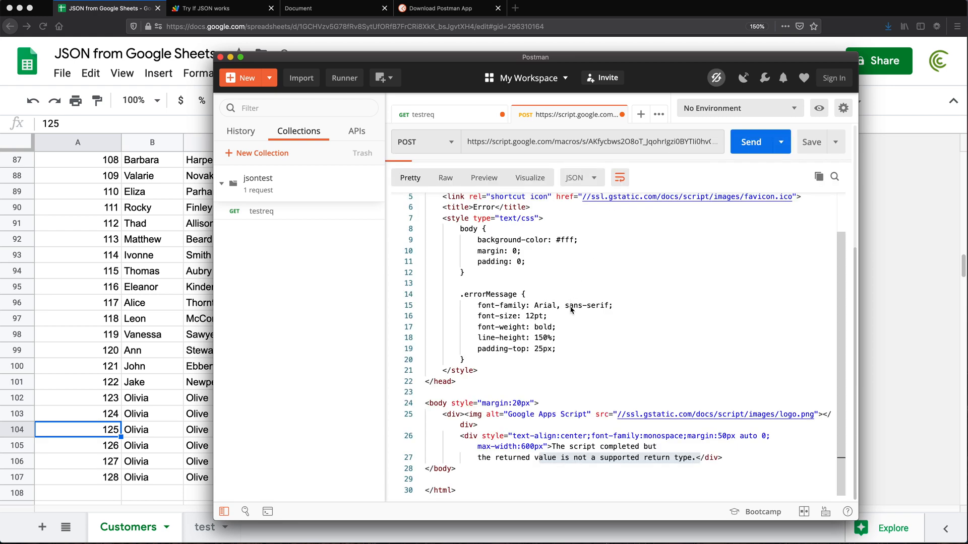
{"action": "left_click", "coordinate": [751, 141]}
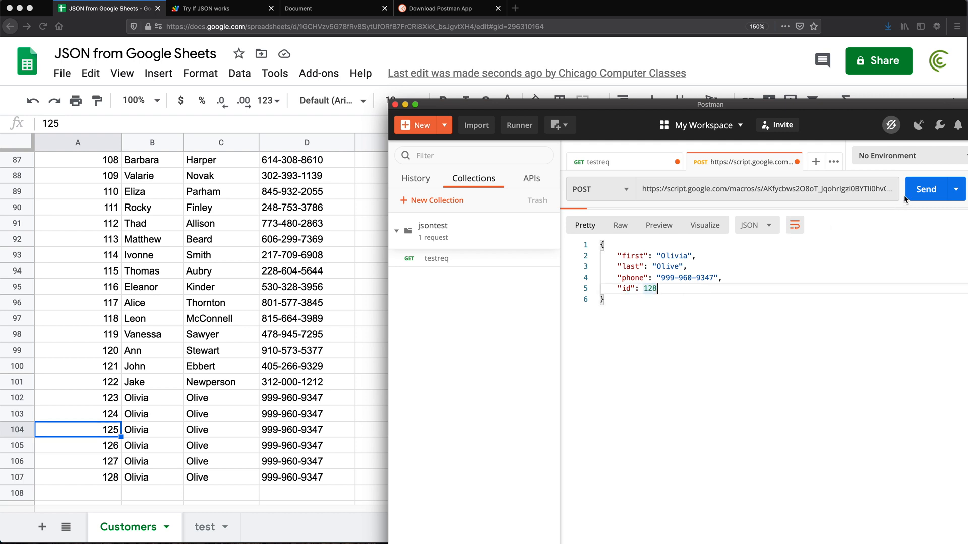
{"action": "mouse_move", "coordinate": [905, 198]}
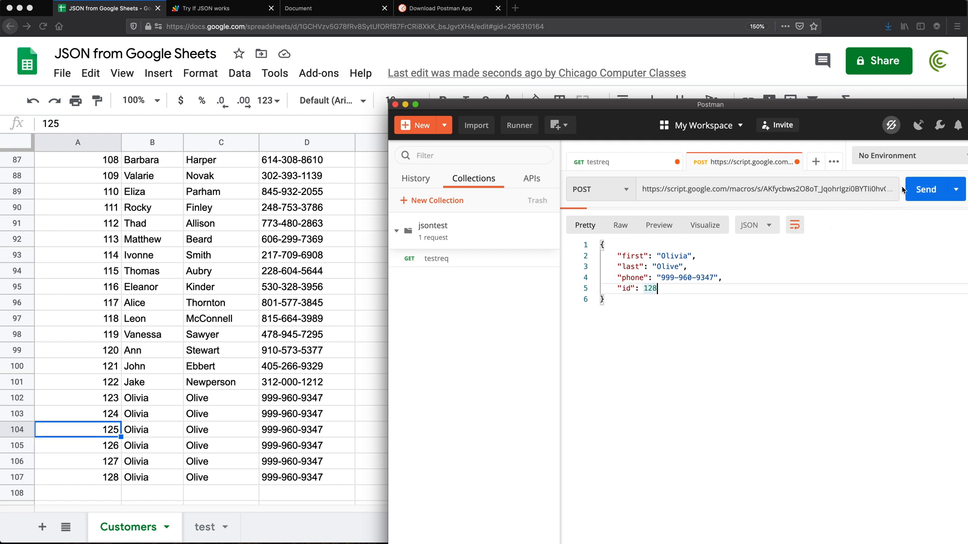
{"action": "left_click", "coordinate": [925, 189]}
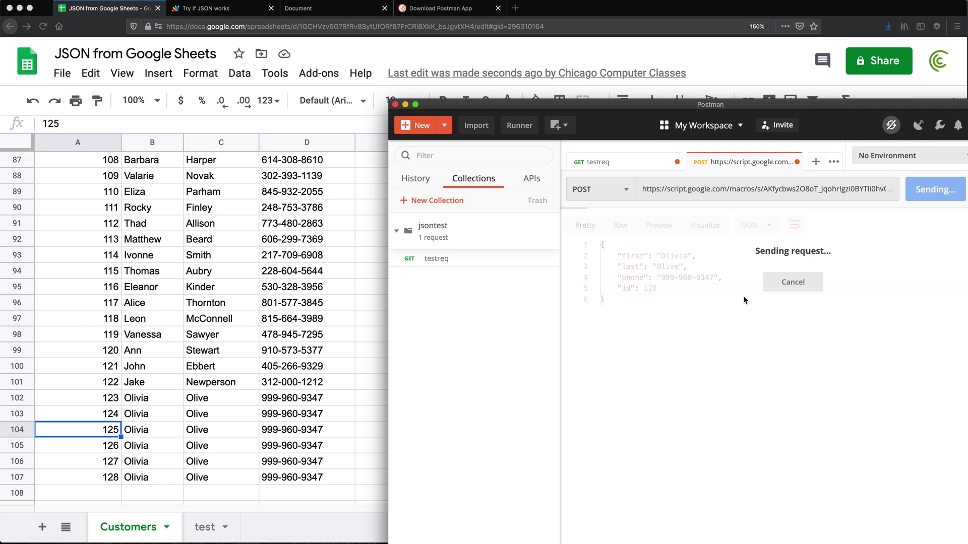
{"action": "left_click", "coordinate": [925, 189]}
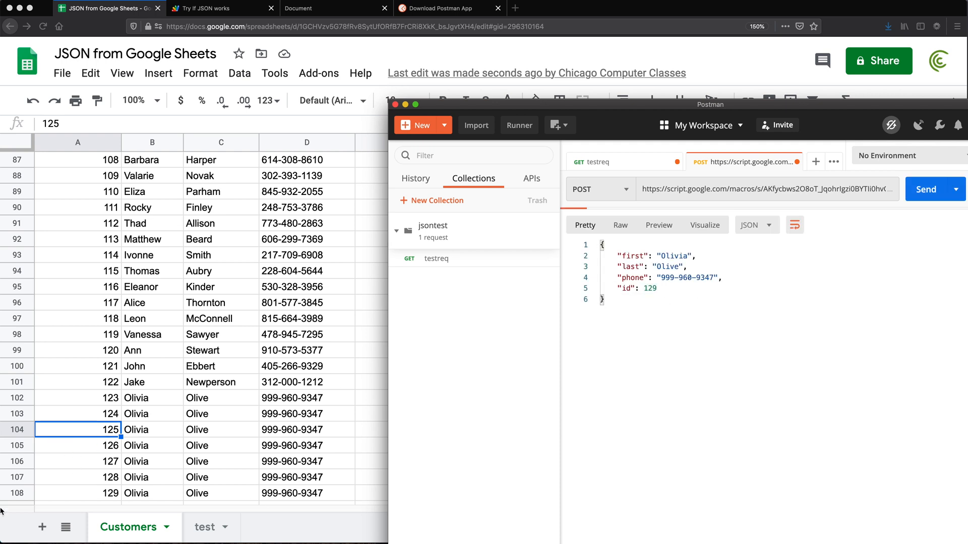
{"action": "mouse_move", "coordinate": [632, 242]}
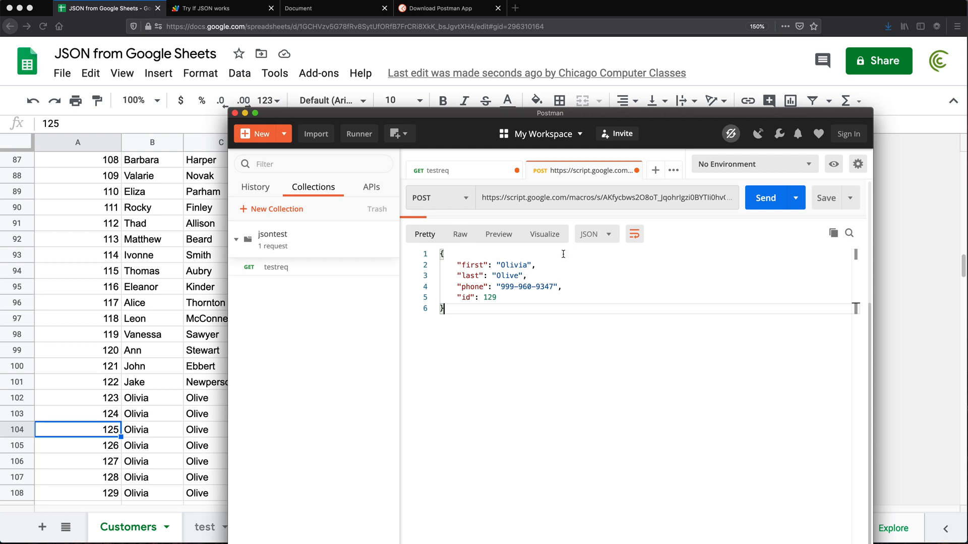
{"action": "mouse_move", "coordinate": [473, 263]}
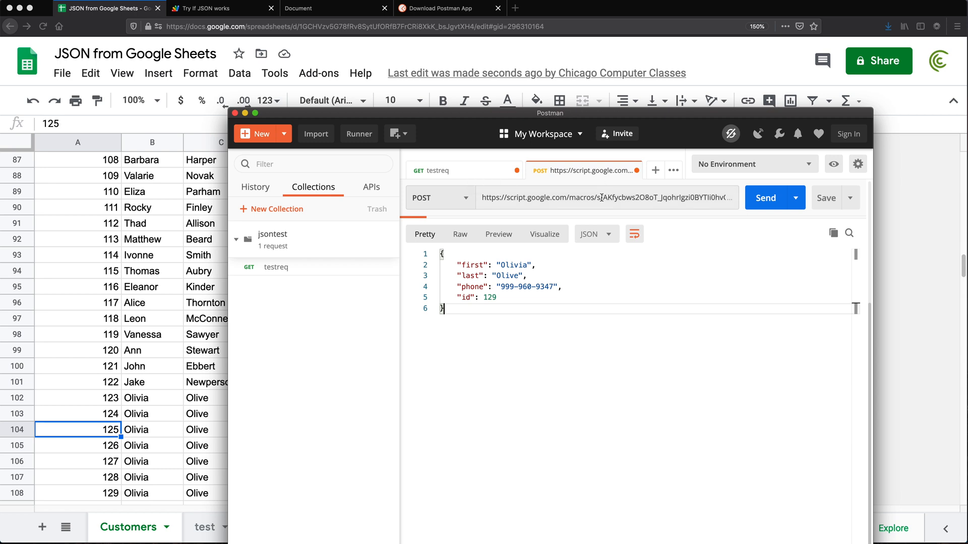
{"action": "mouse_move", "coordinate": [594, 235]}
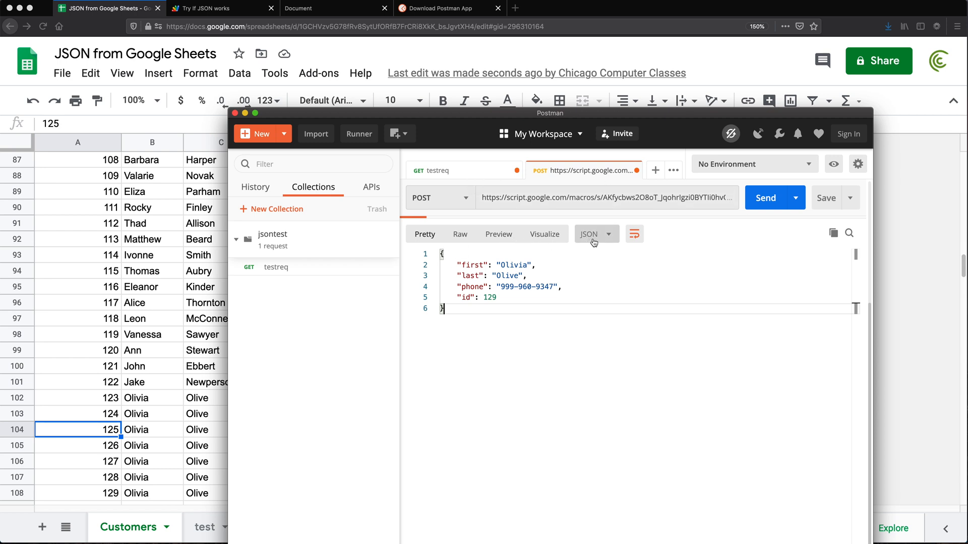
{"action": "mouse_move", "coordinate": [531, 362]}
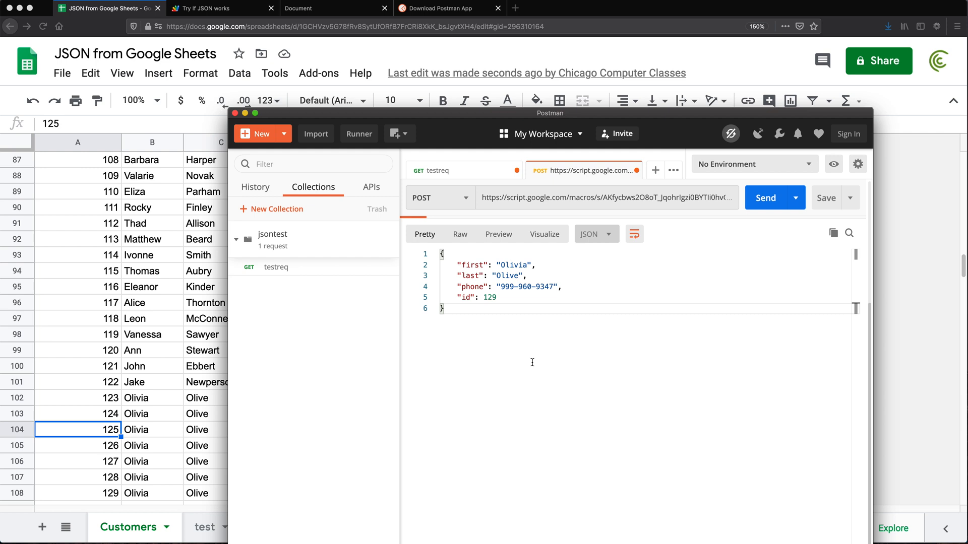
{"action": "mouse_move", "coordinate": [406, 195]}
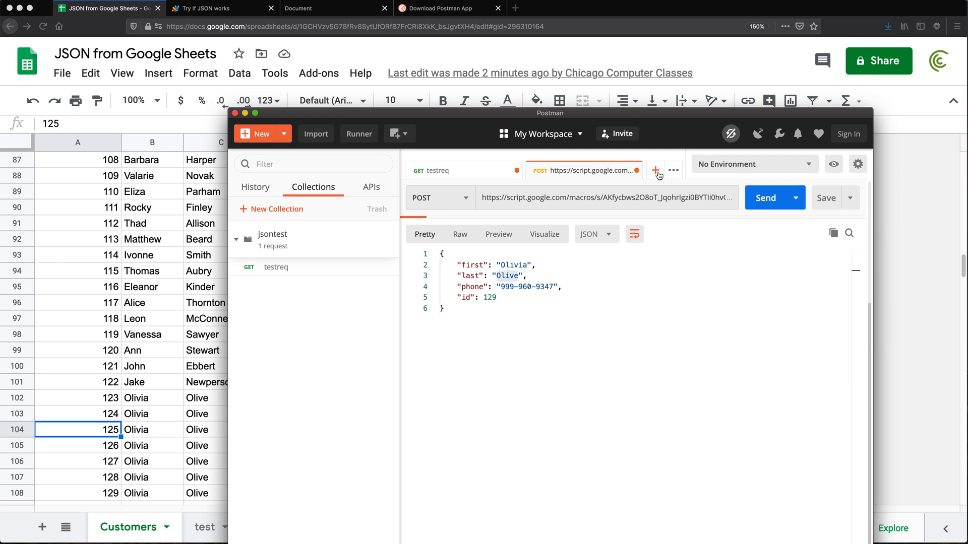
Create a new request with a raw JSON body lacking the last name, and send it
{"action": "left_click", "coordinate": [655, 170]}
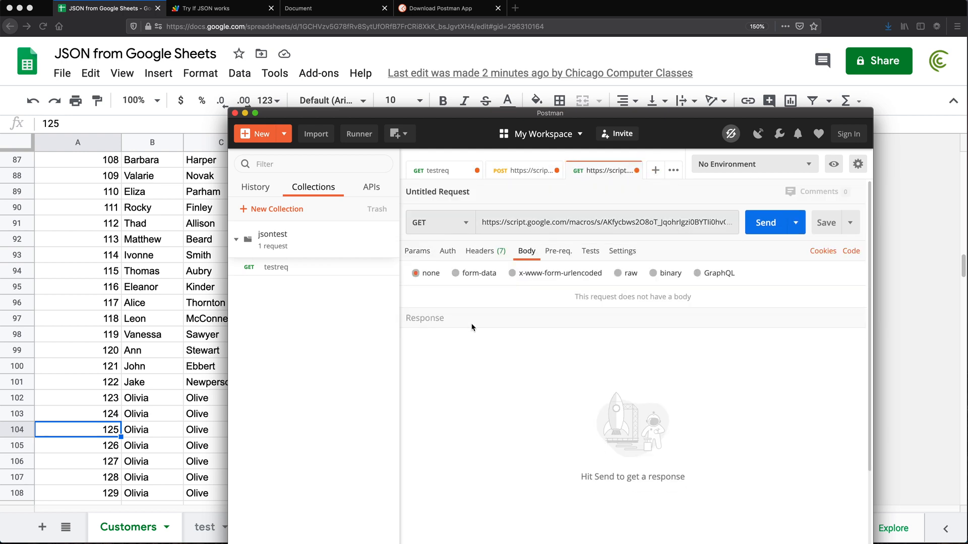
{"action": "left_click", "coordinate": [618, 272]}
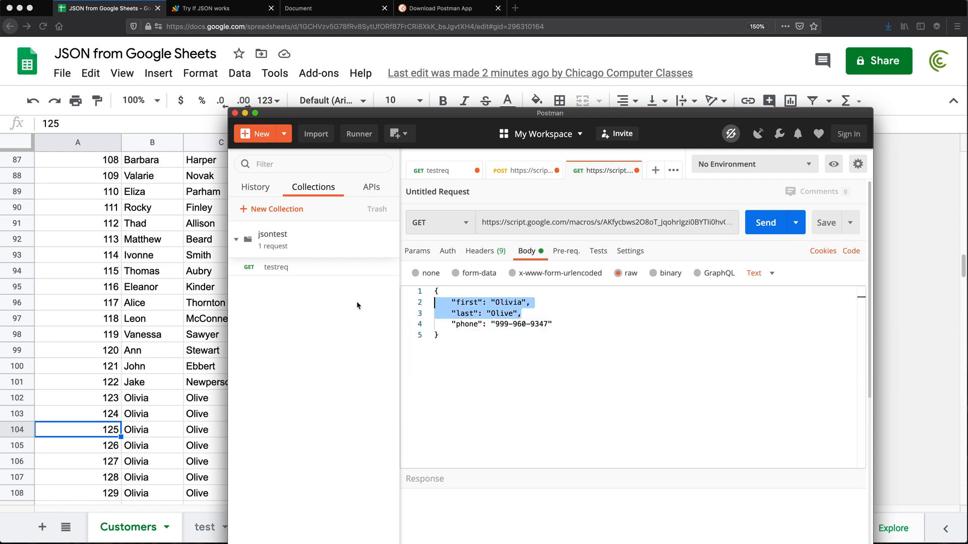
{"action": "left_click", "coordinate": [450, 313]}
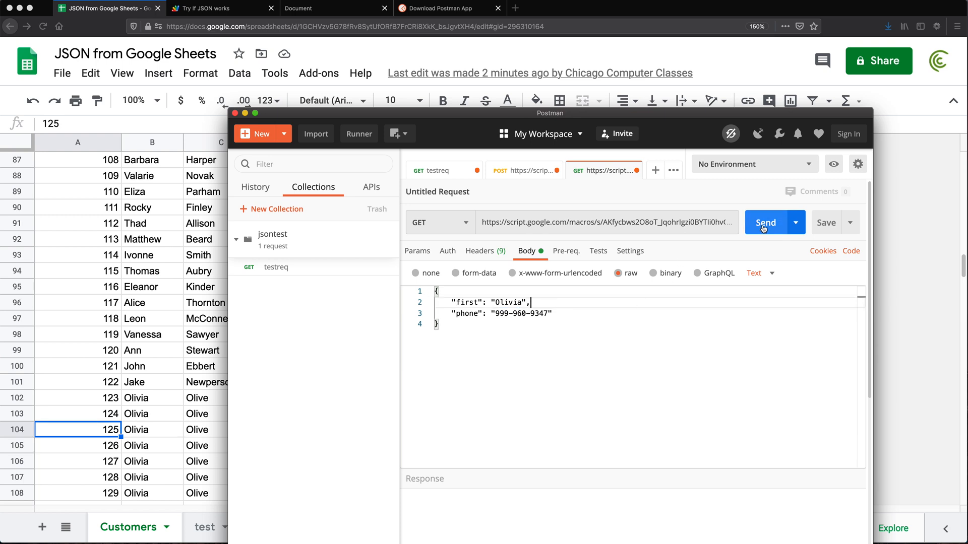
{"action": "left_click", "coordinate": [765, 222]}
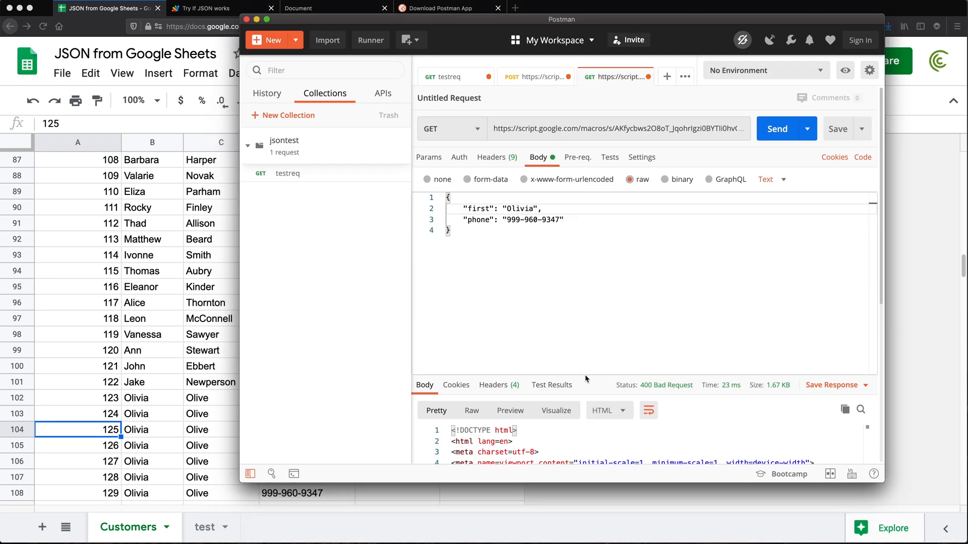
{"action": "scroll", "scroll_direction": "down", "scroll_amount": 3}
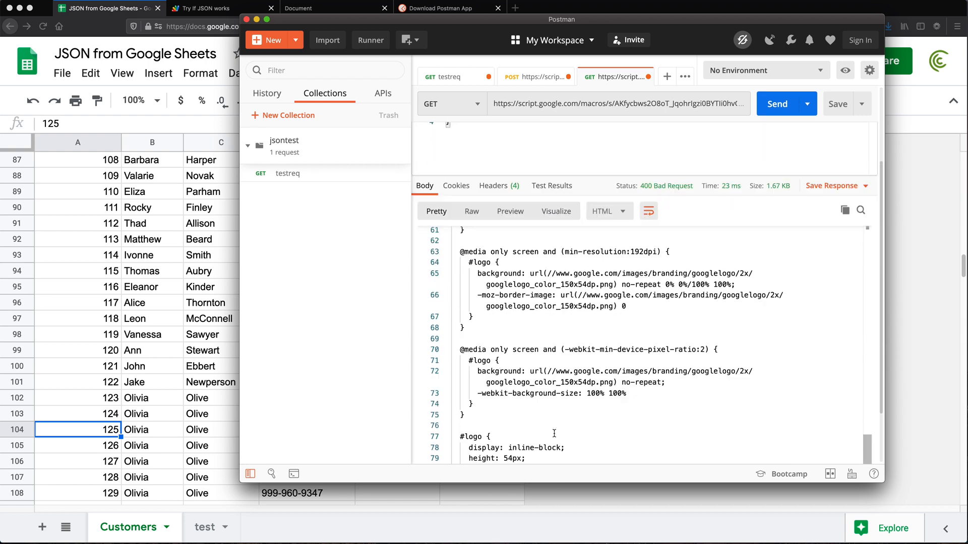
{"action": "scroll", "scroll_direction": "down", "scroll_amount": 3}
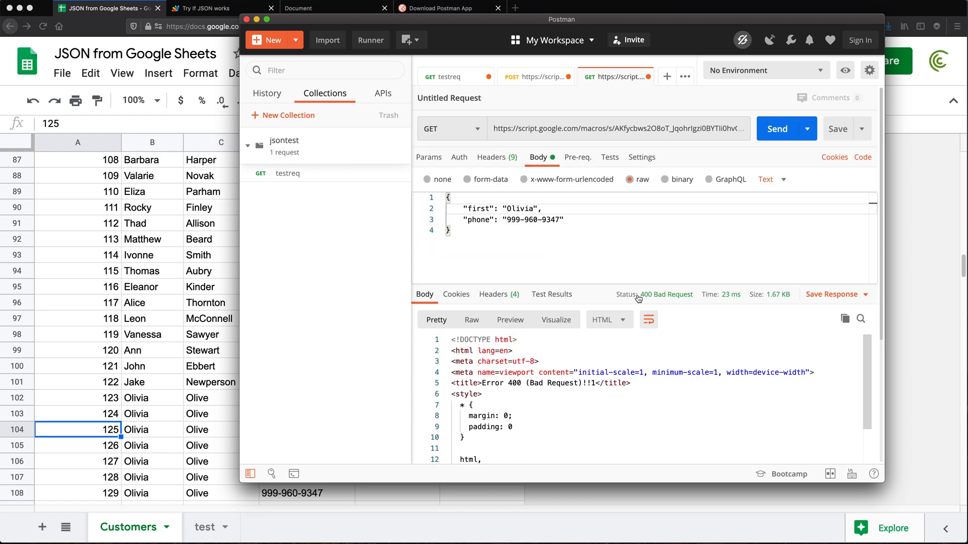
Switch the method to POST and resend, getting 'Invalid Arguments Passed'
{"action": "left_click", "coordinate": [444, 129]}
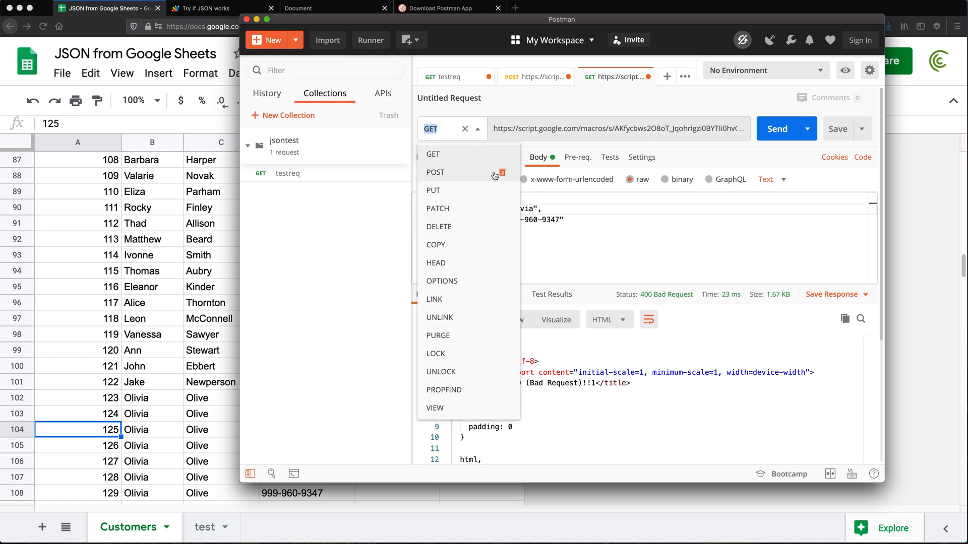
{"action": "left_click", "coordinate": [436, 172]}
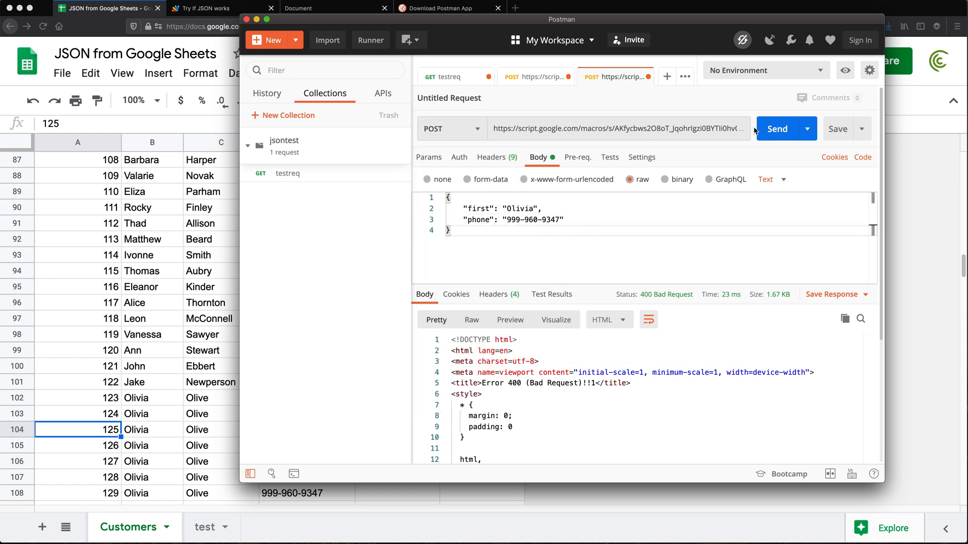
{"action": "left_click", "coordinate": [776, 128]}
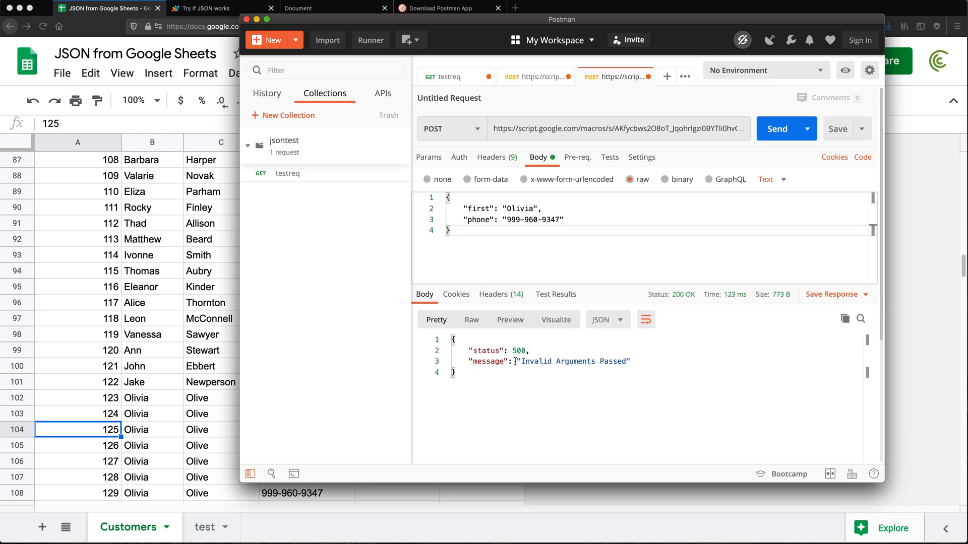
{"action": "mouse_move", "coordinate": [663, 399]}
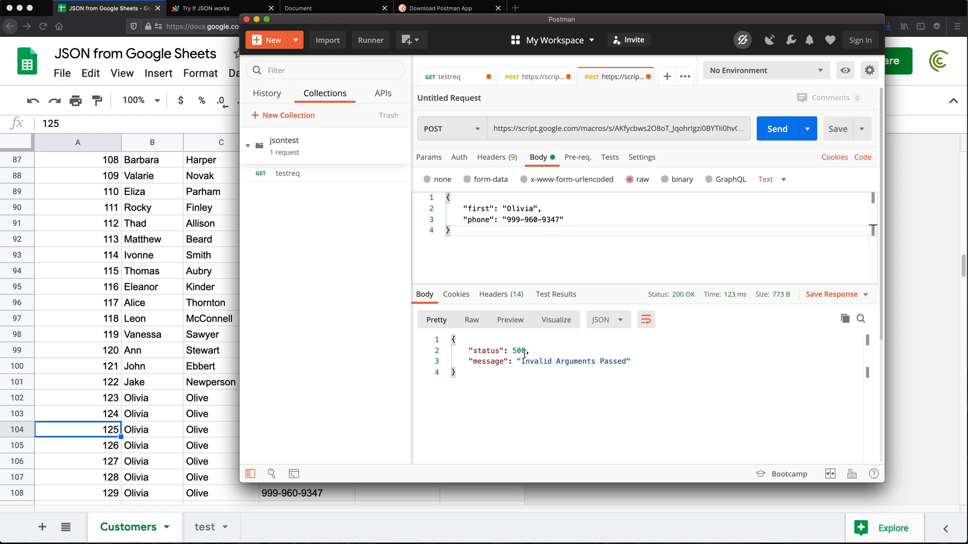
Replace the phone line with "last": "Smith" and send, getting back id 130
{"action": "double_click", "coordinate": [519, 351]}
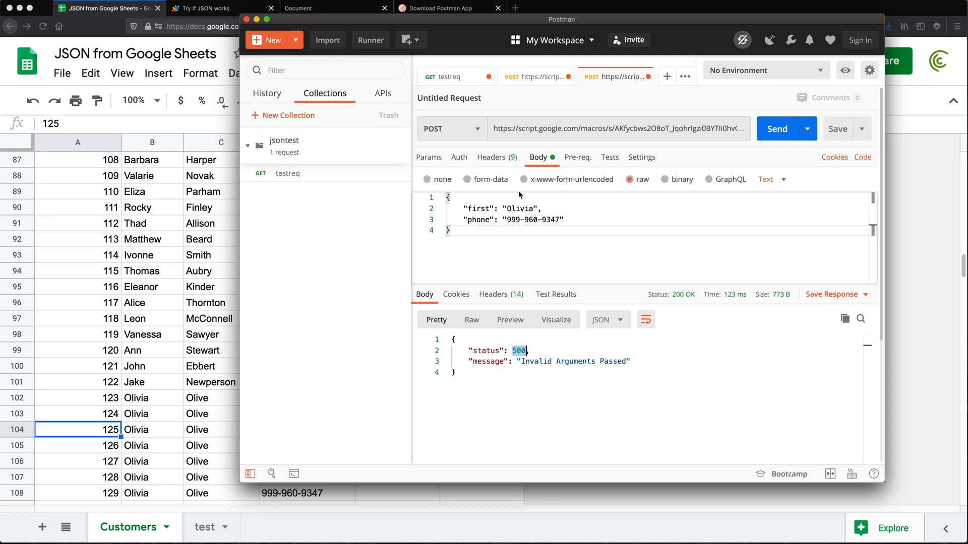
{"action": "mouse_move", "coordinate": [538, 206]}
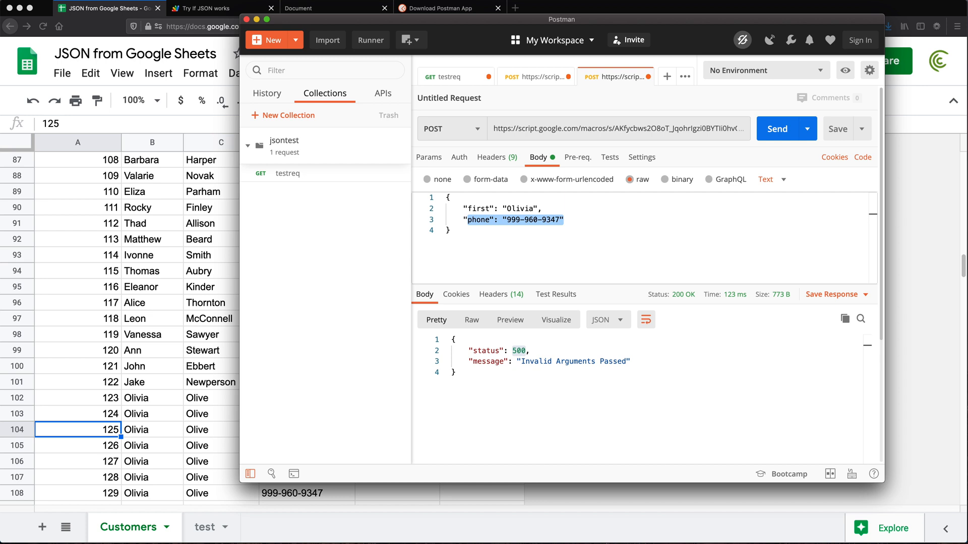
{"action": "type", "text": "\"last\": \"Smith"}
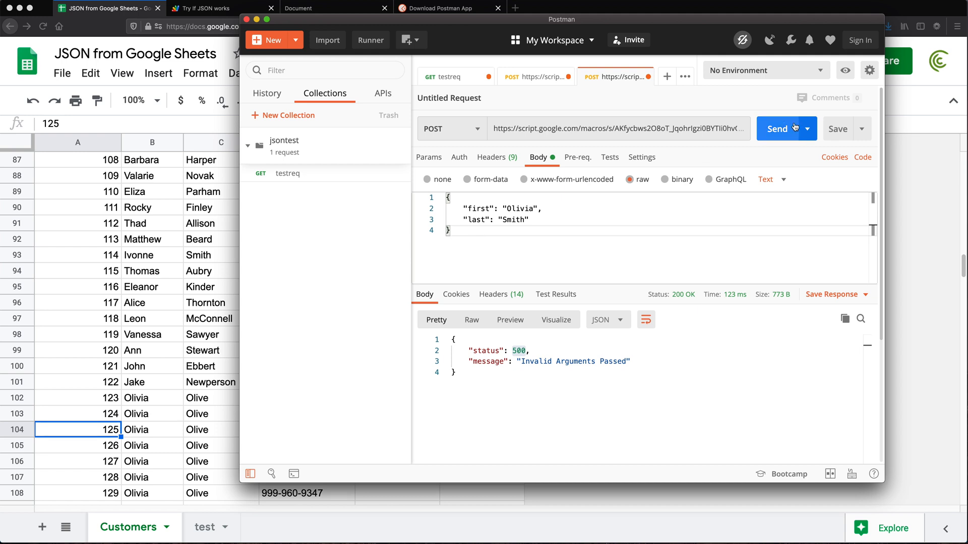
{"action": "left_click", "coordinate": [778, 128]}
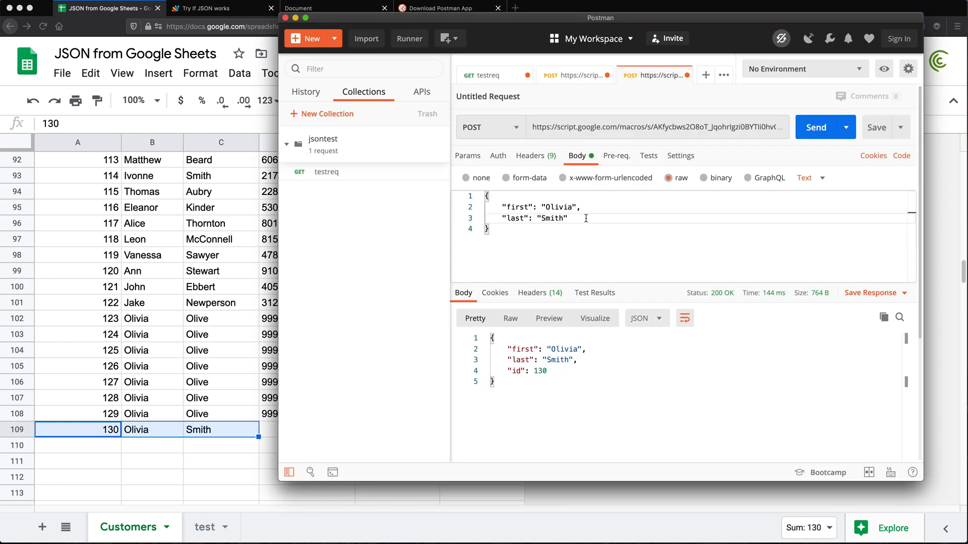
Add a "city":"Houston" field to the body, send it, and review the error response
{"action": "type", "text": ",\""}
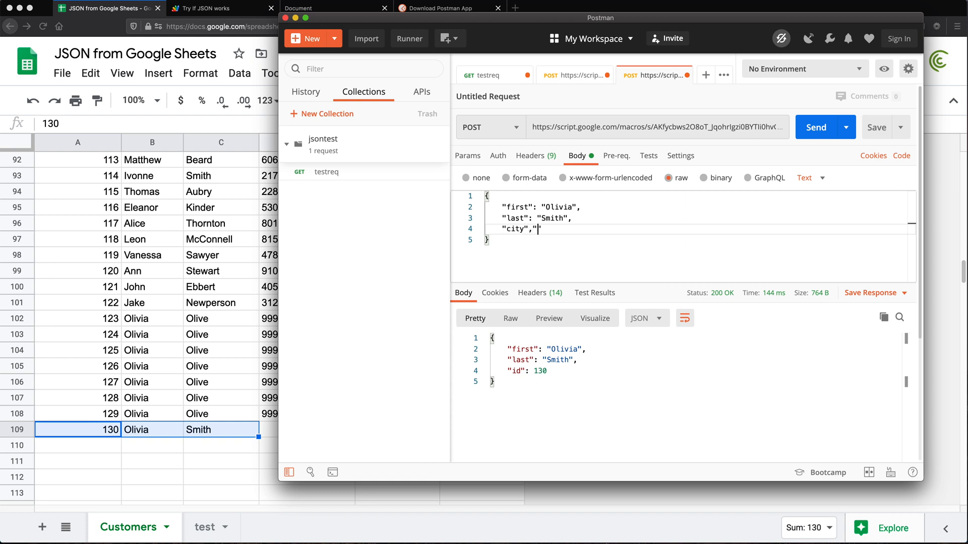
{"action": "left_click", "coordinate": [816, 127]}
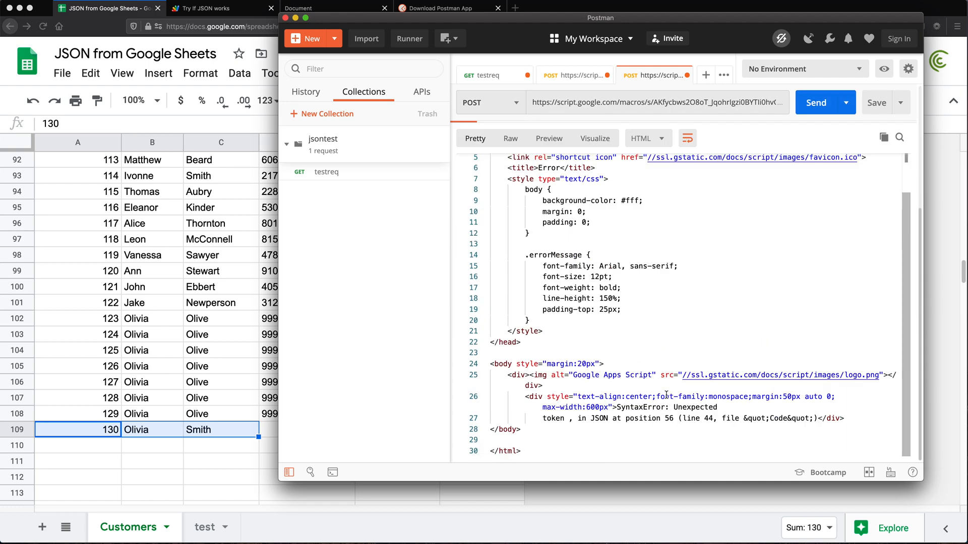
{"action": "scroll", "scroll_direction": "up", "scroll_amount": 3}
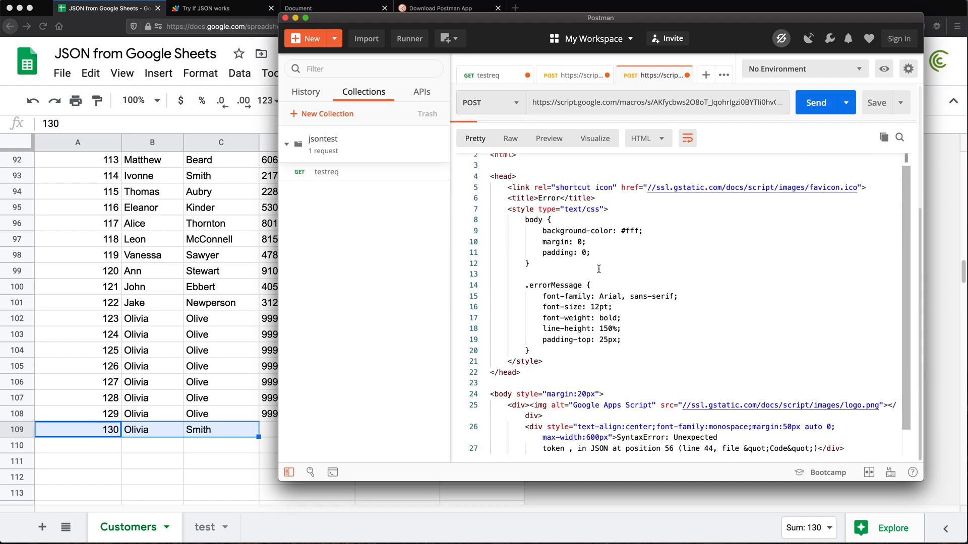
{"action": "scroll", "scroll_direction": "down", "scroll_amount": 3}
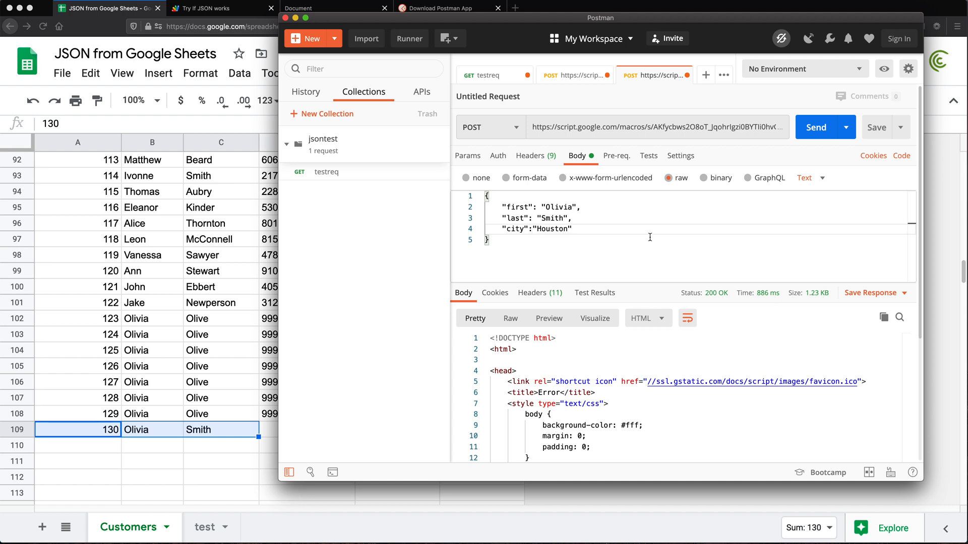
{"action": "left_click", "coordinate": [816, 127]}
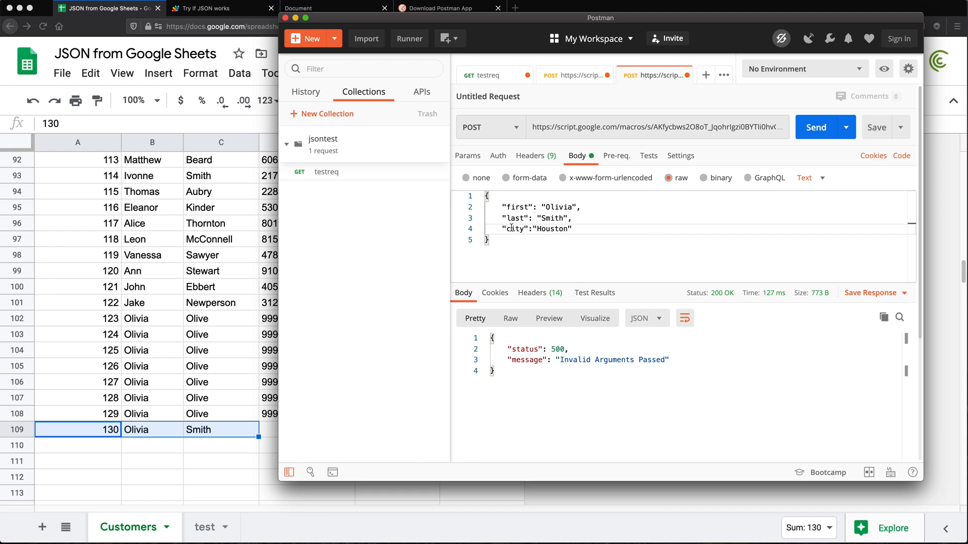
{"action": "mouse_move", "coordinate": [575, 231]}
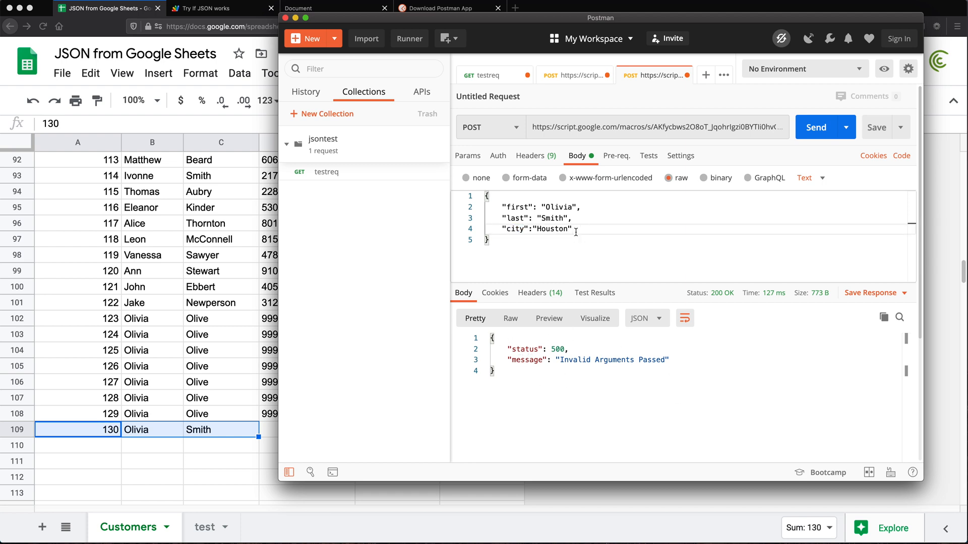
{"action": "type", "text": "phone"}
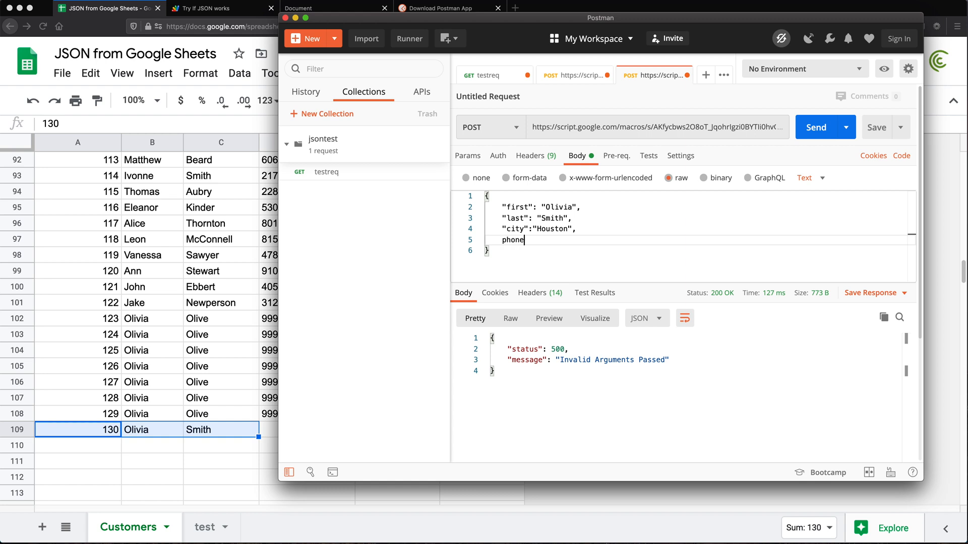
{"action": "type", "text": ":"}
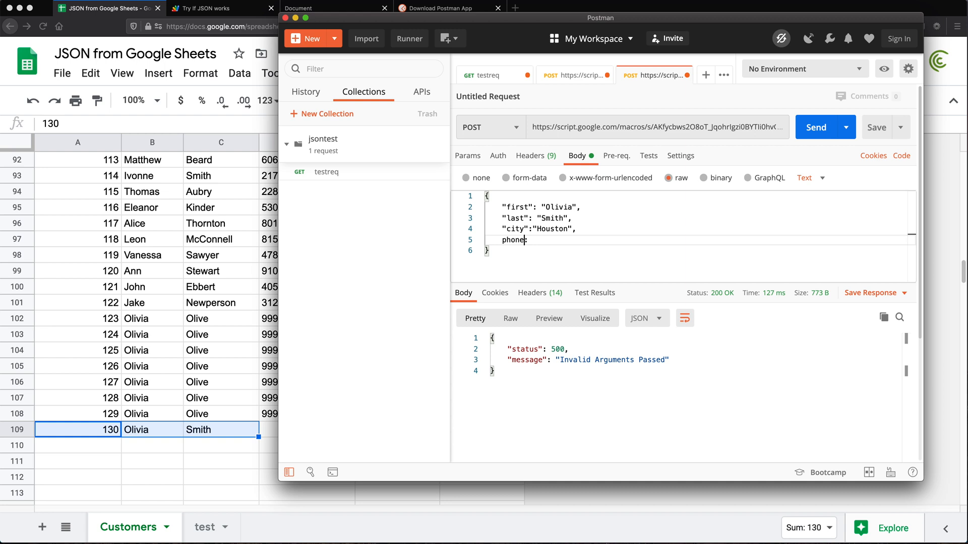
{"action": "type", "text": "\": \"\""}
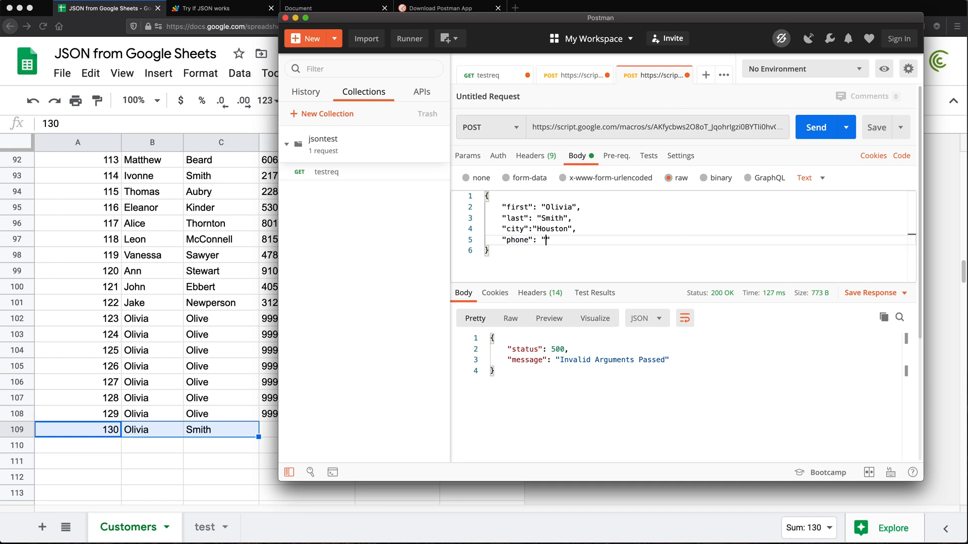
{"action": "type", "text": "111-555-4444"}
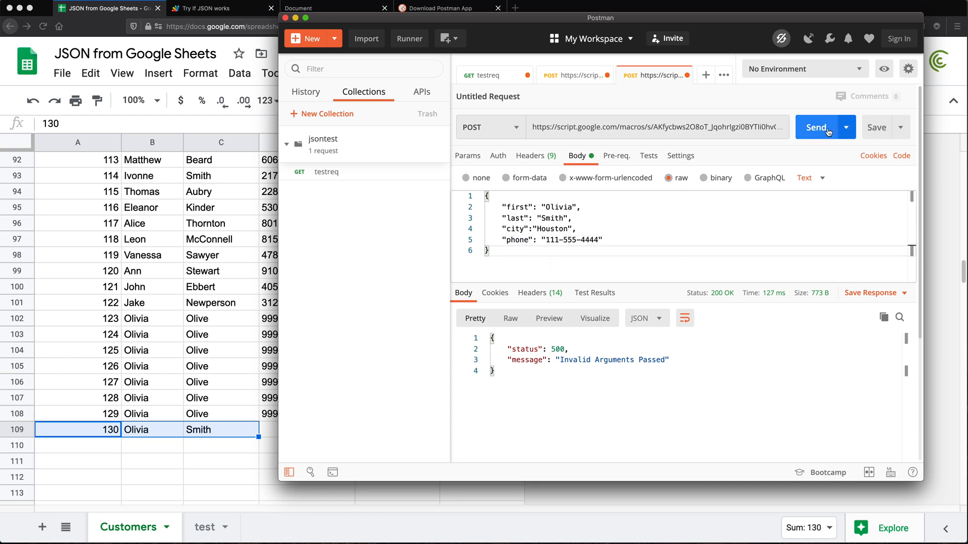
{"action": "left_click", "coordinate": [816, 128]}
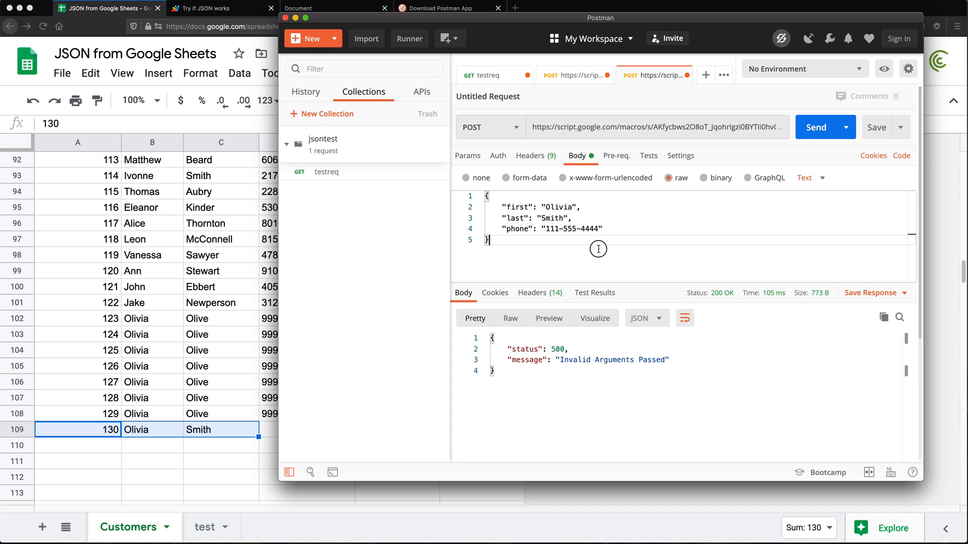
{"action": "left_click", "coordinate": [815, 127]}
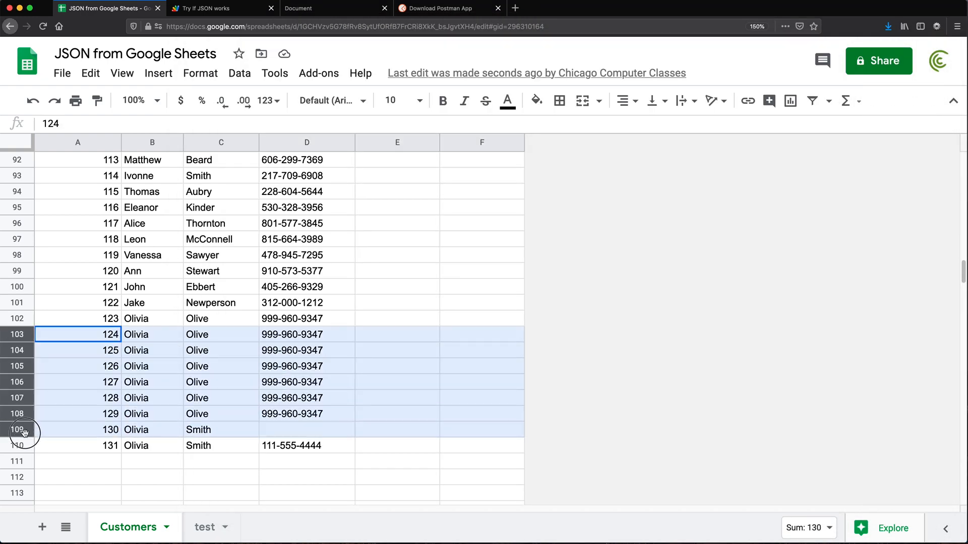
Delete test rows 103–110 and enter 'city' as the header in cell E1
{"action": "right_click", "coordinate": [21, 430]}
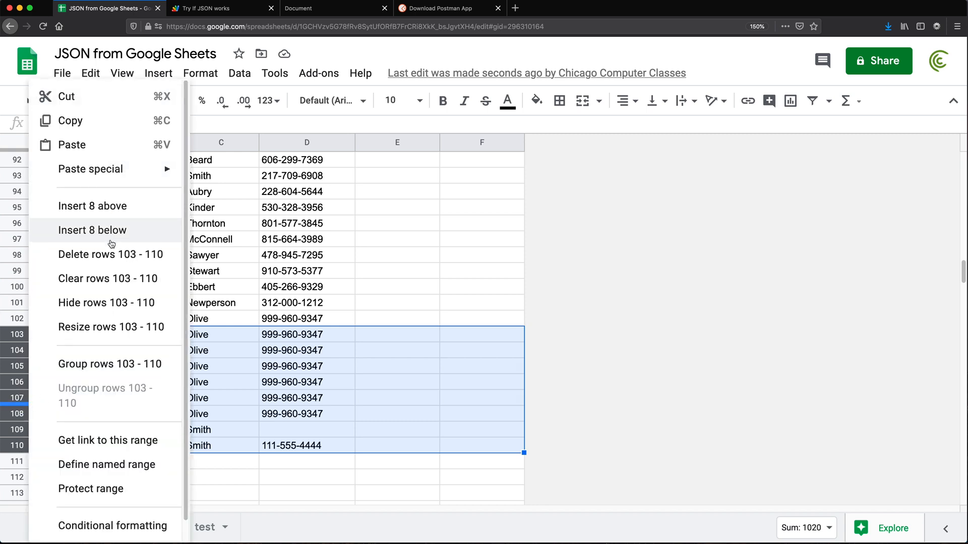
{"action": "left_click", "coordinate": [109, 254]}
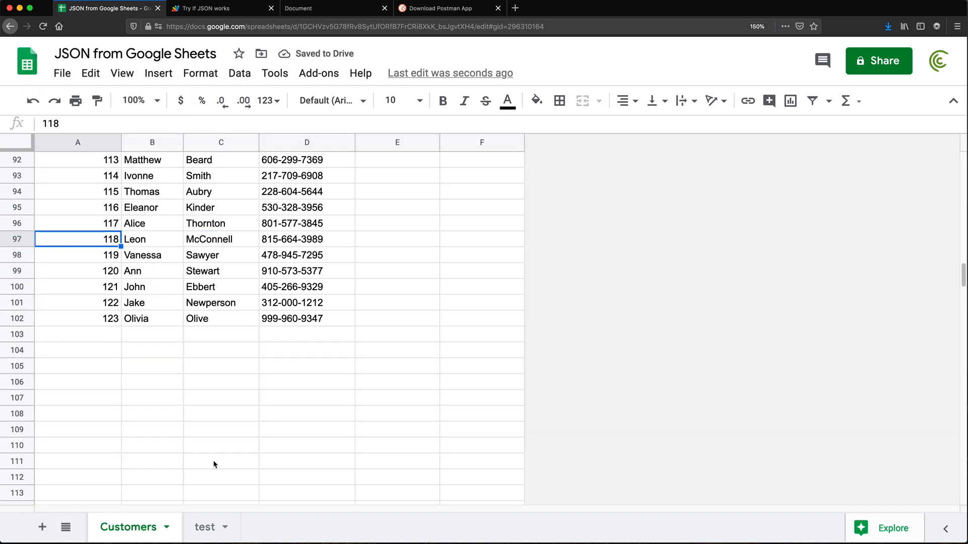
{"action": "scroll", "scroll_direction": "up", "scroll_amount": 3}
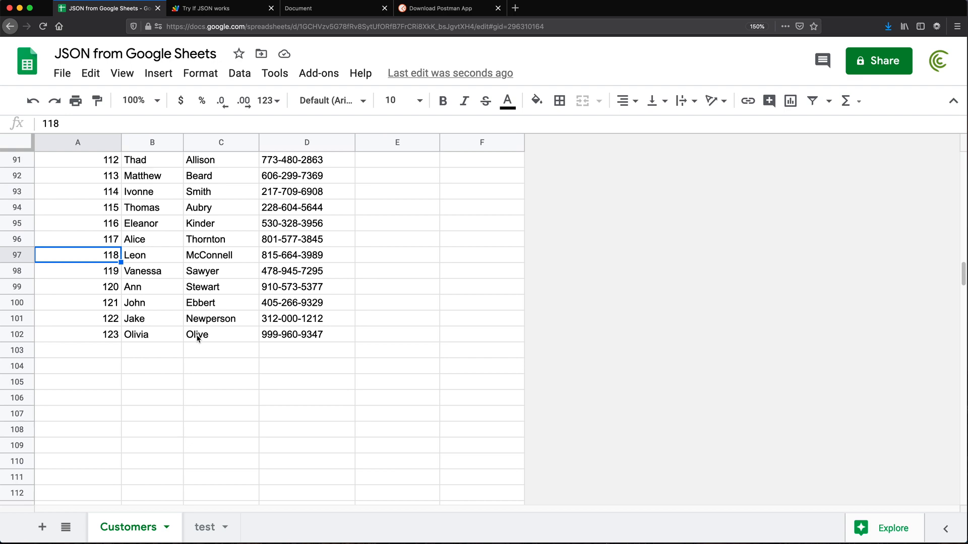
{"action": "mouse_move", "coordinate": [789, 243]}
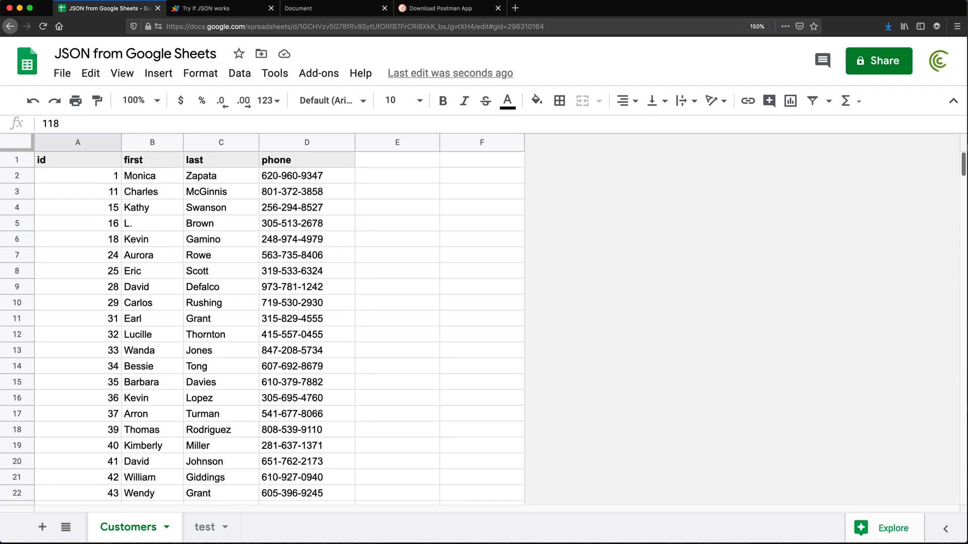
{"action": "left_click", "coordinate": [397, 159]}
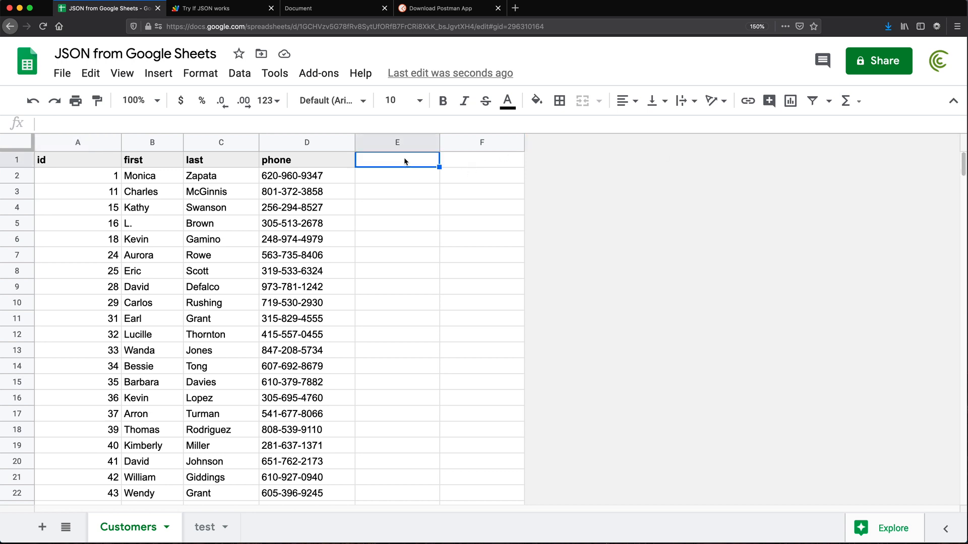
{"action": "mouse_move", "coordinate": [374, 163]}
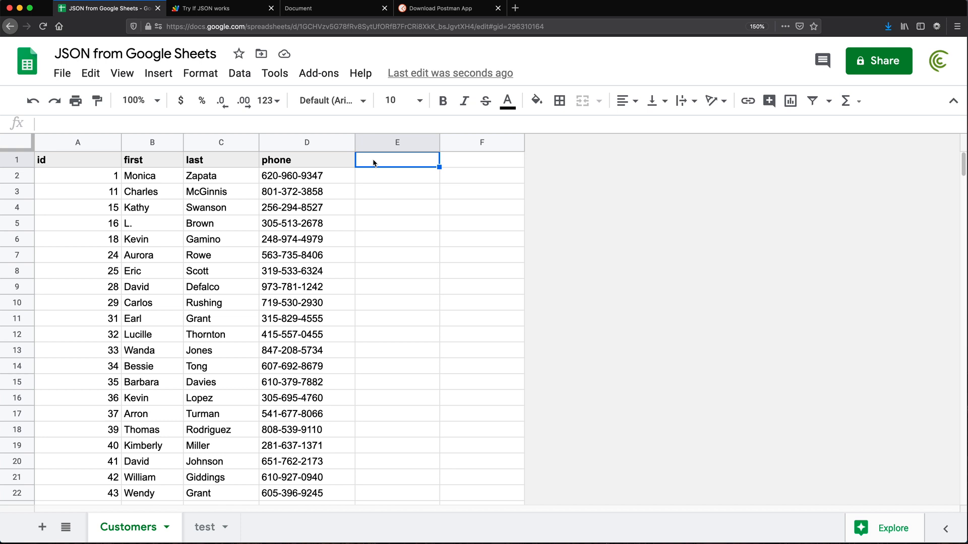
{"action": "type", "text": "city"}
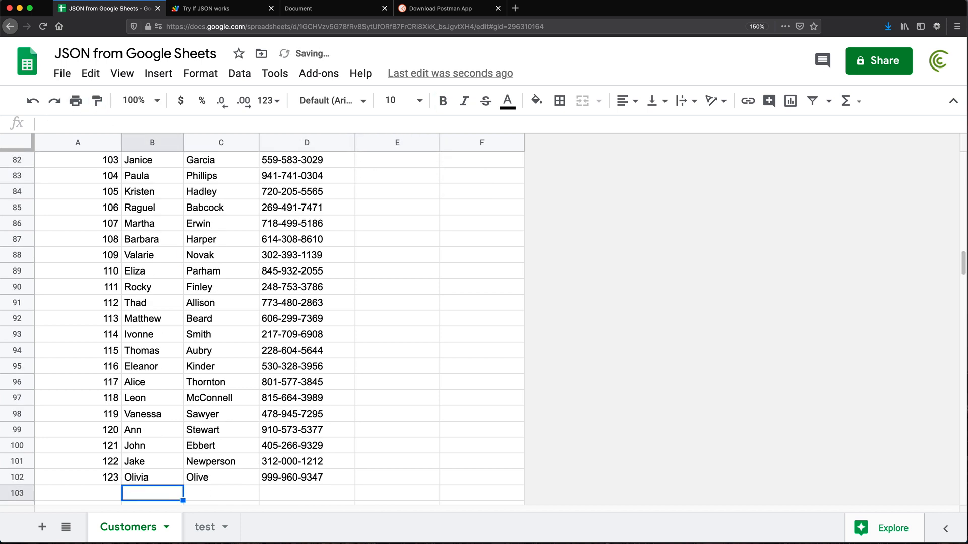
Add "city":"Miami" to the body, fix the separator, and send to create id 124
{"action": "left_click", "coordinate": [152, 461]}
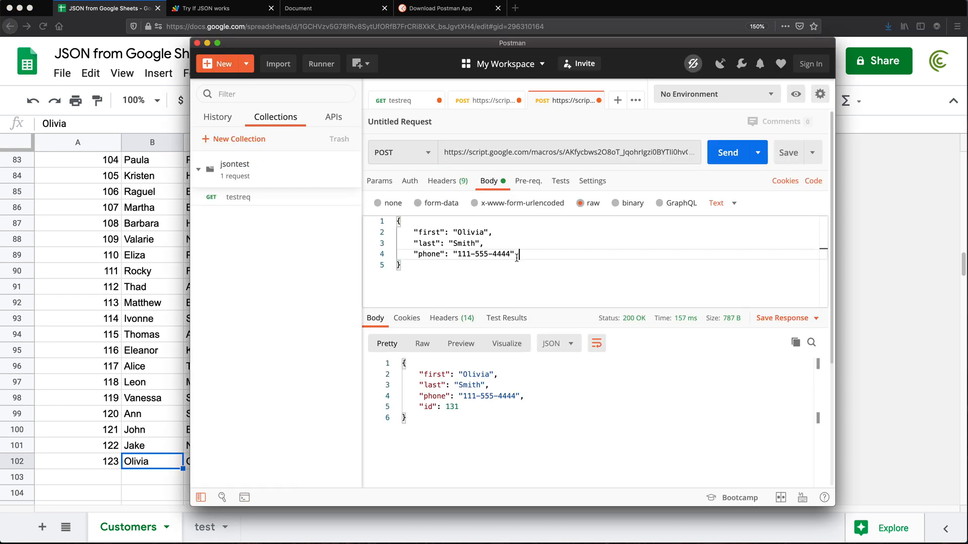
{"action": "type", "text": "xir"}
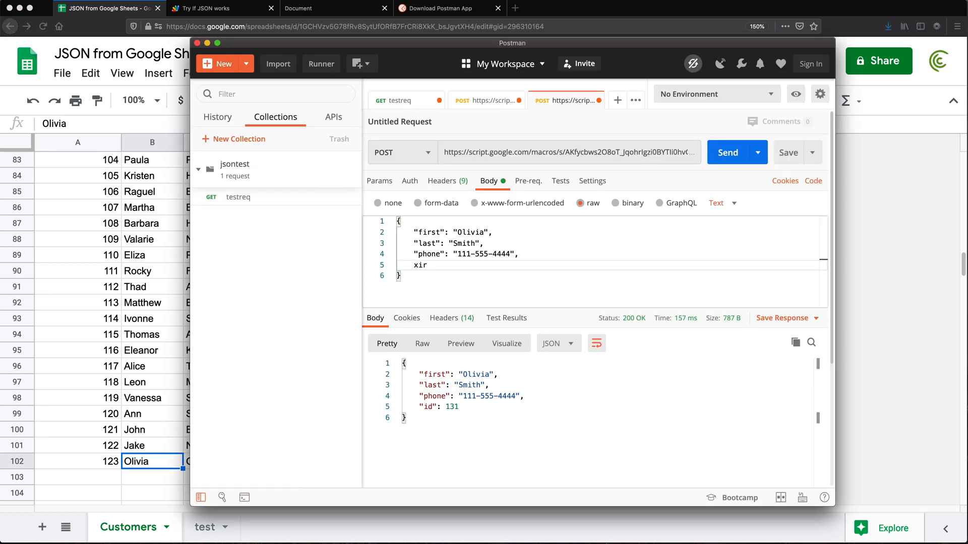
{"action": "type", "text": "\"city\",\"Miam"}
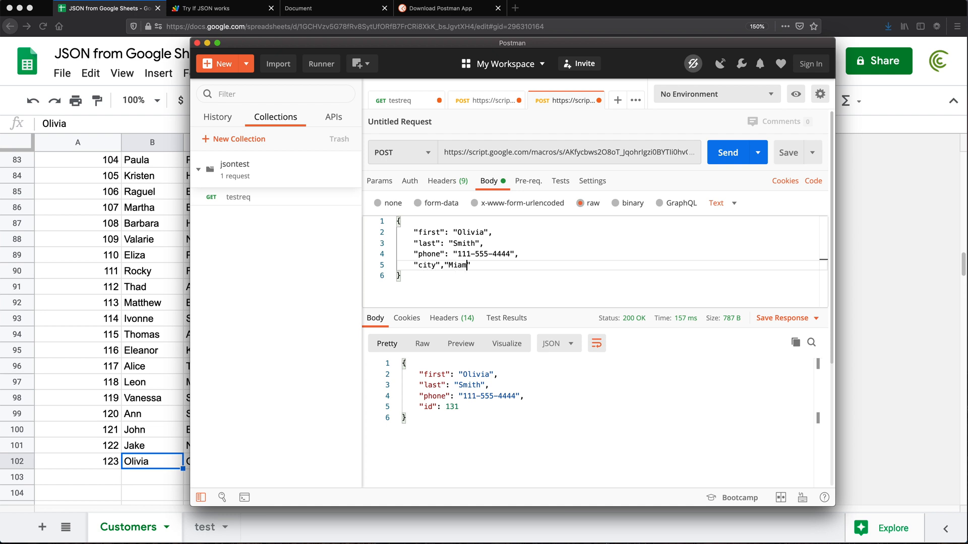
{"action": "left_click", "coordinate": [726, 153]}
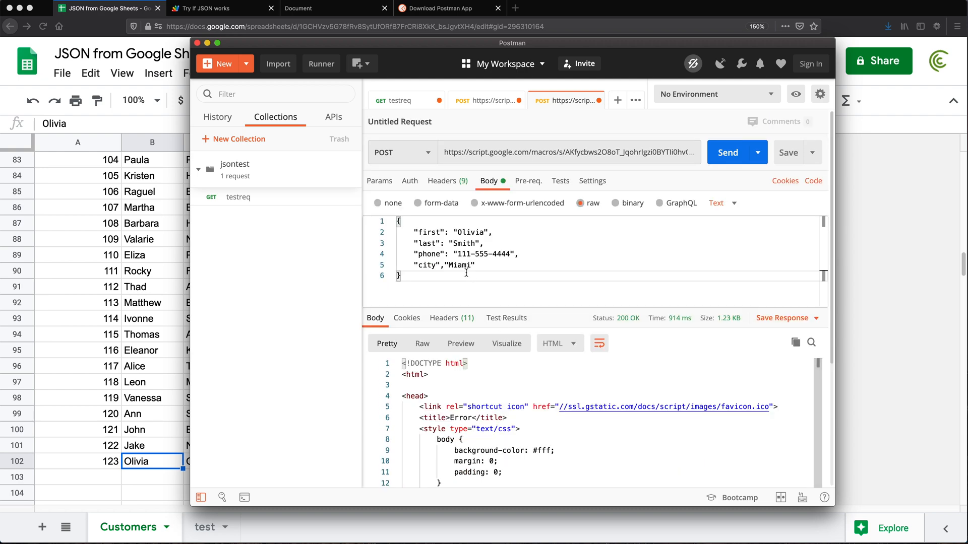
{"action": "left_click", "coordinate": [439, 265]}
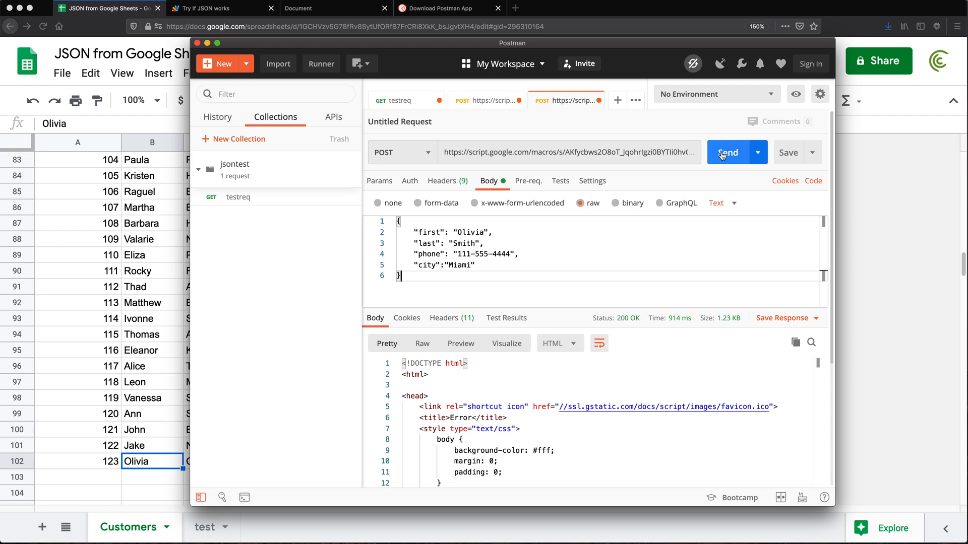
{"action": "left_click", "coordinate": [726, 153]}
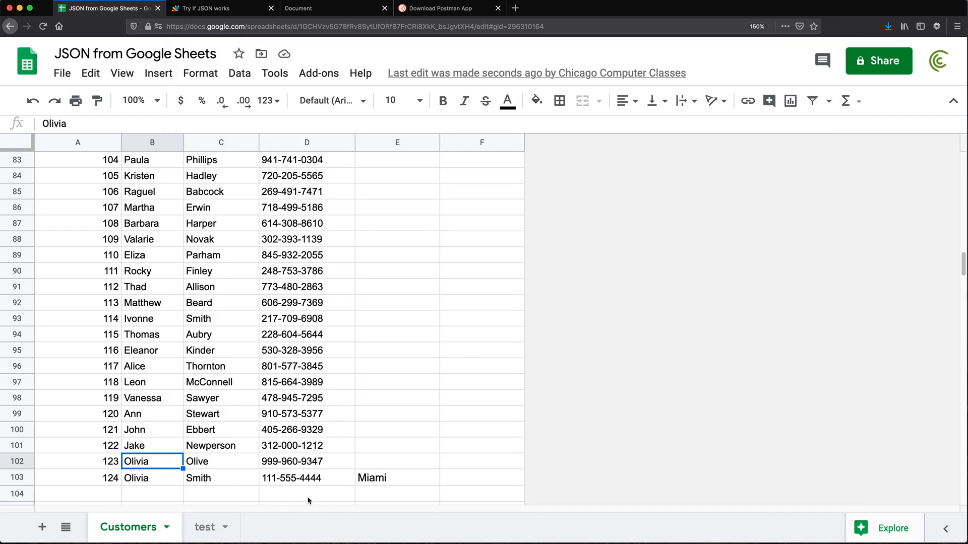
{"action": "left_click", "coordinate": [397, 477]}
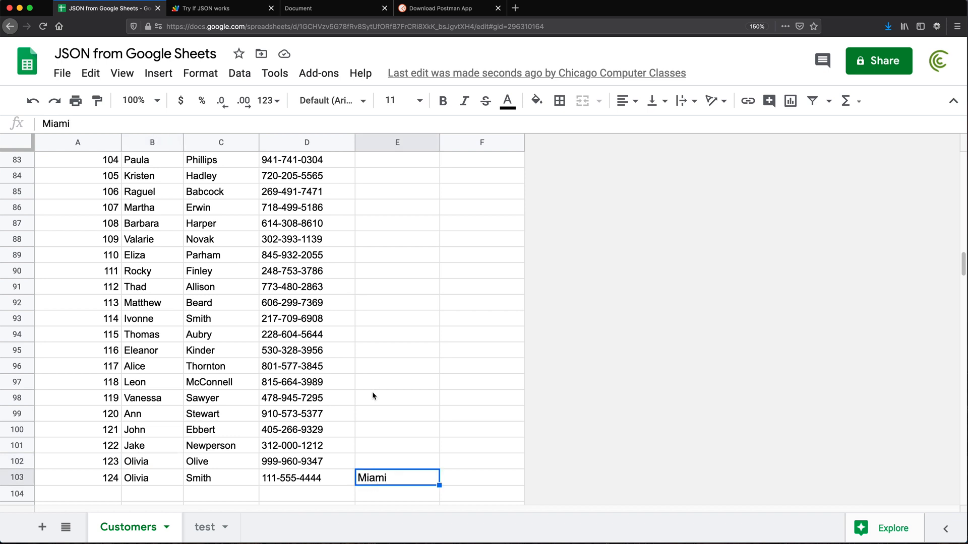
{"action": "scroll", "scroll_direction": "down", "scroll_amount": 3}
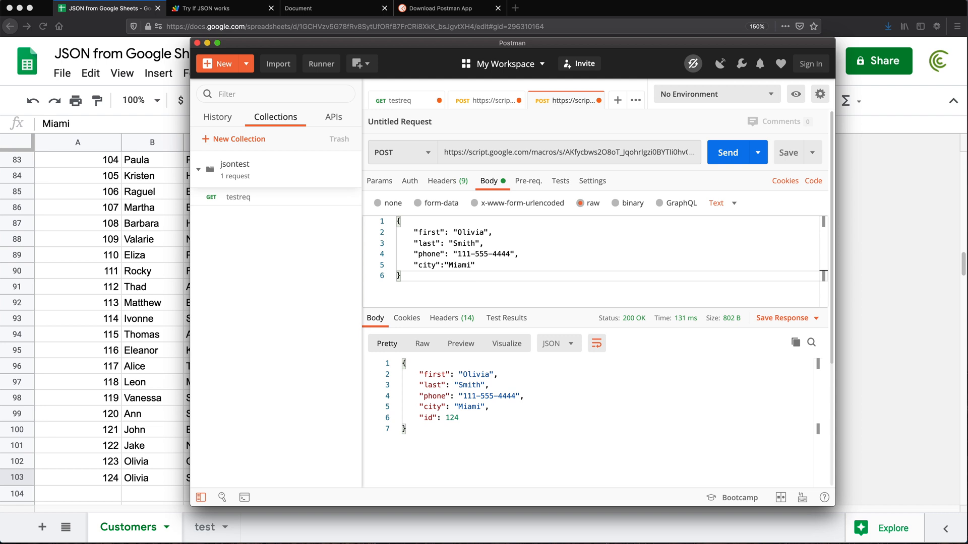
{"action": "mouse_move", "coordinate": [413, 113]}
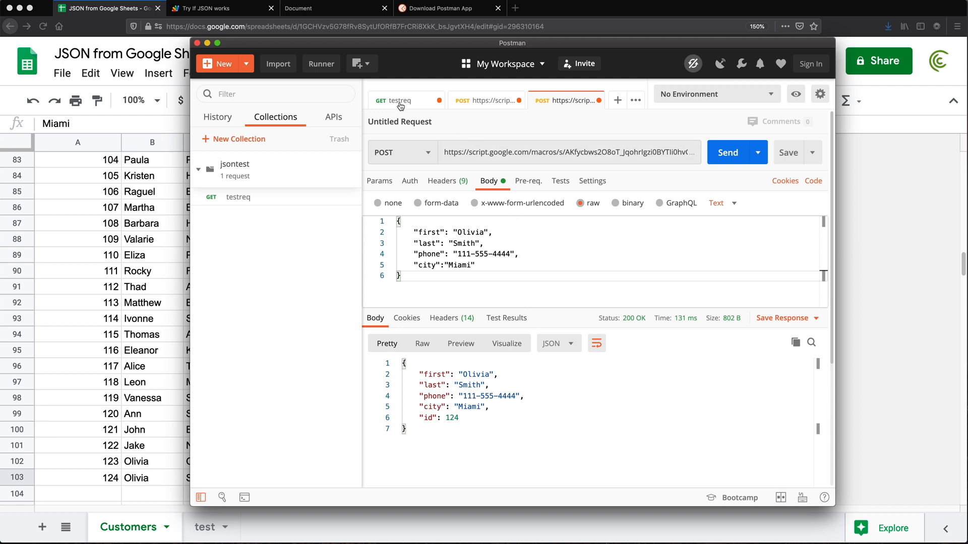
Resend the testreq GET and scroll to id 124 Olivia Smith with city Miami
{"action": "left_click", "coordinate": [400, 100]}
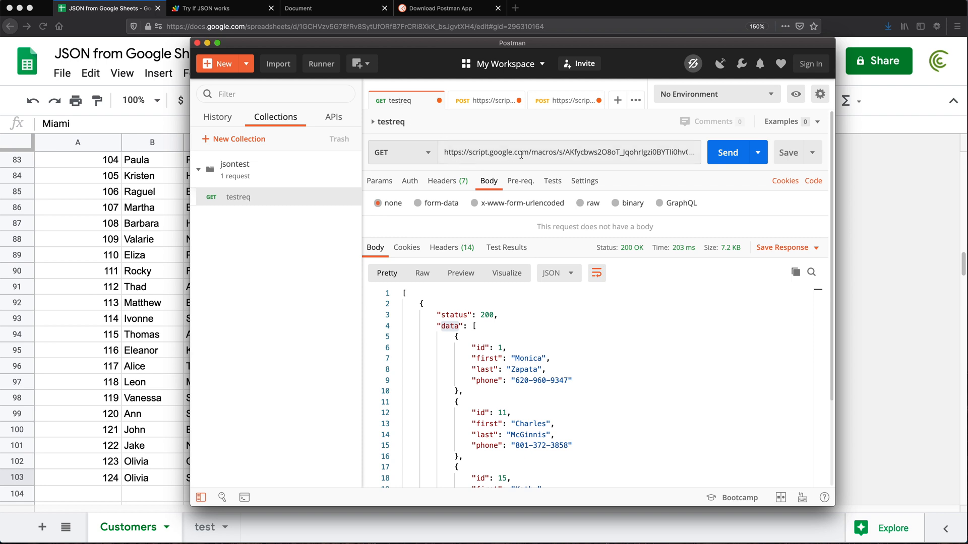
{"action": "left_click", "coordinate": [727, 152]}
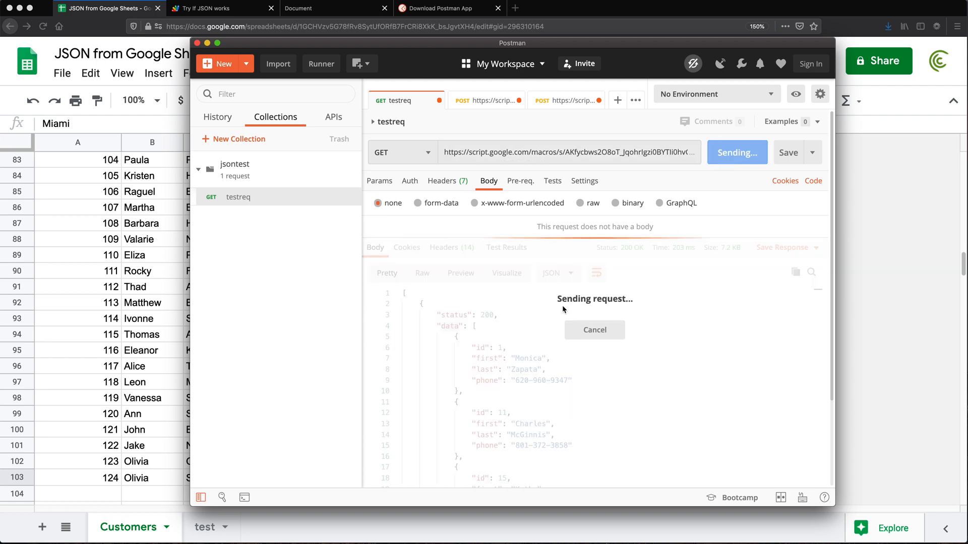
{"action": "left_click", "coordinate": [729, 152]}
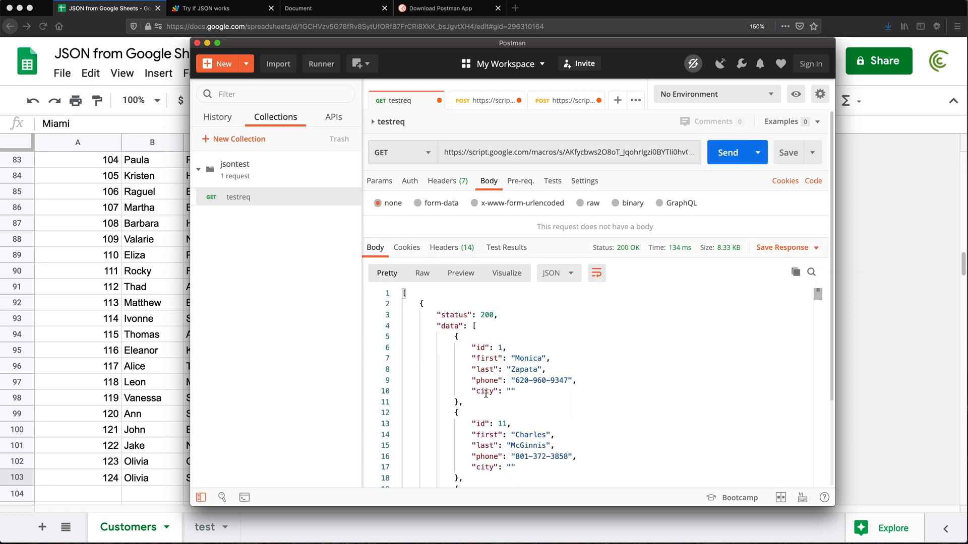
{"action": "double_click", "coordinate": [484, 391]}
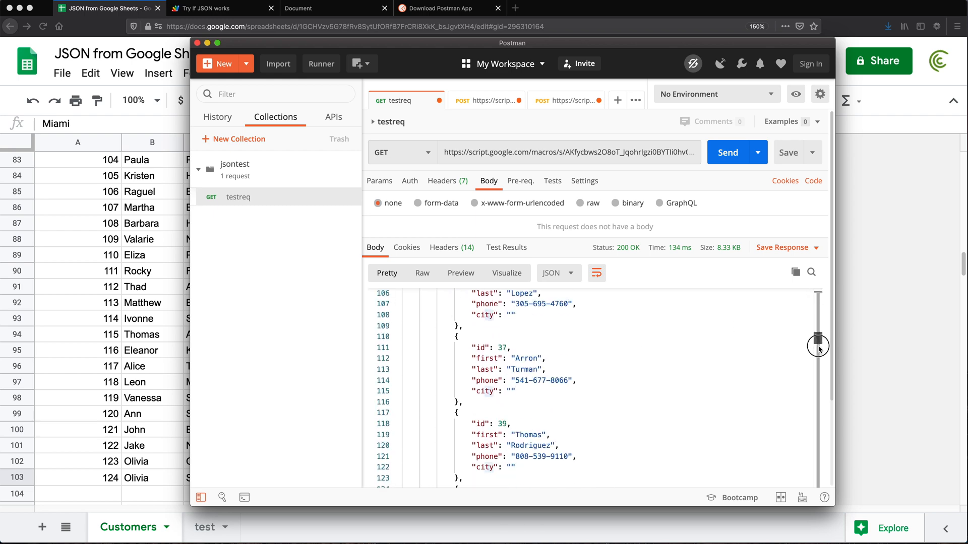
{"action": "scroll", "scroll_direction": "down", "scroll_amount": 3}
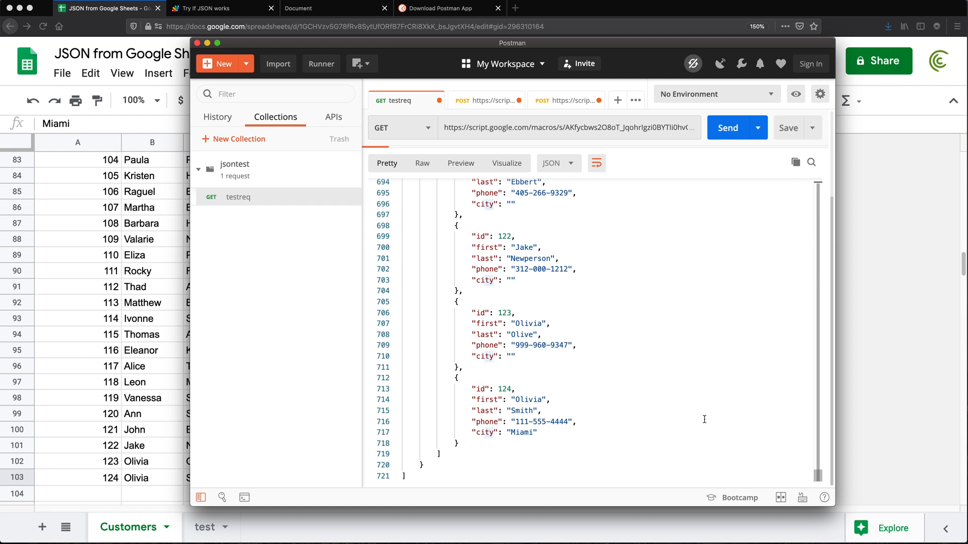
{"action": "double_click", "coordinate": [506, 432]}
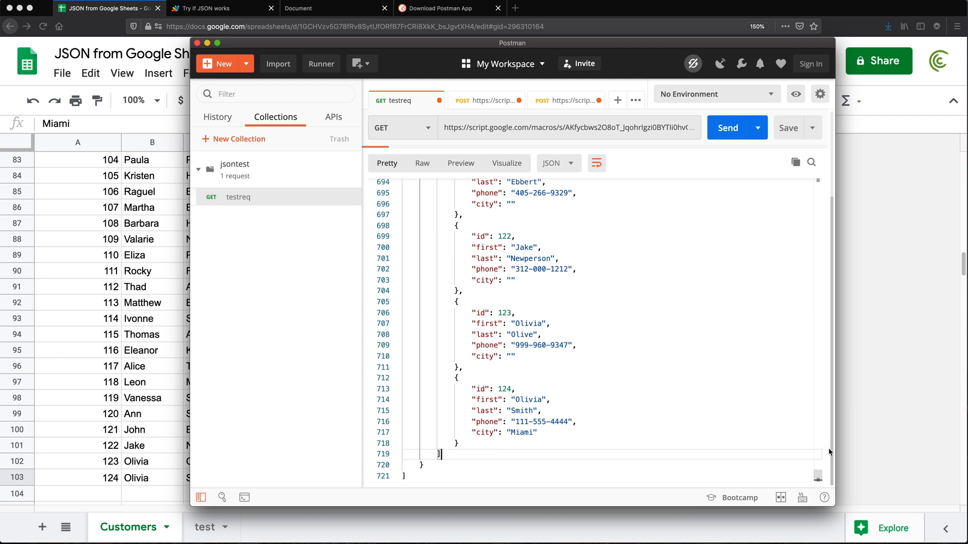
{"action": "scroll", "scroll_direction": "up", "scroll_amount": 3}
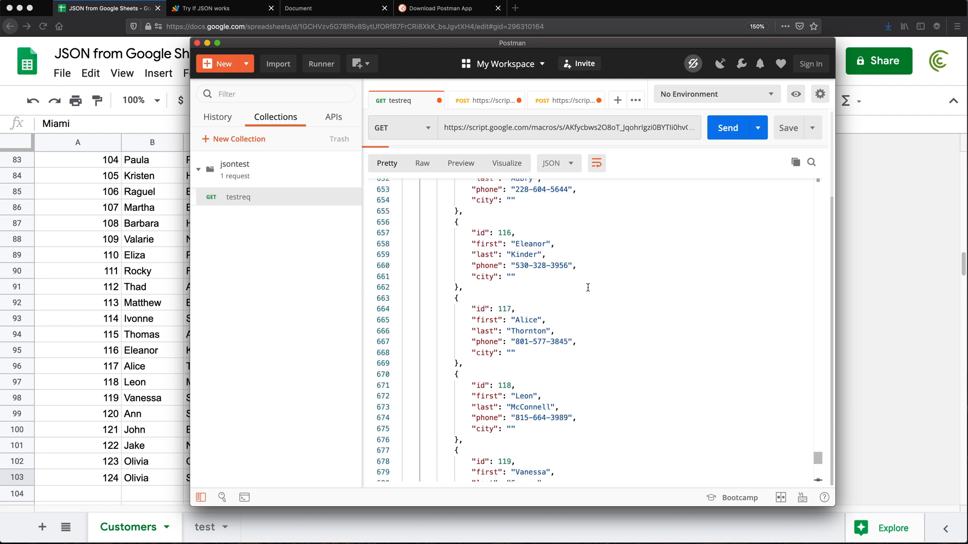
{"action": "scroll", "scroll_direction": "up", "scroll_amount": 3}
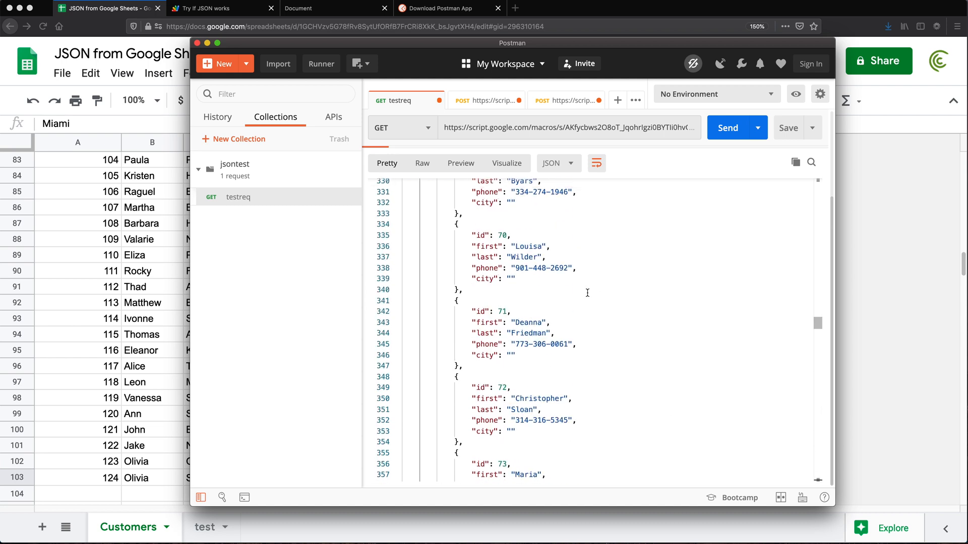
{"action": "scroll", "scroll_direction": "down", "scroll_amount": 3}
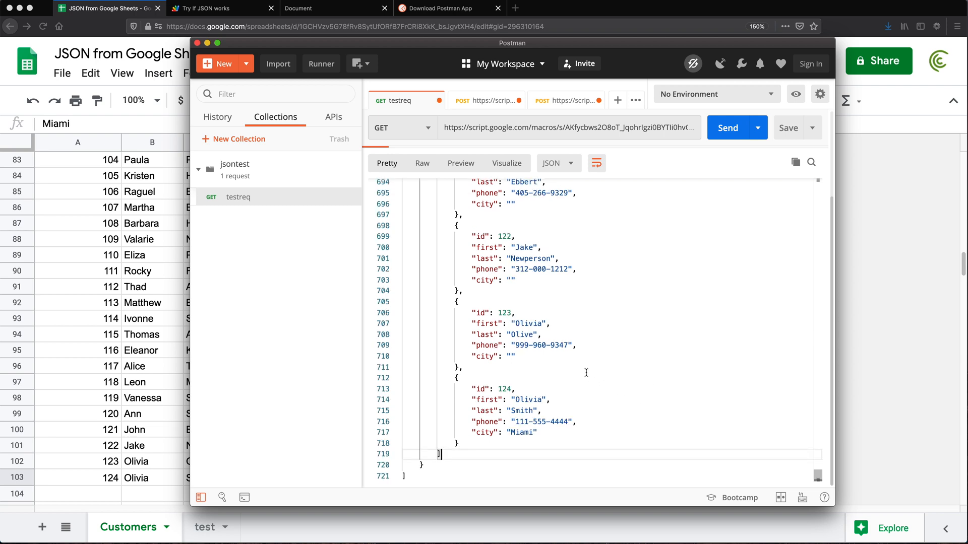
{"action": "mouse_move", "coordinate": [600, 360]}
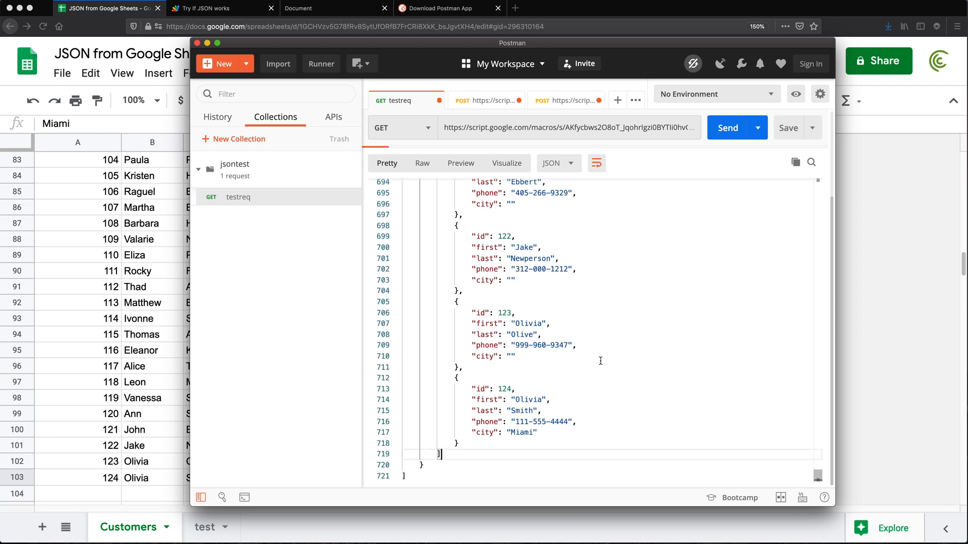
{"action": "mouse_move", "coordinate": [143, 364]}
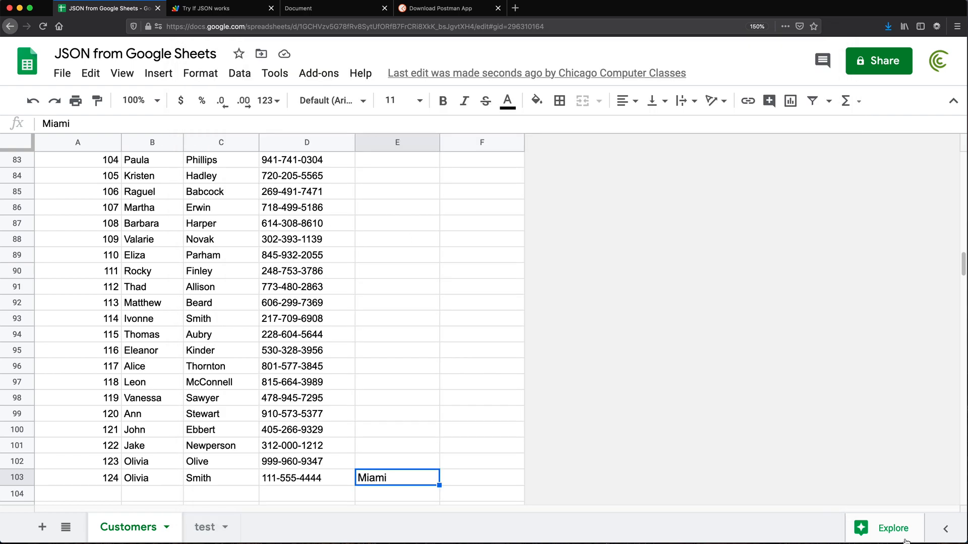
{"action": "scroll", "scroll_direction": "down", "scroll_amount": 3}
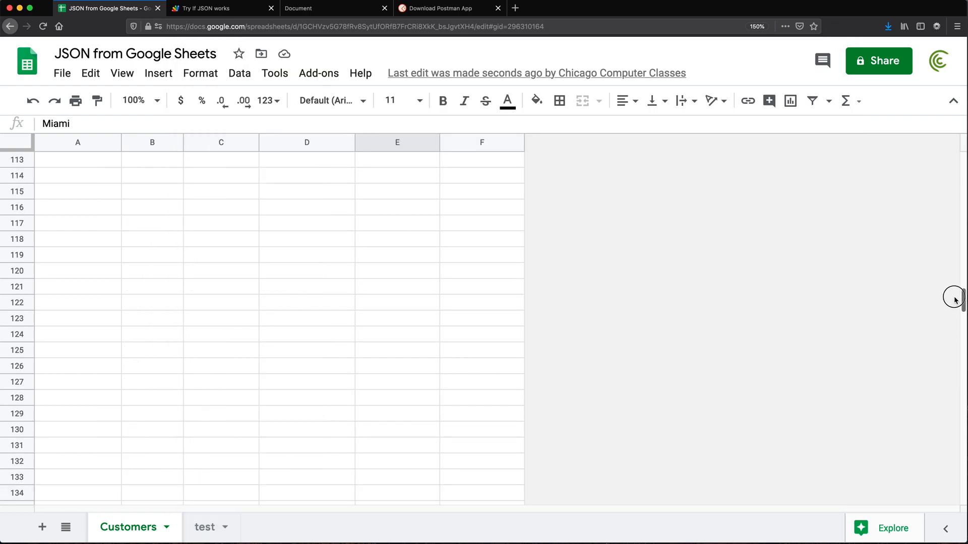
{"action": "scroll", "scroll_direction": "up", "scroll_amount": 3}
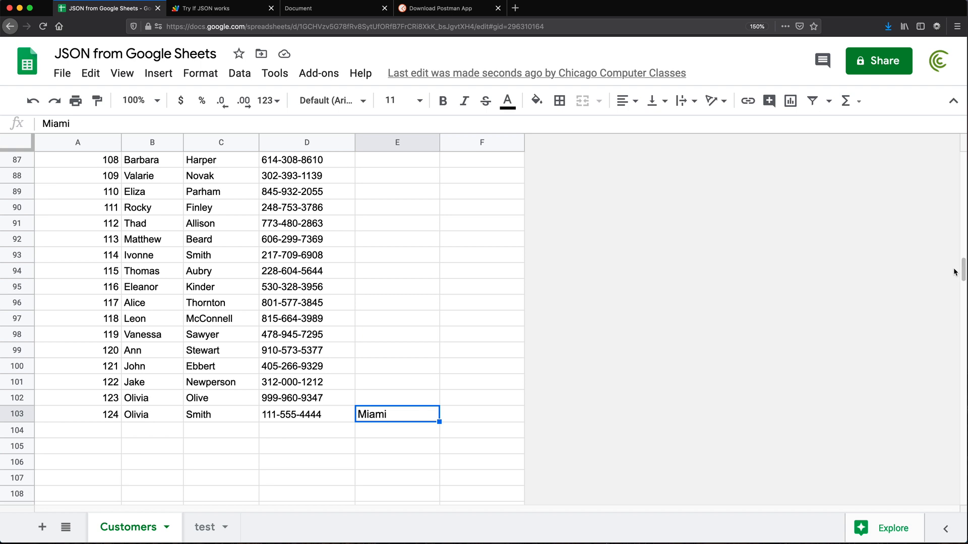